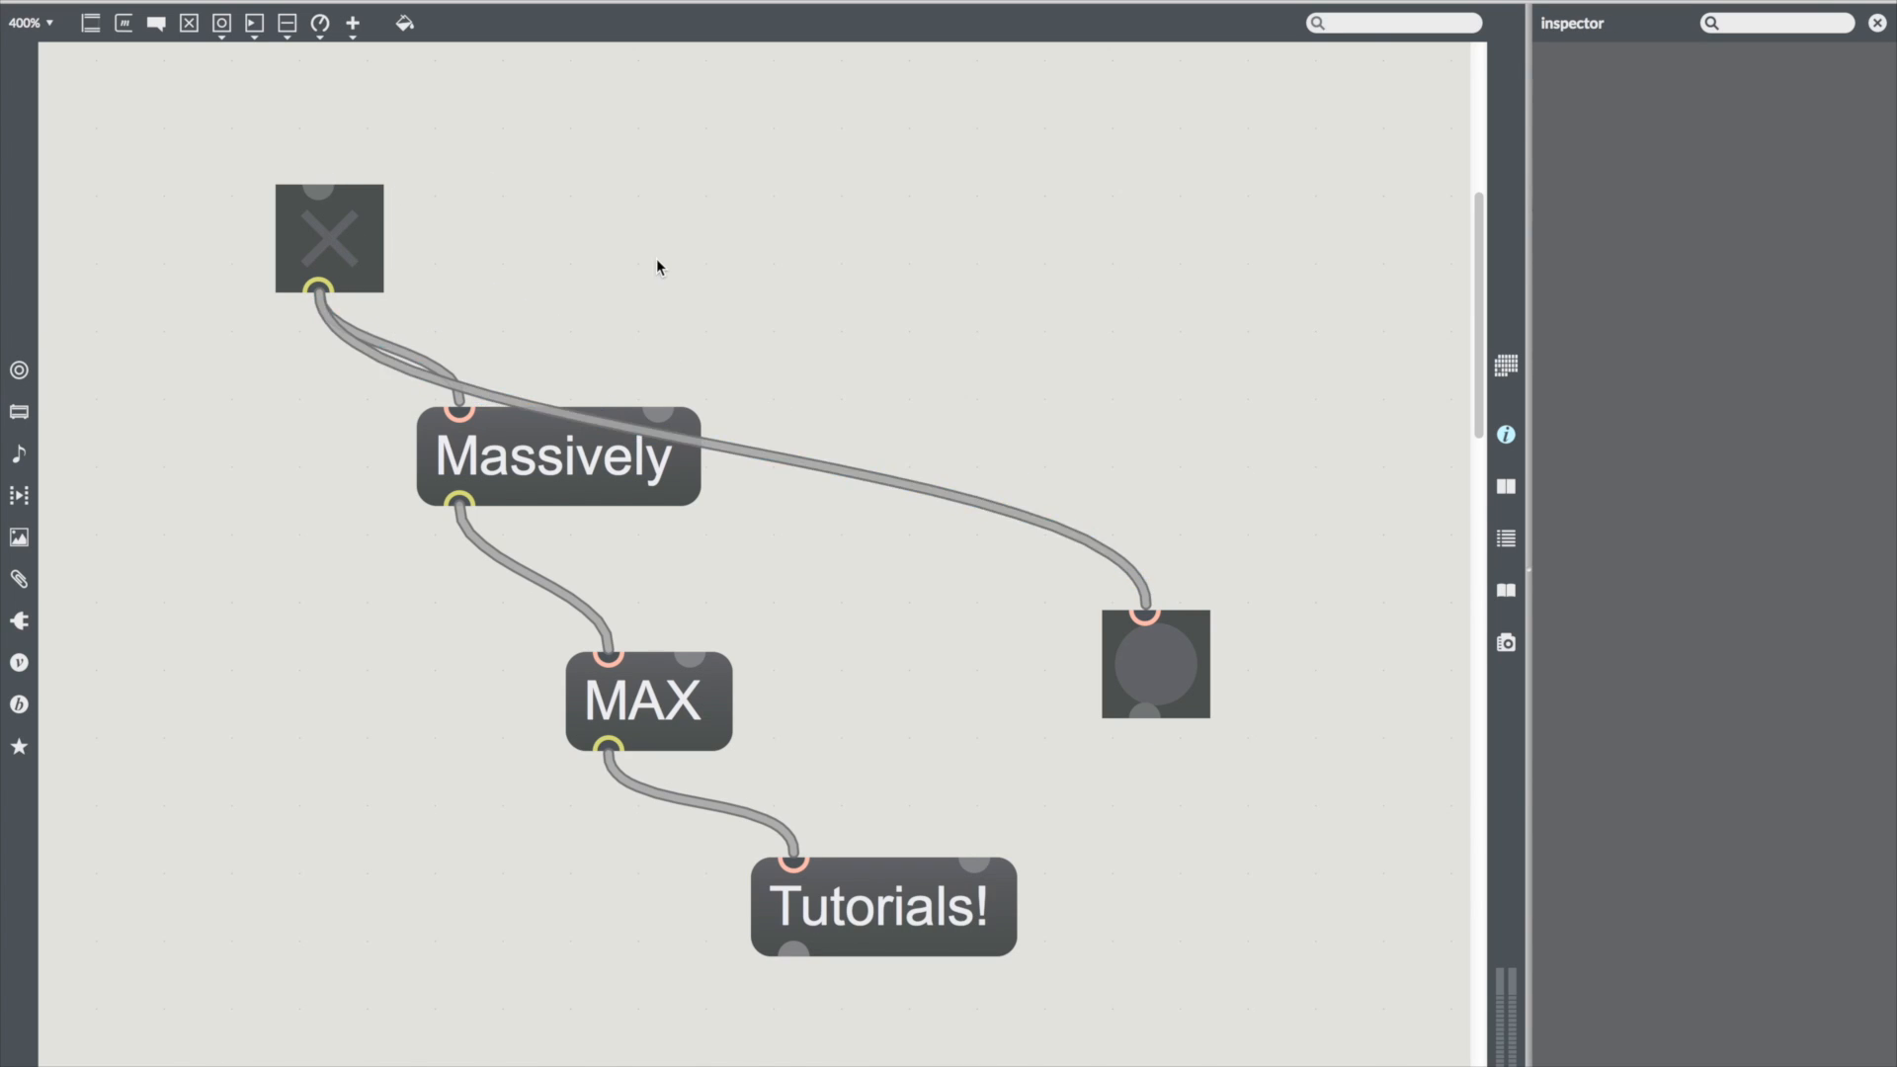
# Step: With the Arduino window closed, have the serial b 9600 object print the available ports to the console
pyautogui.click(330, 239)
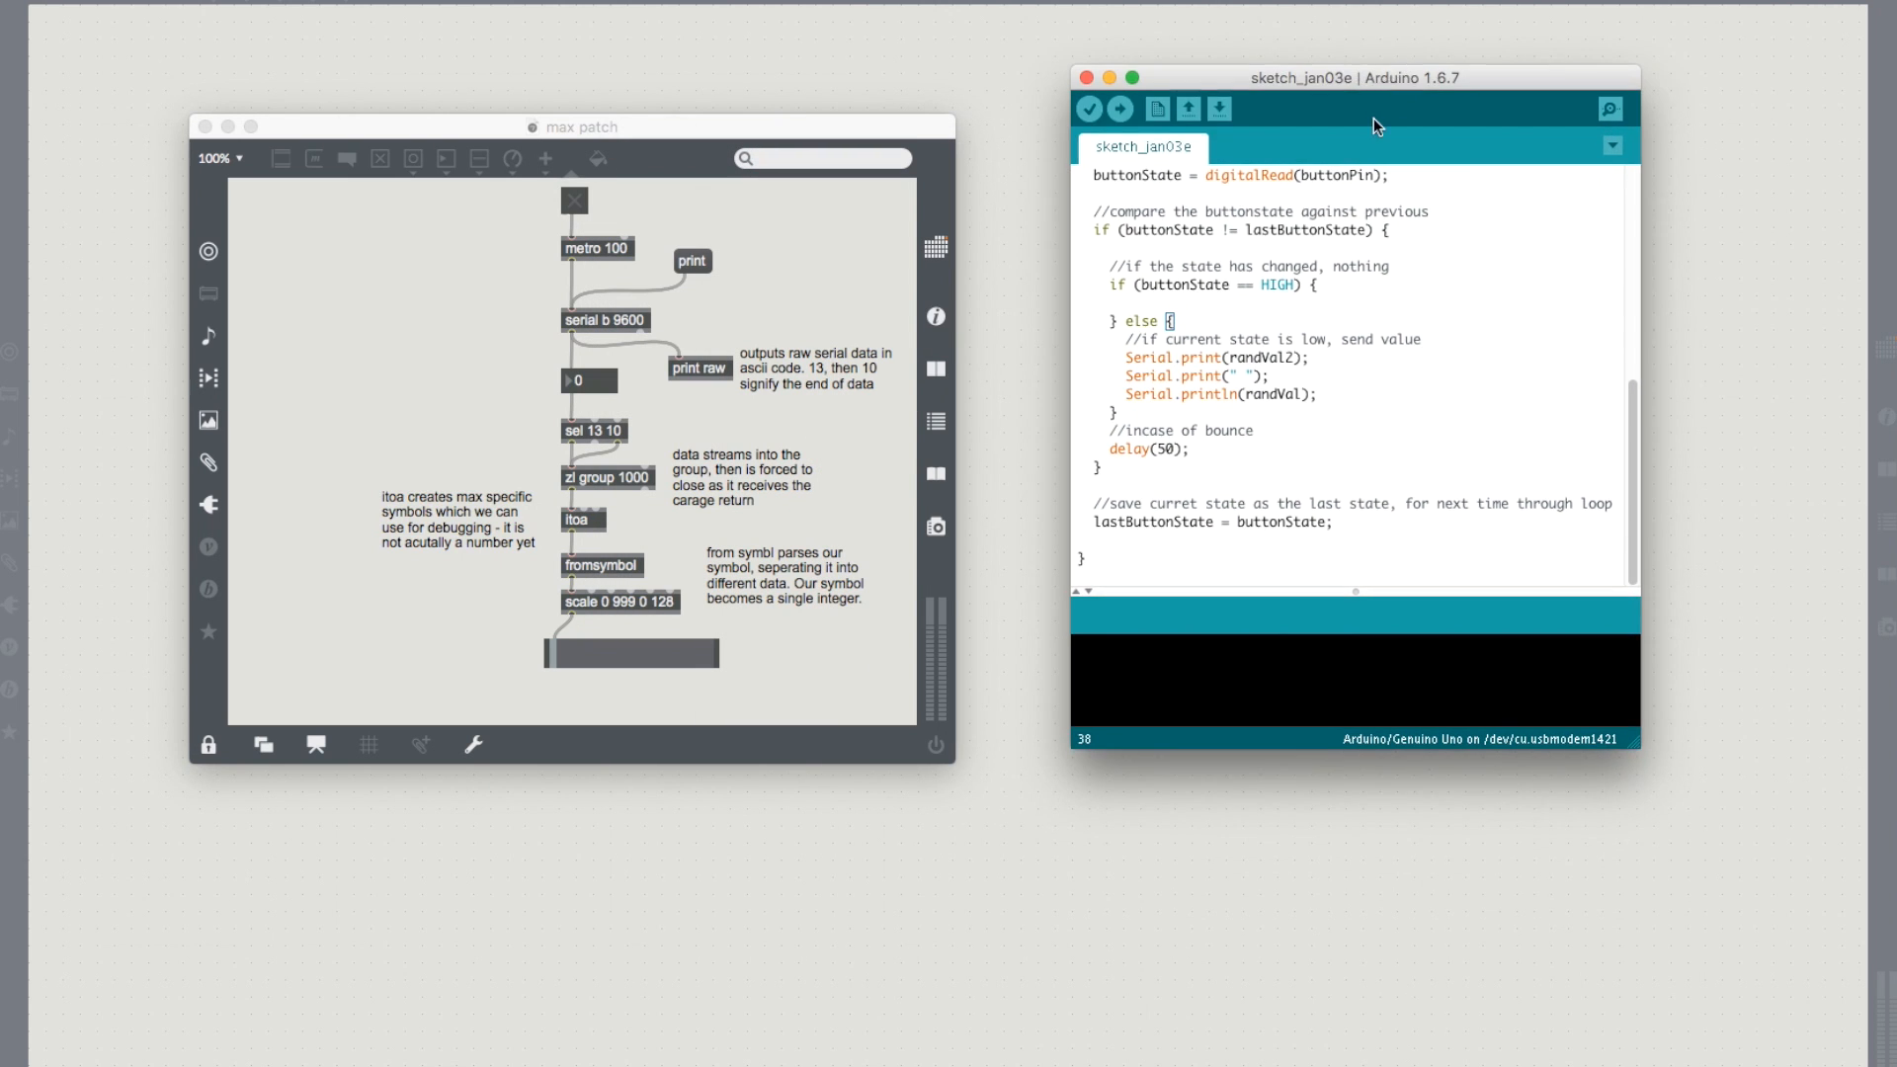
pyautogui.moveTo(1413, 449)
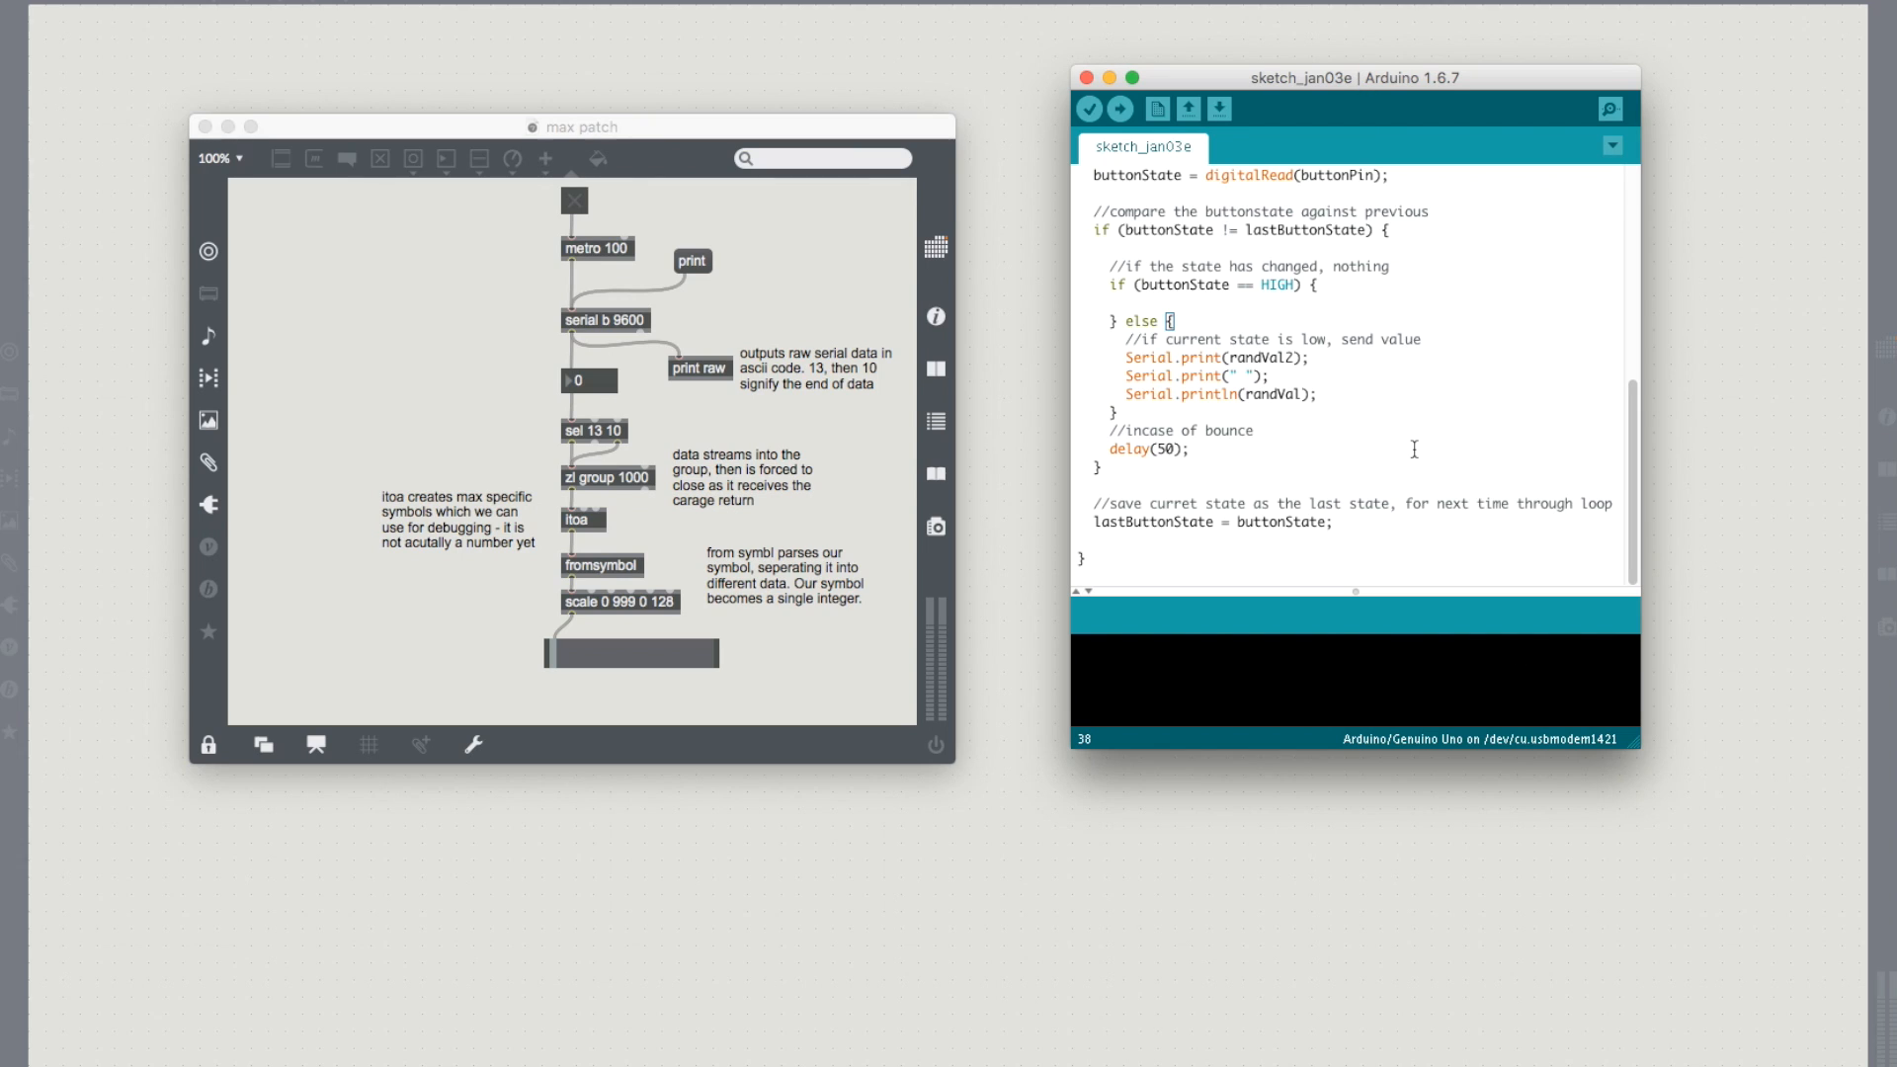
pyautogui.moveTo(1081, 304)
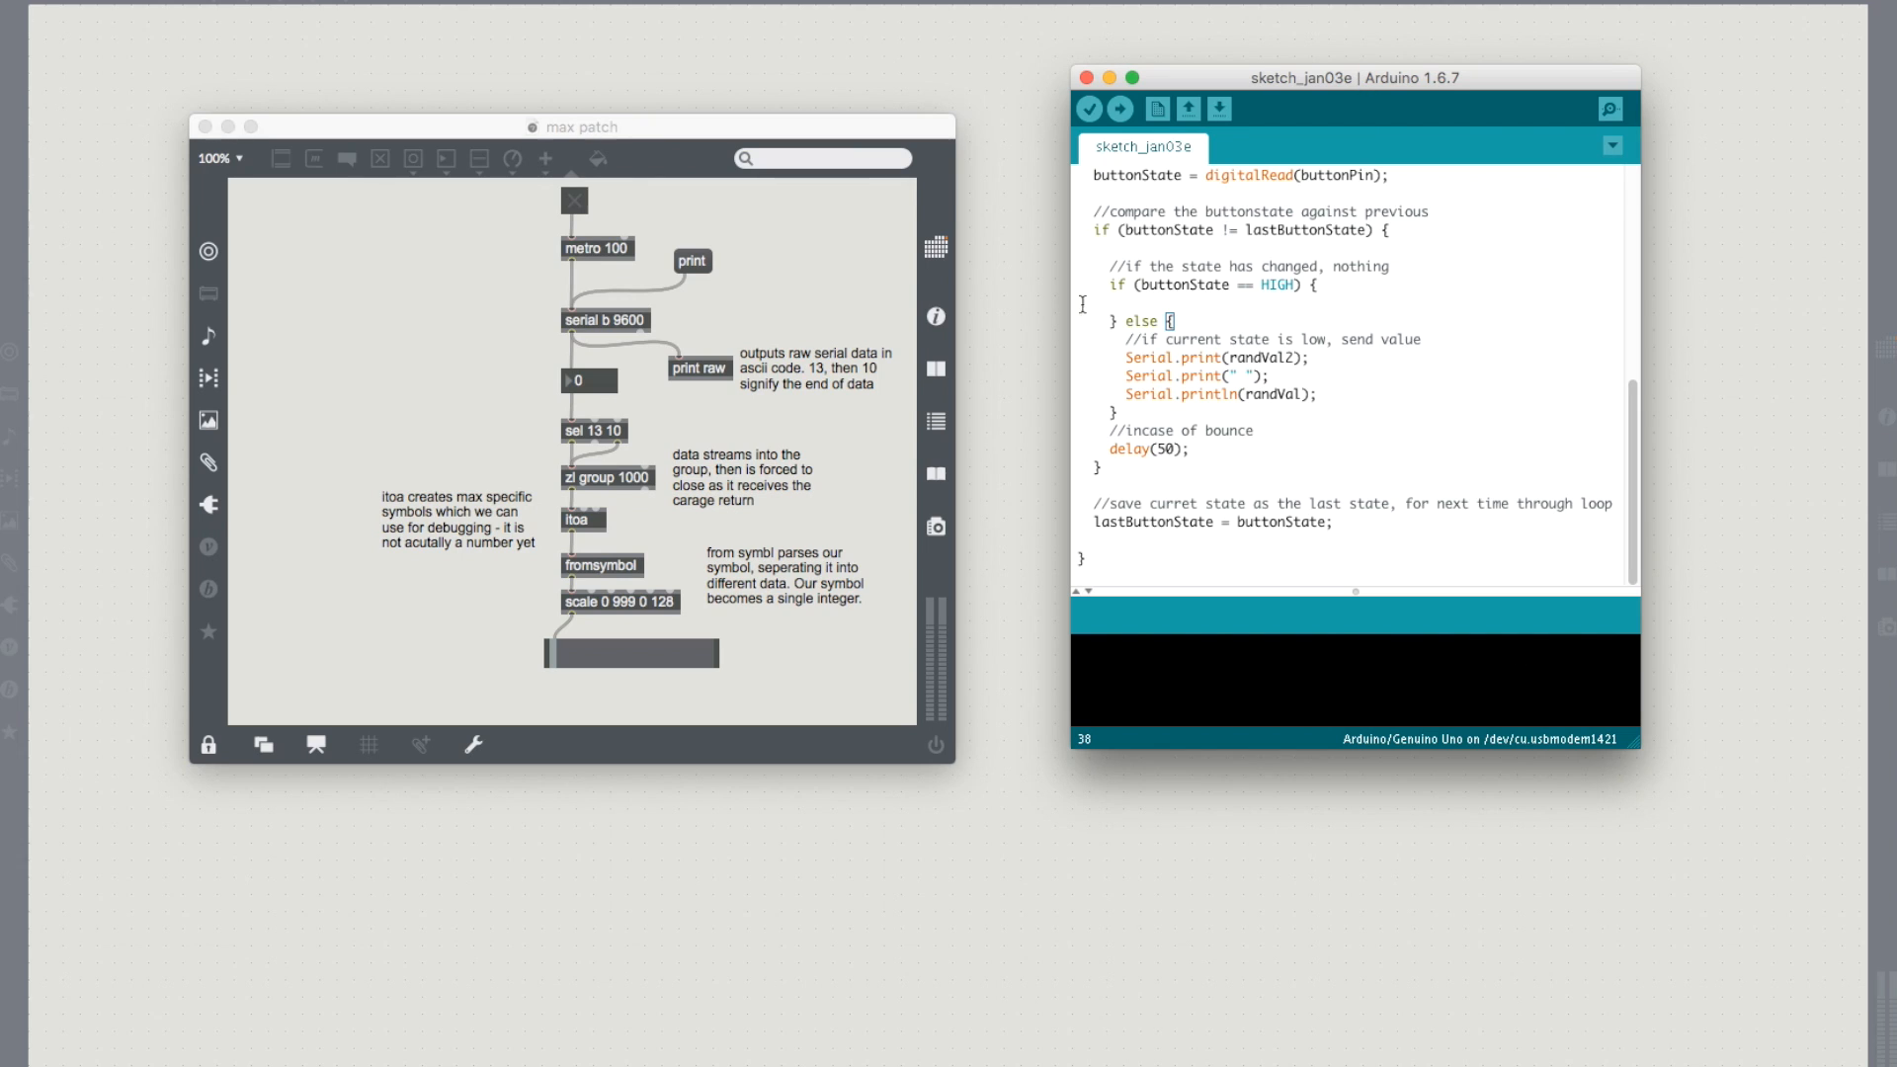
pyautogui.moveTo(703, 532)
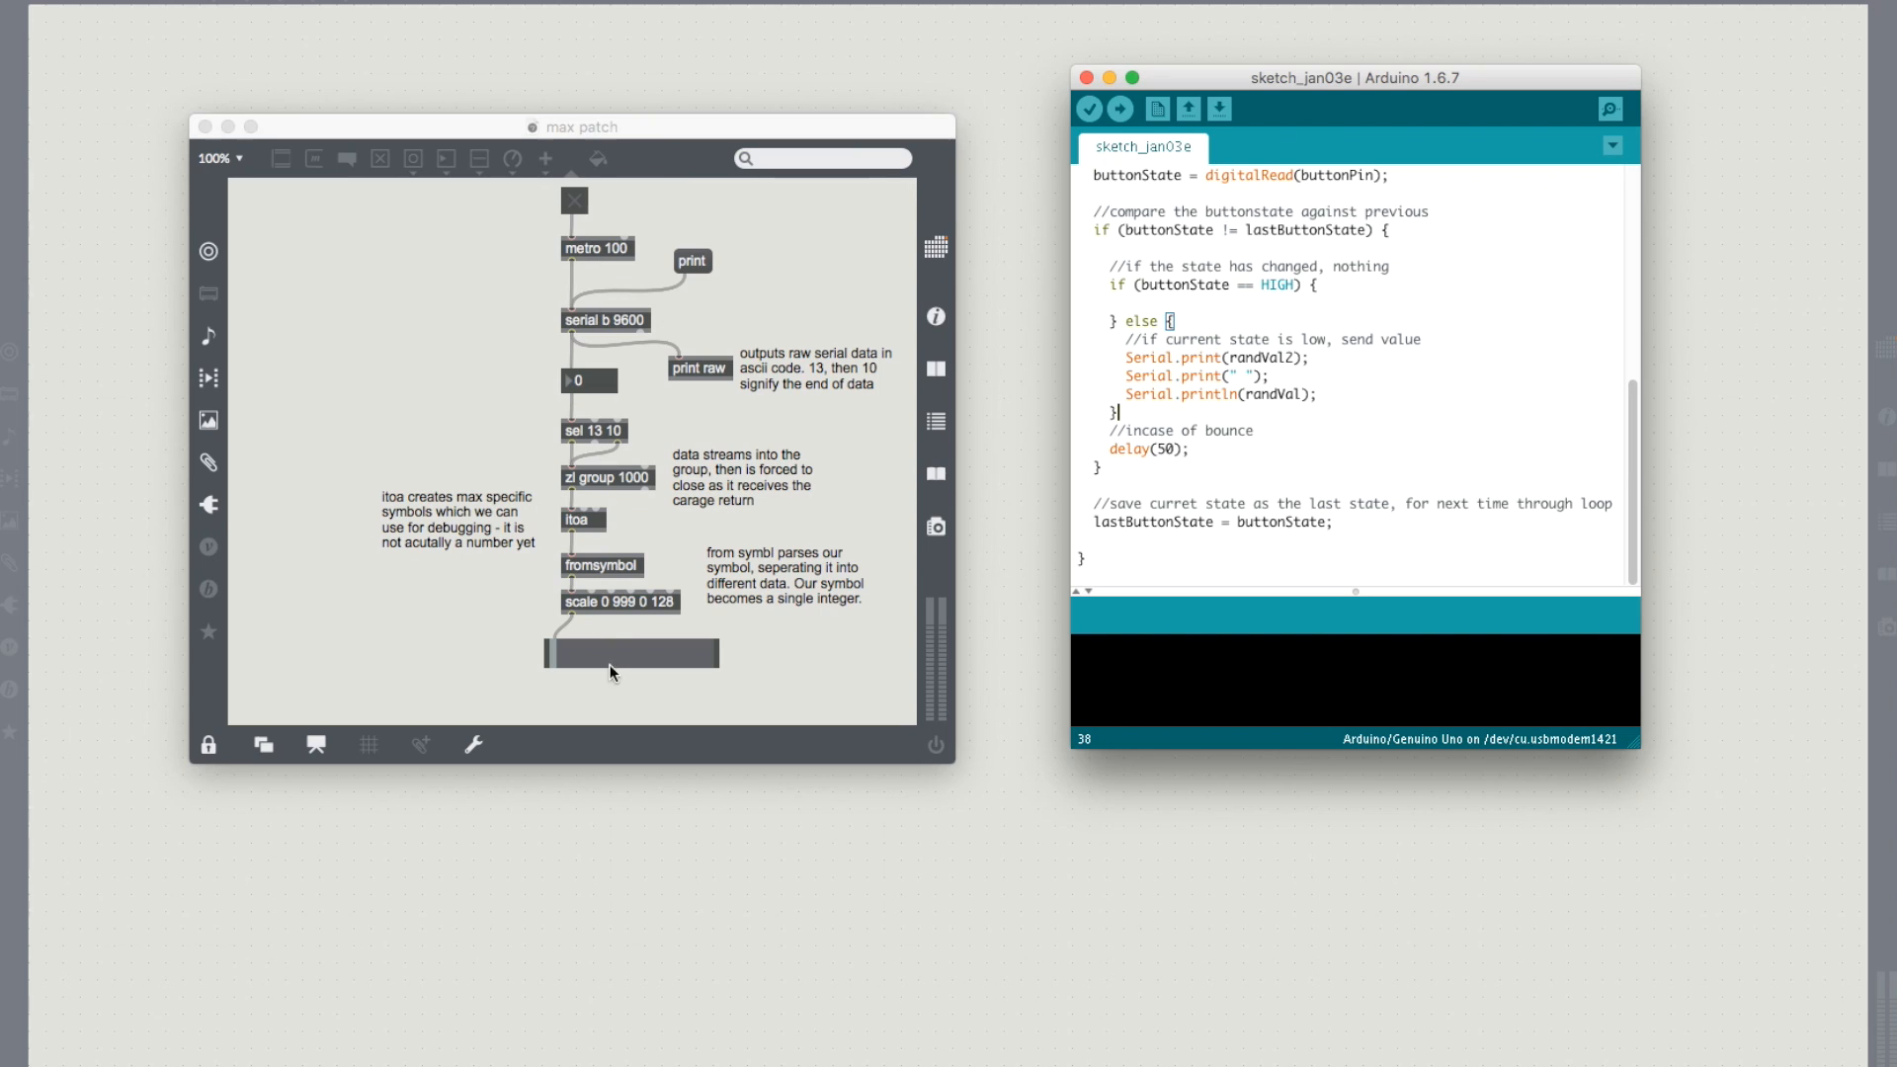
pyautogui.moveTo(1318, 377)
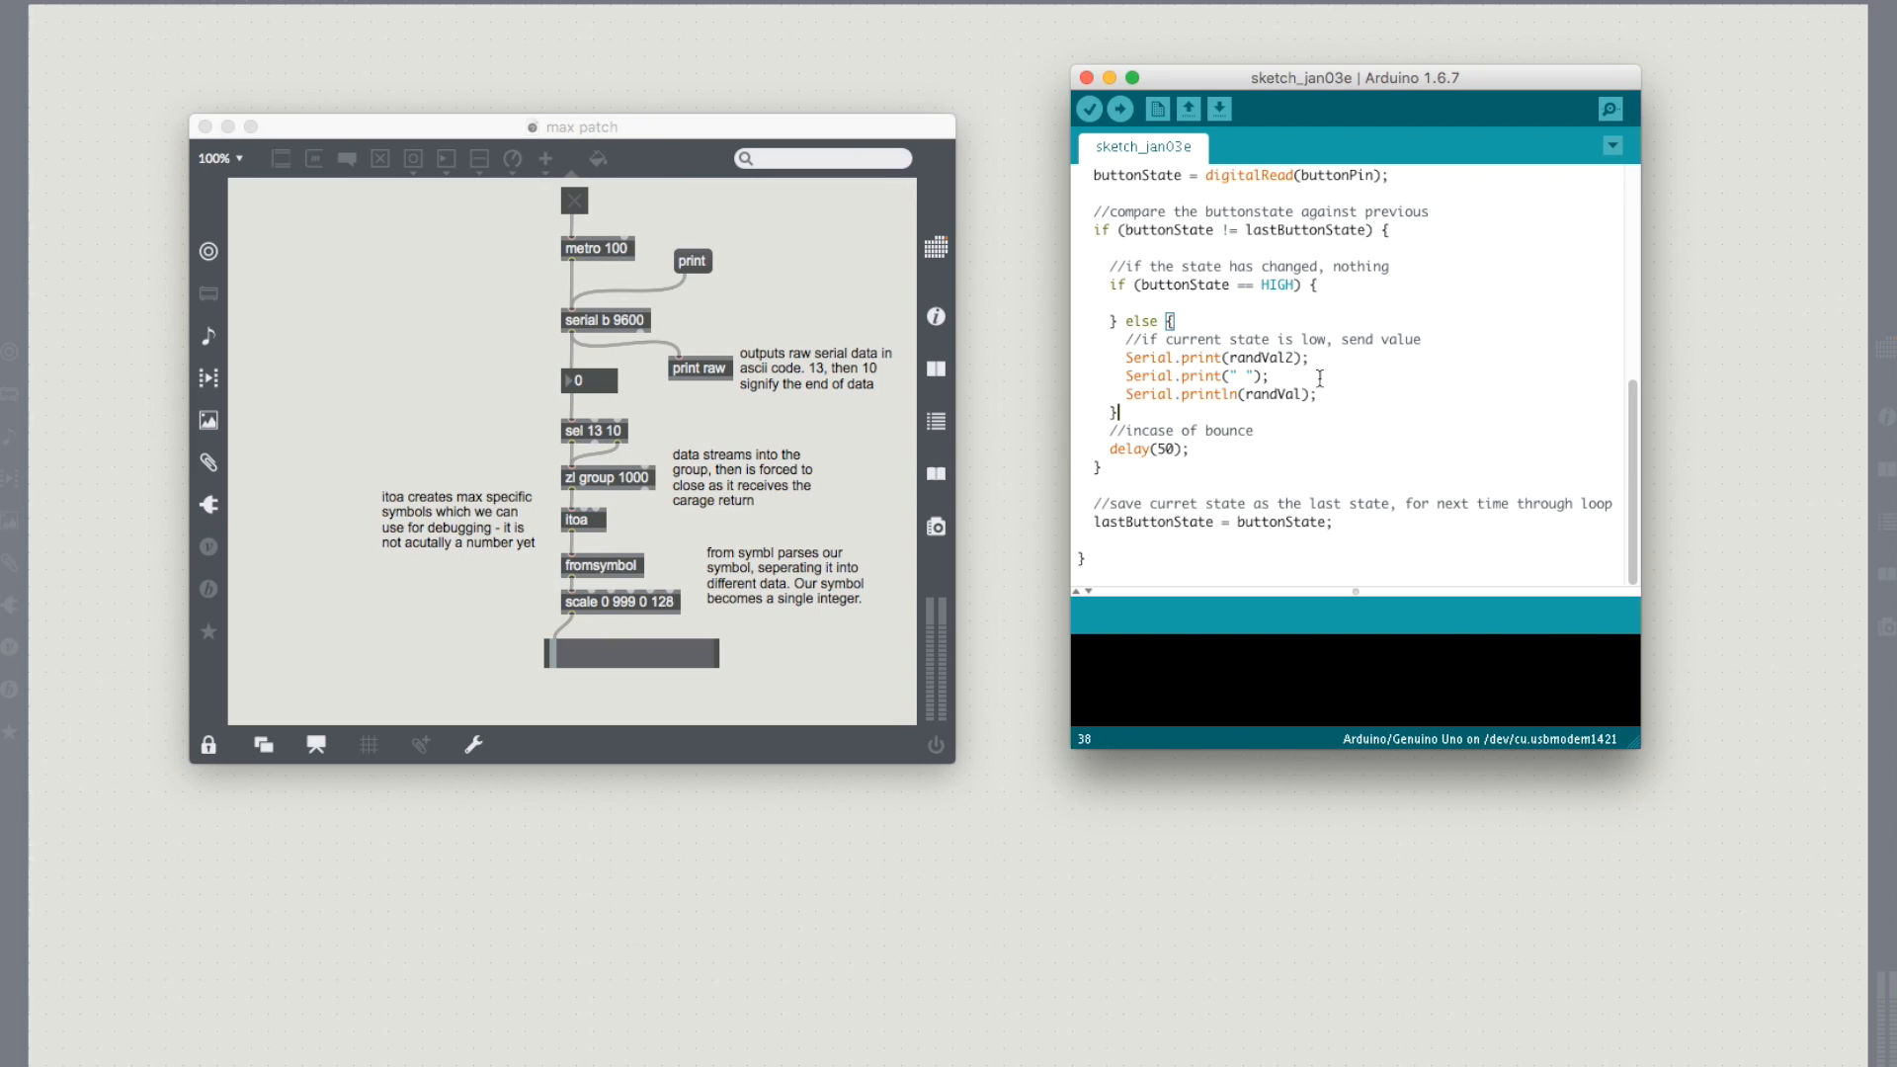
pyautogui.scroll(3)
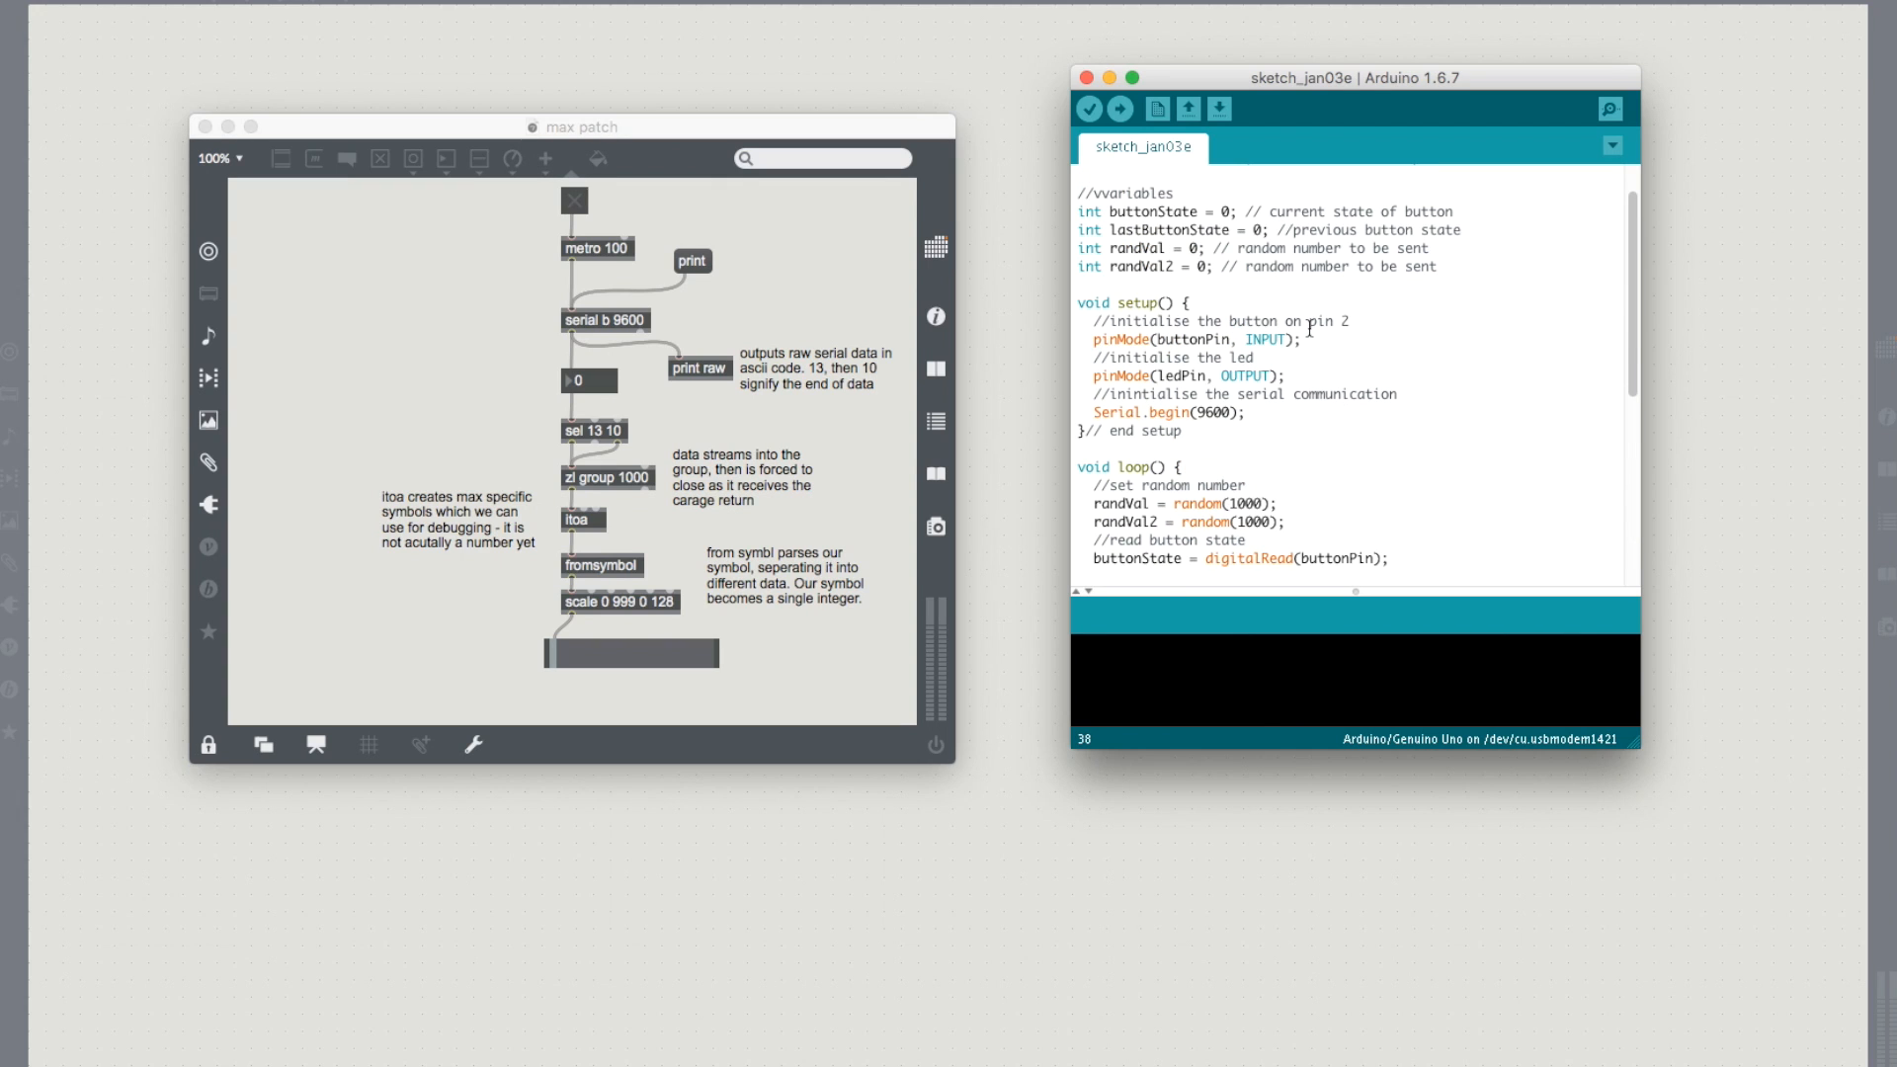
pyautogui.scroll(3)
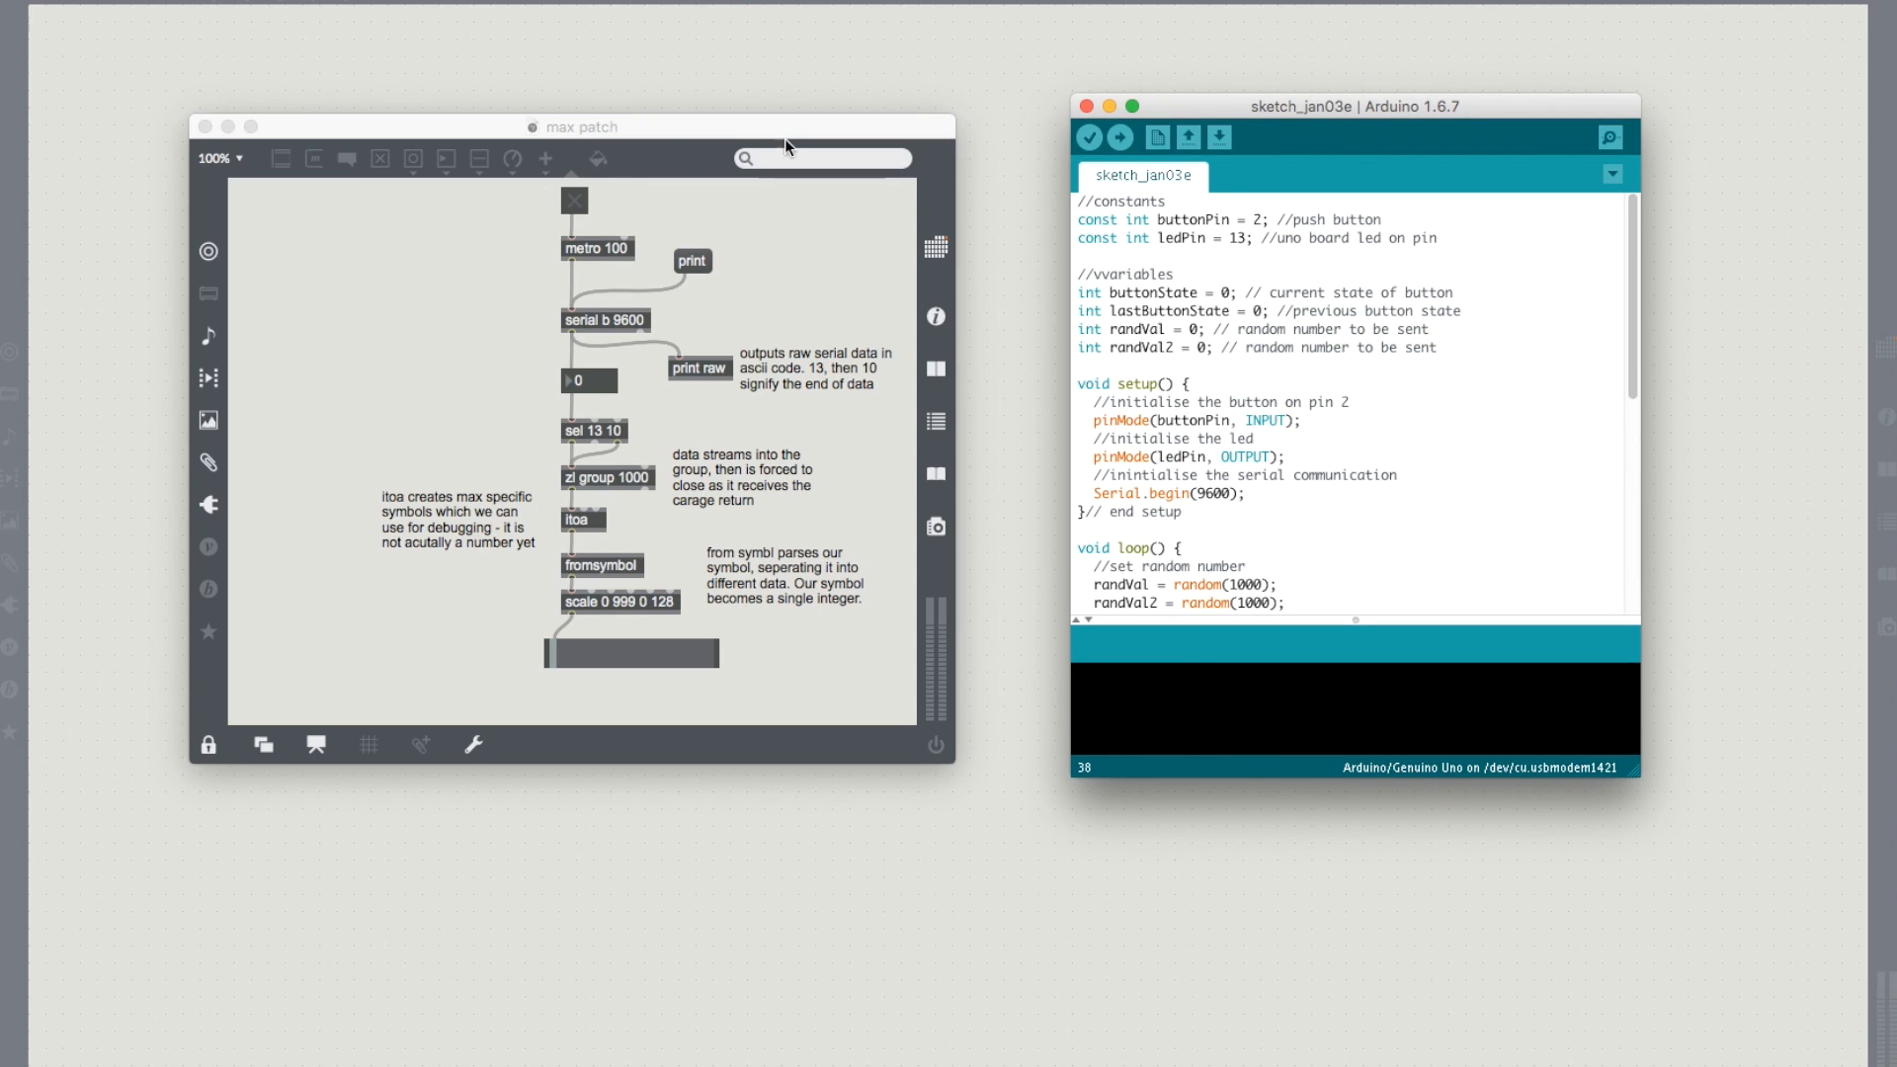
pyautogui.moveTo(512, 263)
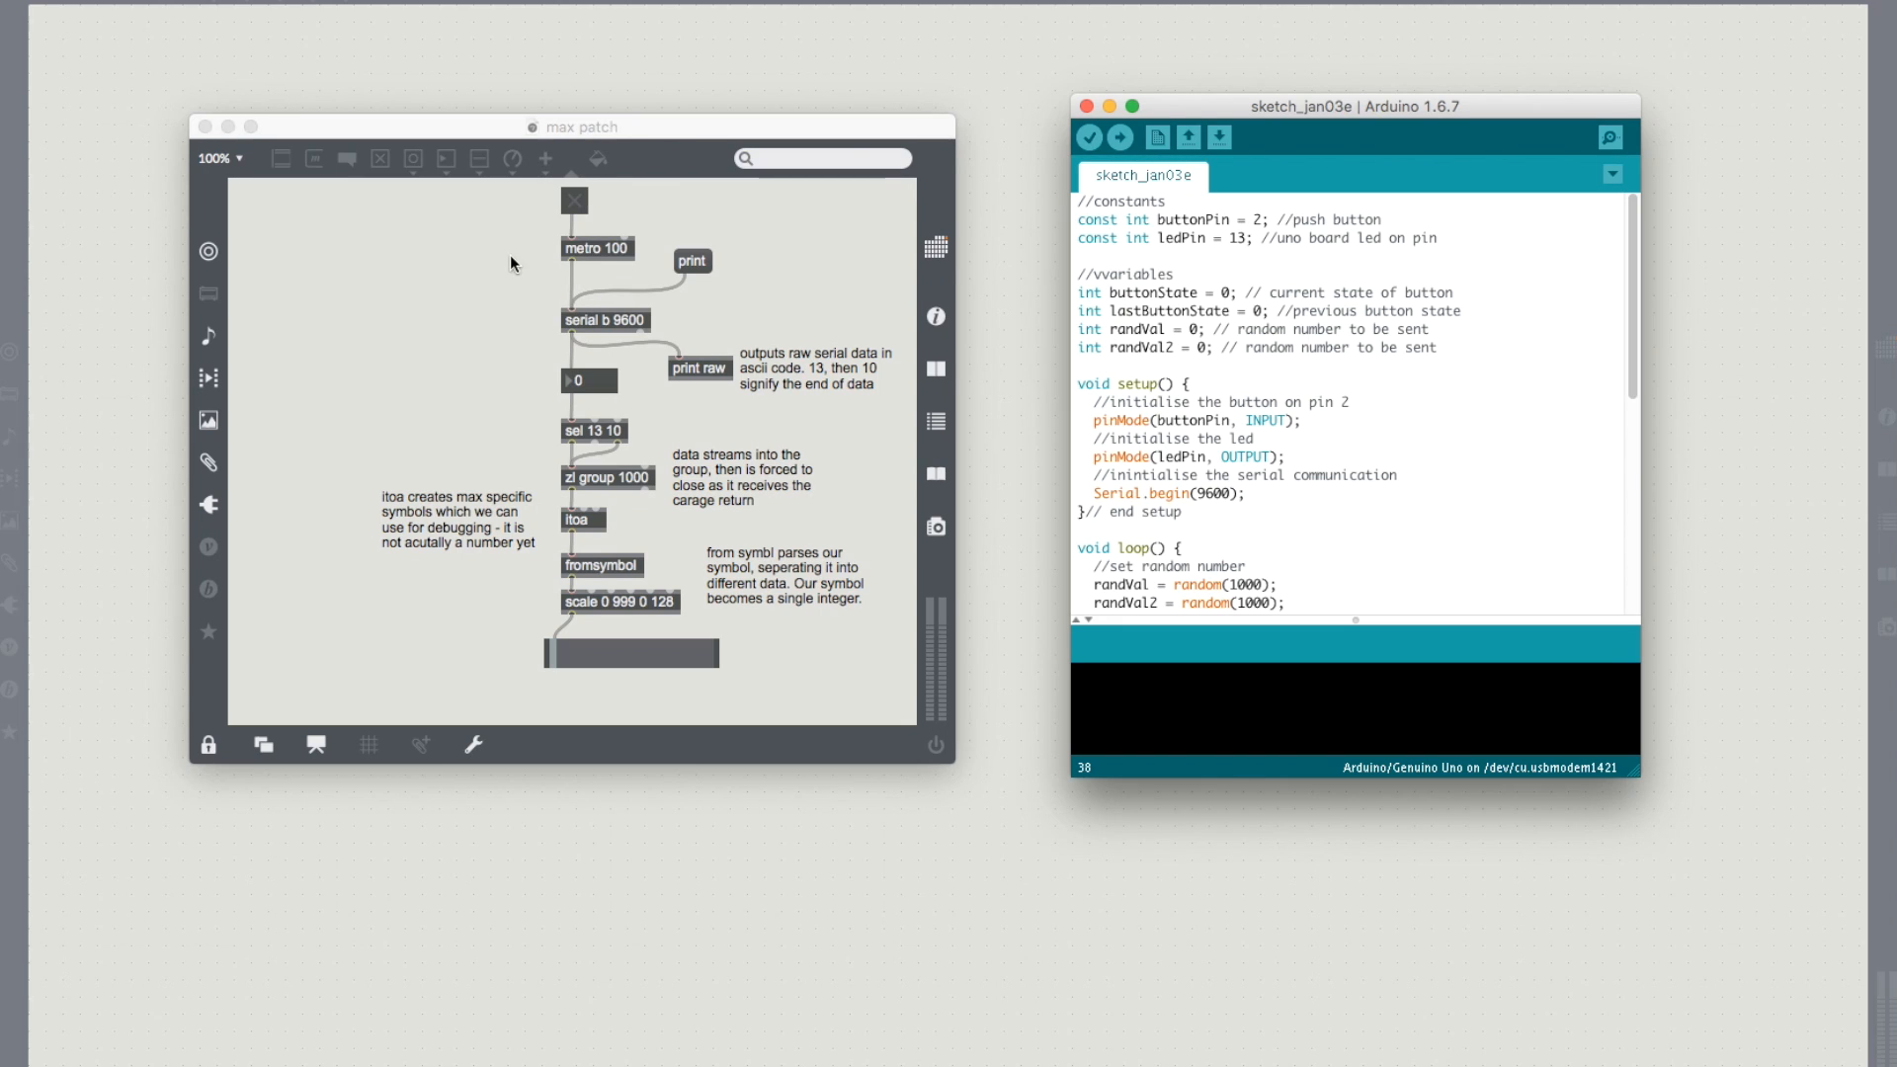
pyautogui.moveTo(610, 616)
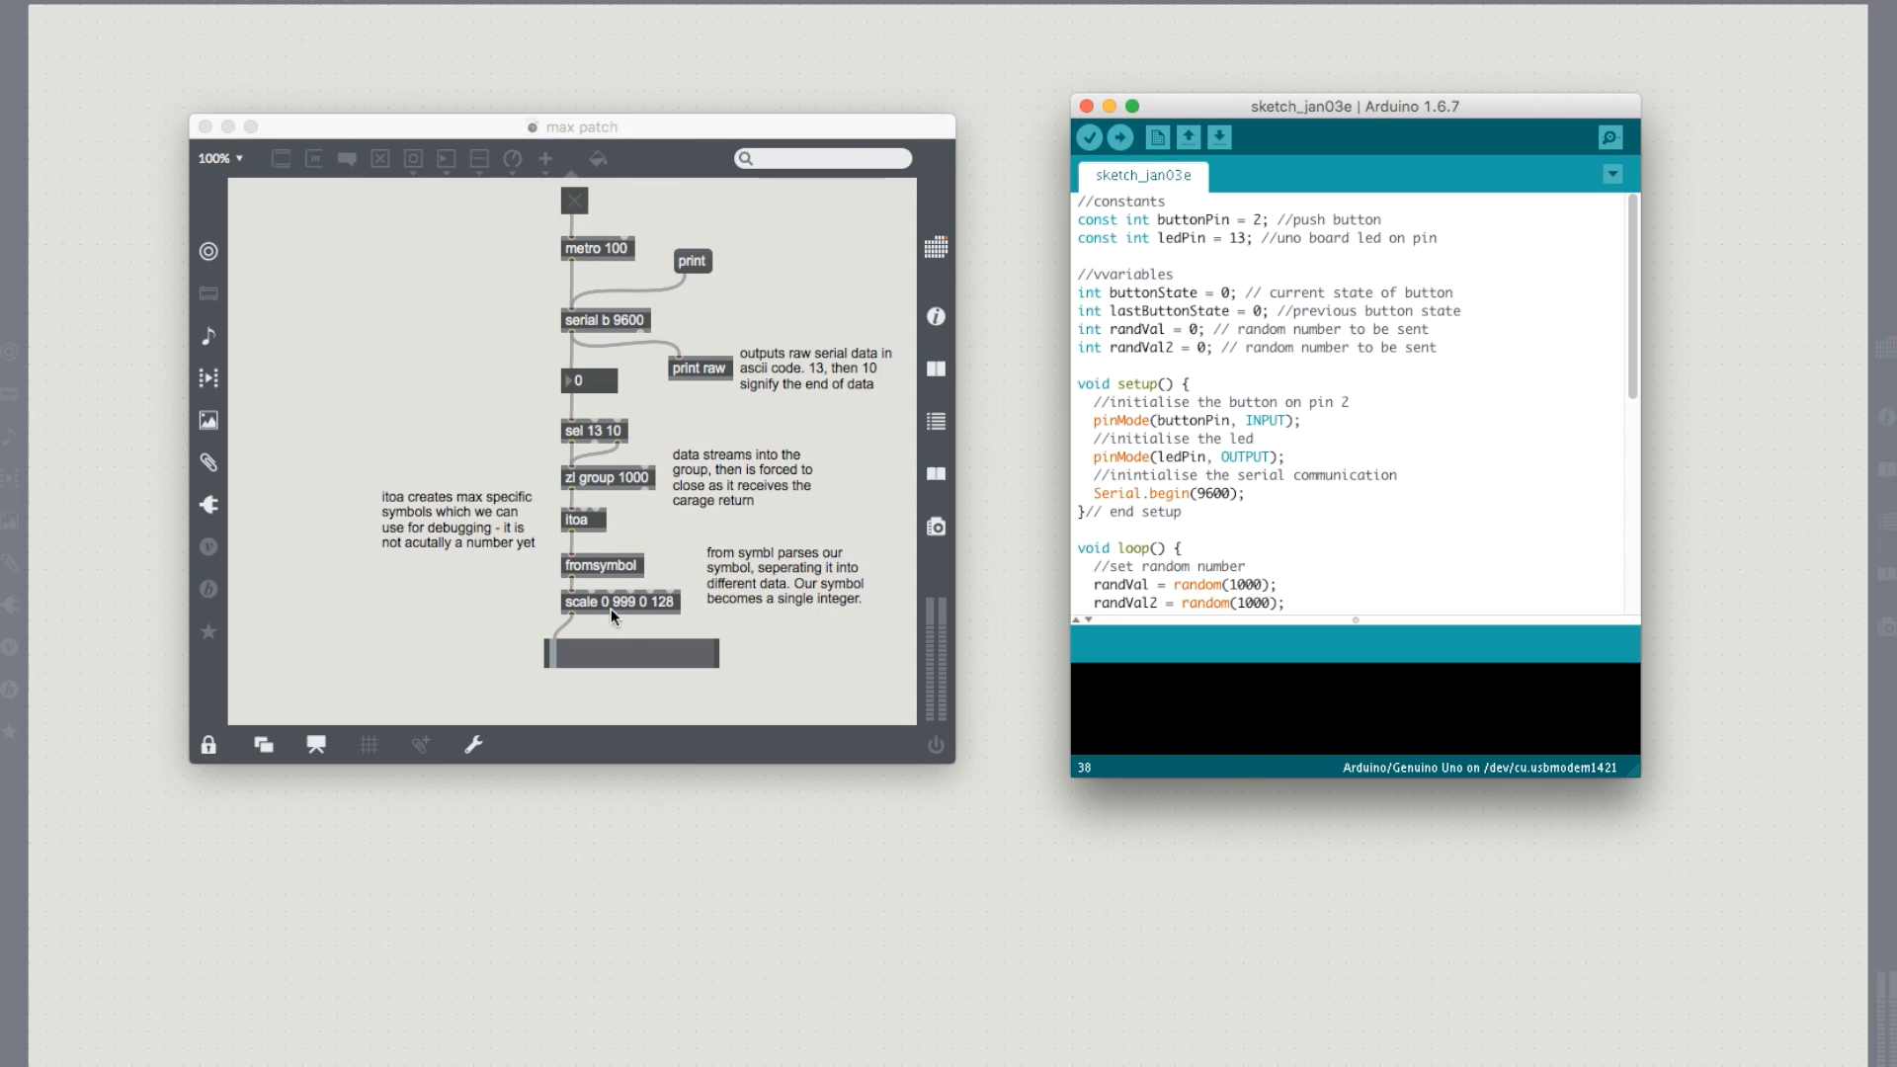
pyautogui.moveTo(1140, 427)
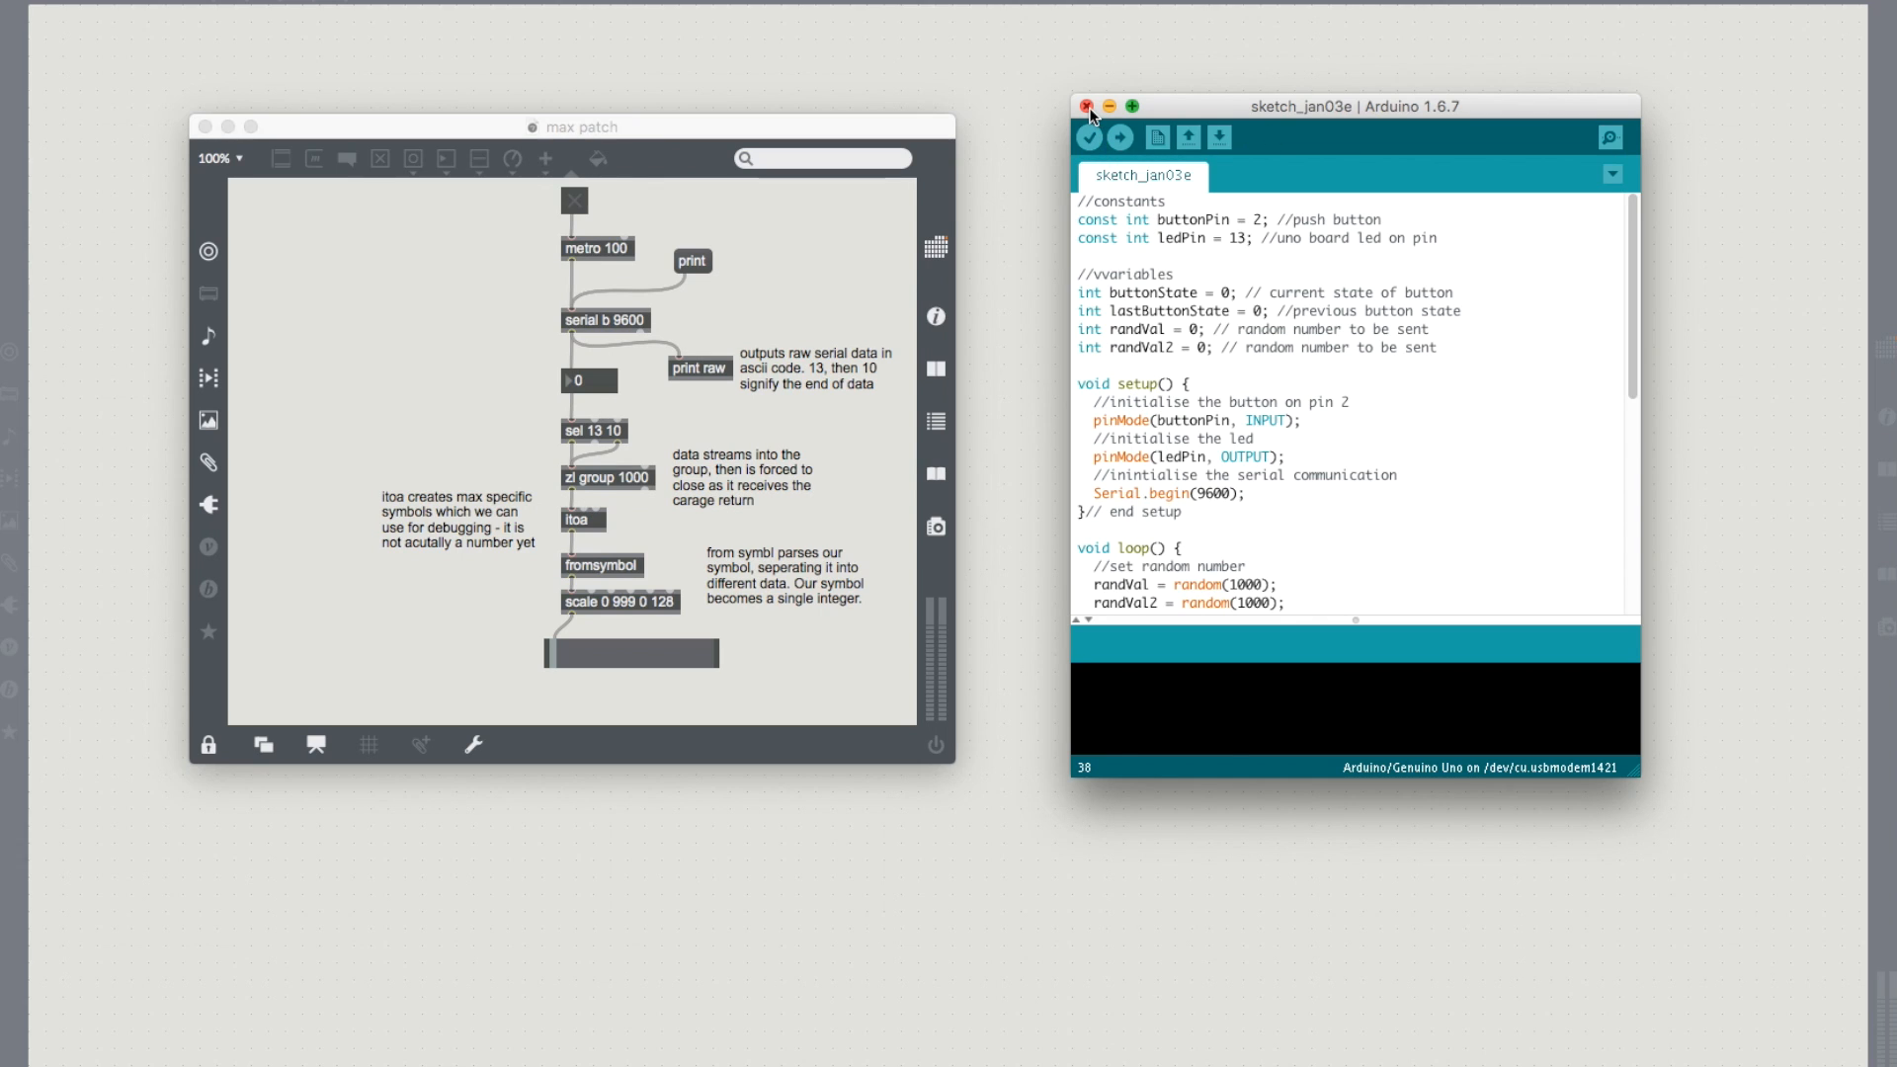
pyautogui.click(1085, 107)
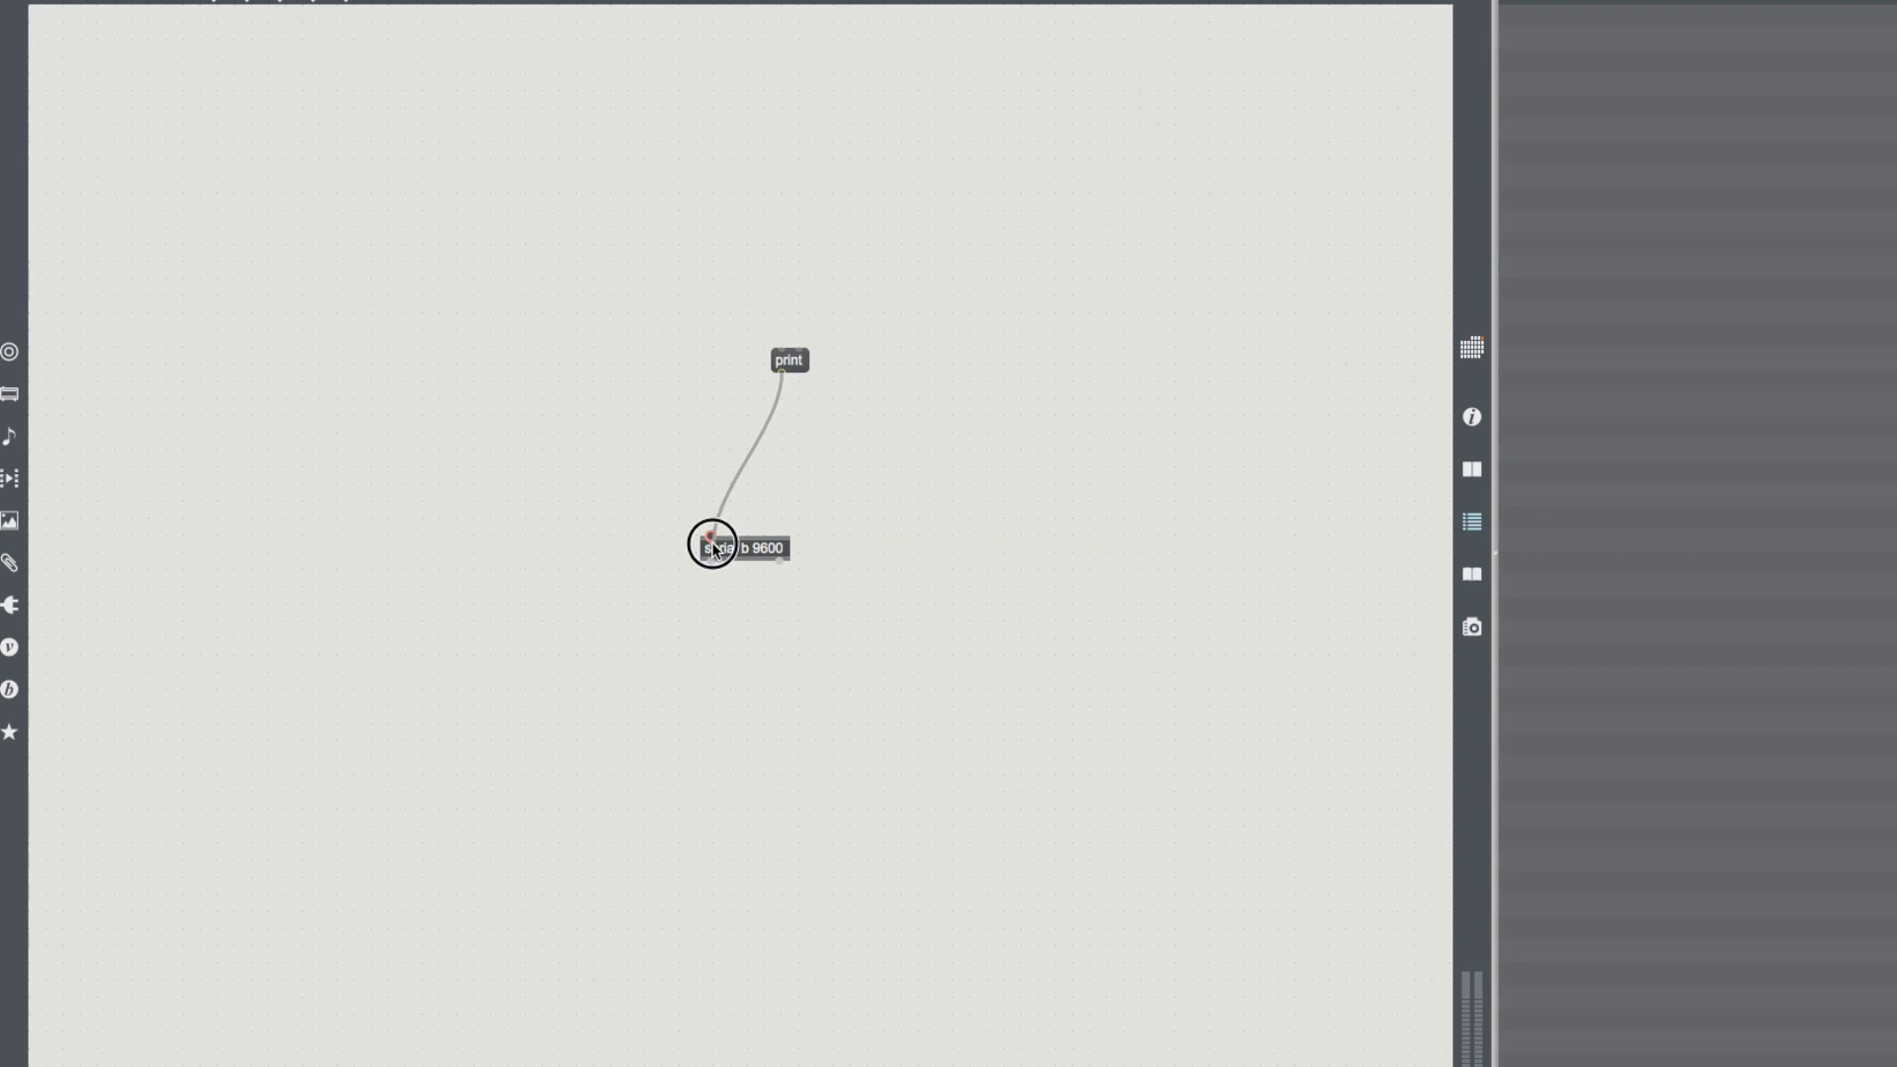
pyautogui.click(713, 548)
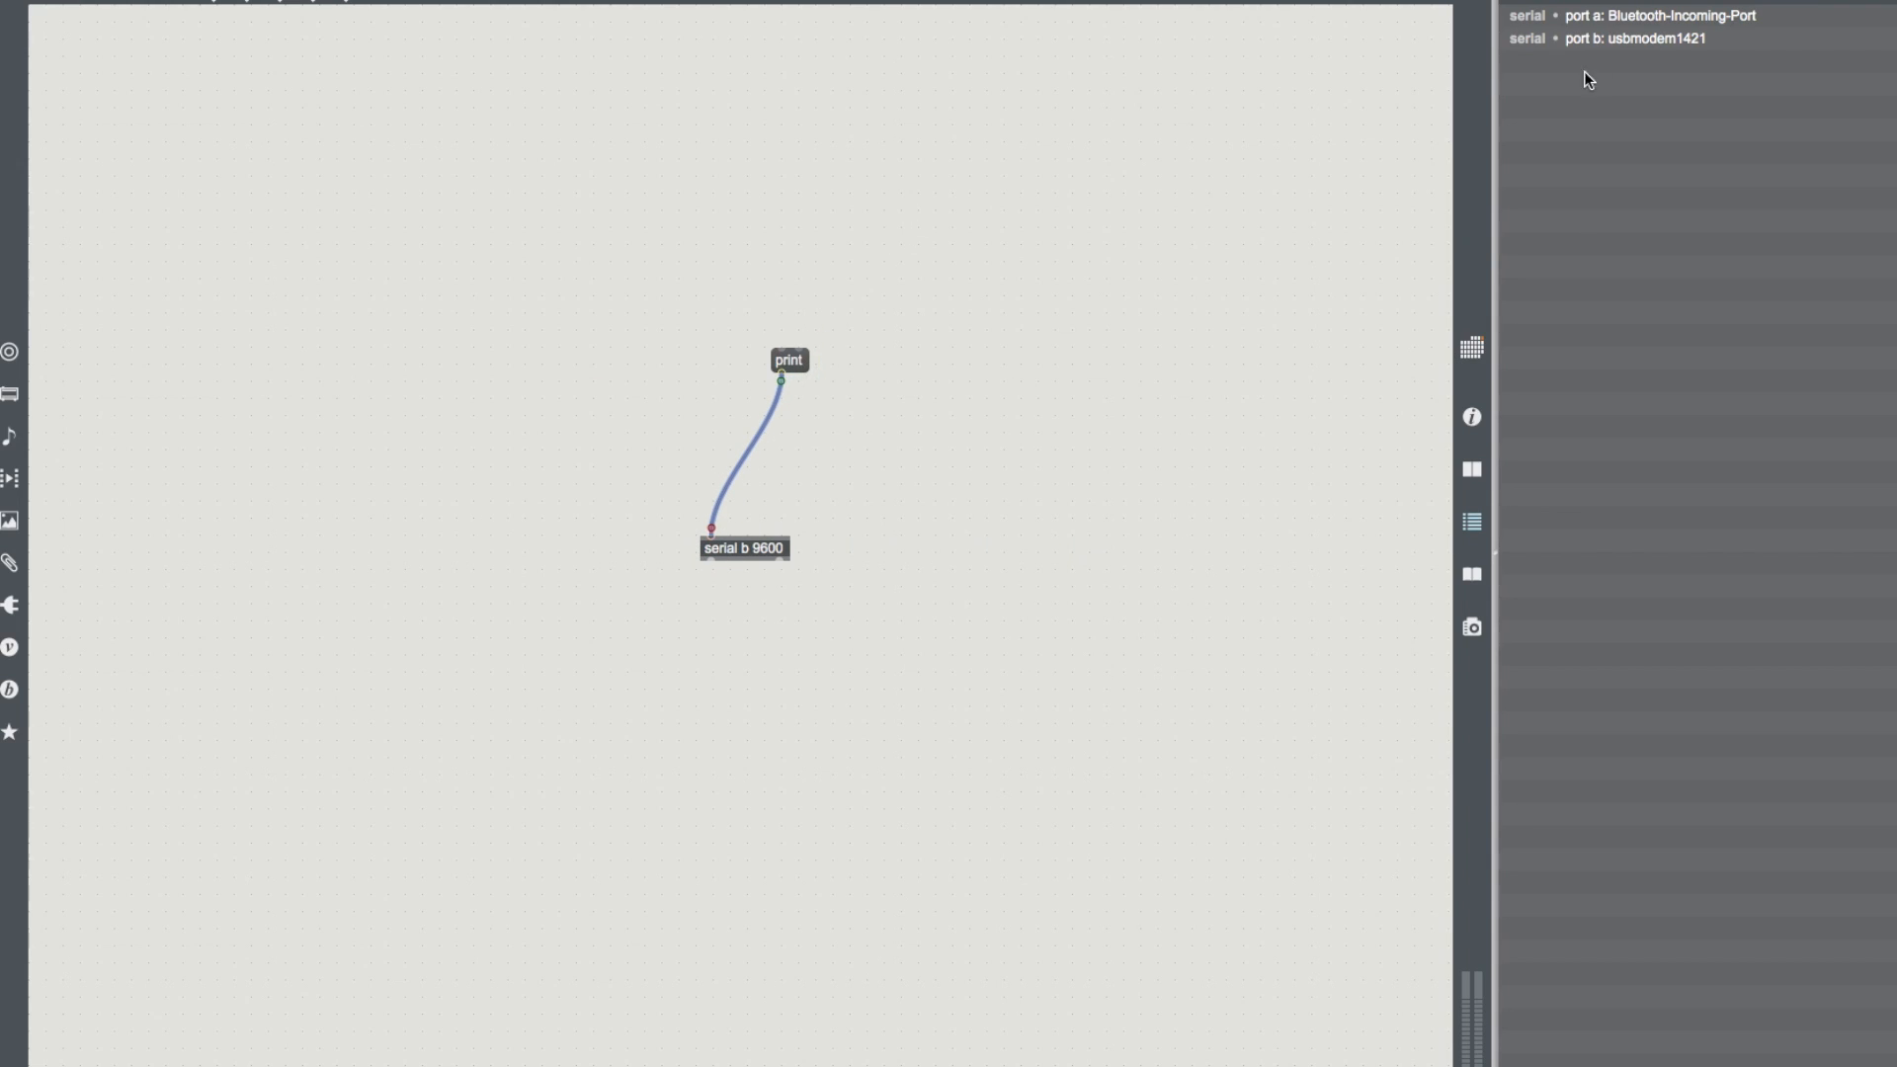
pyautogui.moveTo(1641, 53)
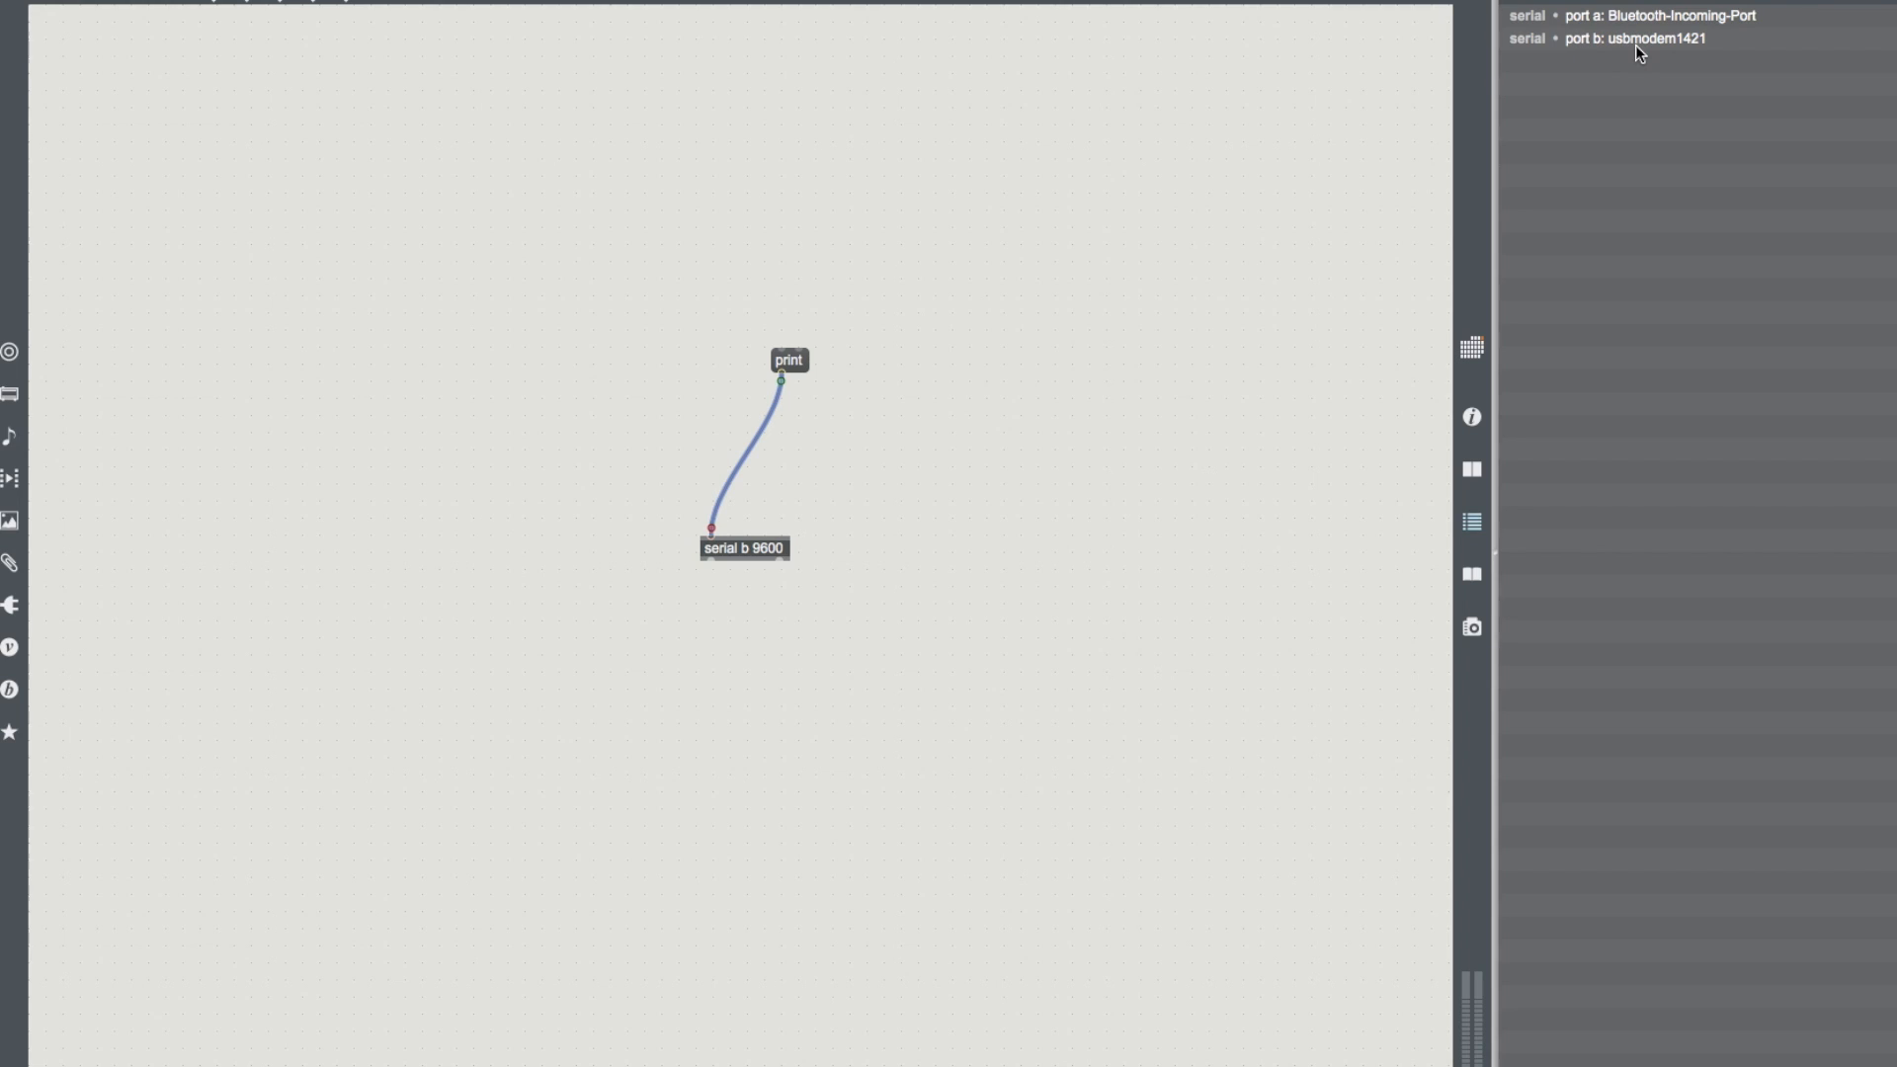
pyautogui.moveTo(1797, 193)
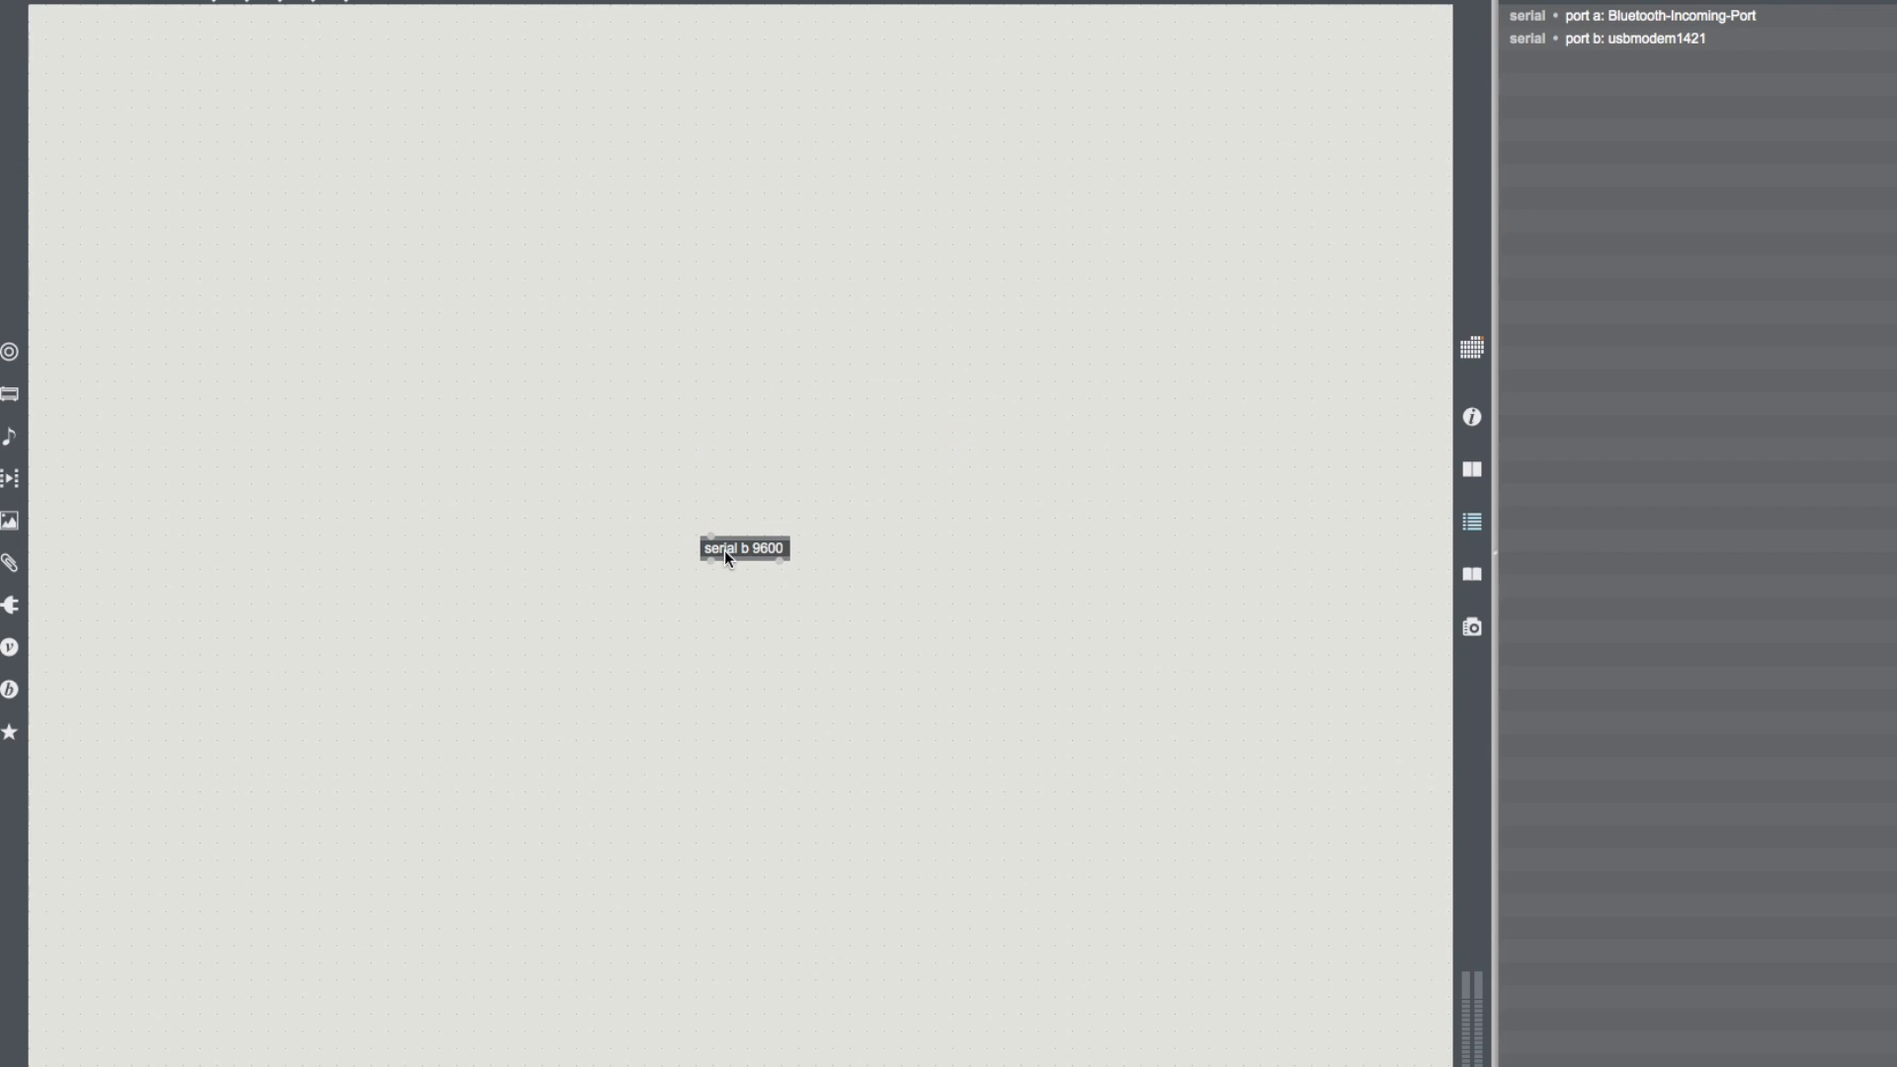
pyautogui.moveTo(708, 435)
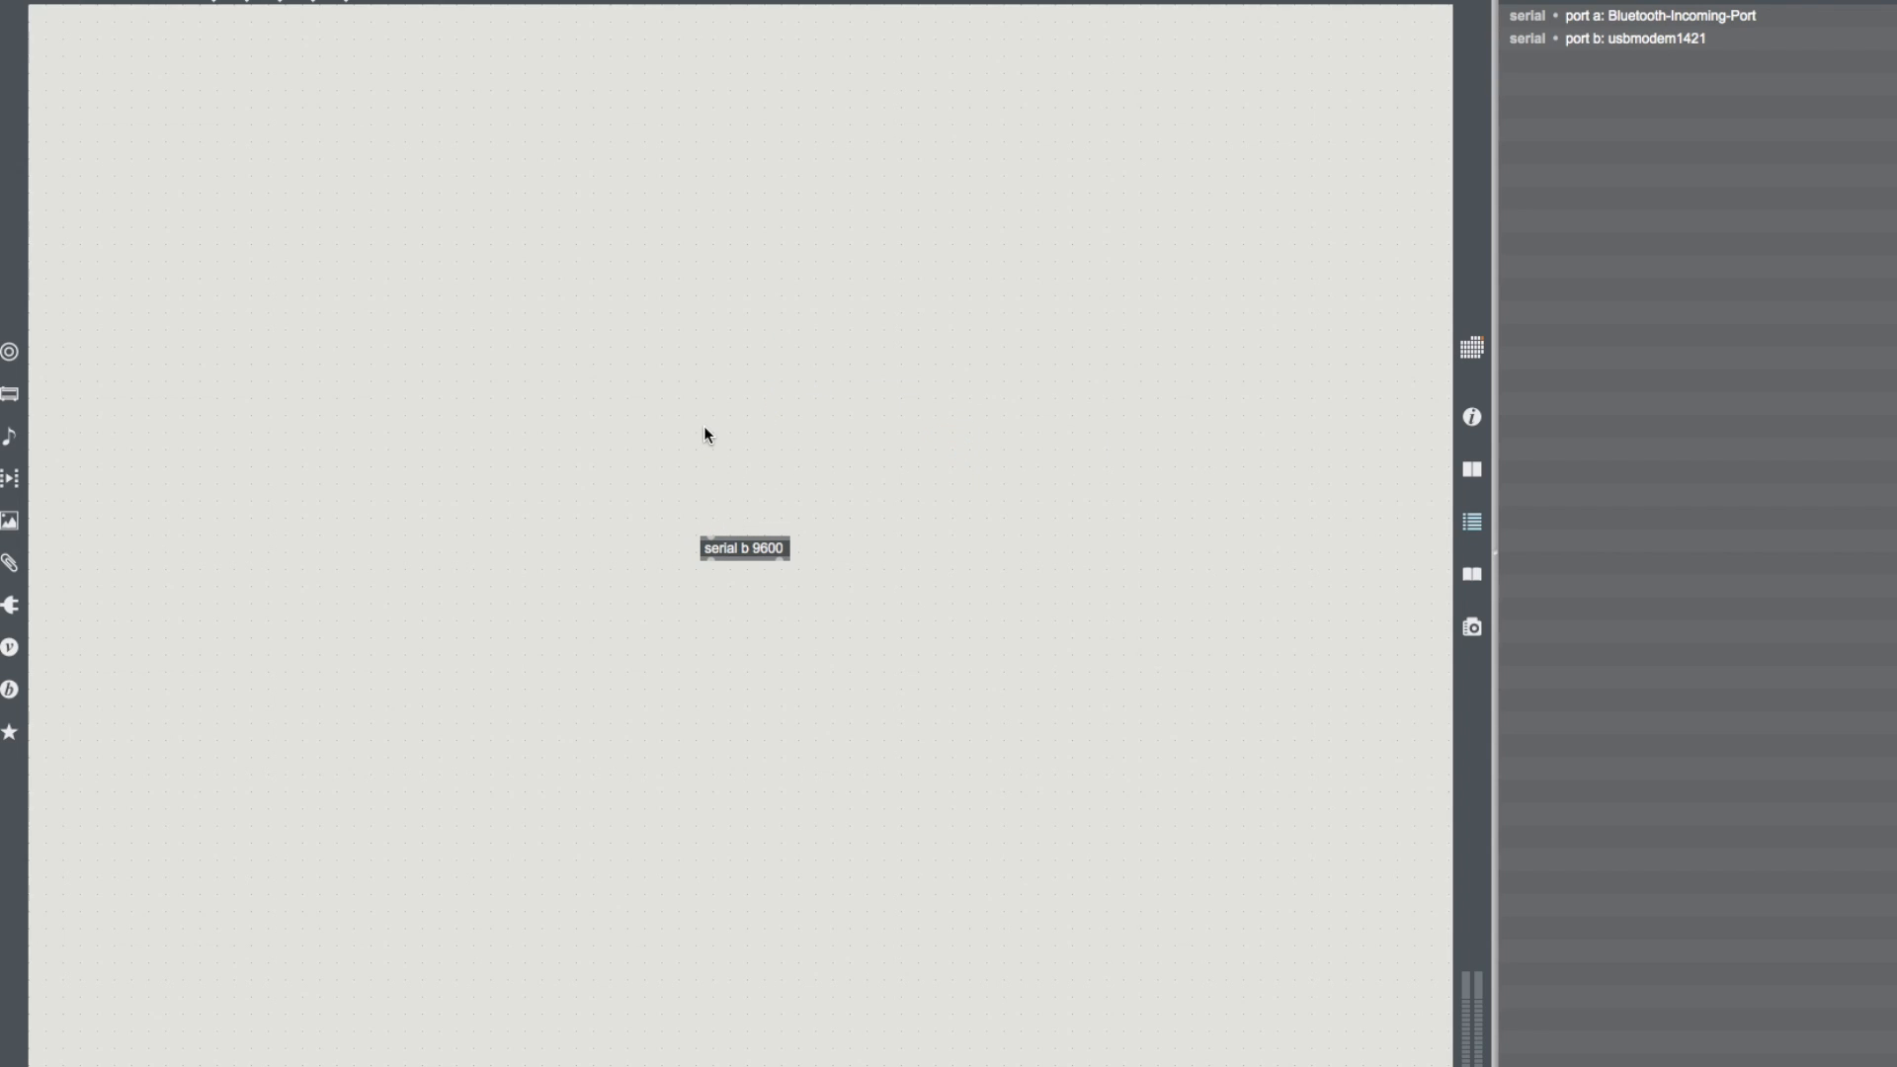
pyautogui.moveTo(701, 535)
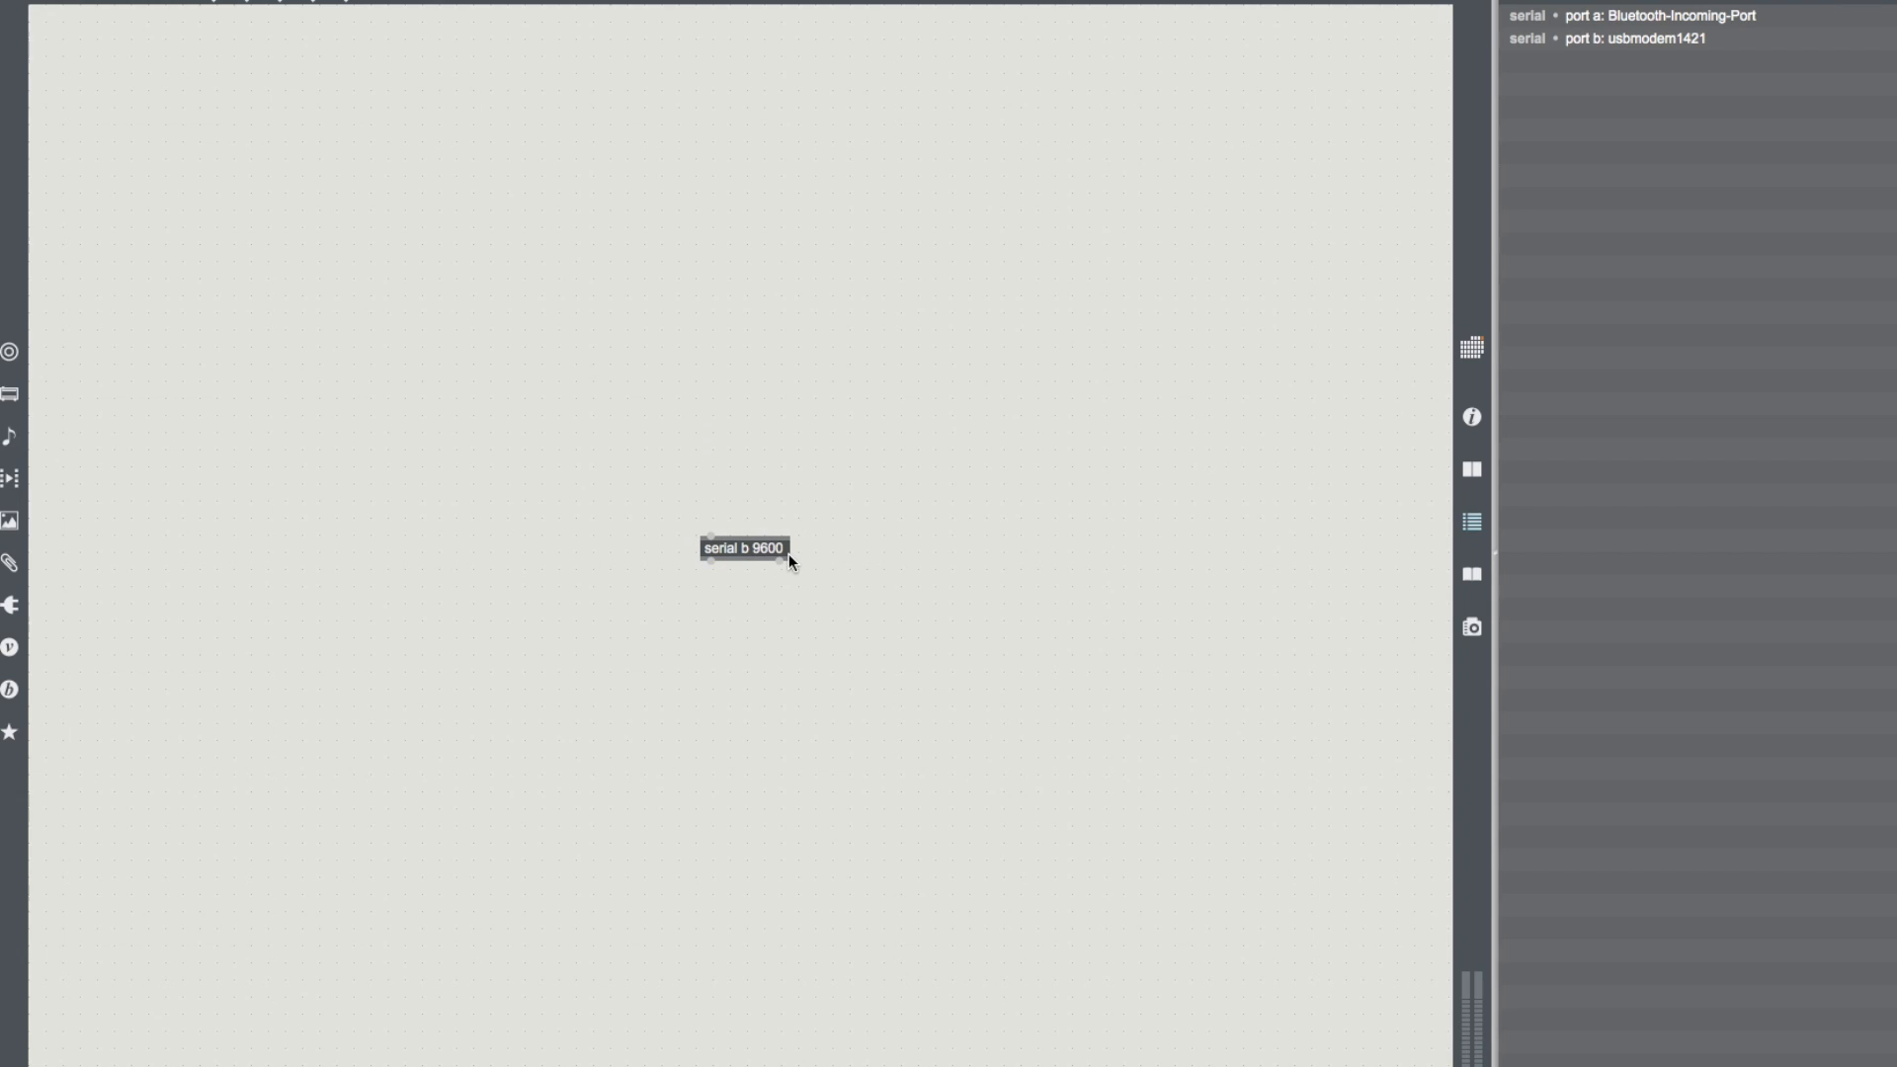
pyautogui.moveTo(730, 474)
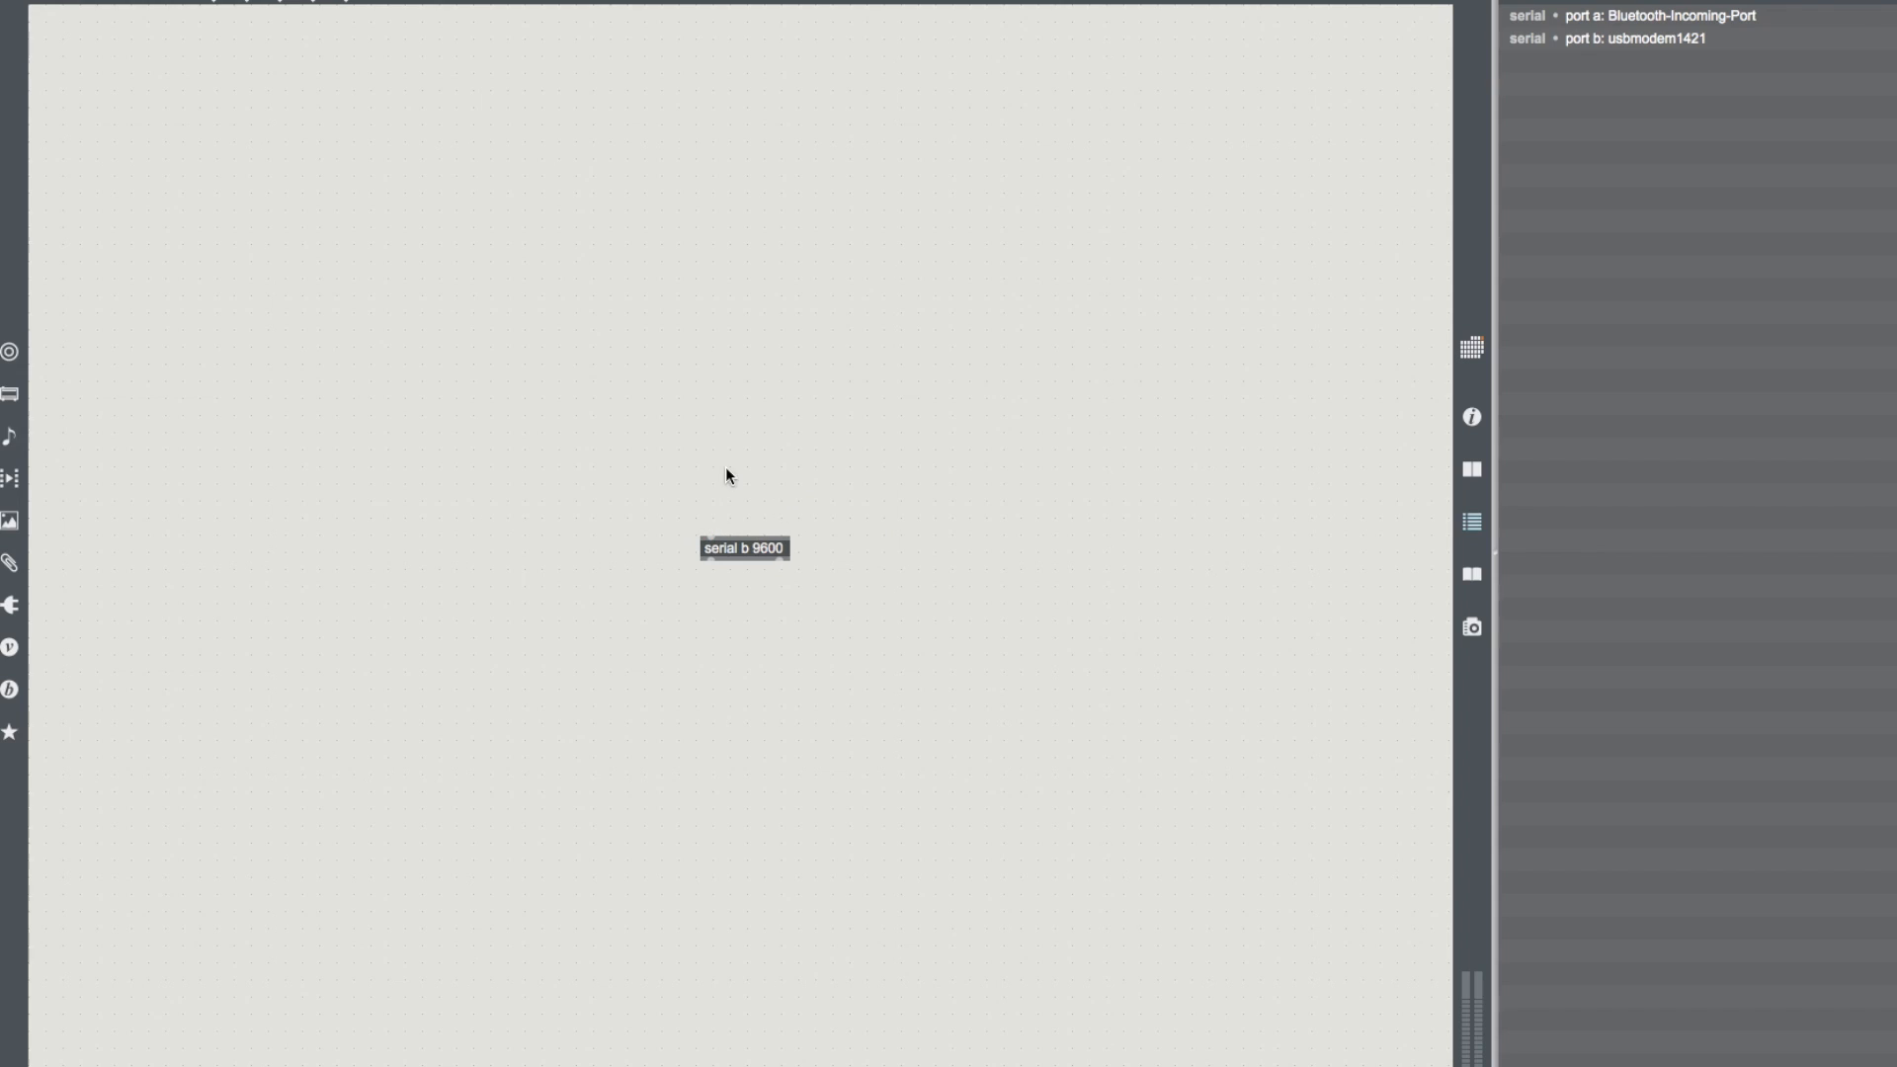
pyautogui.moveTo(832, 427)
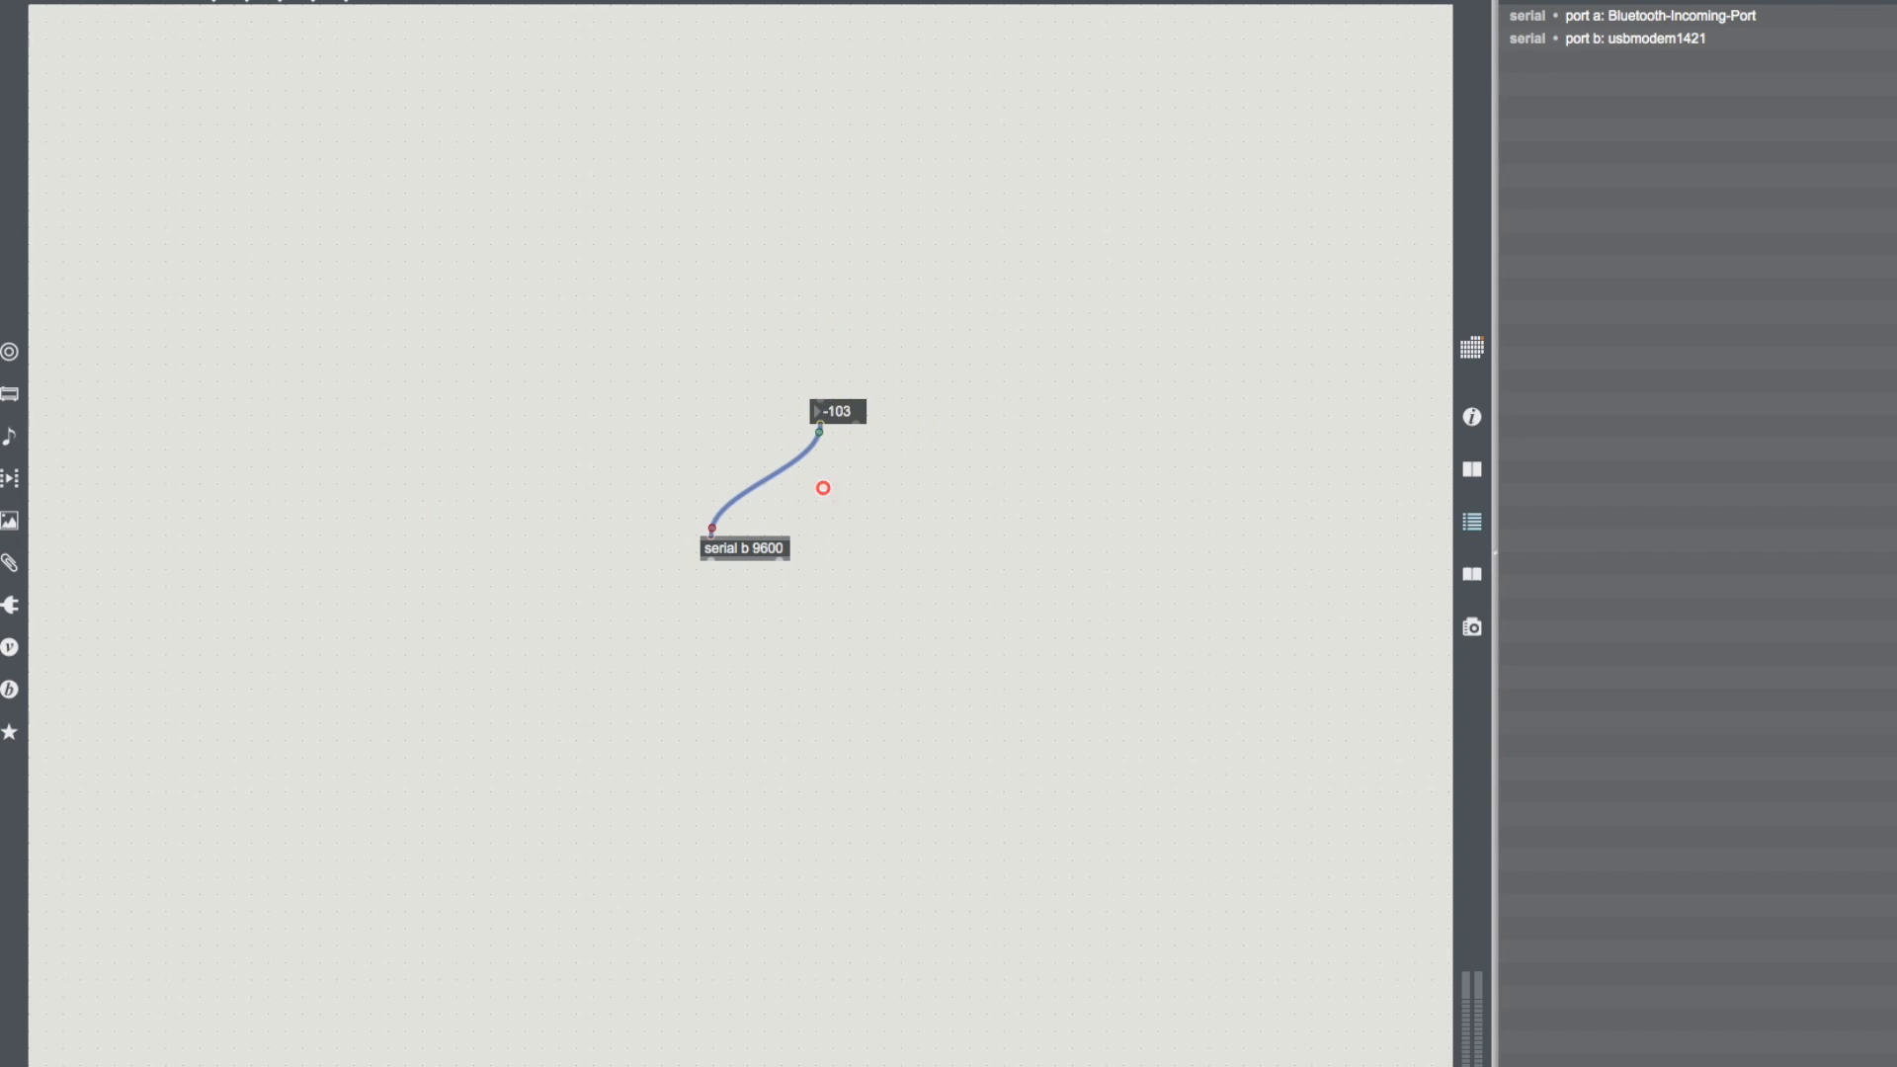
# Step: Show serial.maxhelp with its reference covering arguments and the open, close and print messages
pyautogui.click(836, 412)
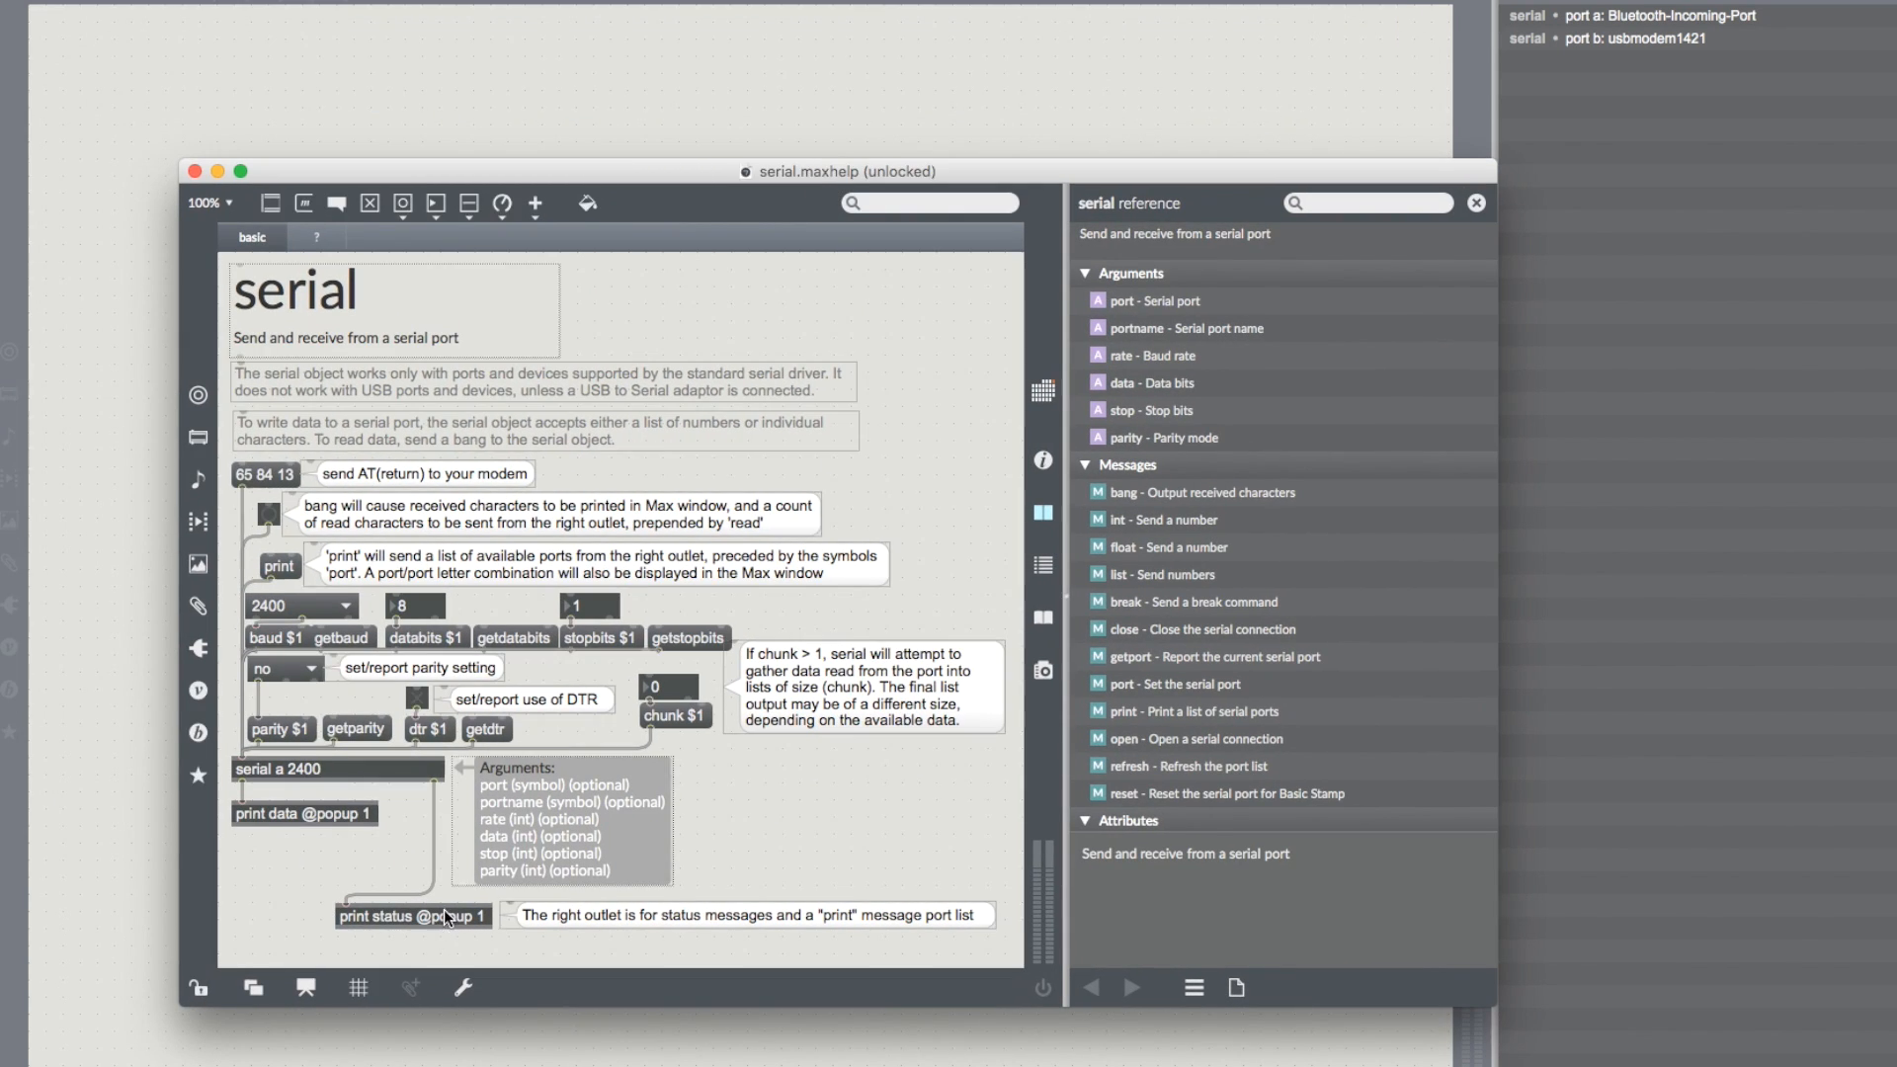
pyautogui.click(411, 915)
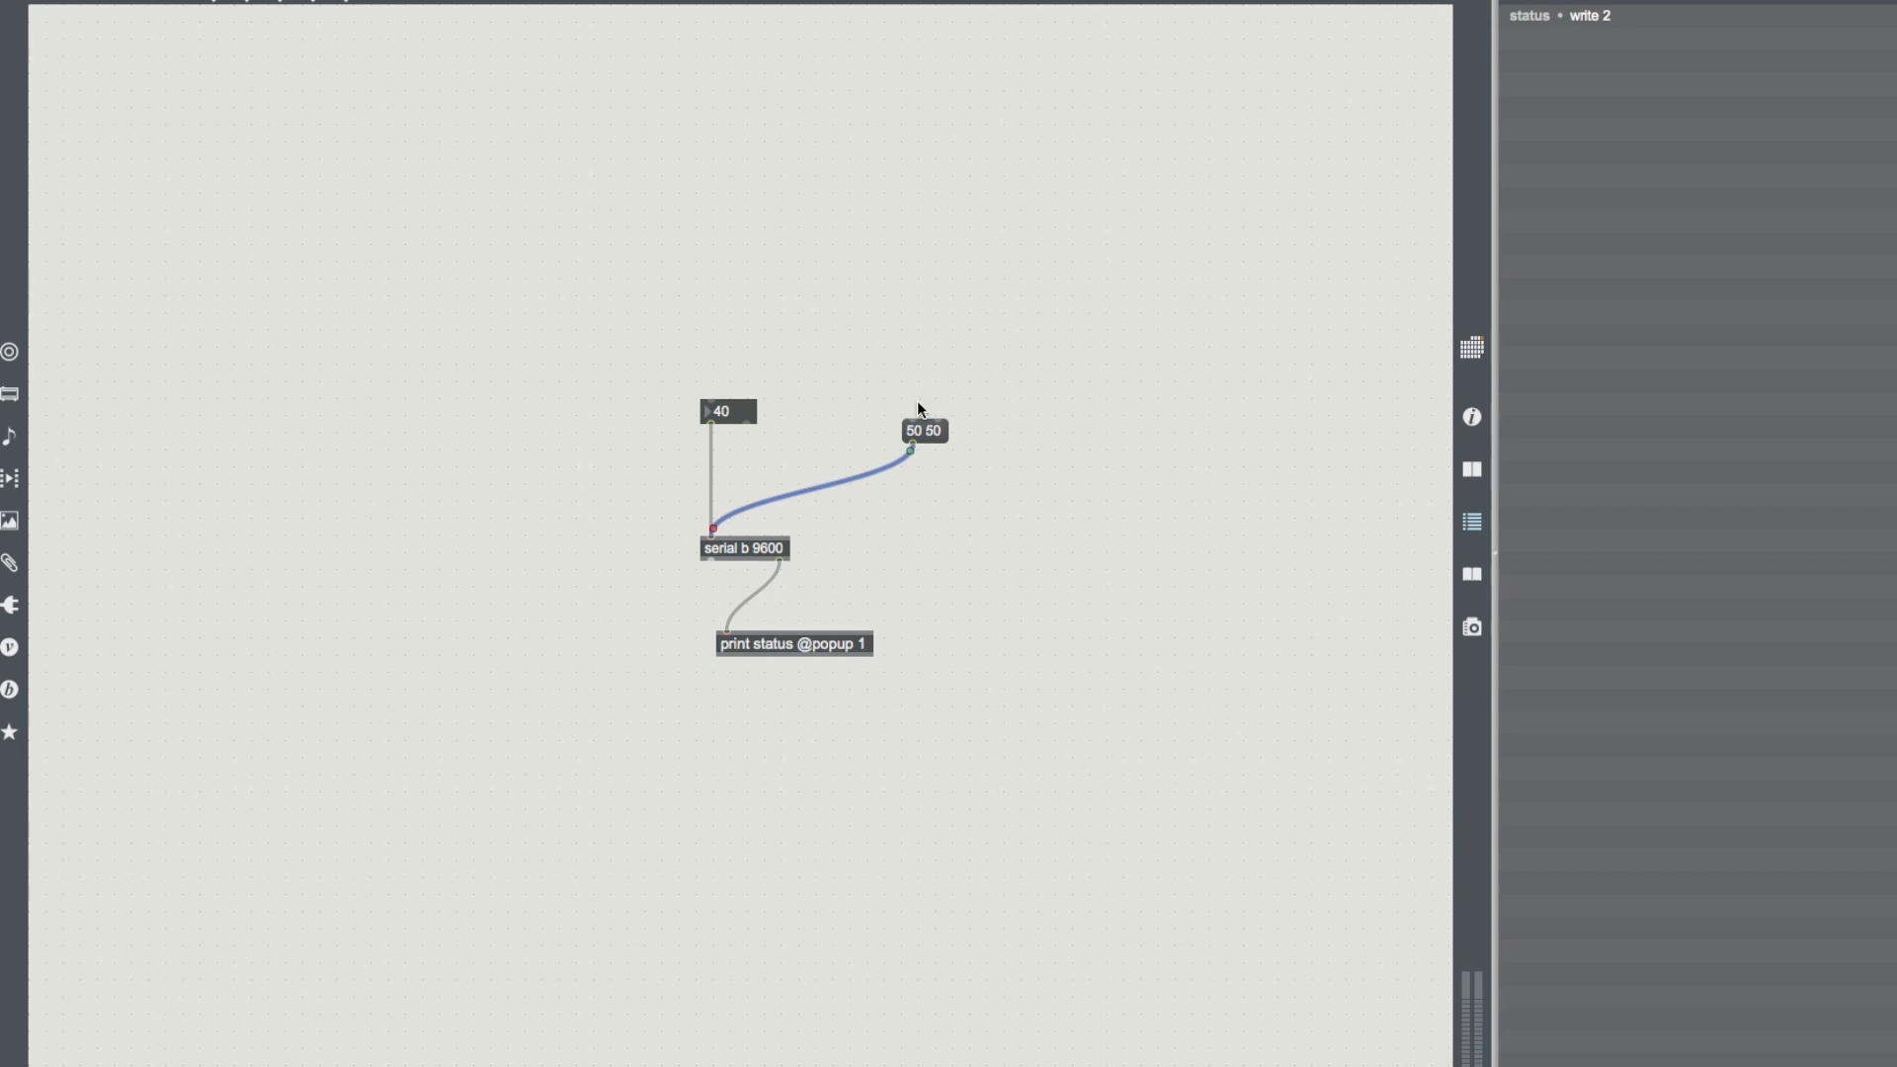
pyautogui.click(923, 431)
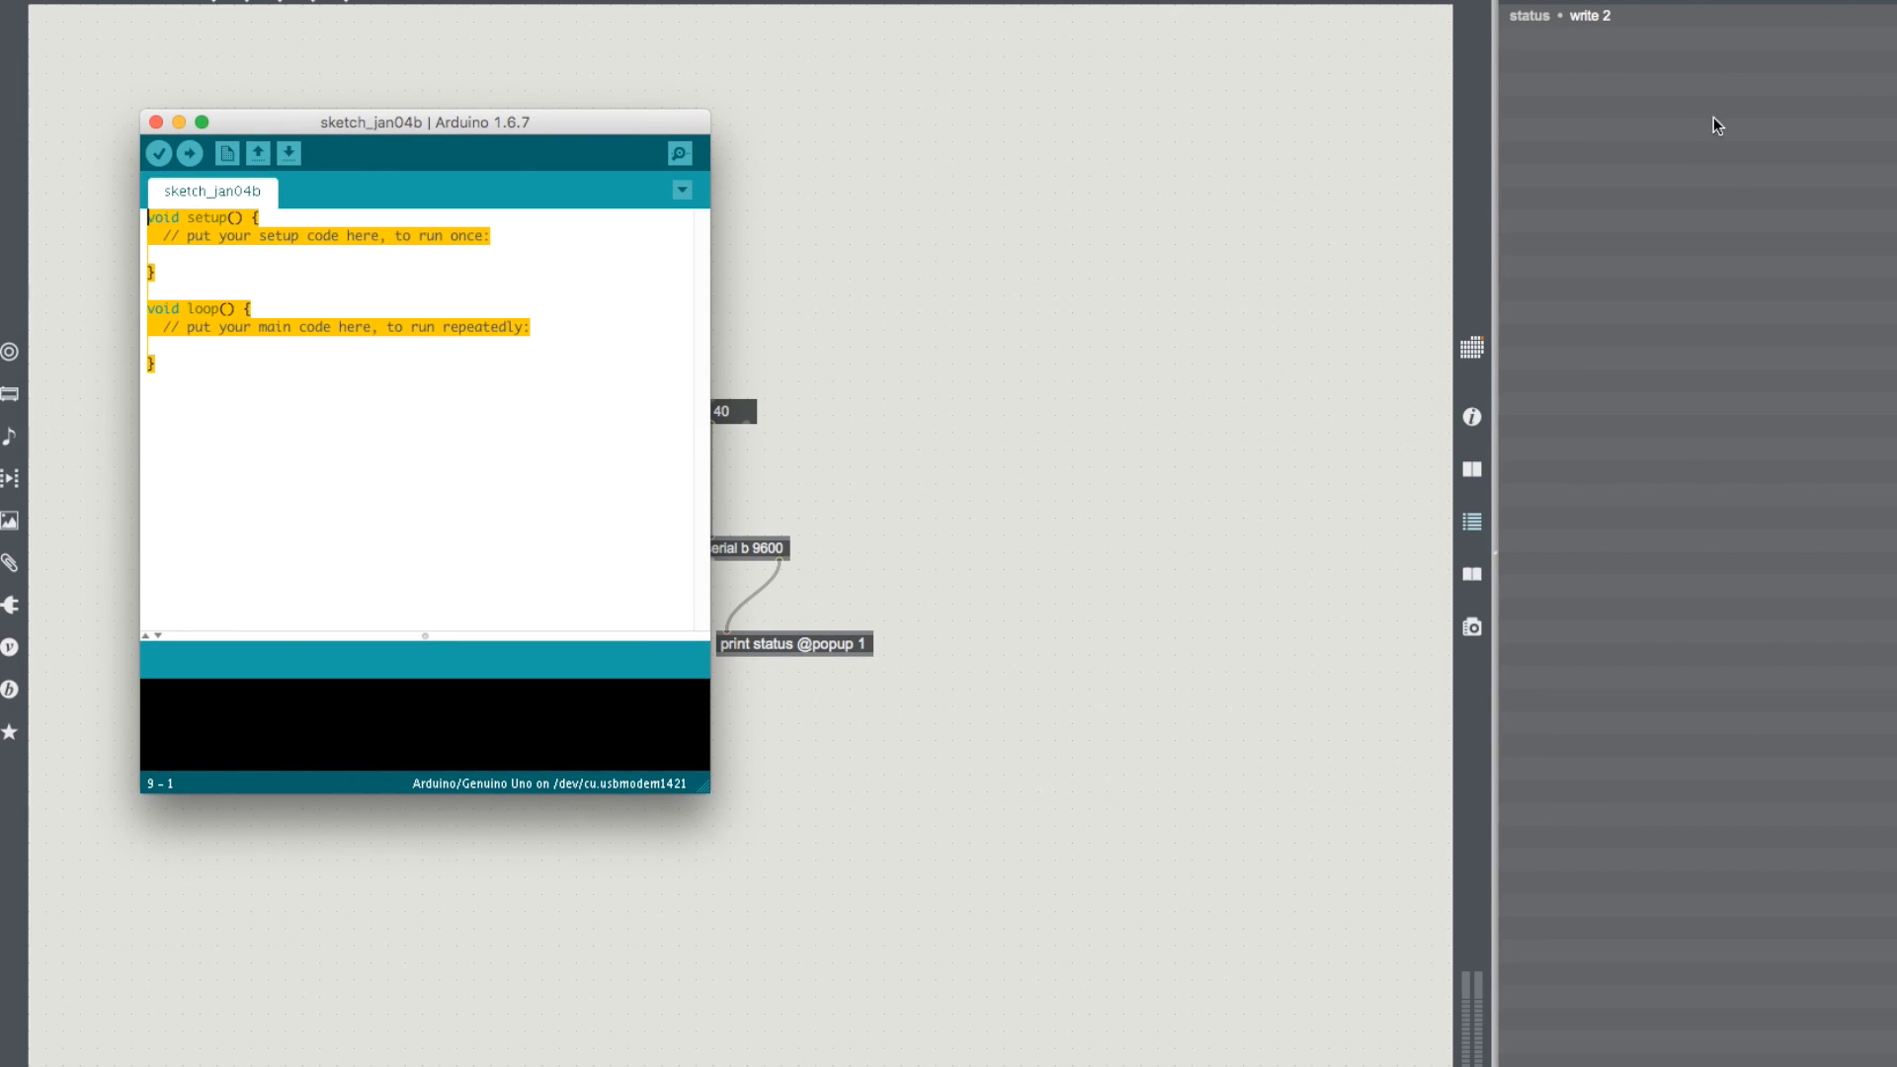
# Step: Start a Serial.println line after the sketch code, then remove it again
pyautogui.click(311, 407)
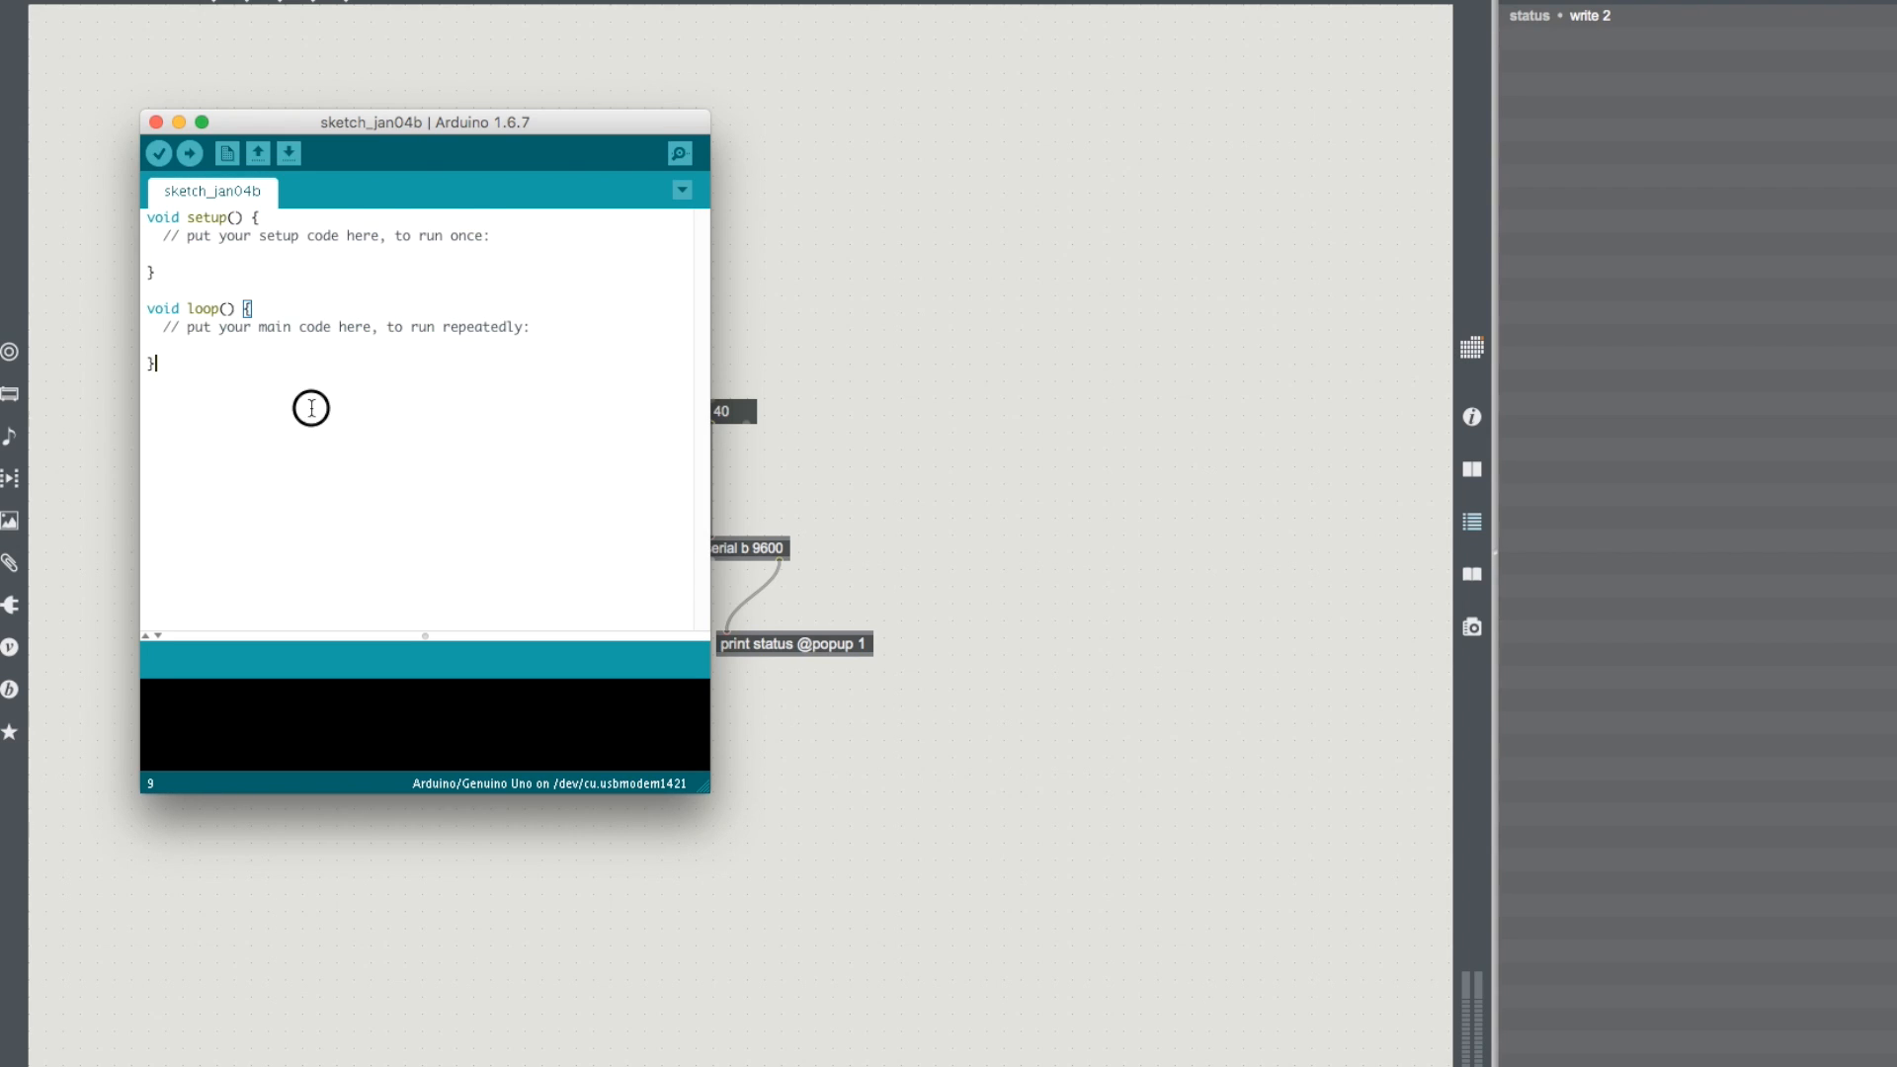
pyautogui.write('Serial')
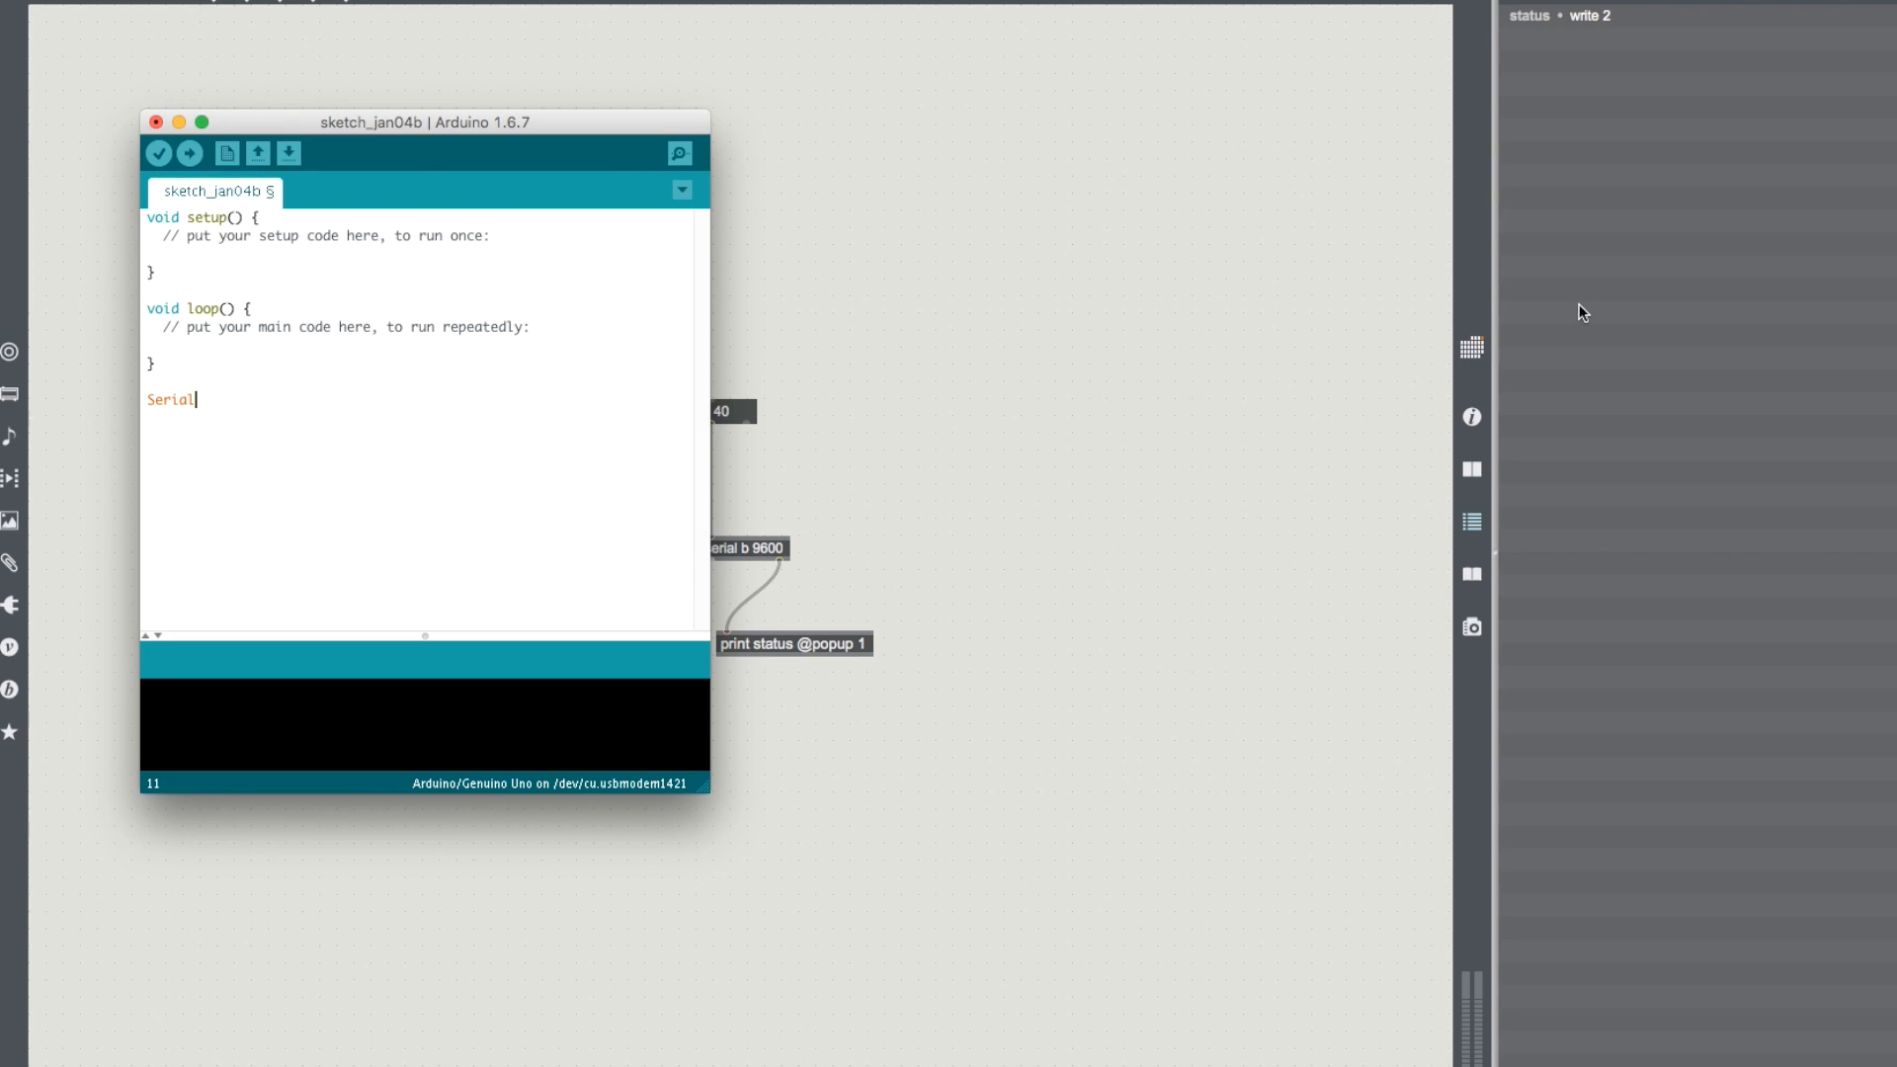
pyautogui.write('.println')
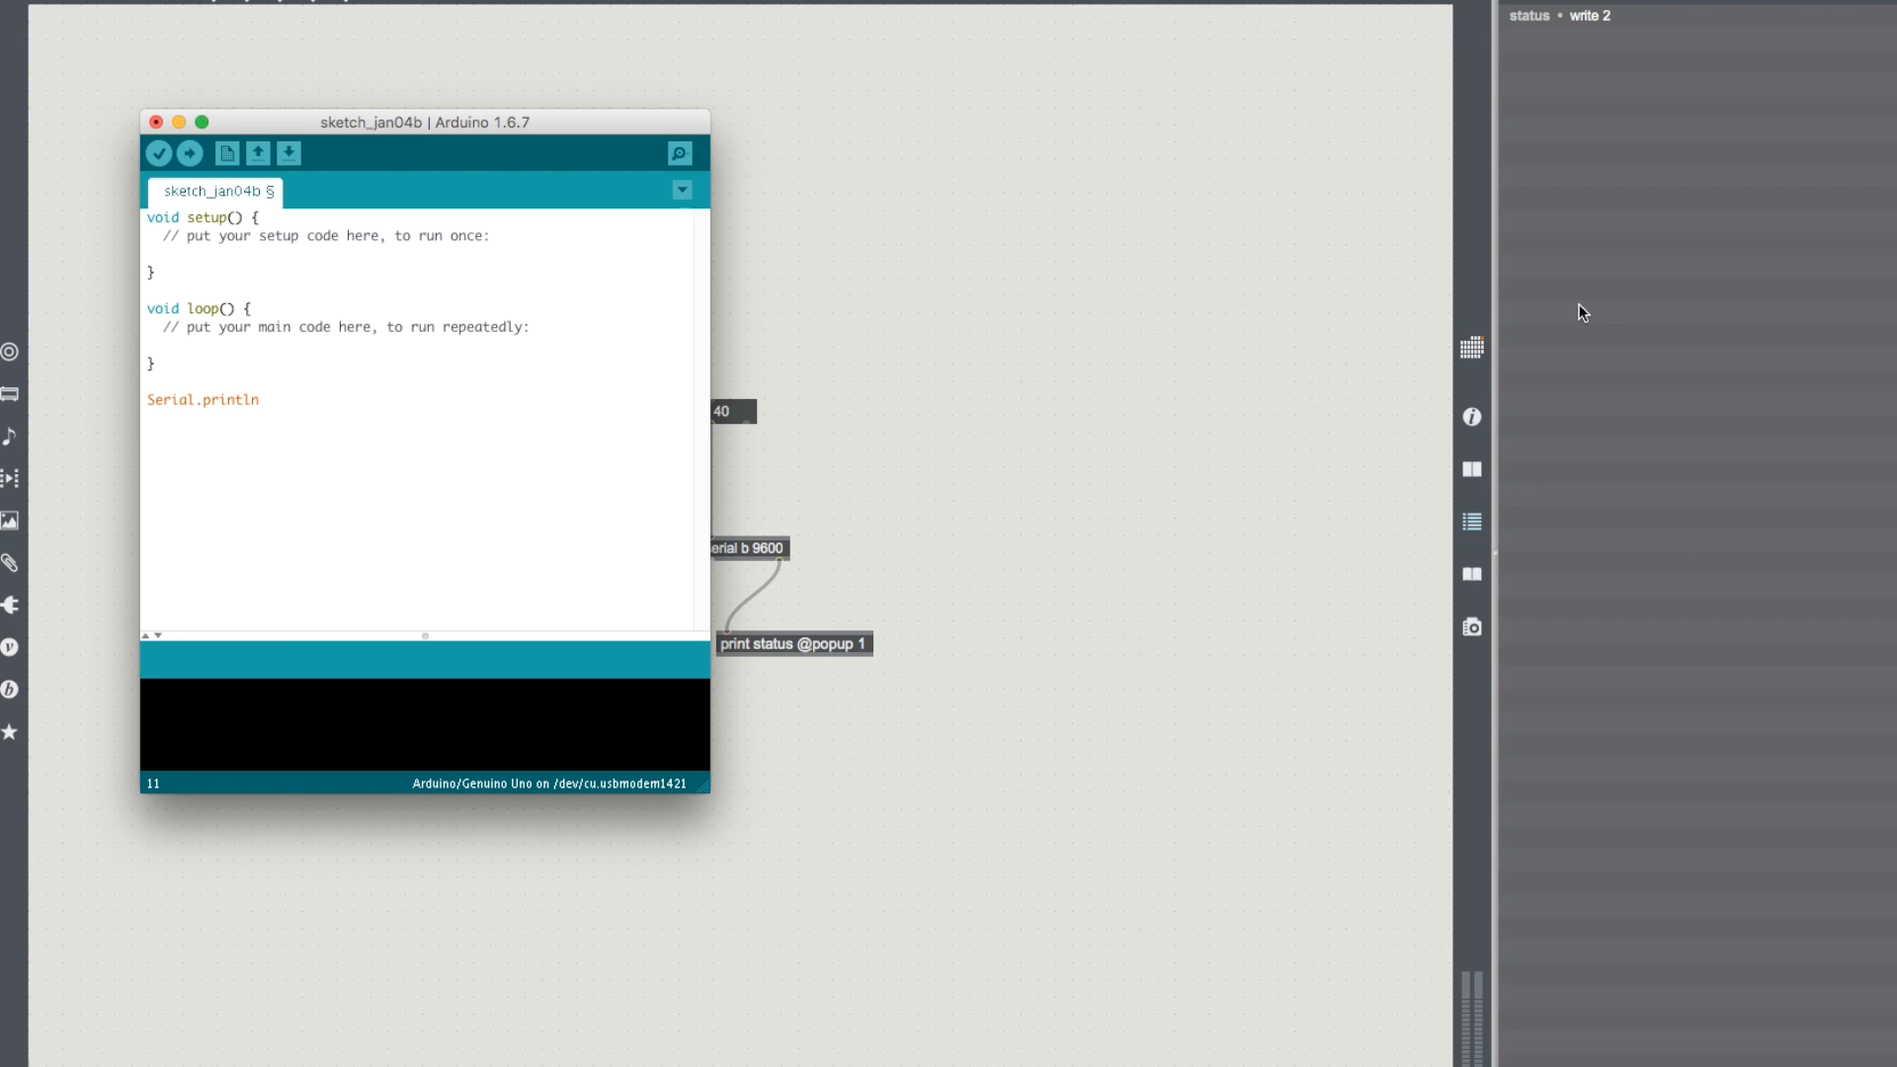
pyautogui.press('Backspace')
pyautogui.write('ea')
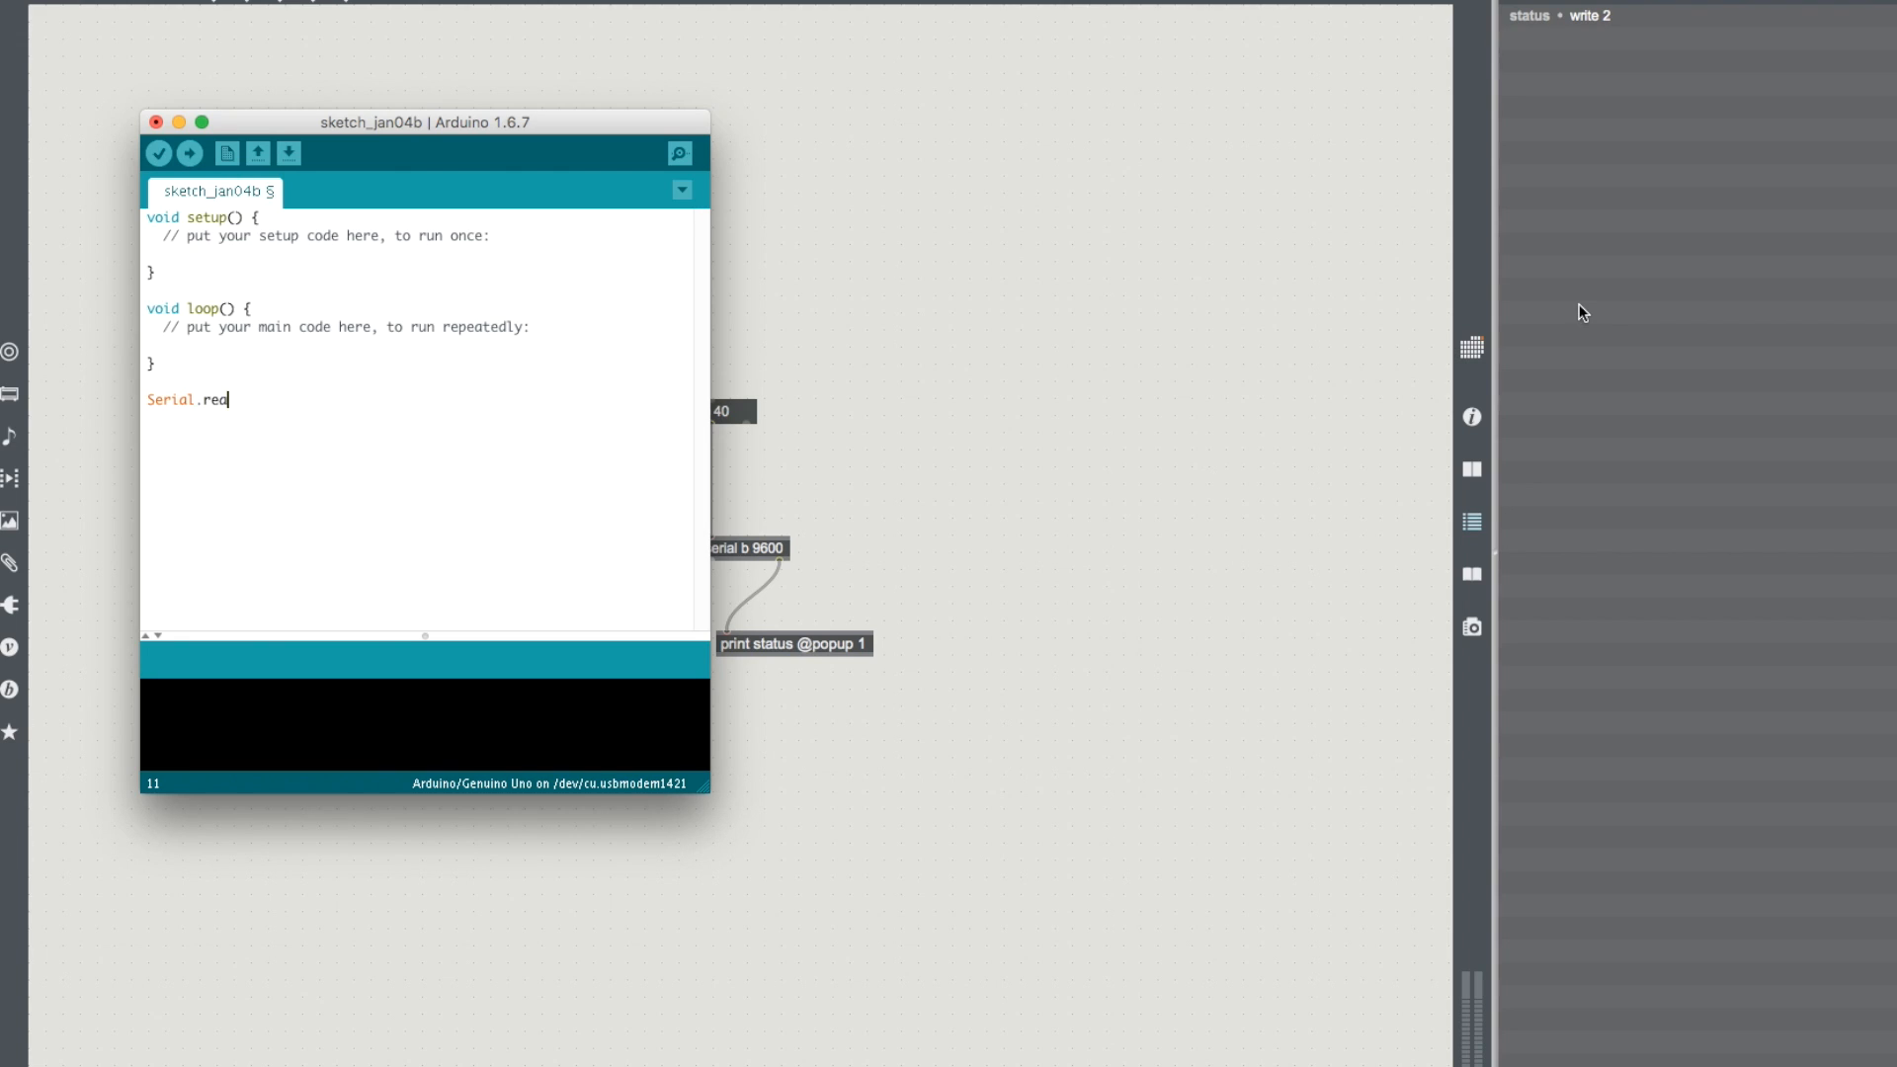
pyautogui.press('backspace')
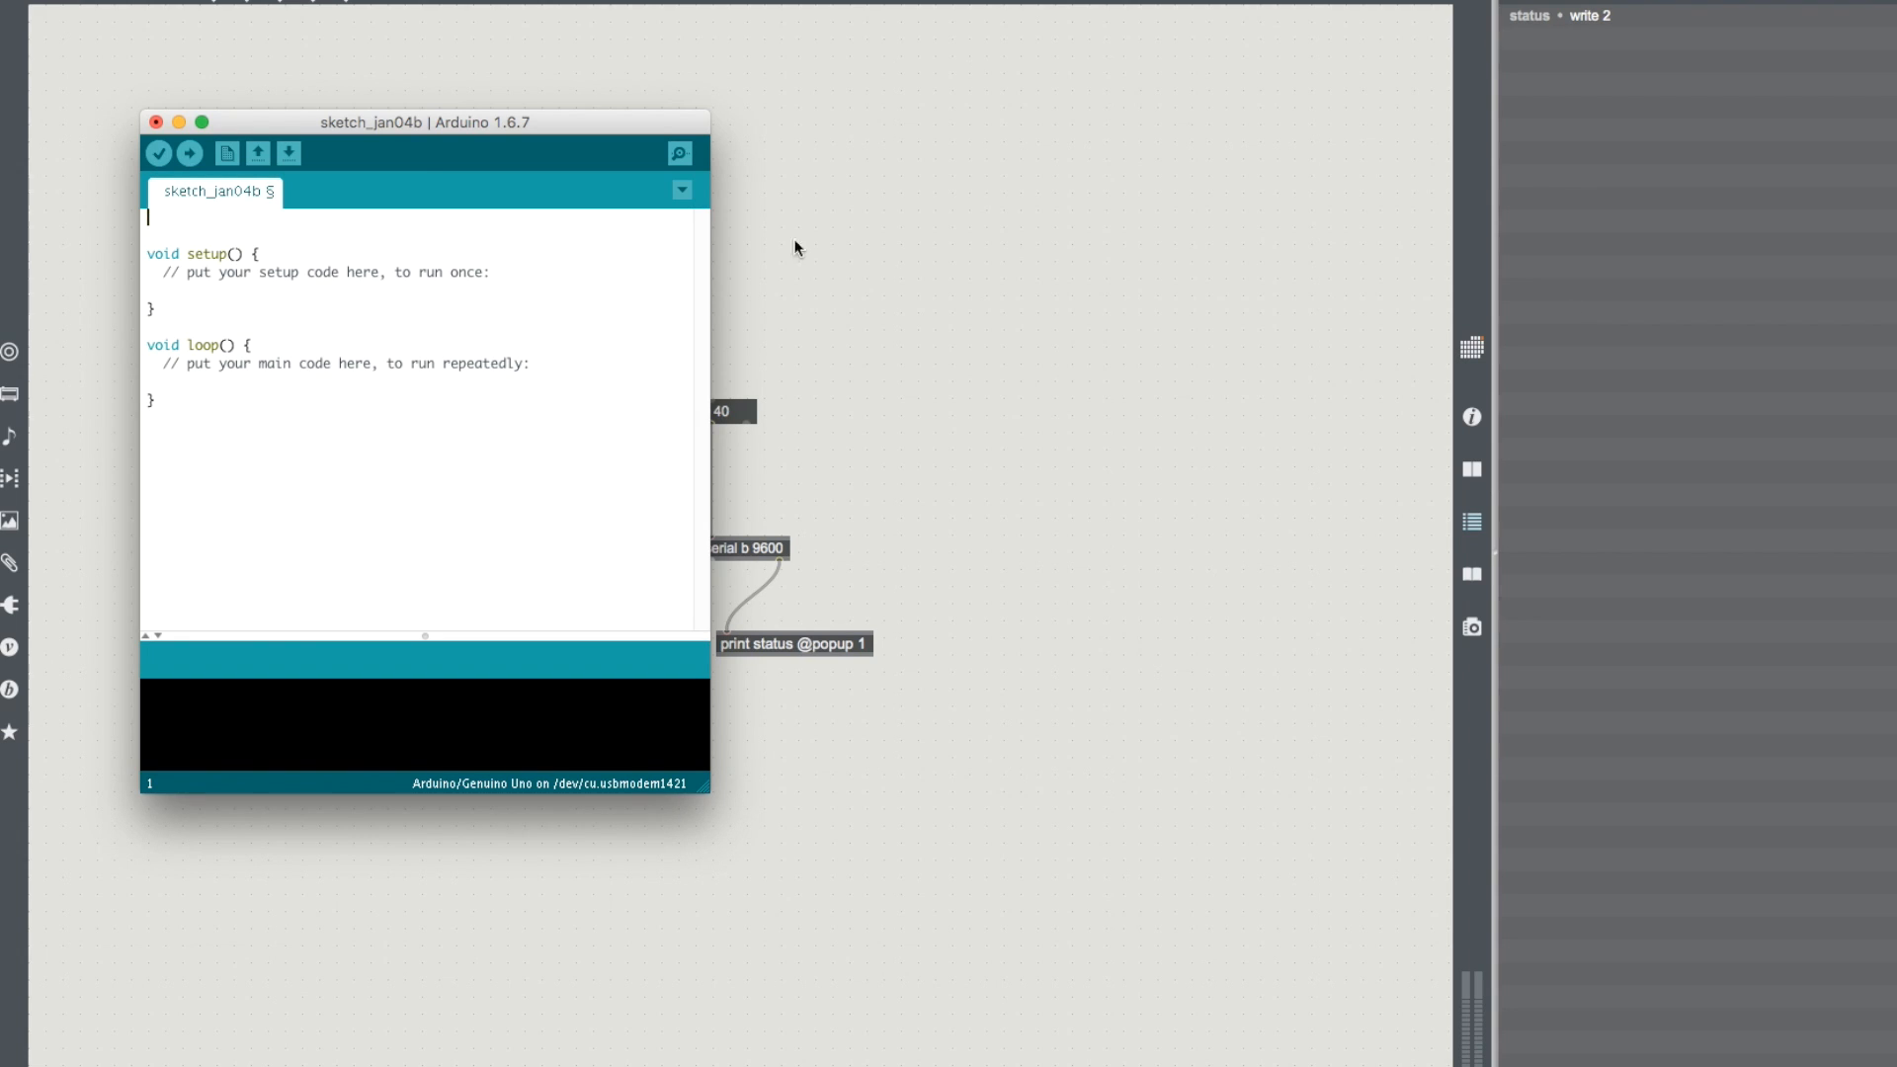
# Step: Declare 'const int led = 13;' commented as pin 13 for the Uno's board LED
pyautogui.write('on')
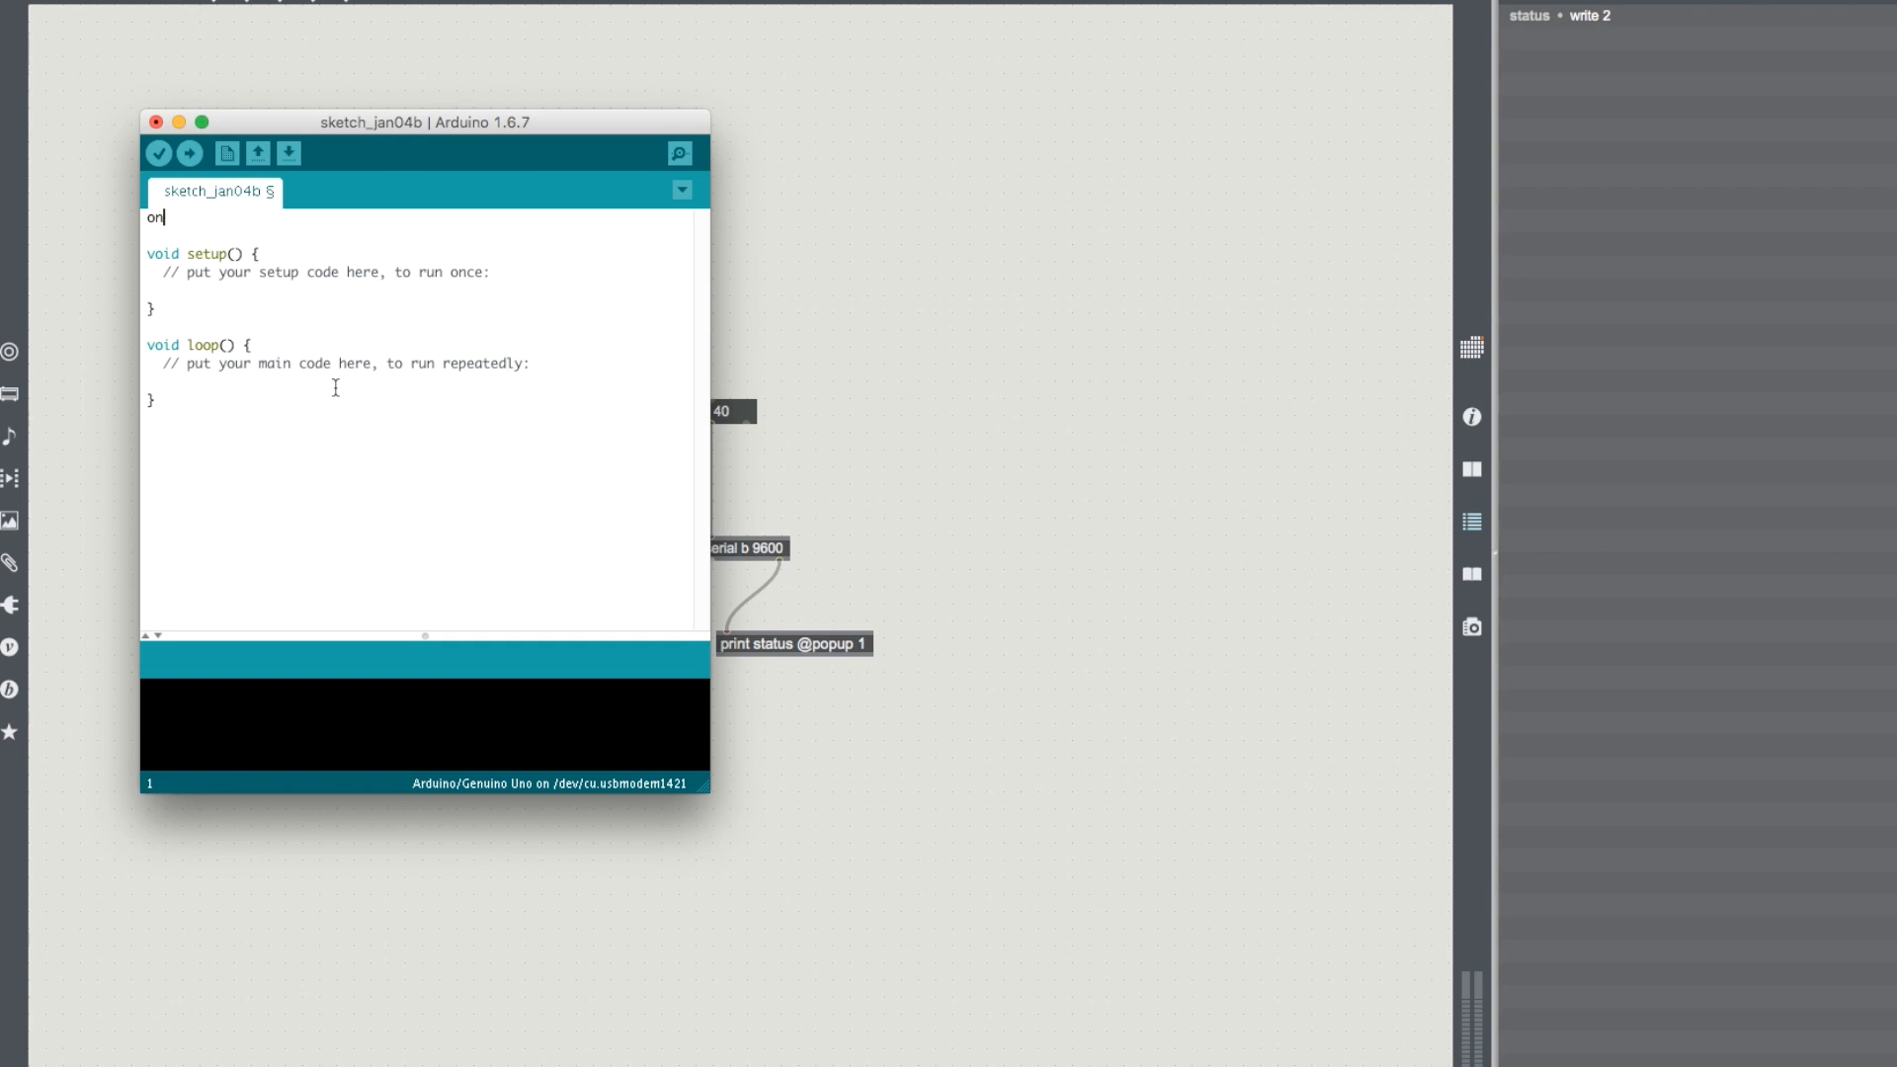
pyautogui.write('const')
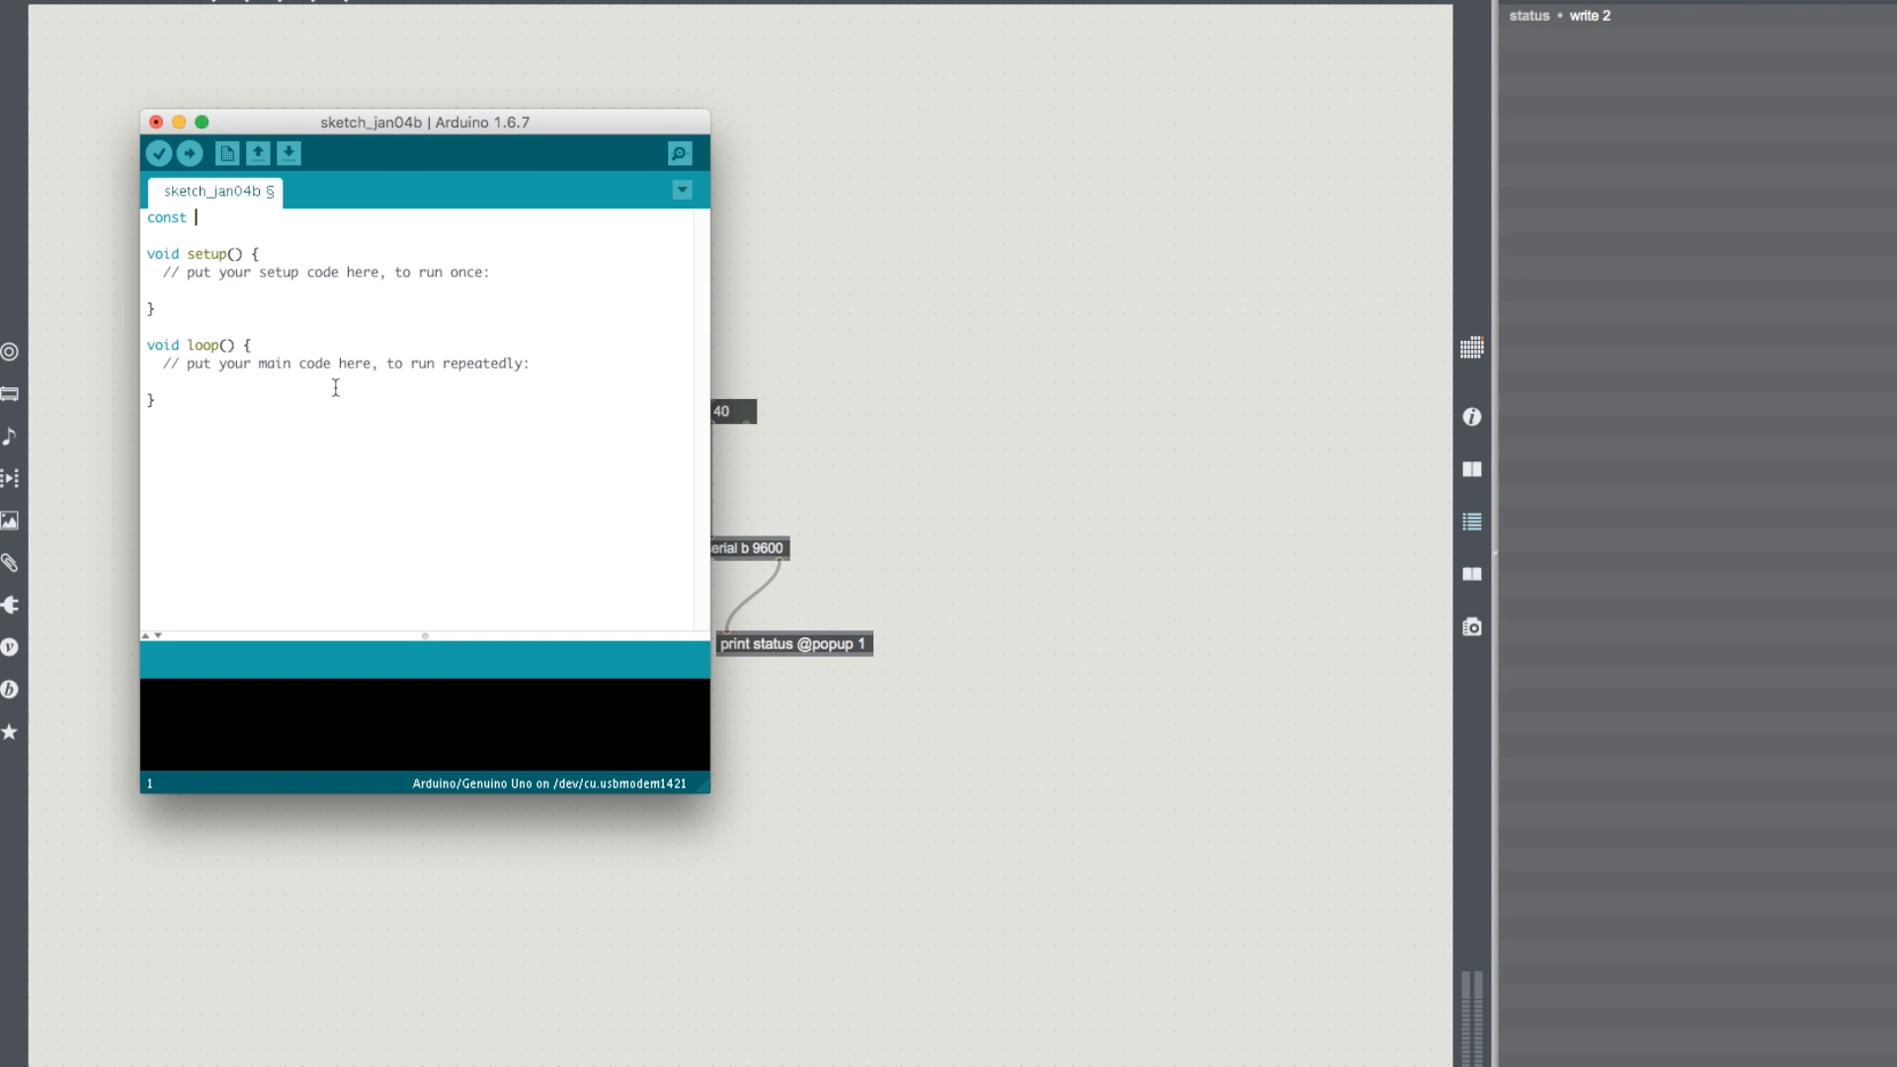
pyautogui.write('int')
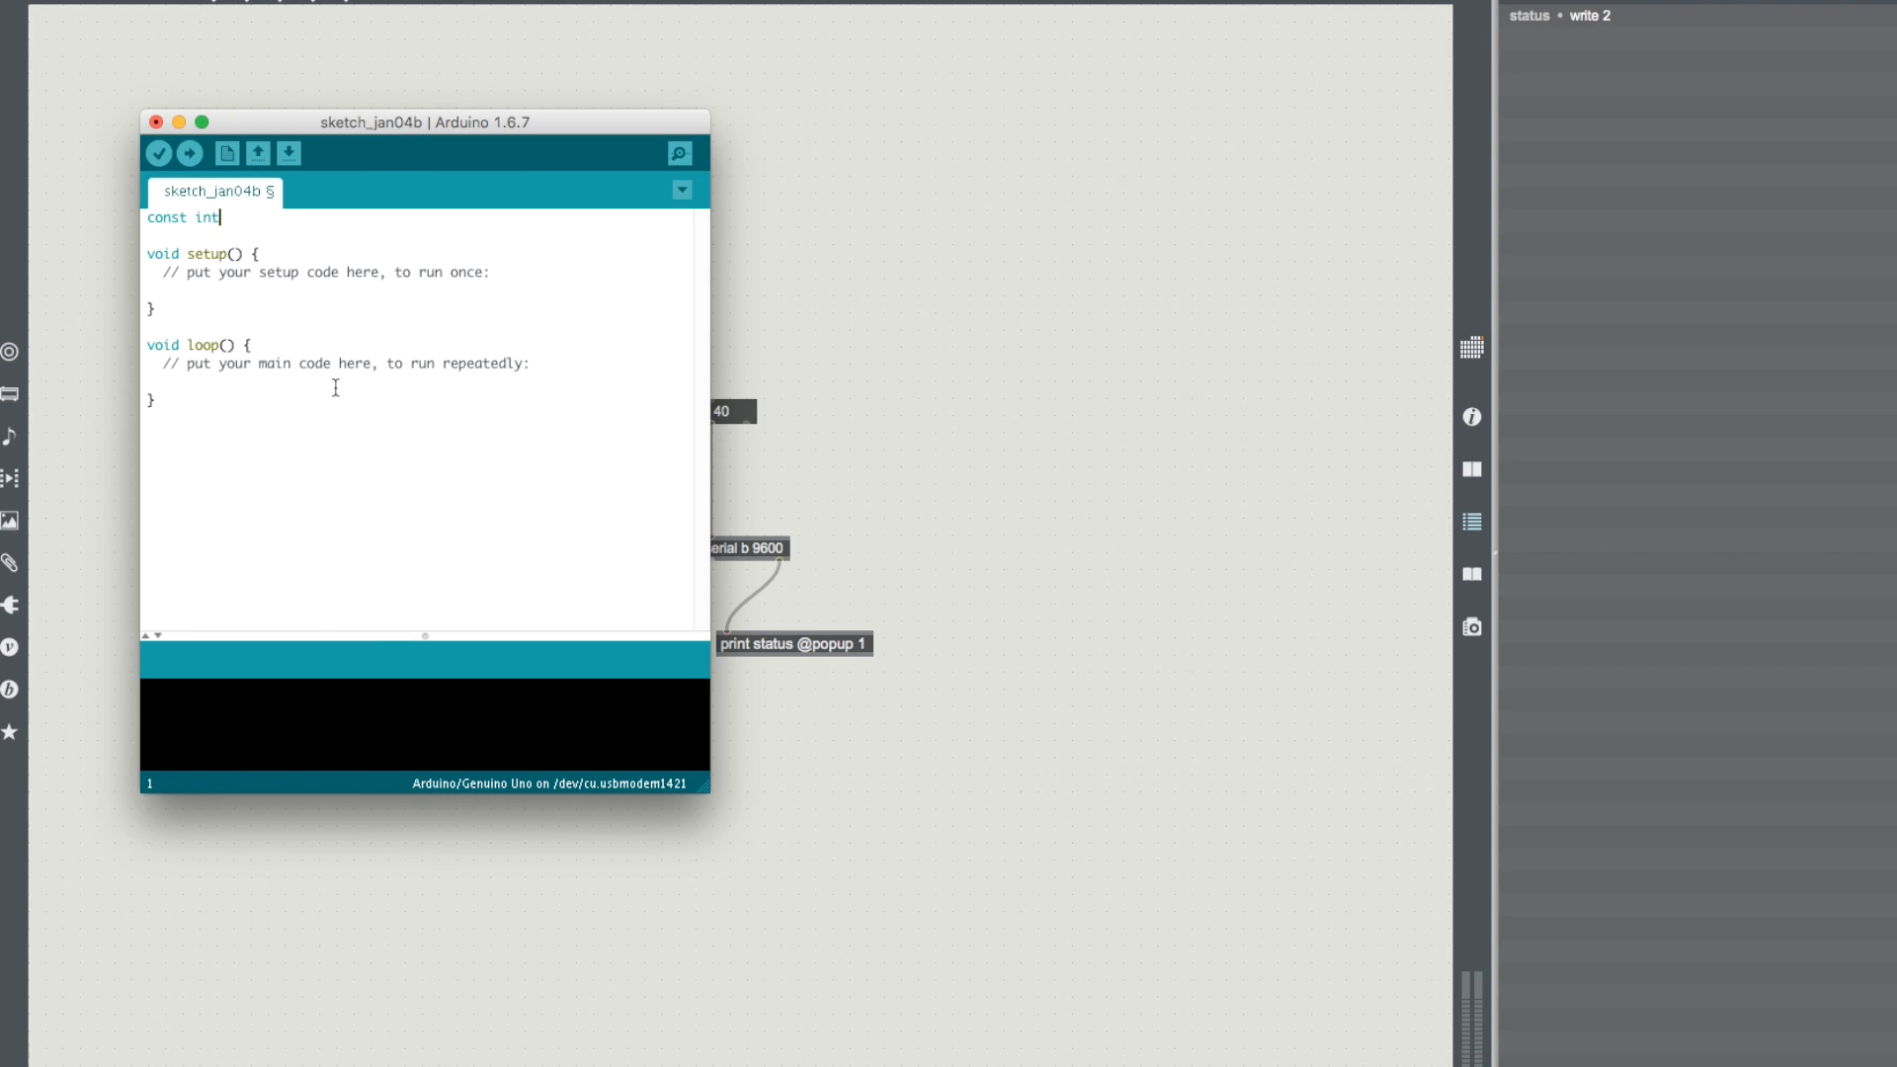
pyautogui.write('led =')
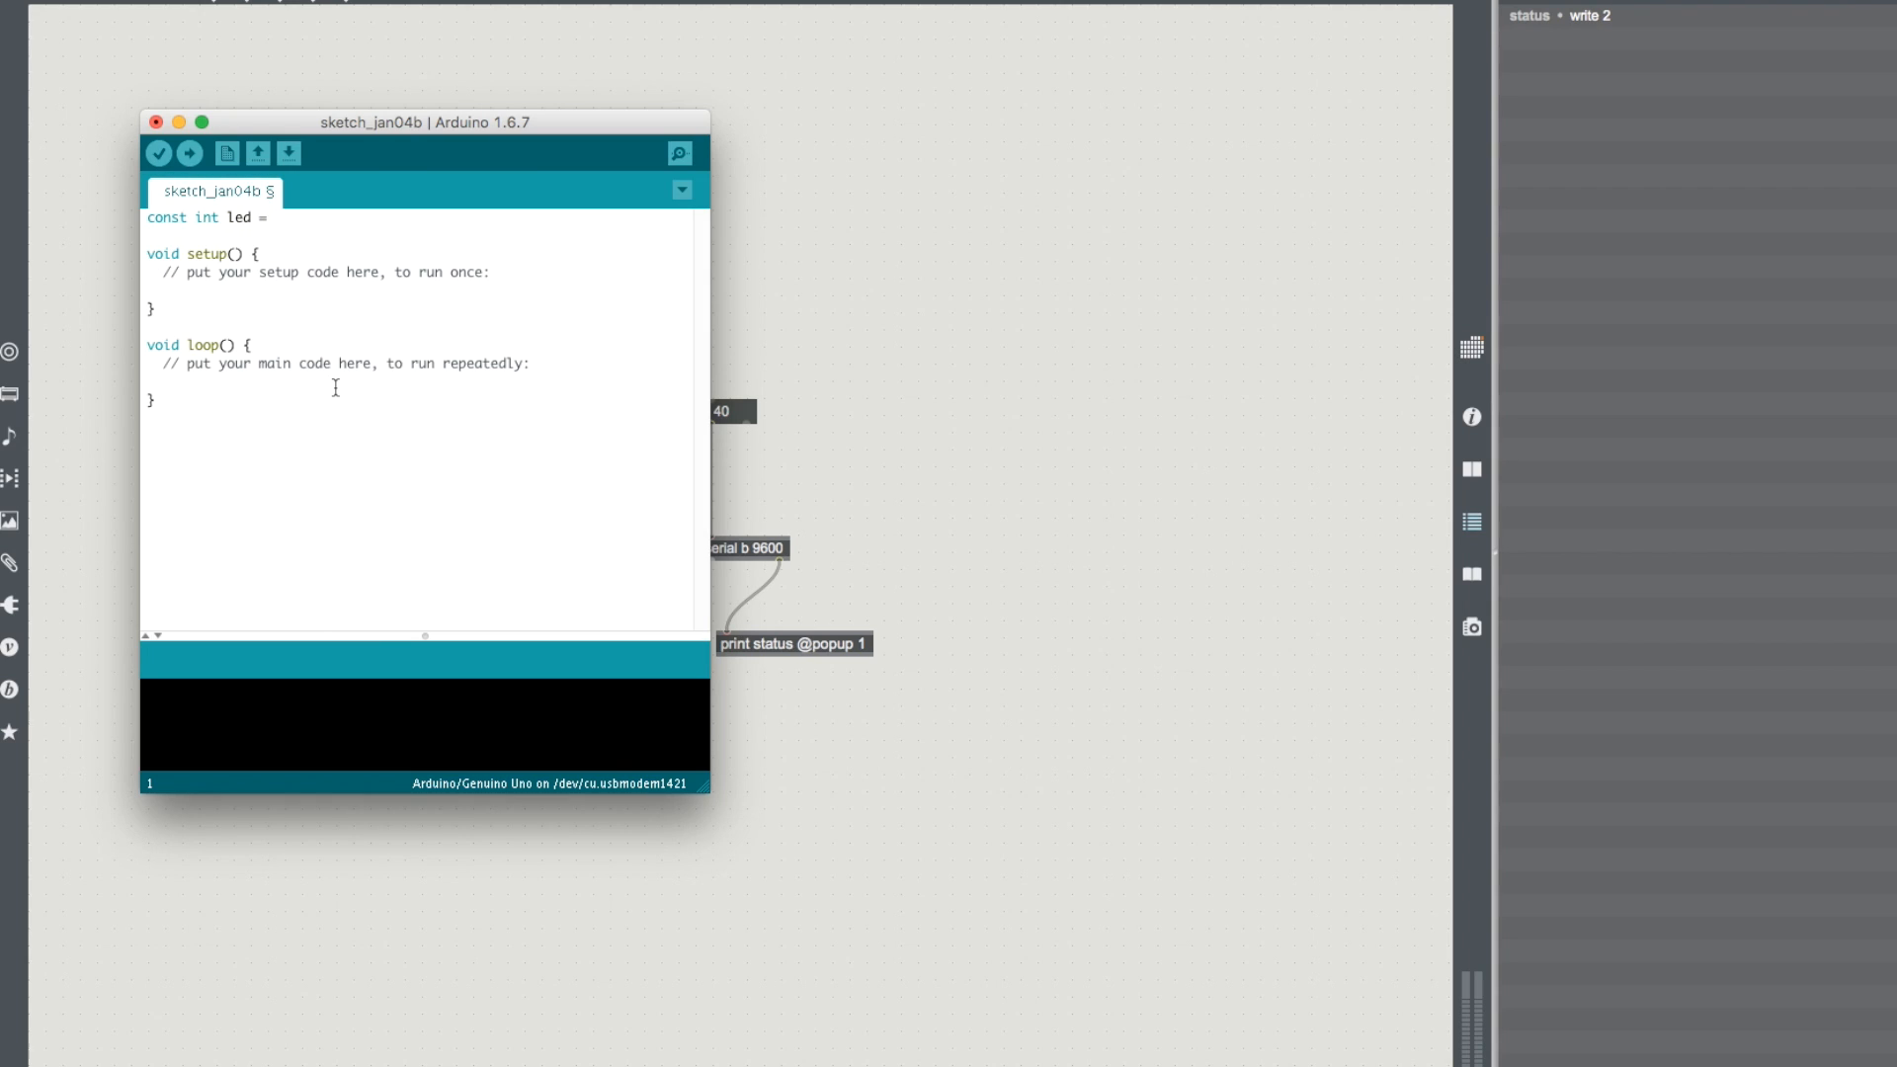
pyautogui.write('13; //pin')
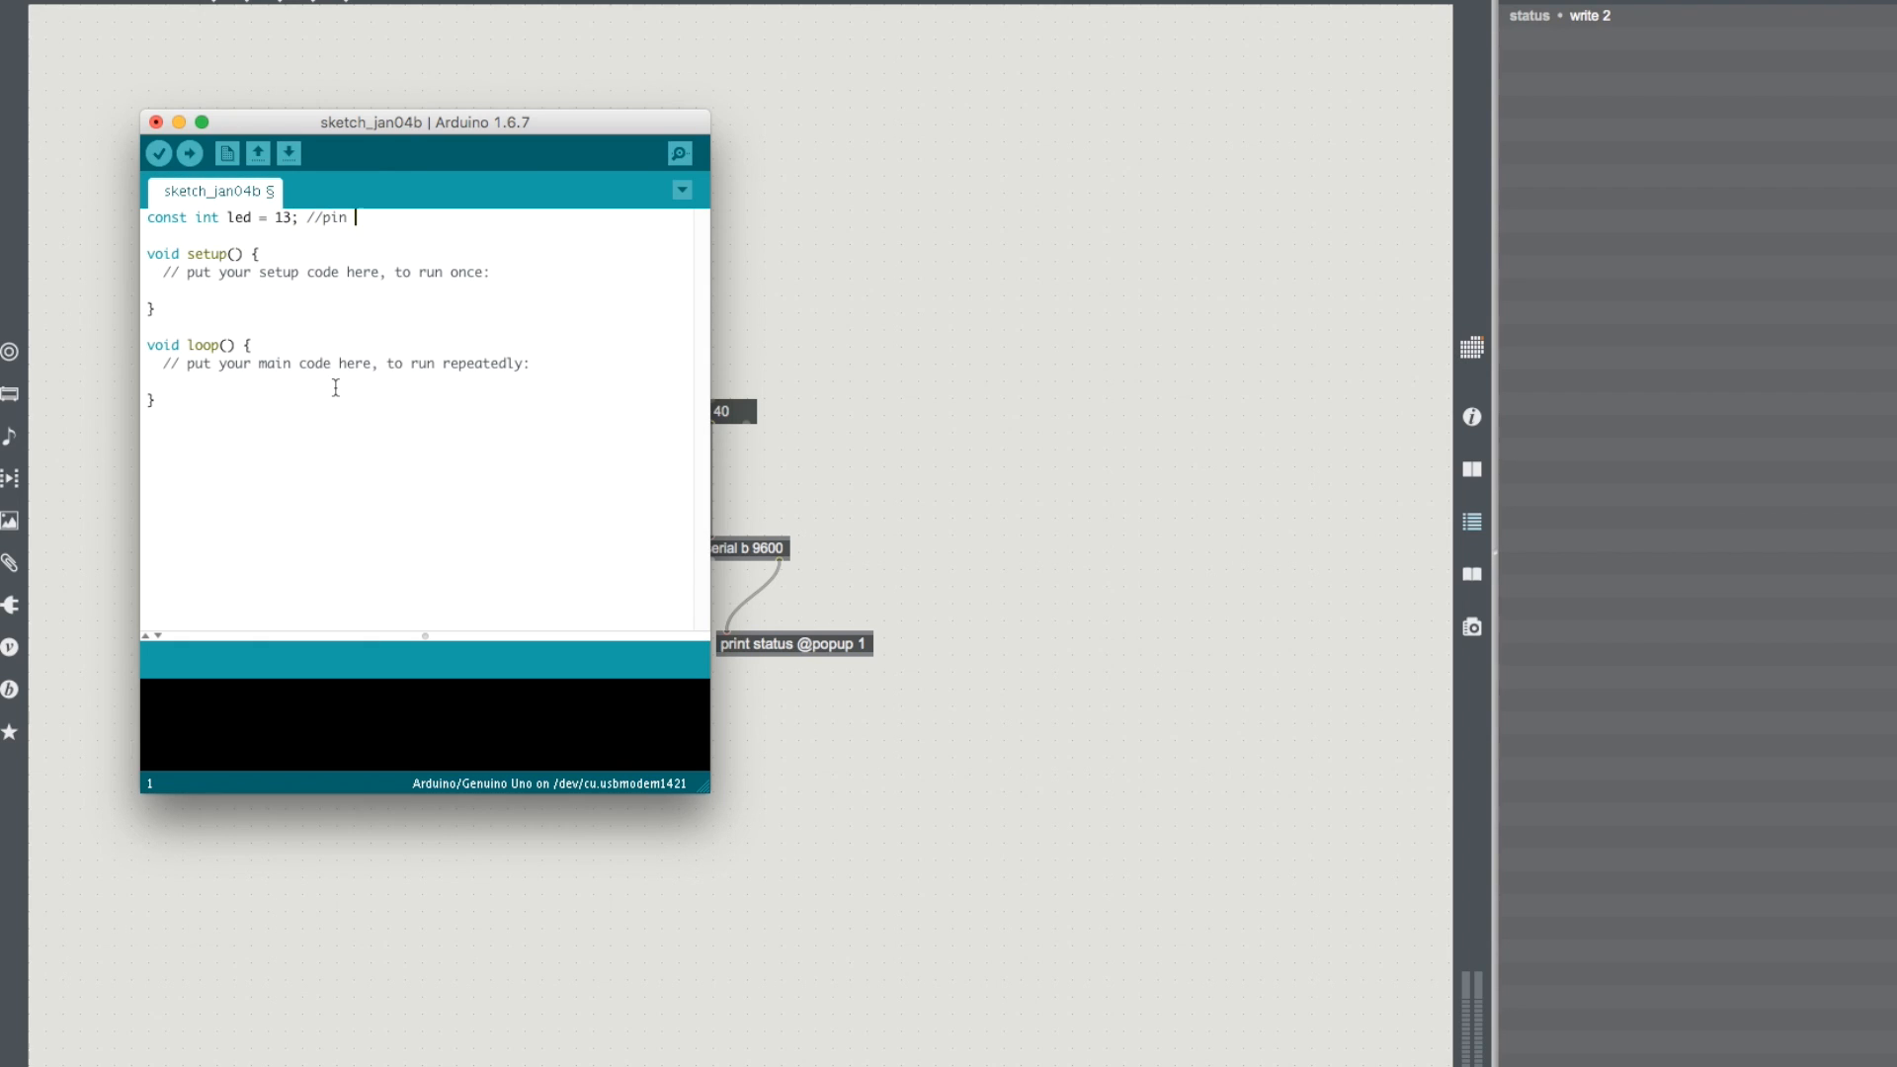
pyautogui.write('13 for board led on uno')
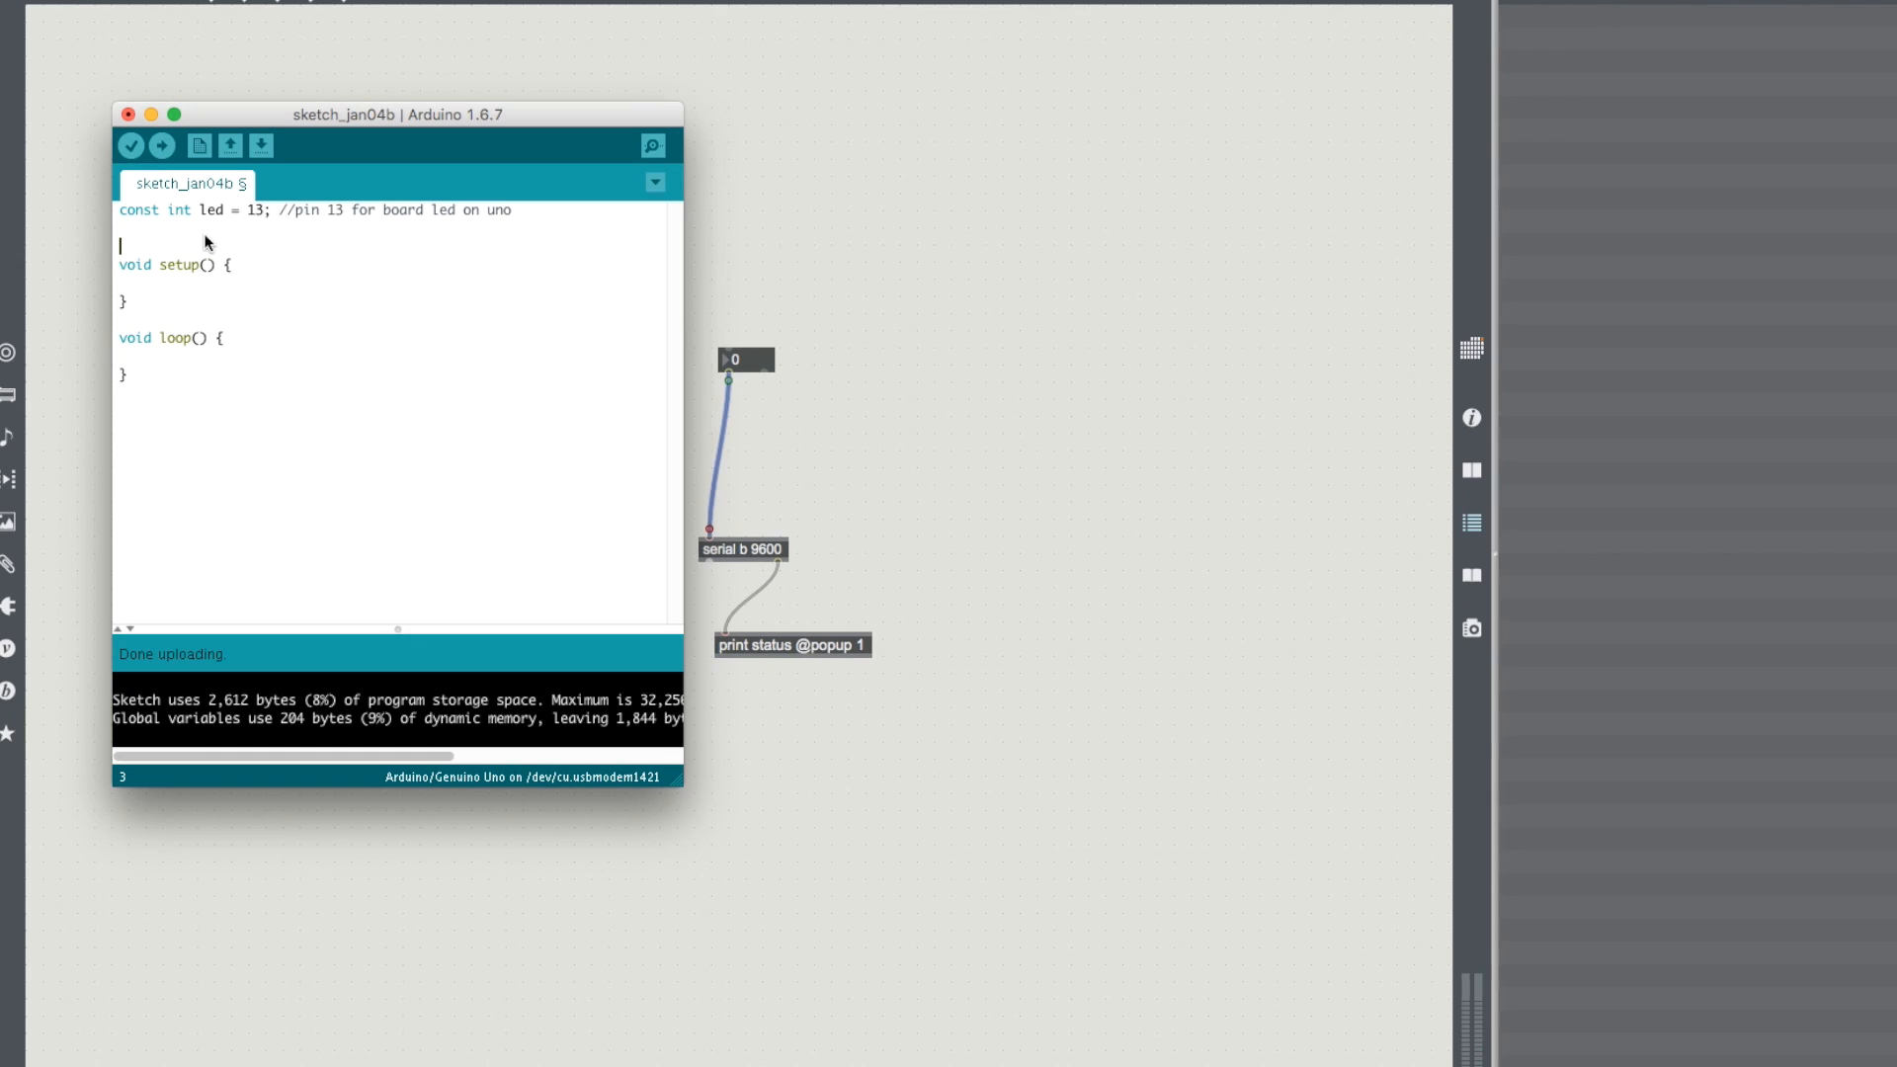
# Step: Declare an int value and set pinMode(led, OUTPUT) in setup, each with a comment
pyautogui.write('//user defined')
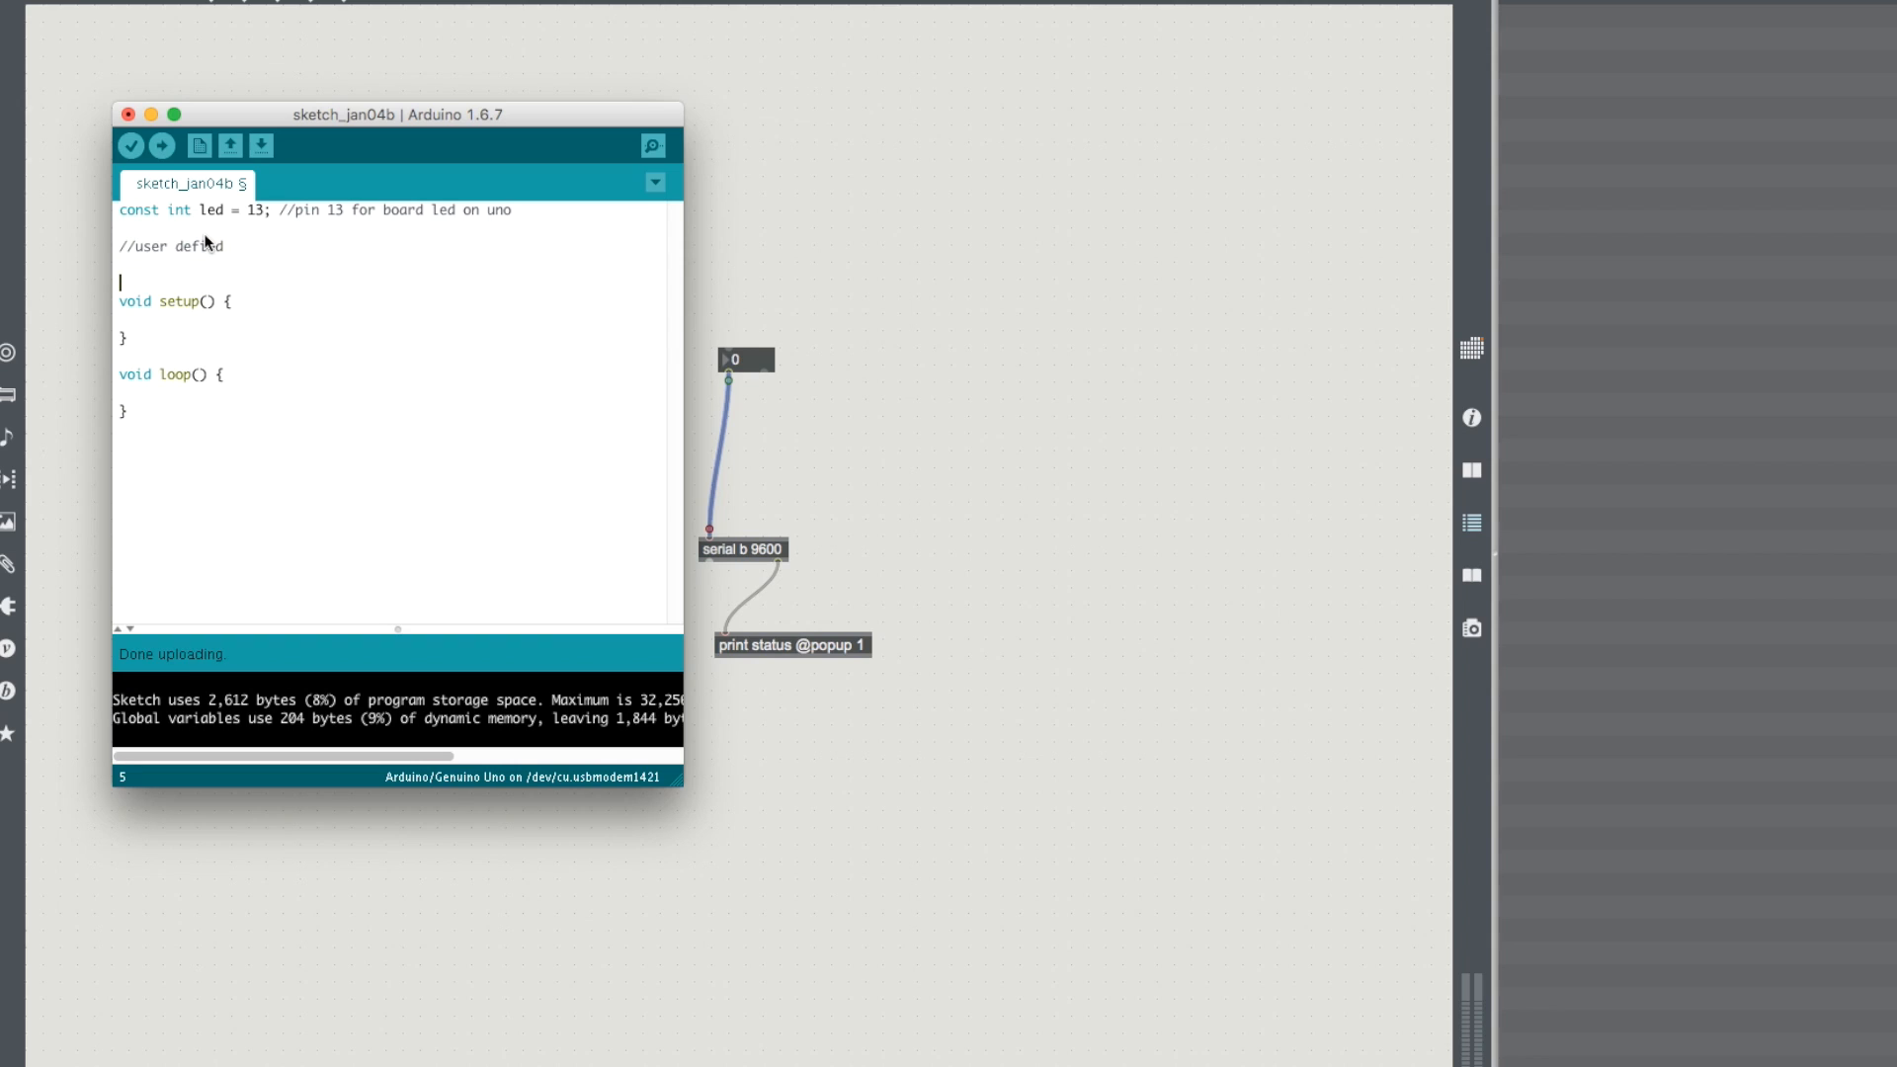
pyautogui.write('int')
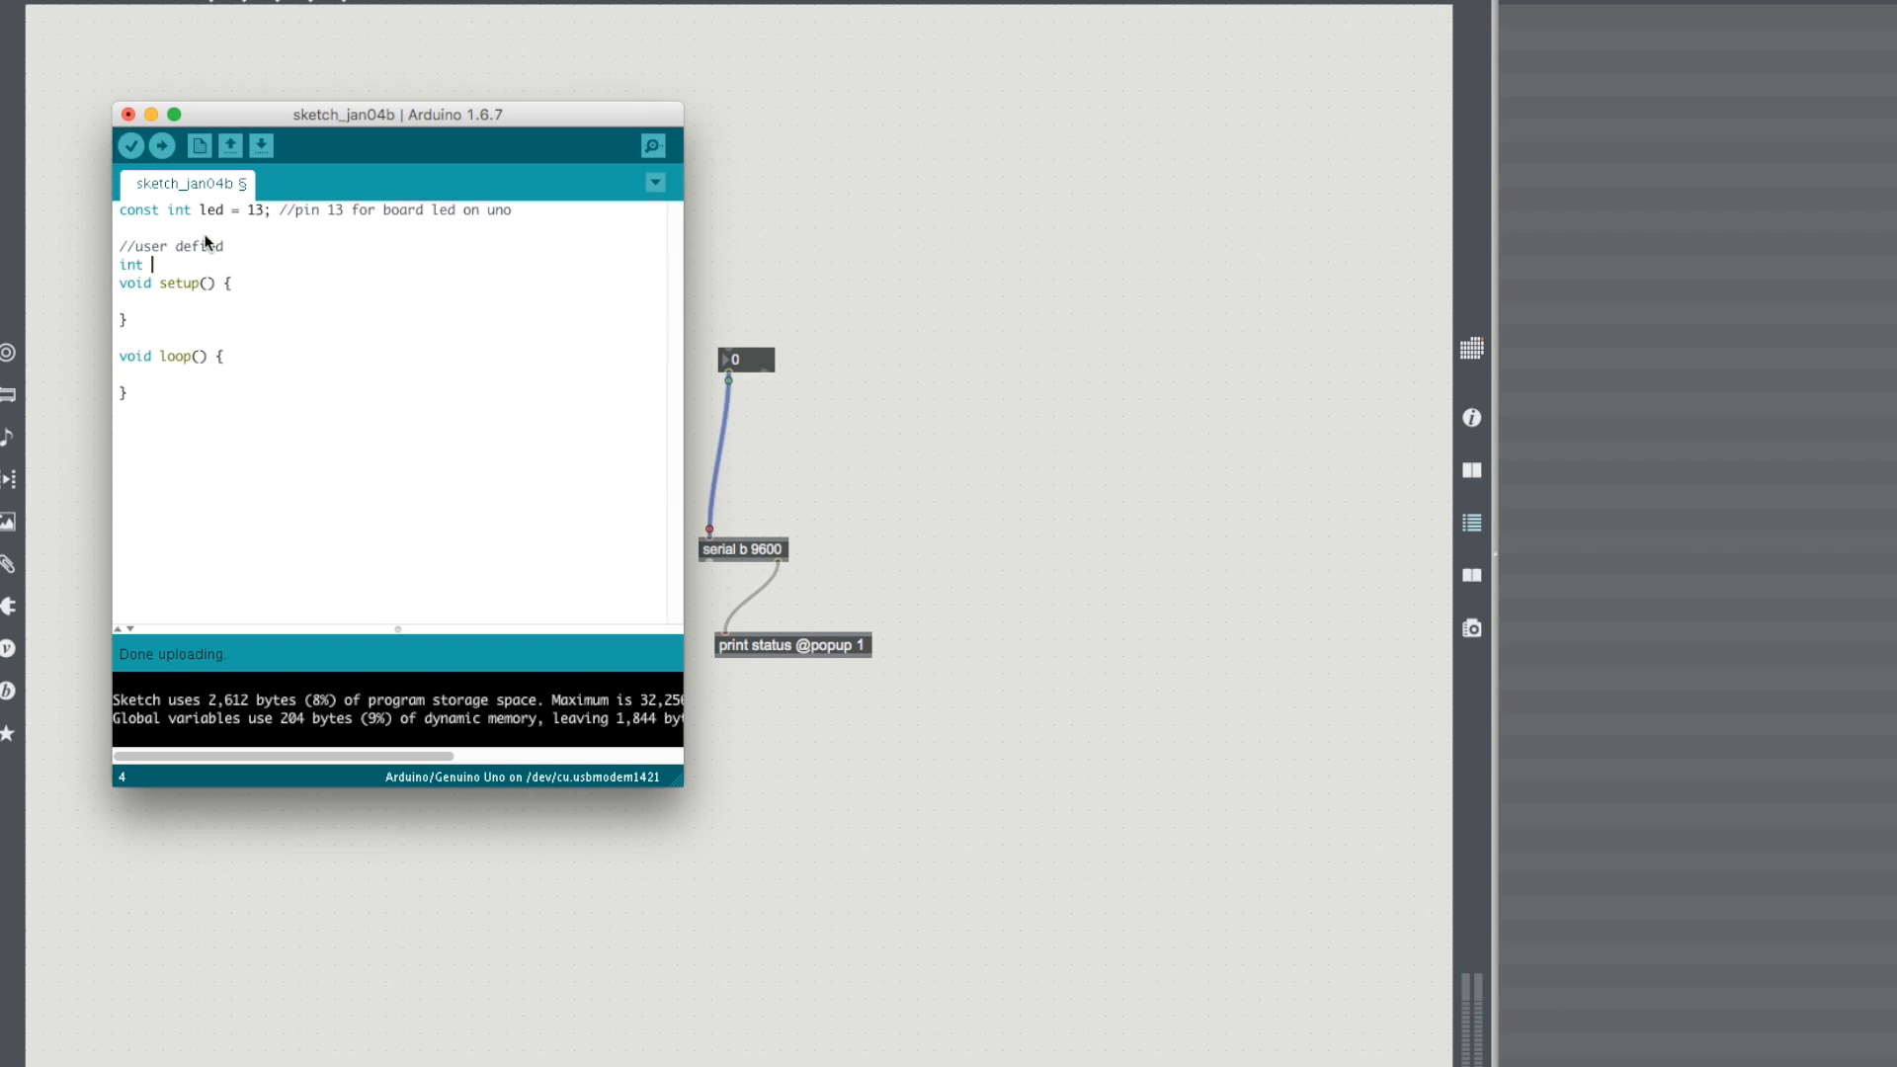
pyautogui.write('value;')
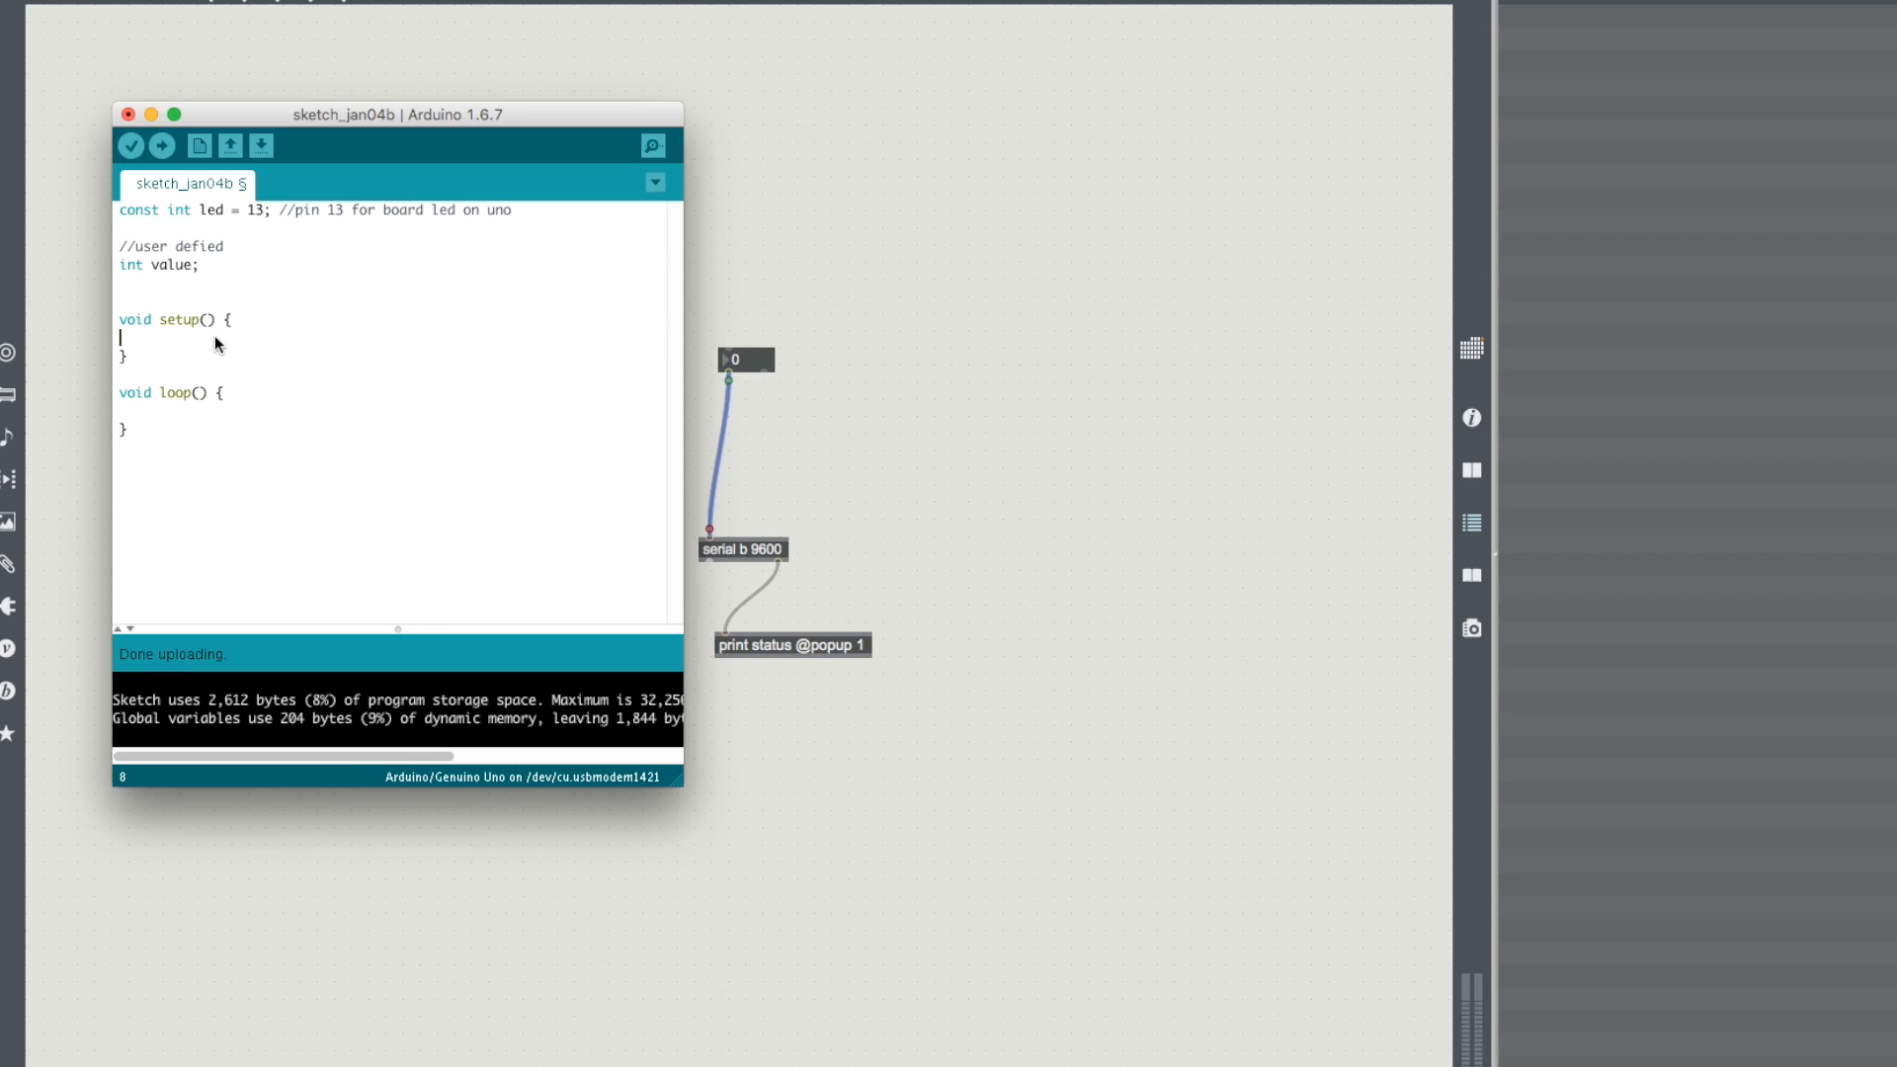
pyautogui.moveTo(225, 352)
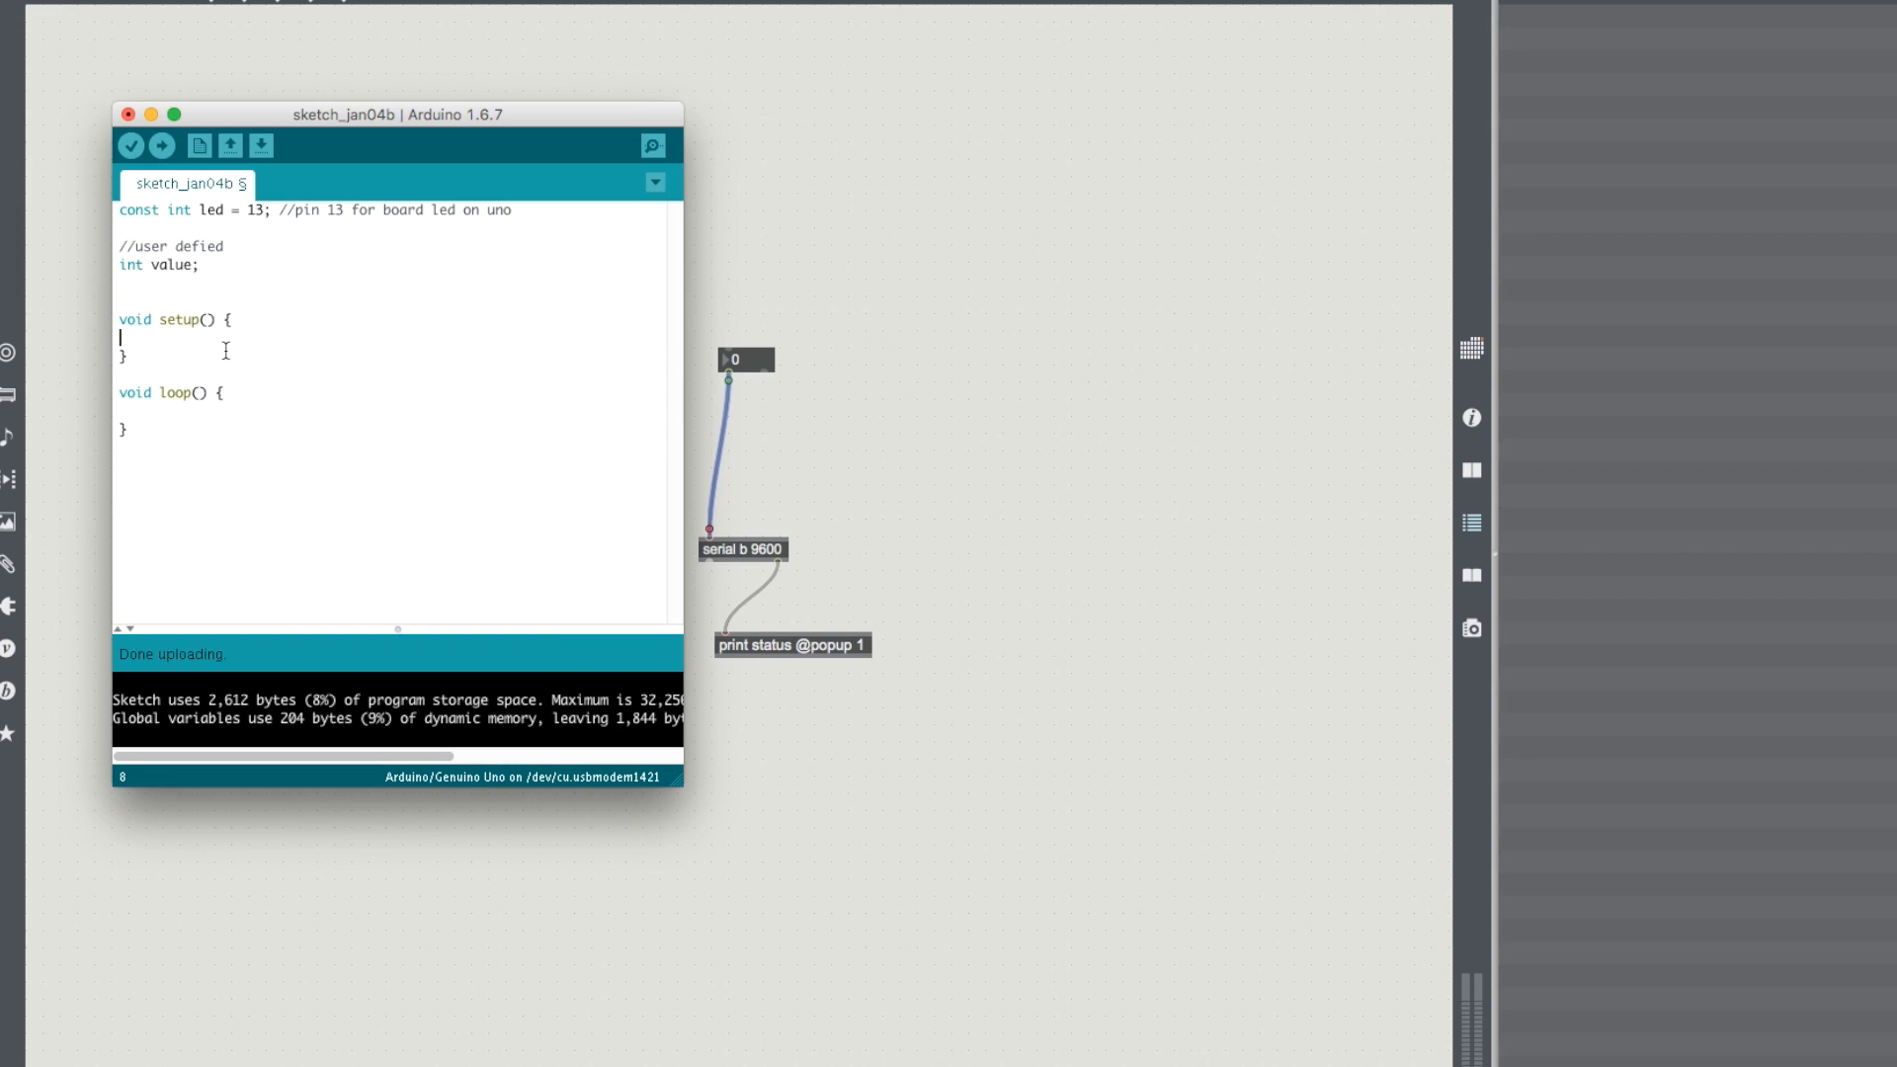
pyautogui.write('//open digital pin for board led')
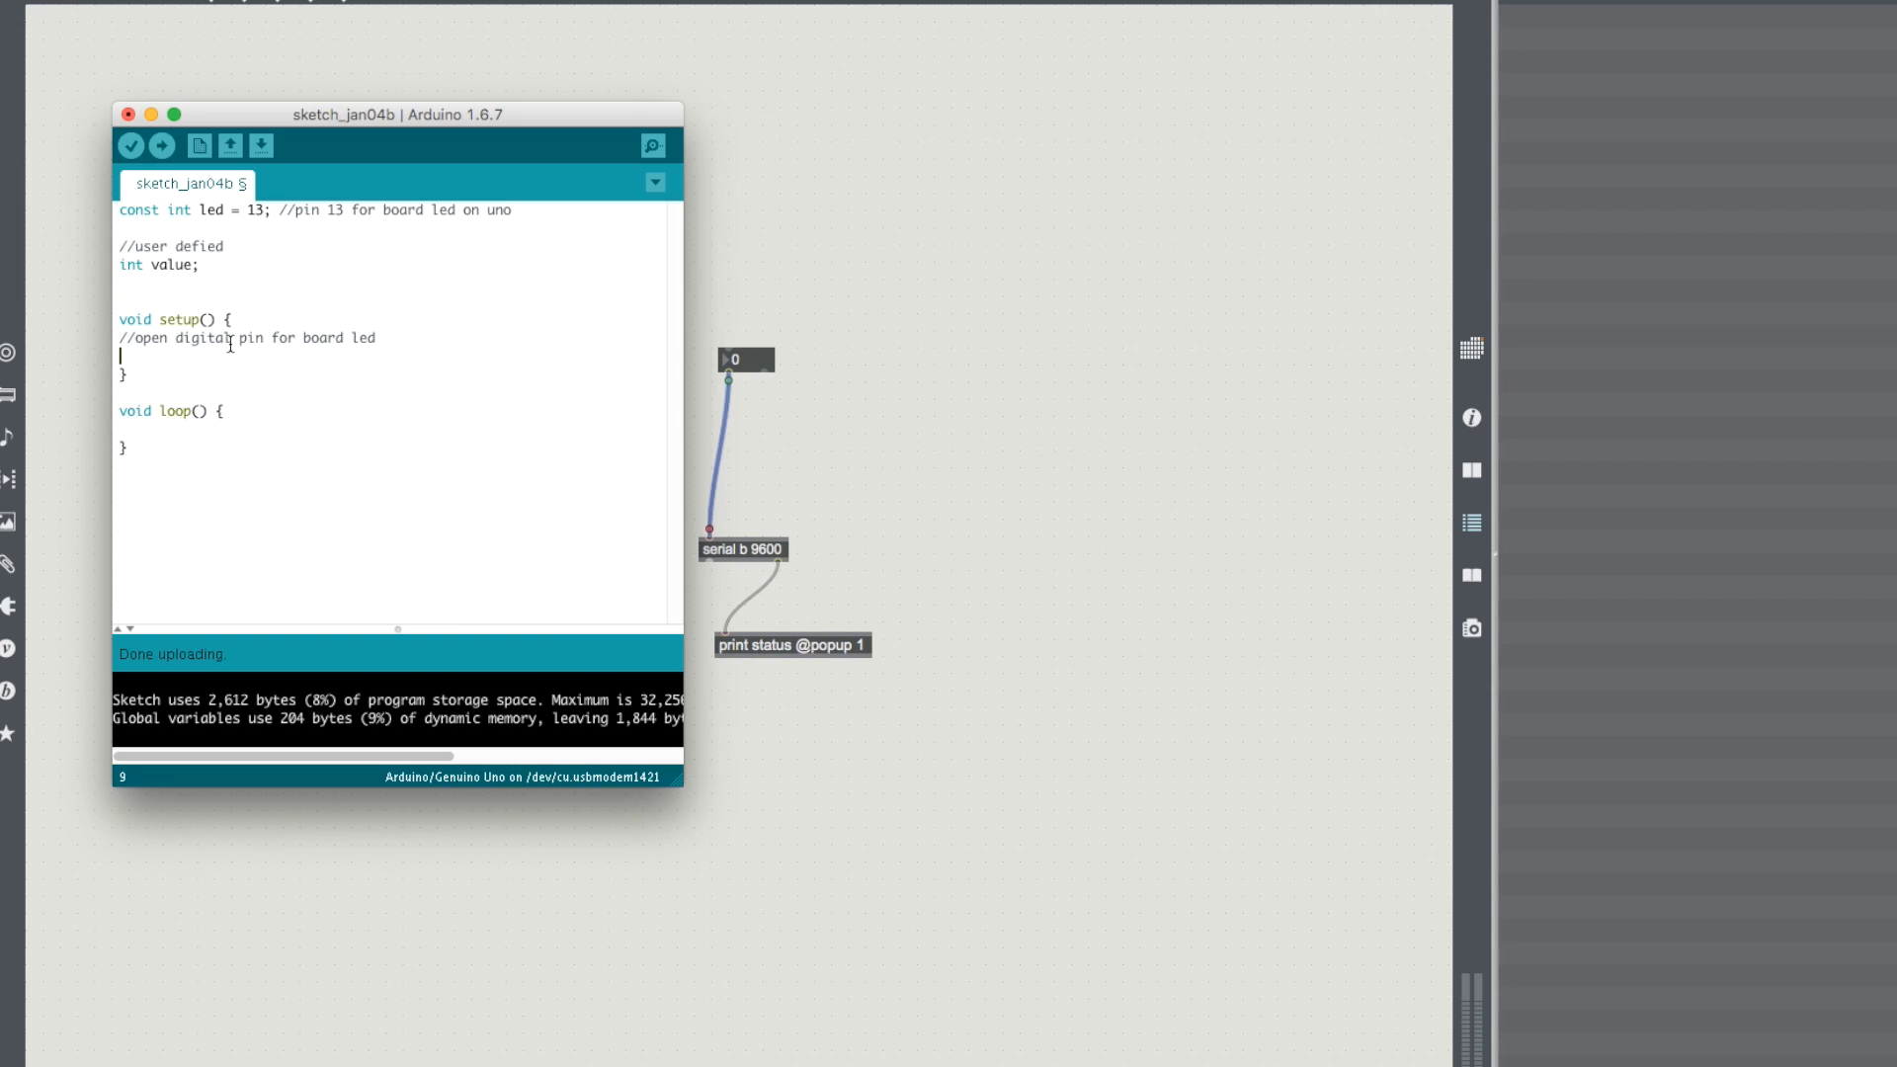
pyautogui.write('pinMode')
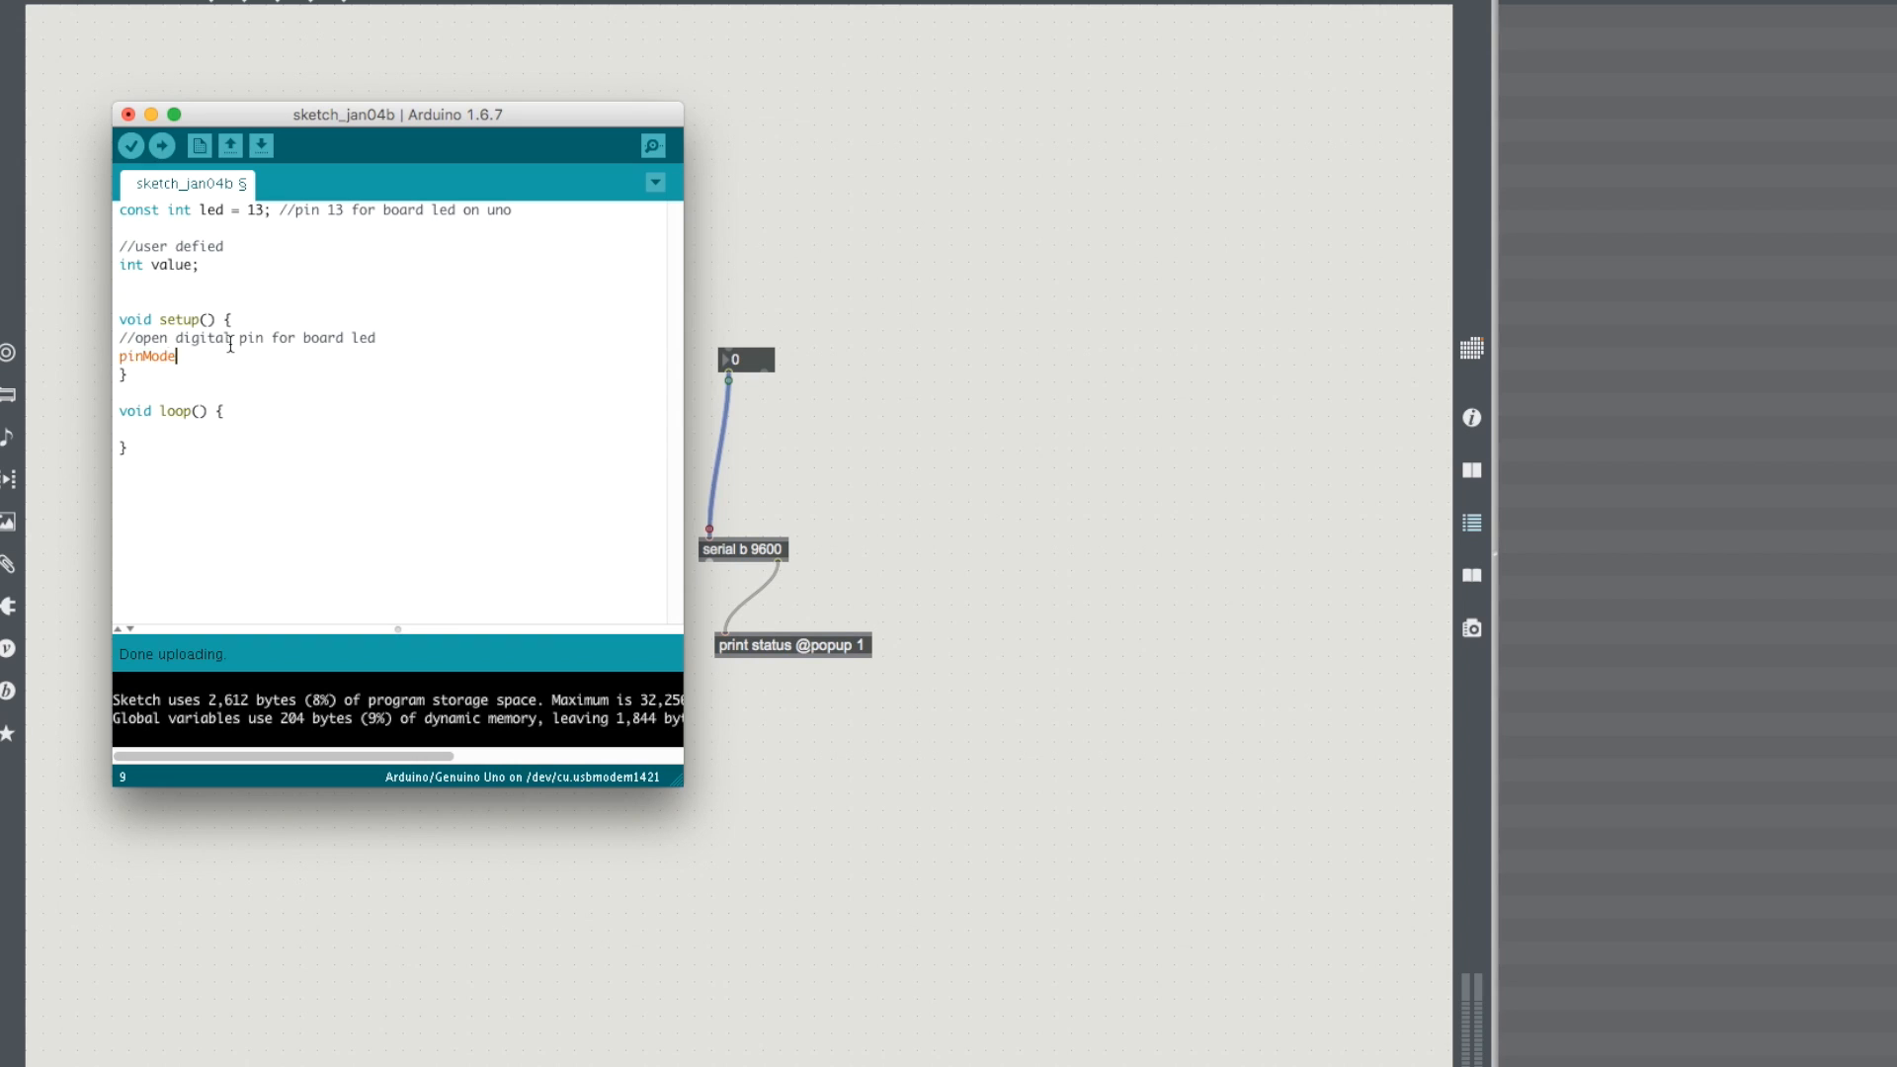
pyautogui.write('(led,')
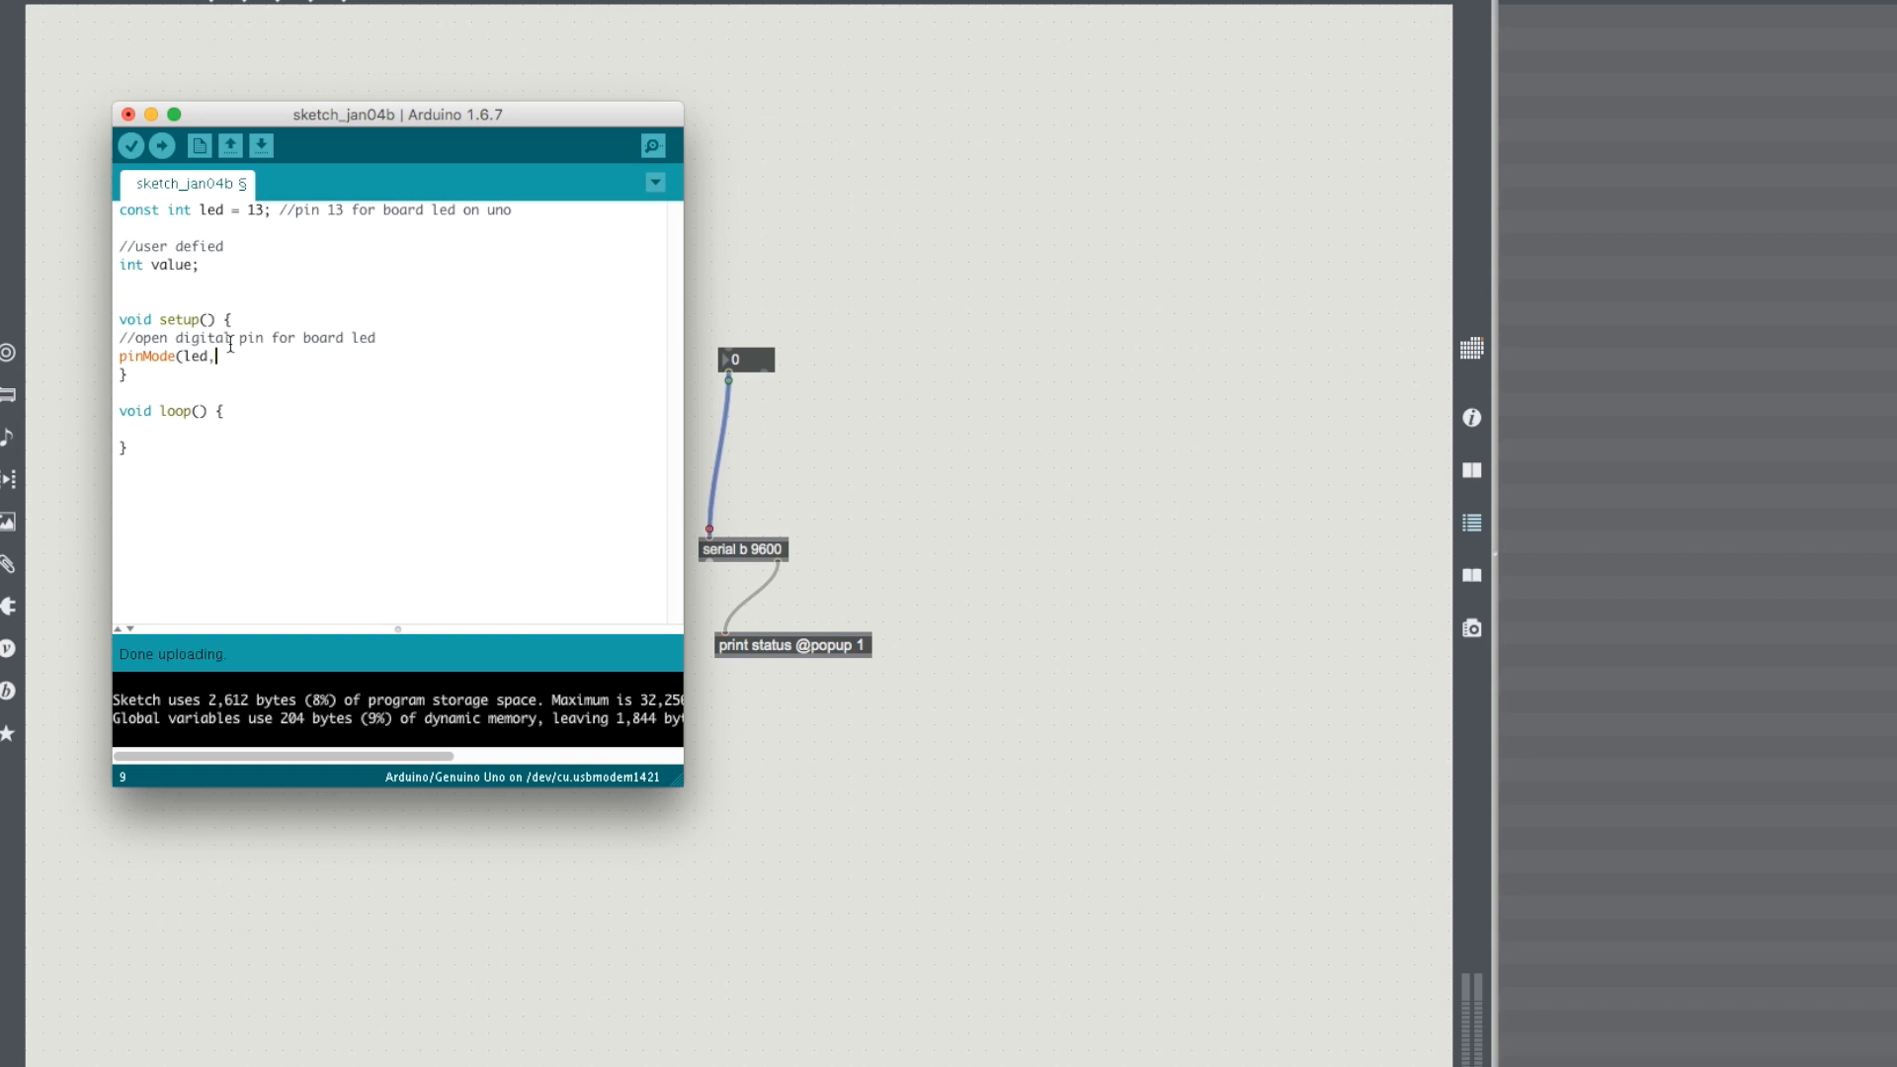
pyautogui.write('OUTPUT')
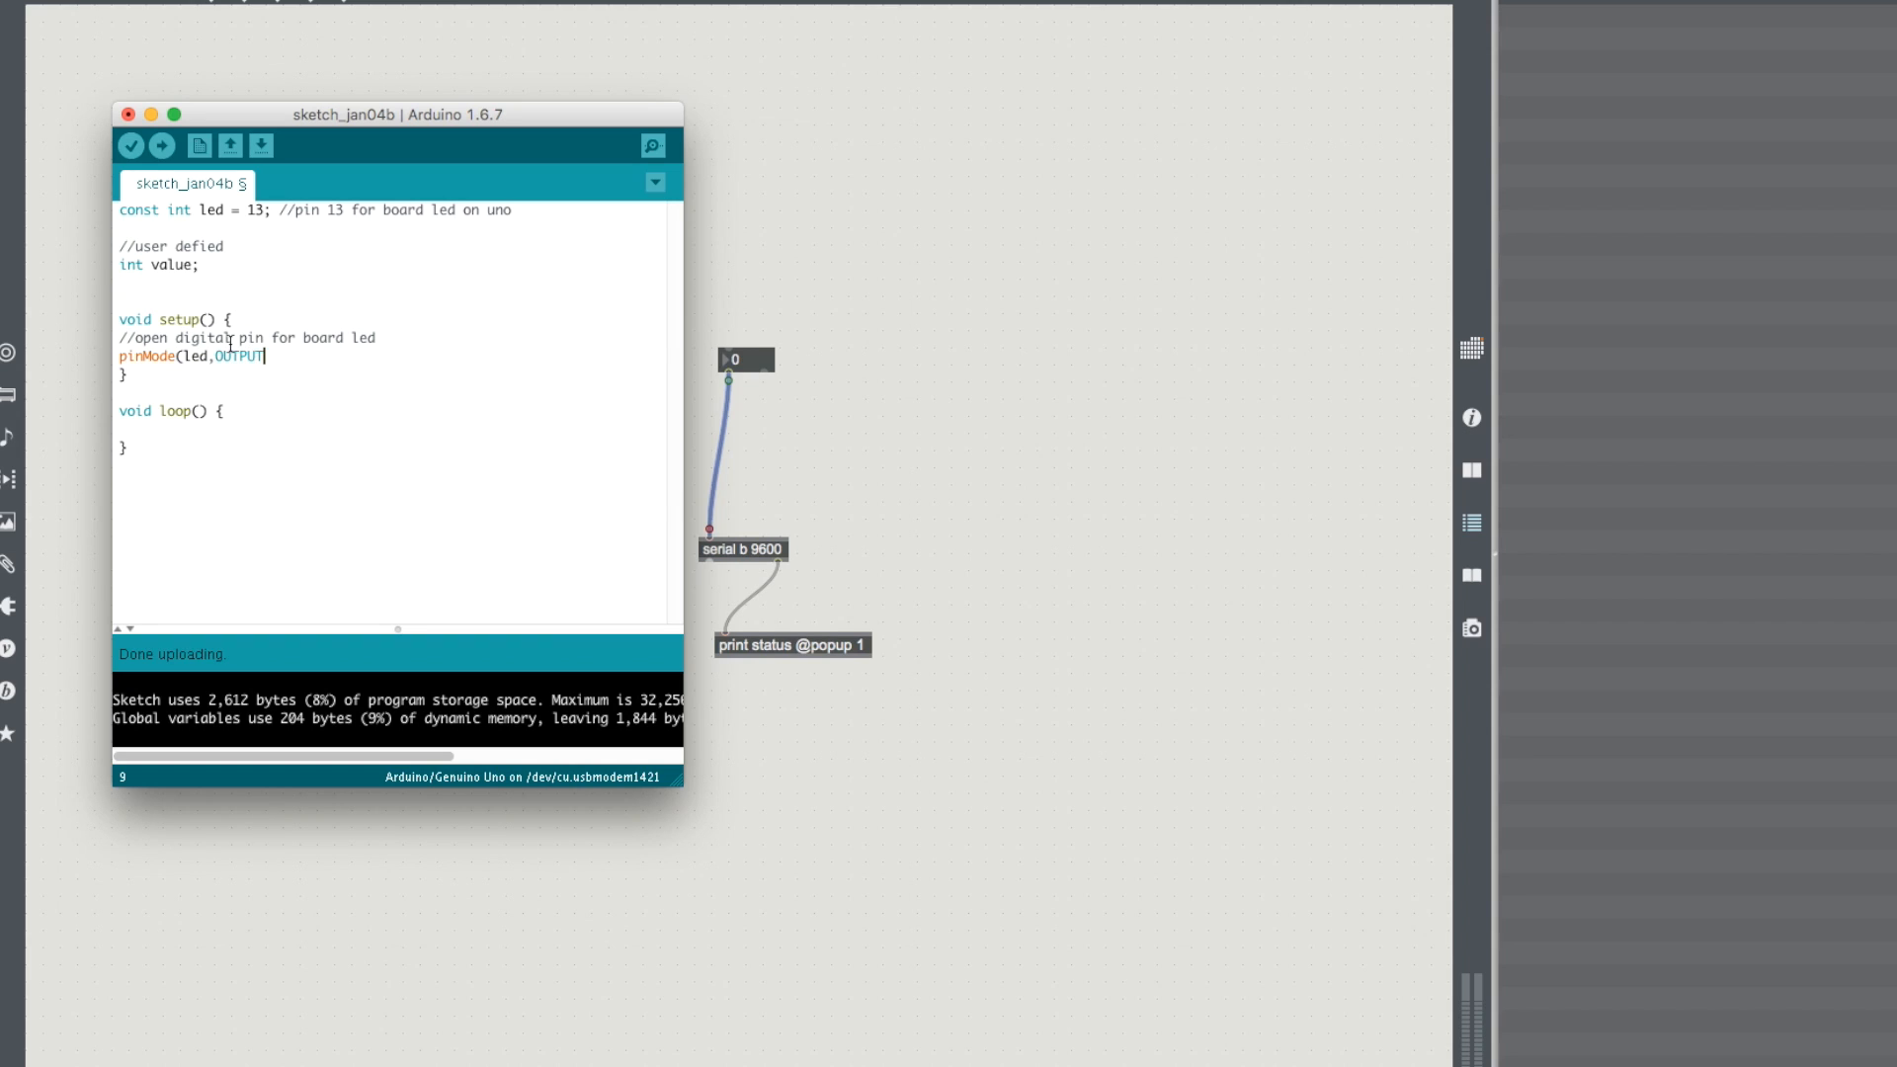
pyautogui.write(');')
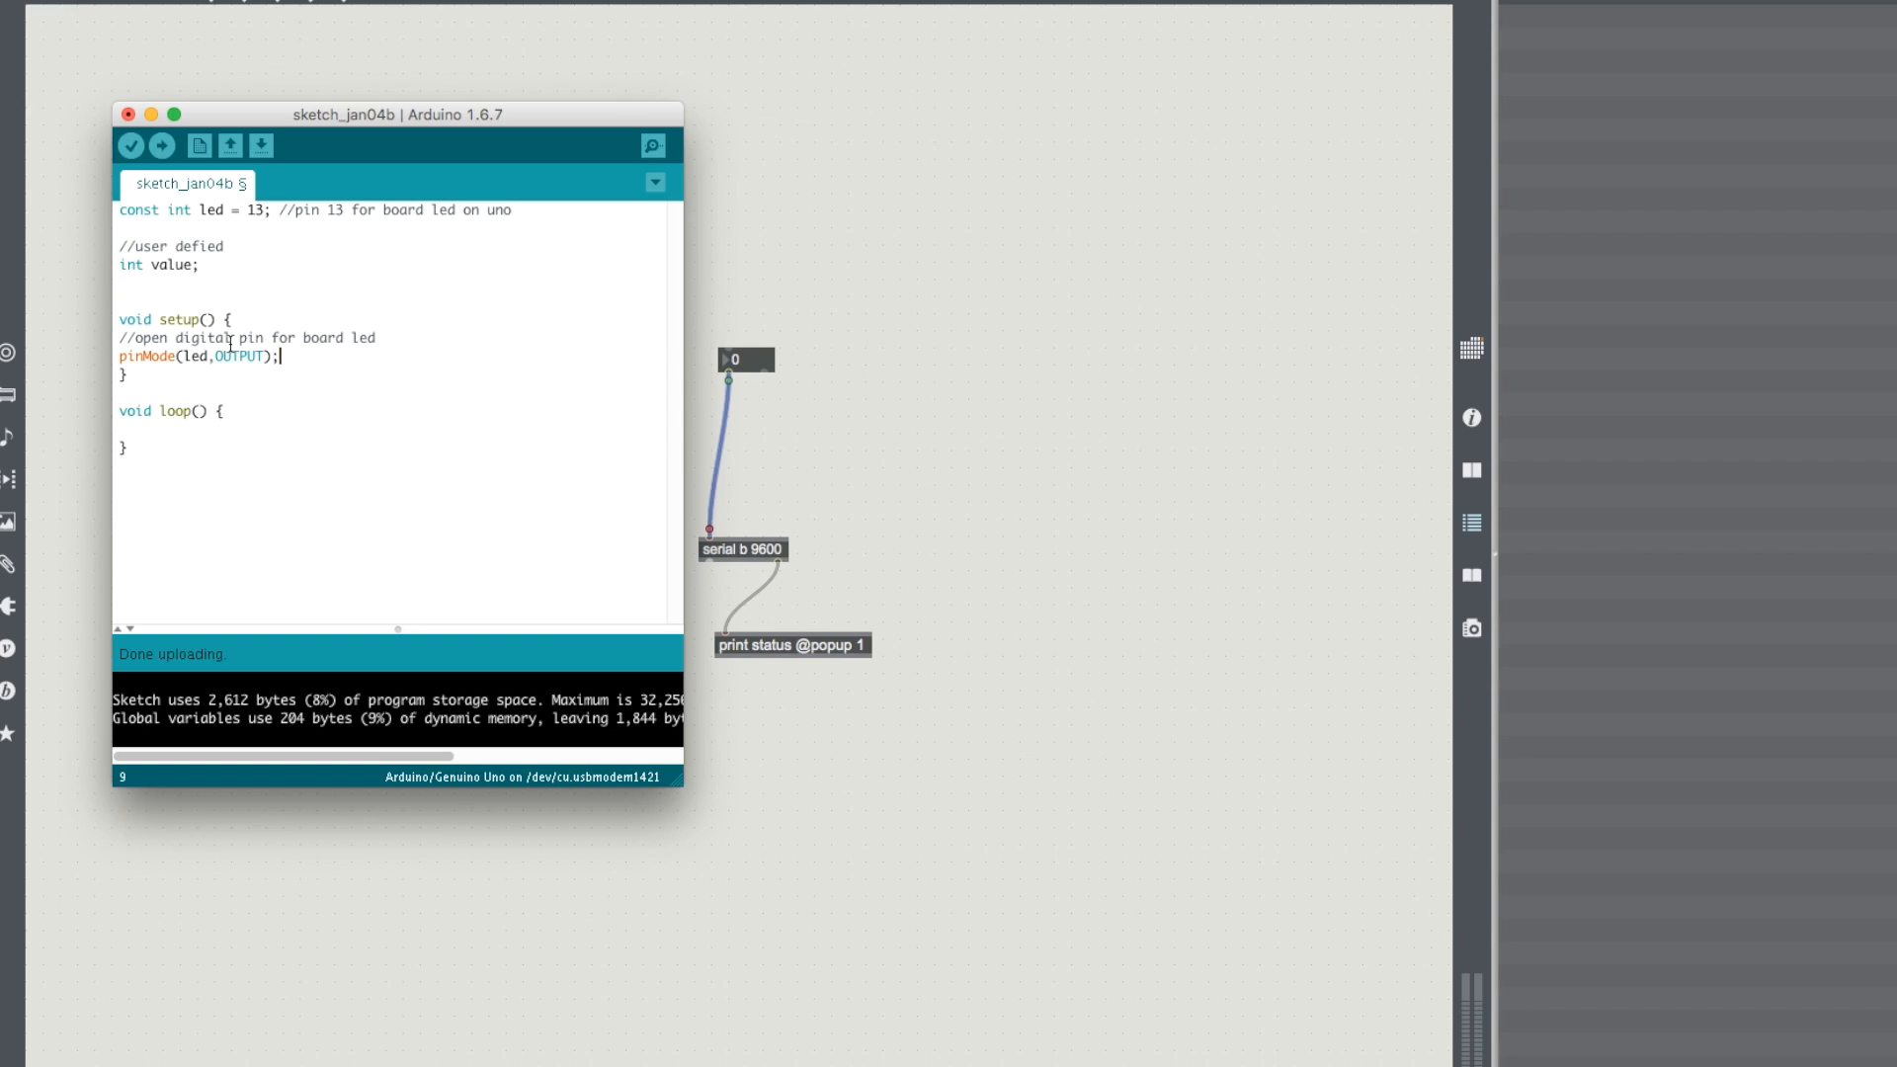
pyautogui.press('Return')
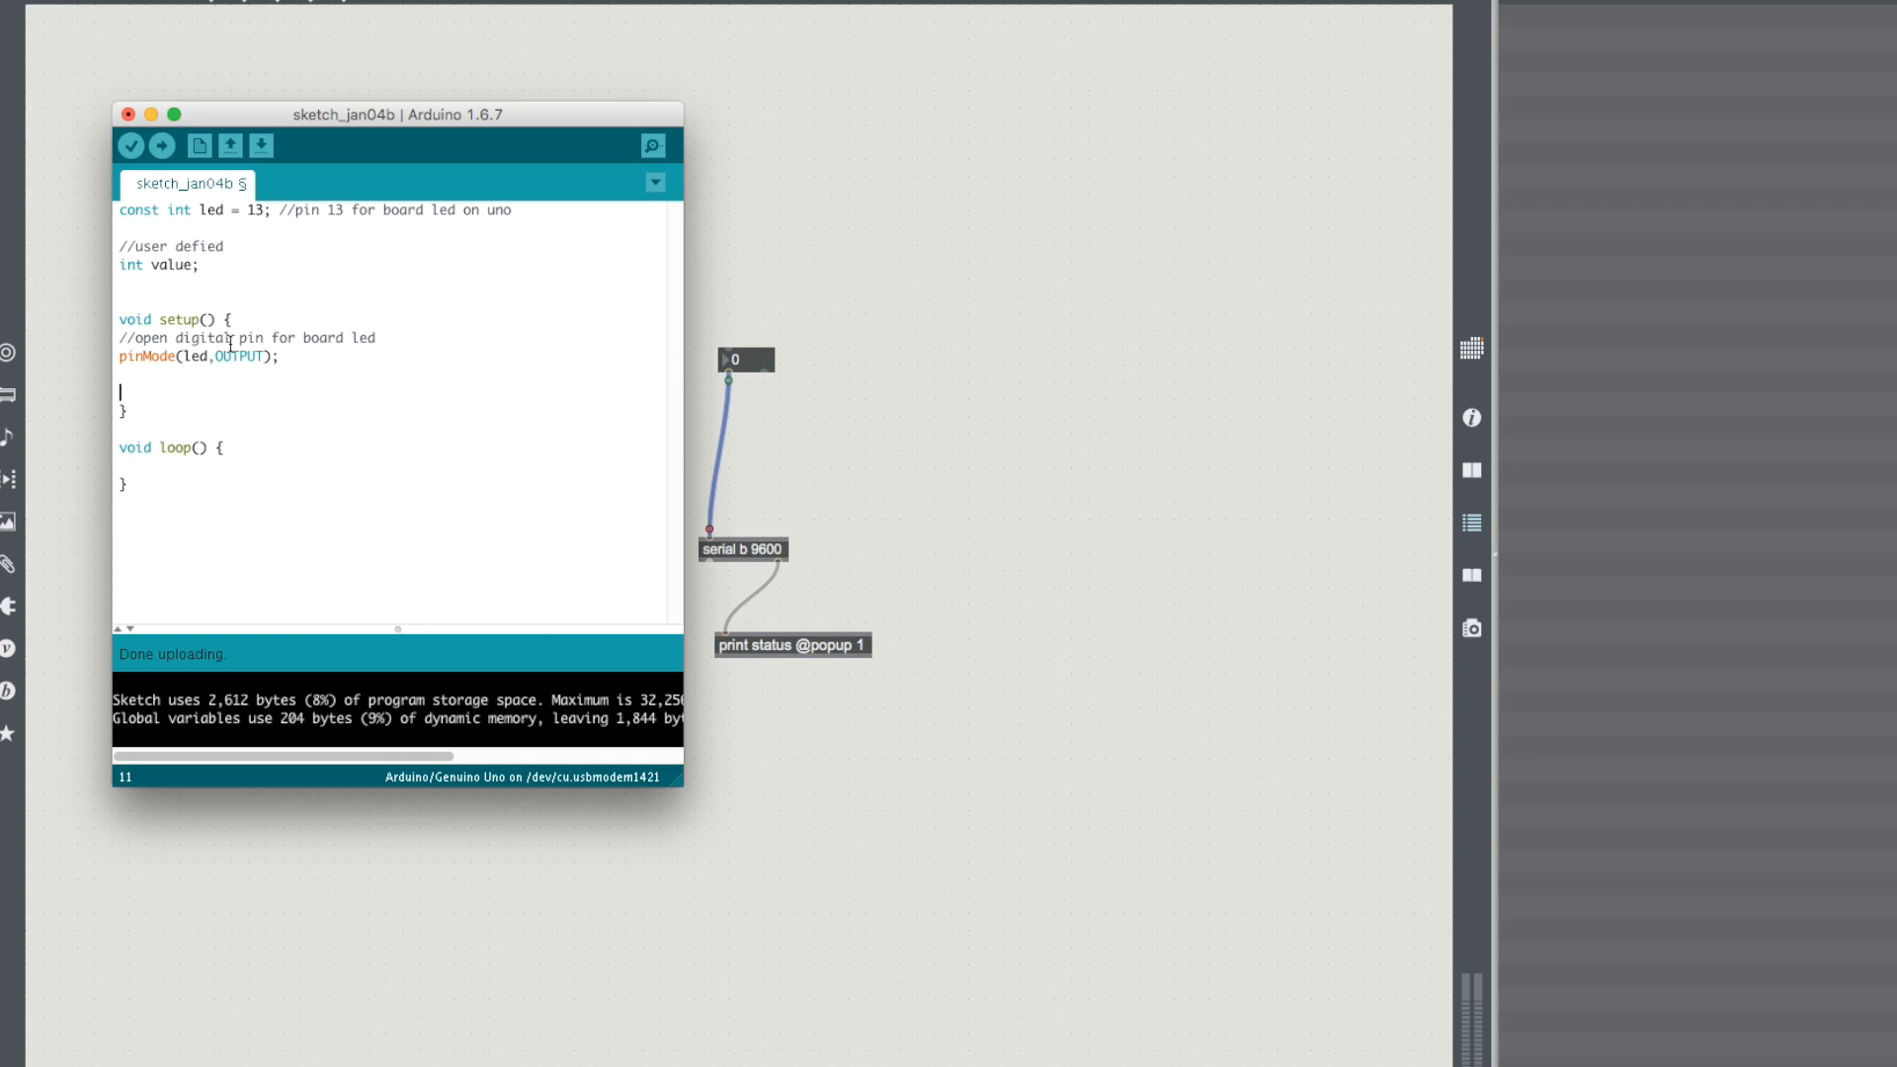
# Step: Open the serial port in setup with a commented Serial.begin(9600);
pyautogui.write('//open the serial port for reading')
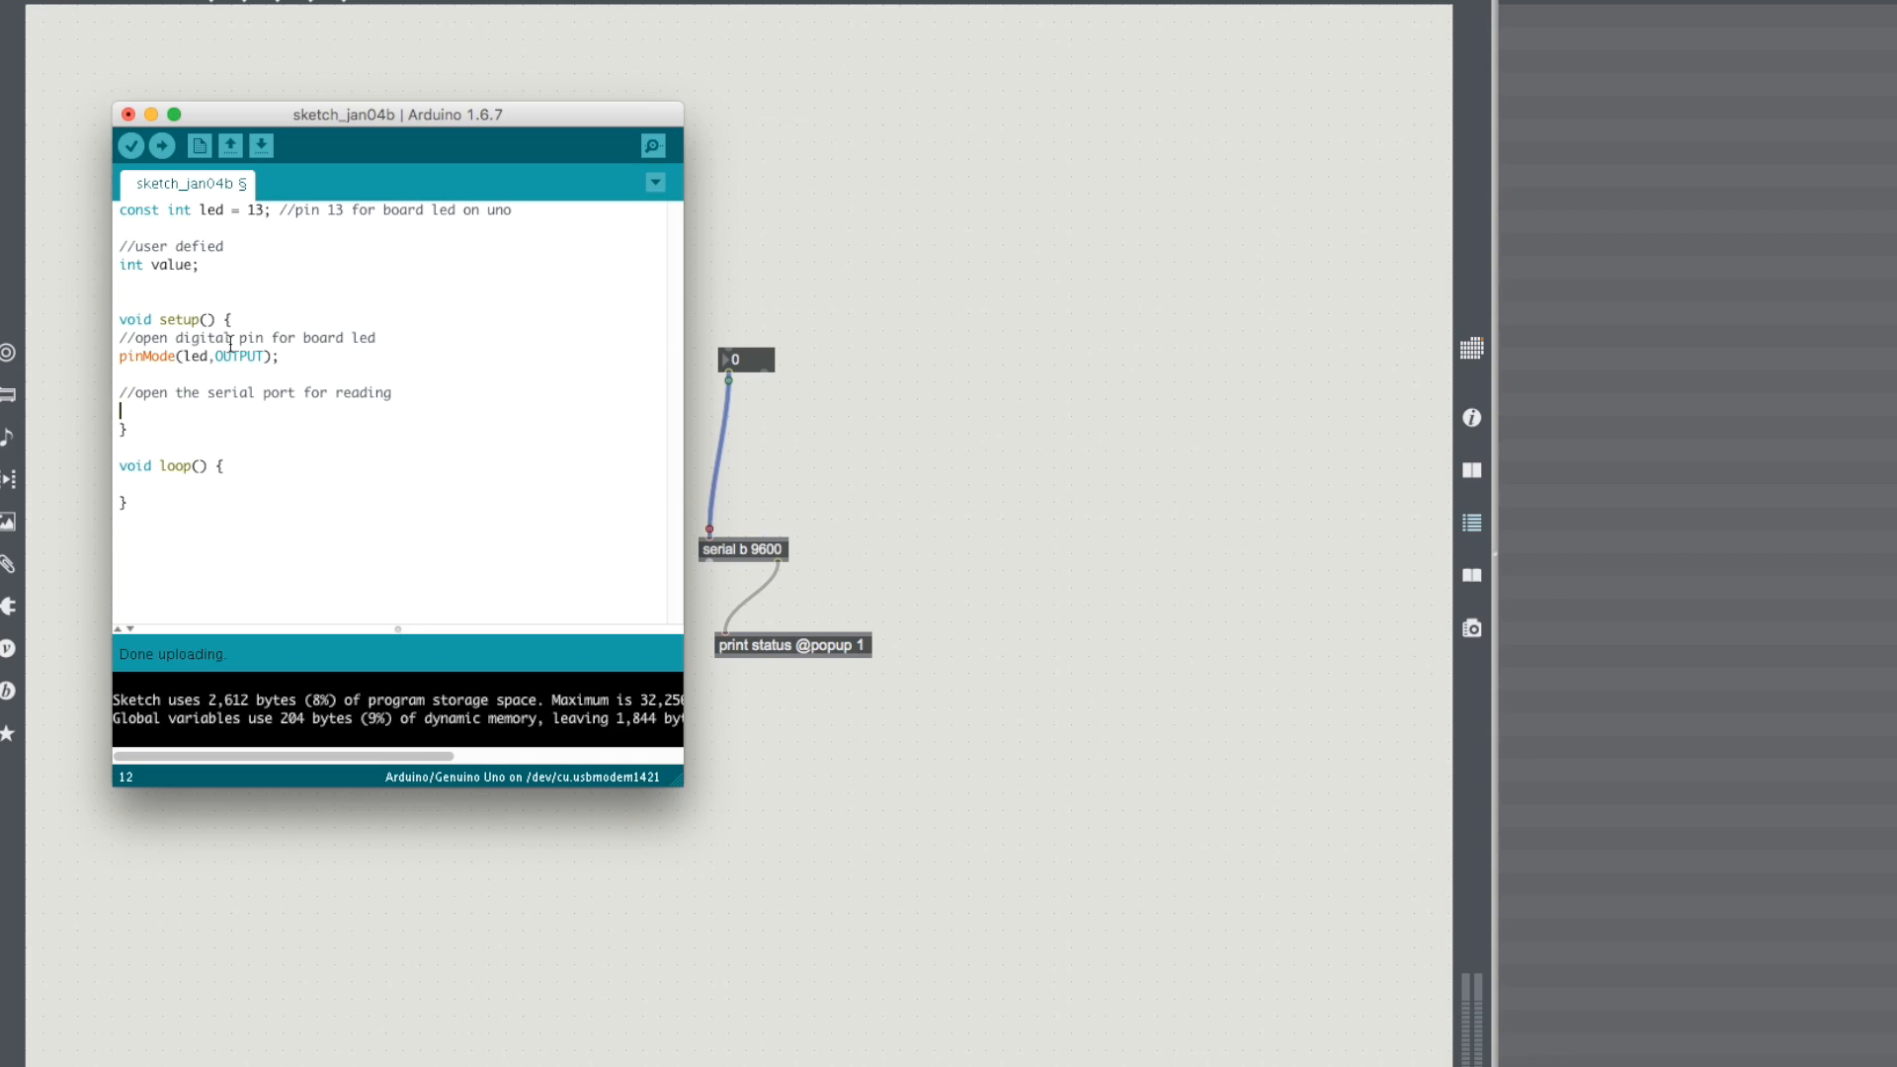
pyautogui.write('Serial.begin(9600)')
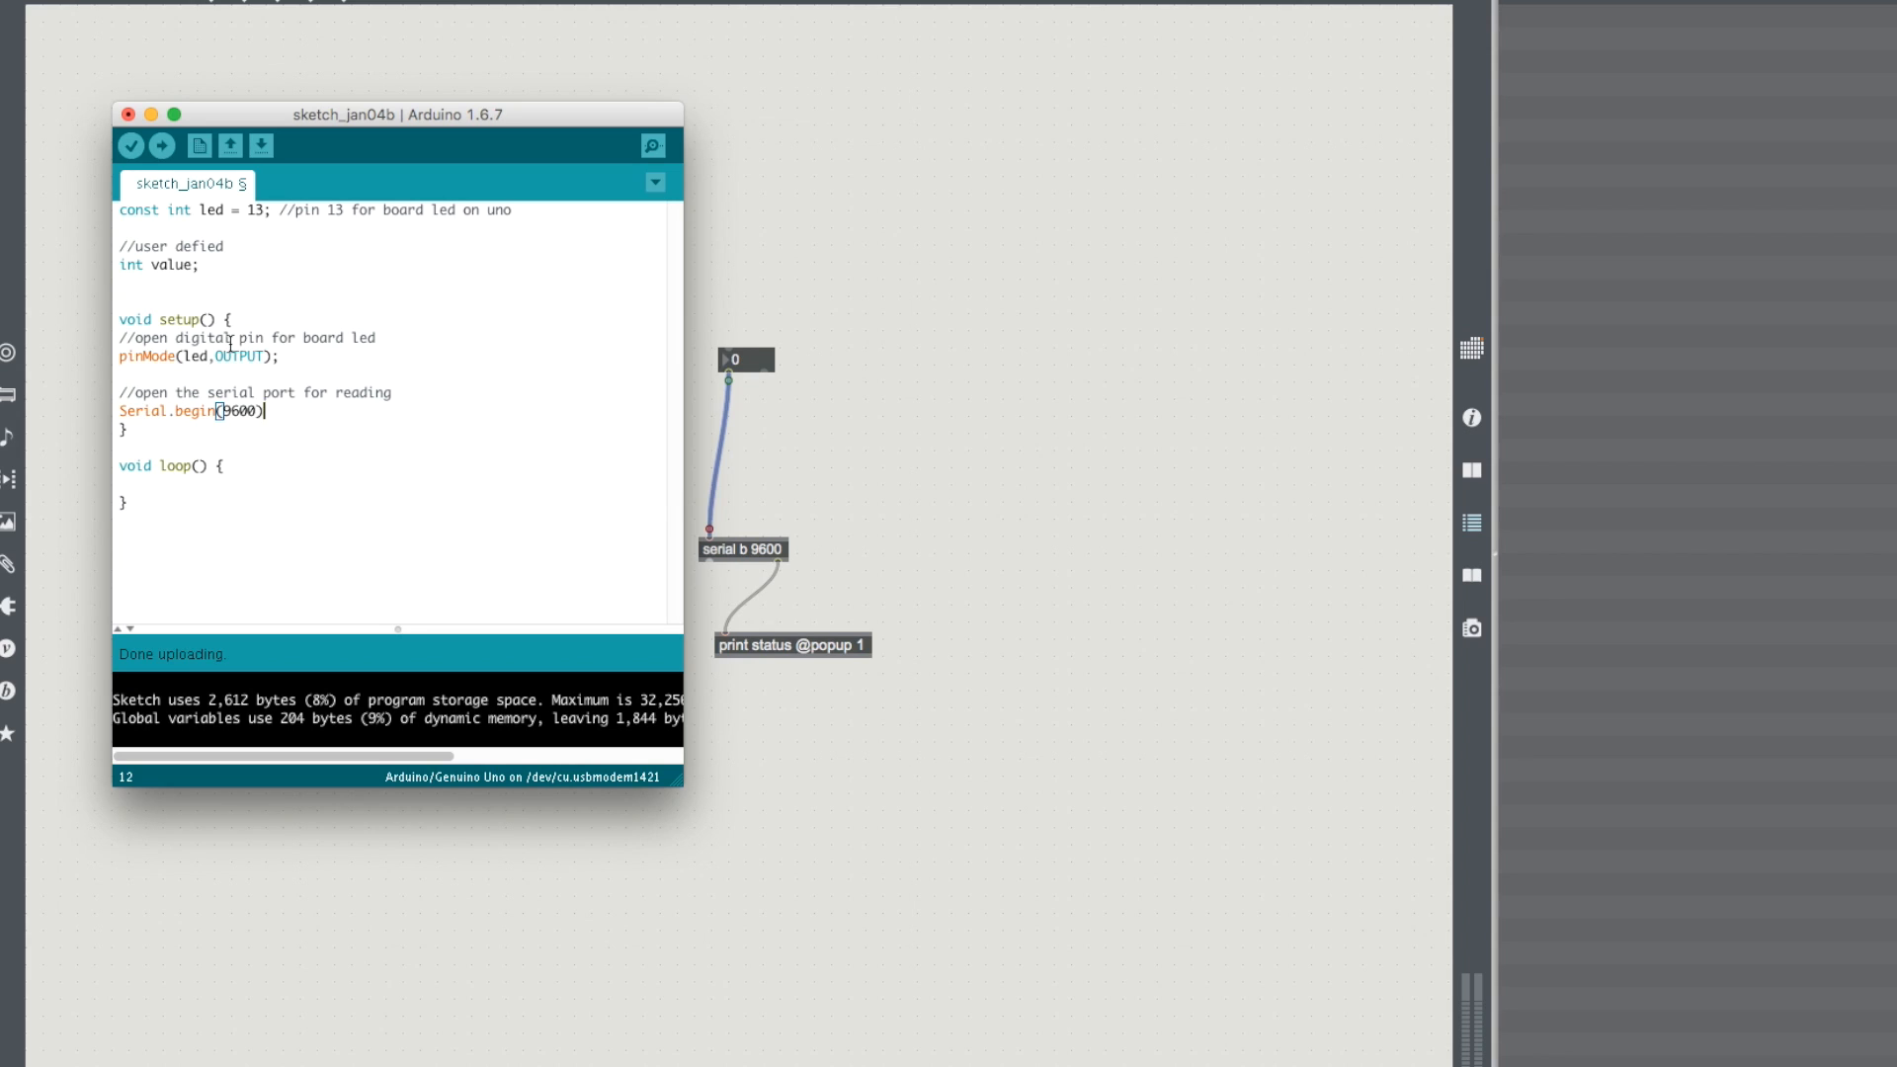
pyautogui.write(';')
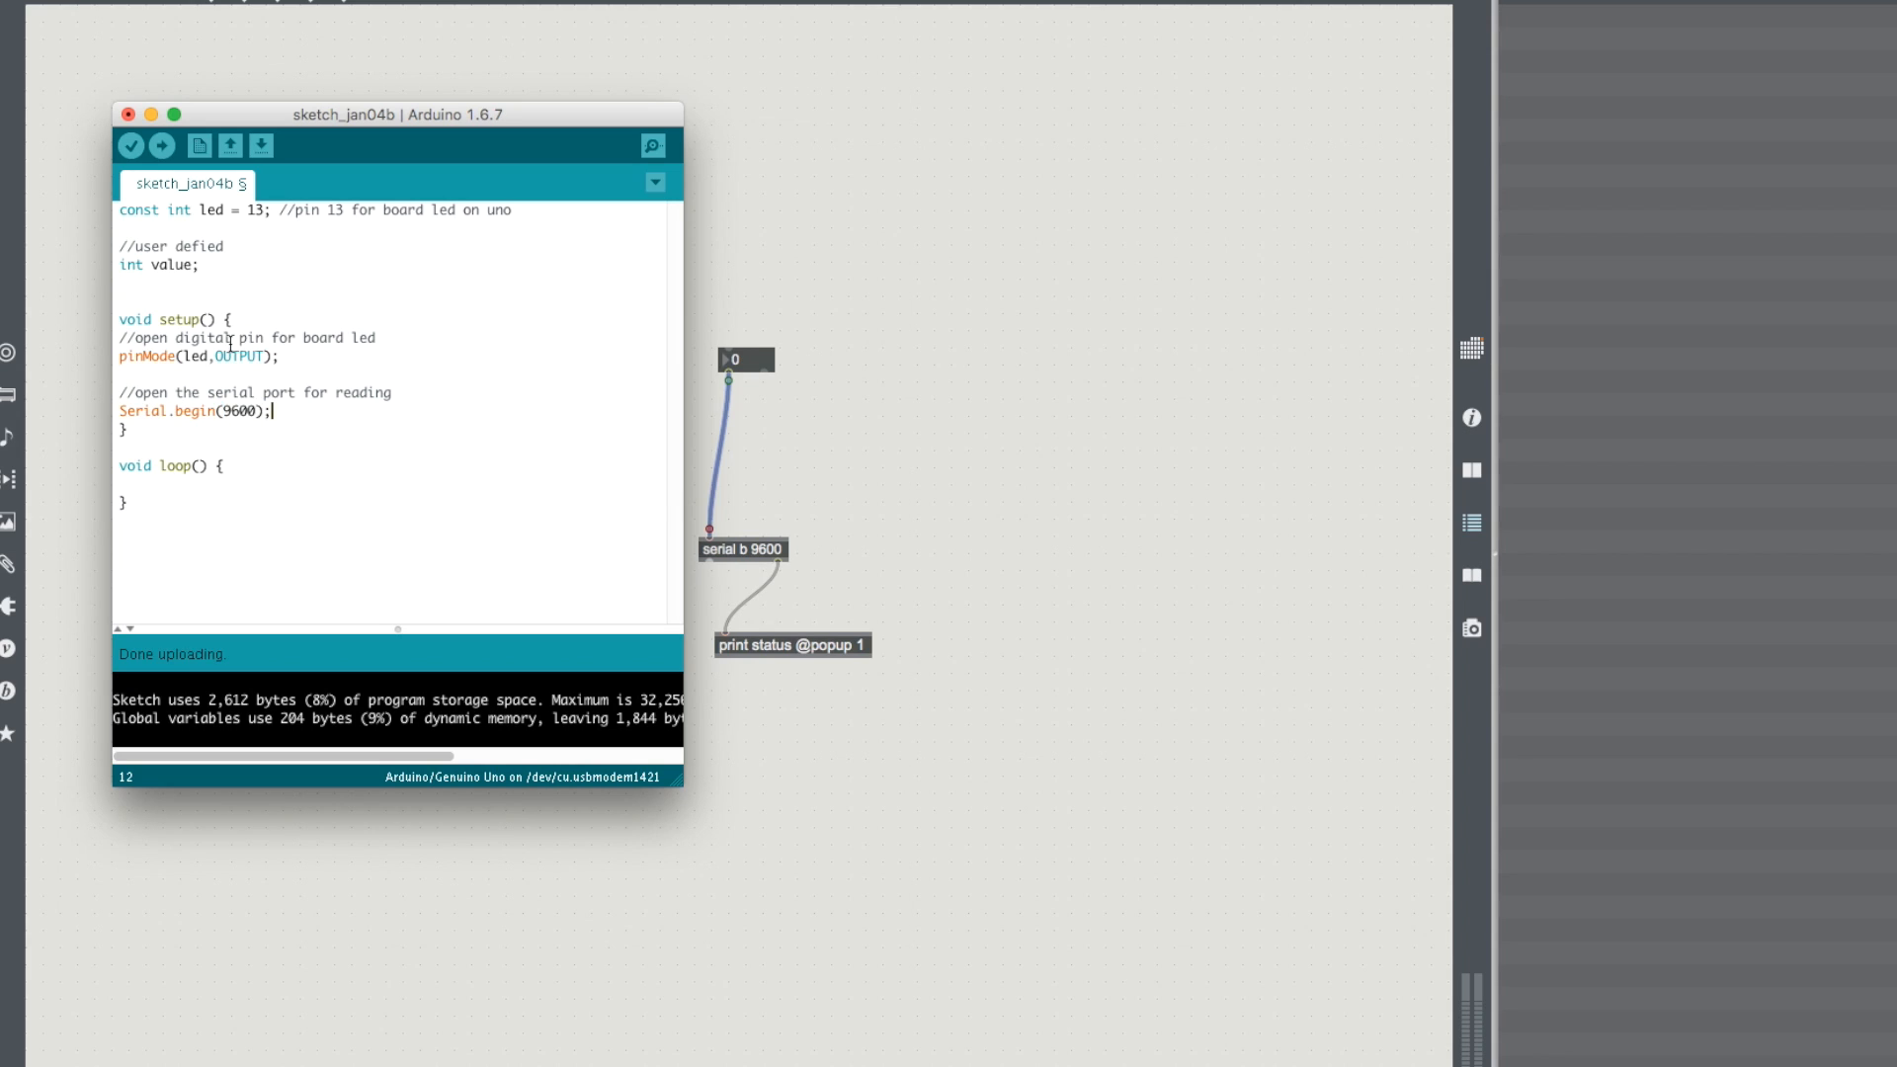
pyautogui.press('Return')
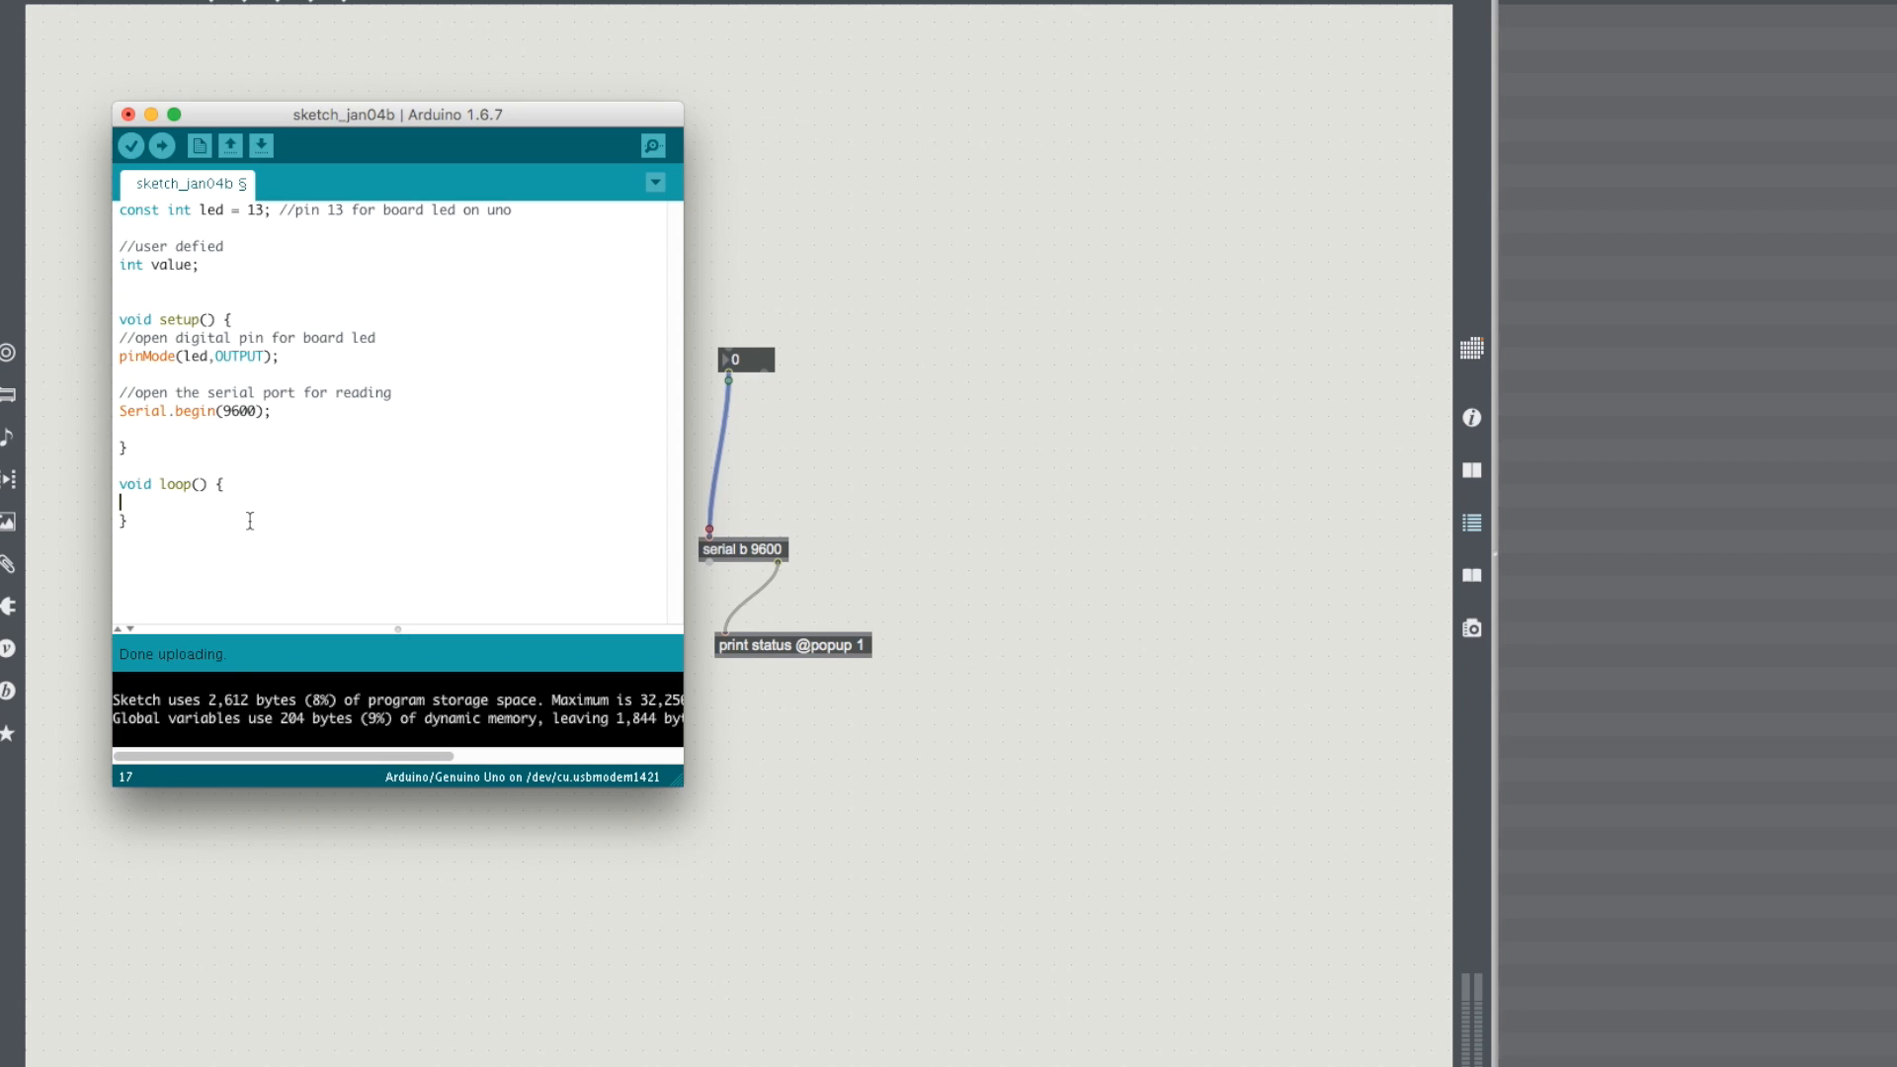
# Step: In loop, check if (Serial.available()) and read the incoming byte into value, with comments
pyautogui.write('if (')
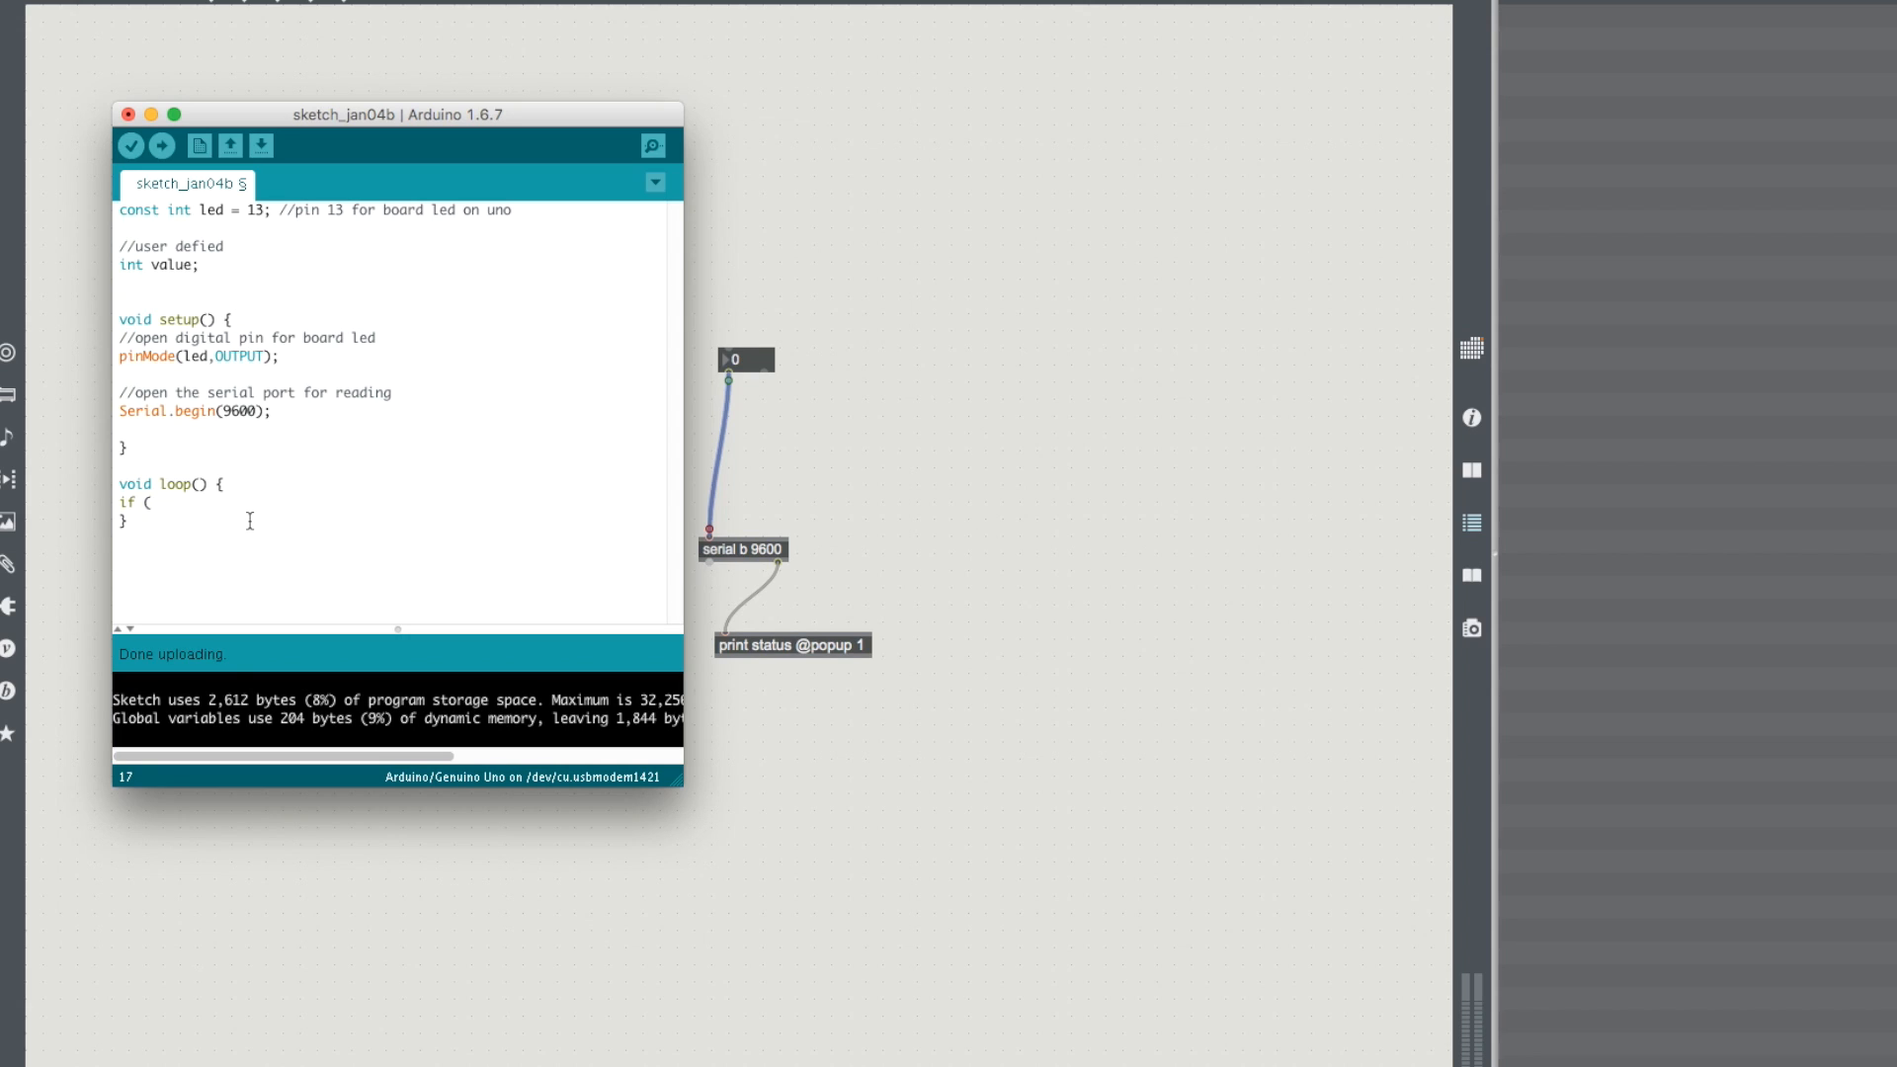
pyautogui.write('Serial.')
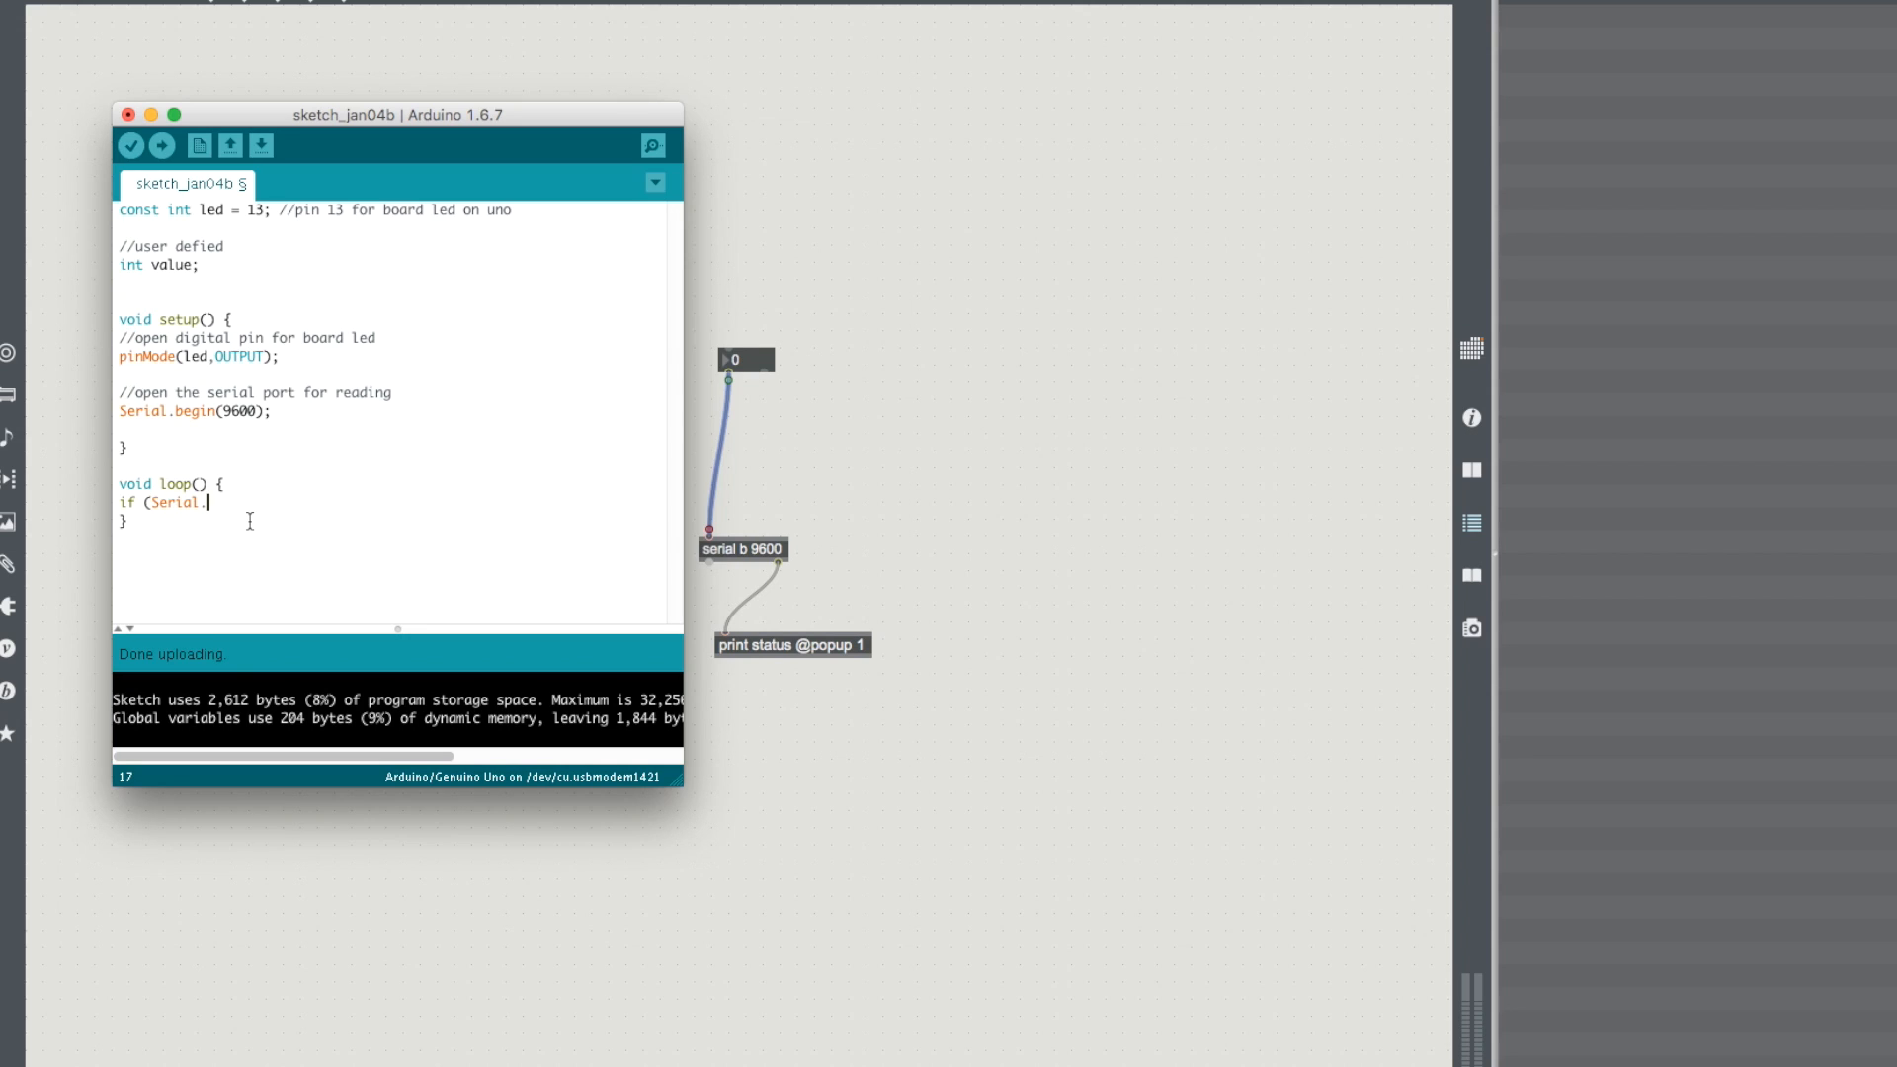
pyautogui.write('ail')
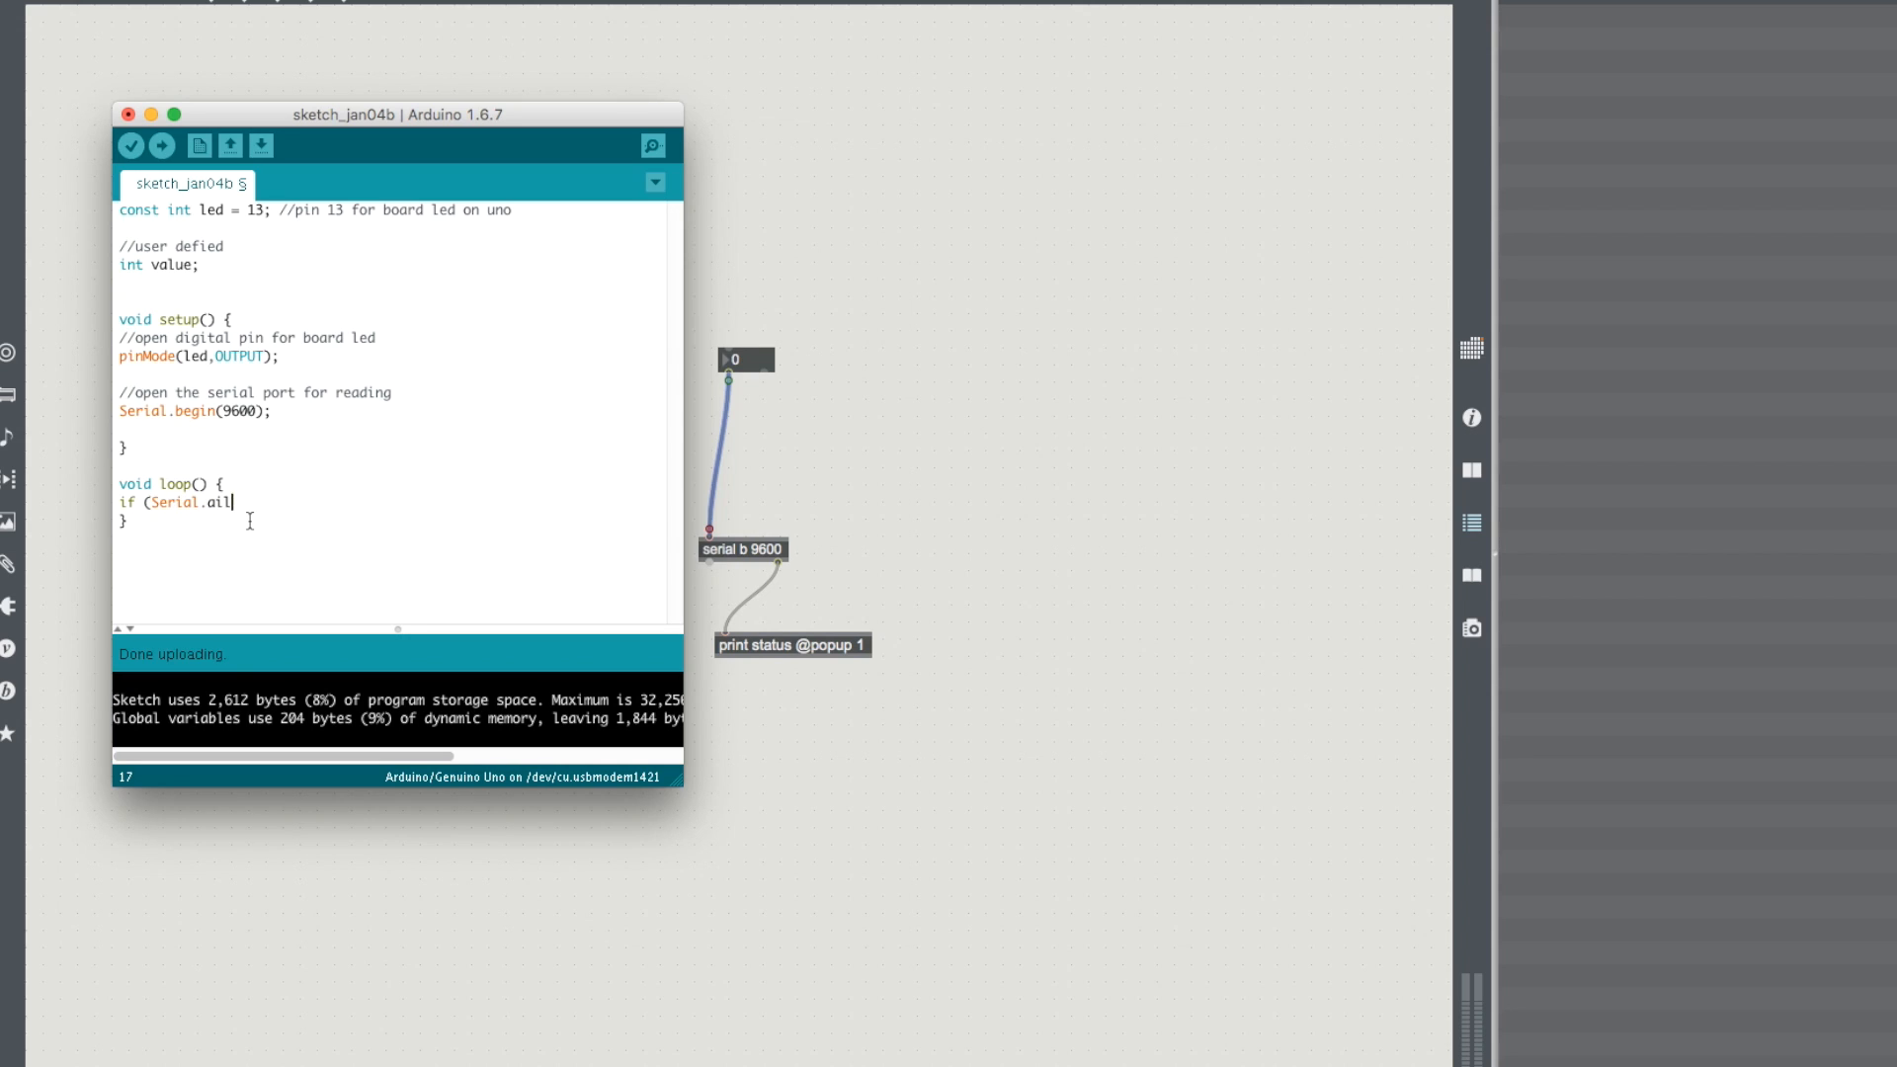
pyautogui.write('vailable(')
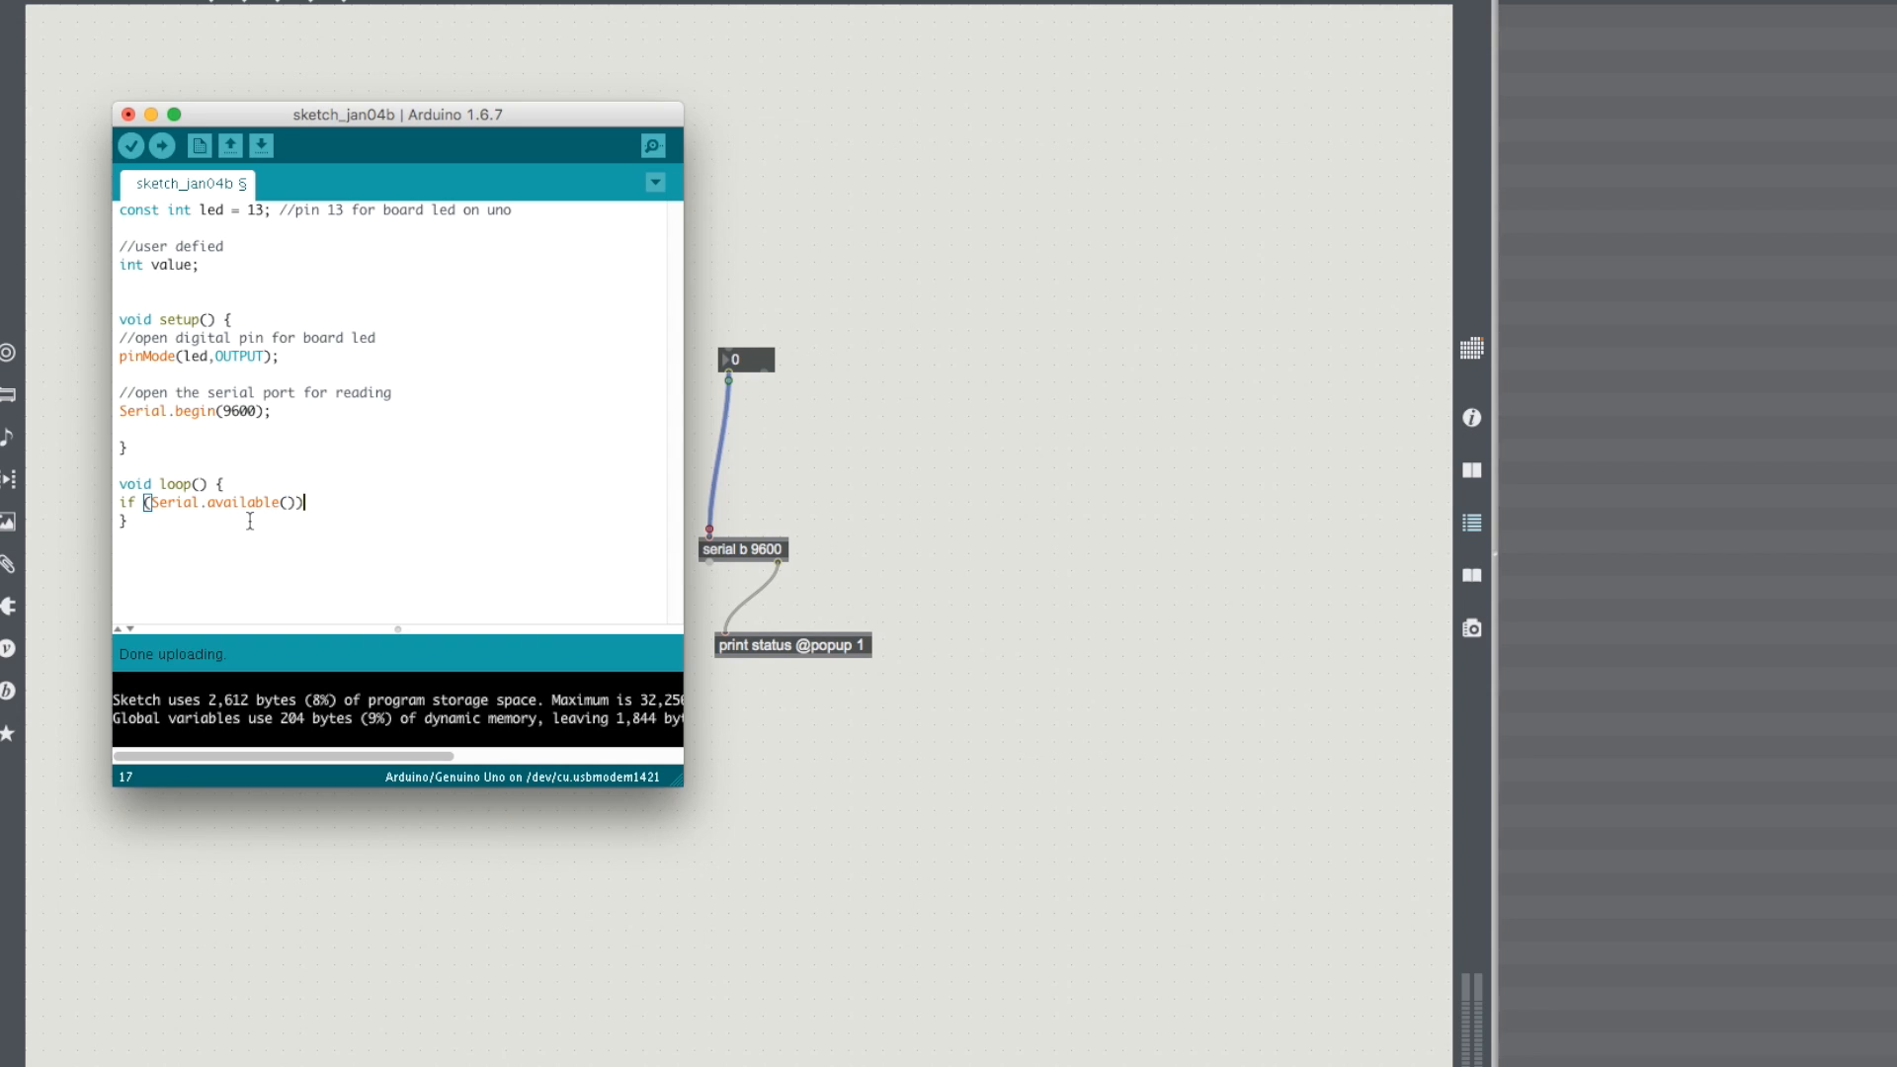
pyautogui.write('//checks to see if there is infomr')
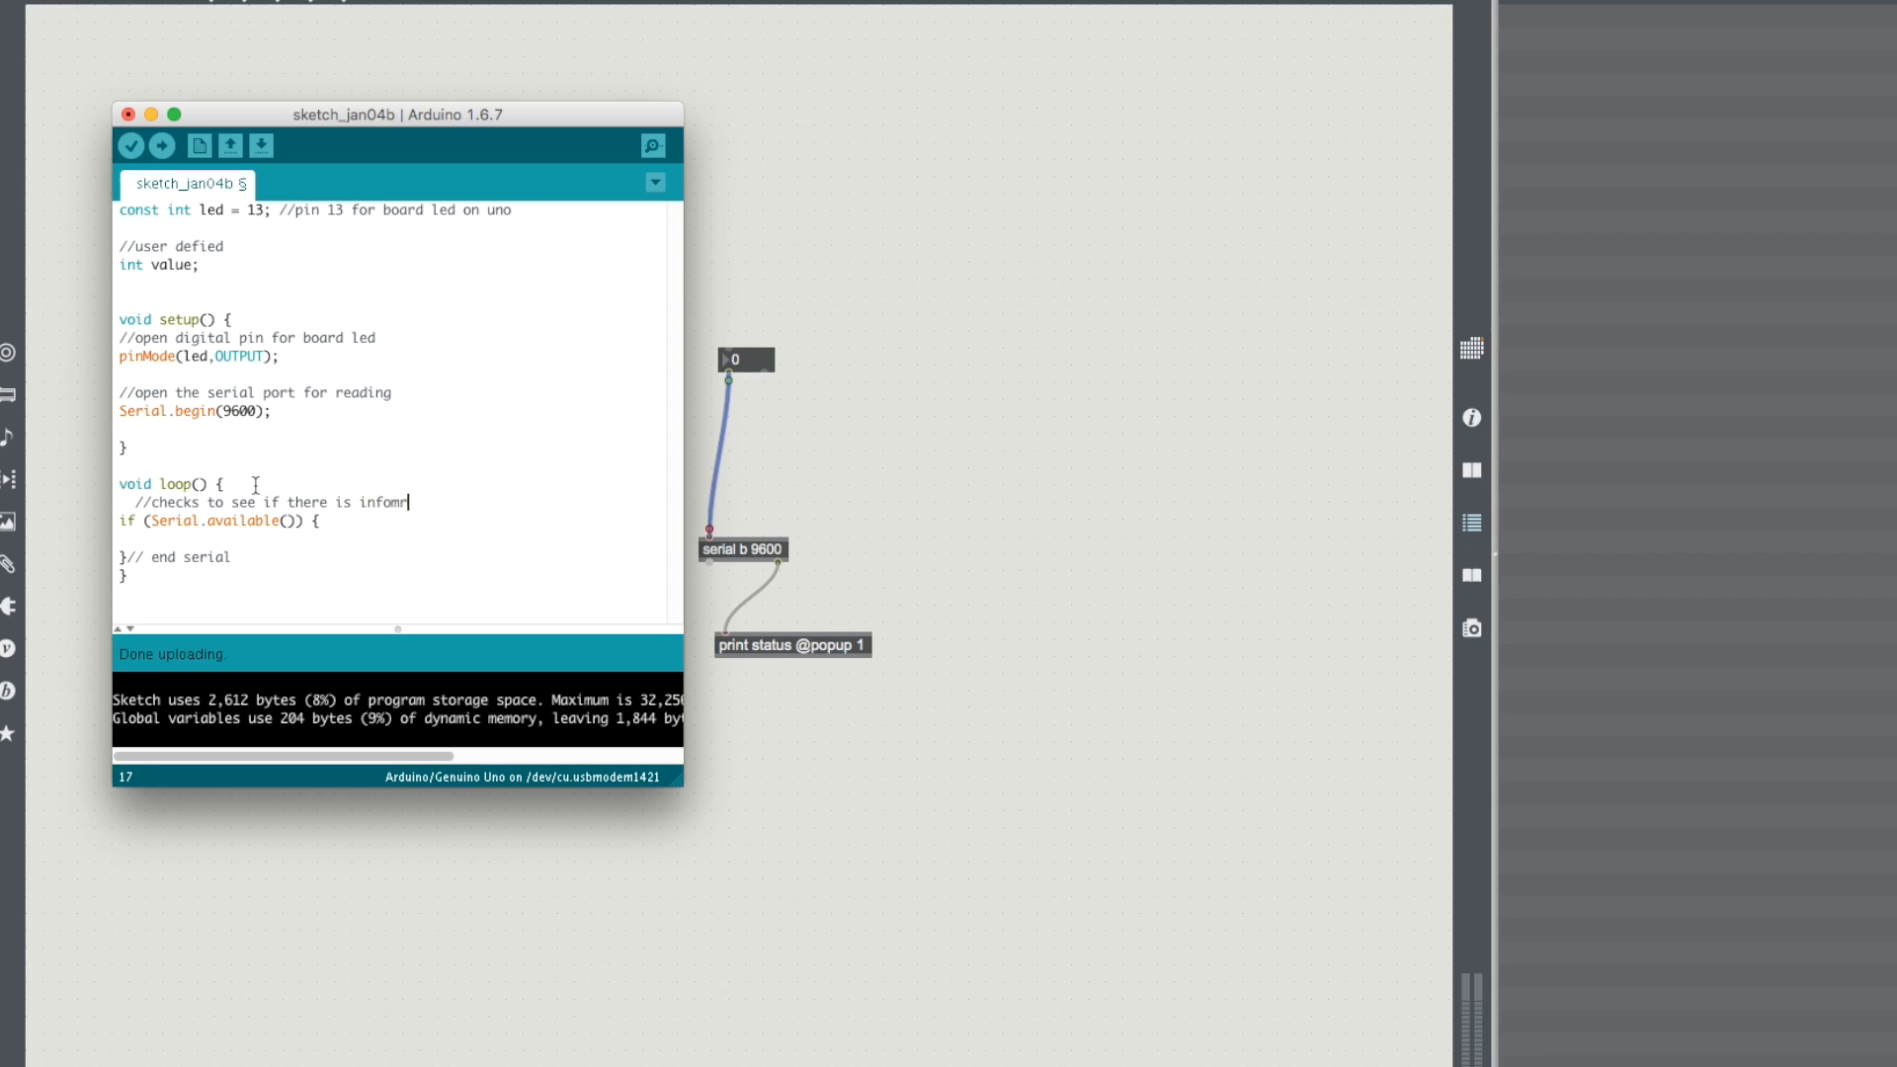
pyautogui.write('ation on the serial')
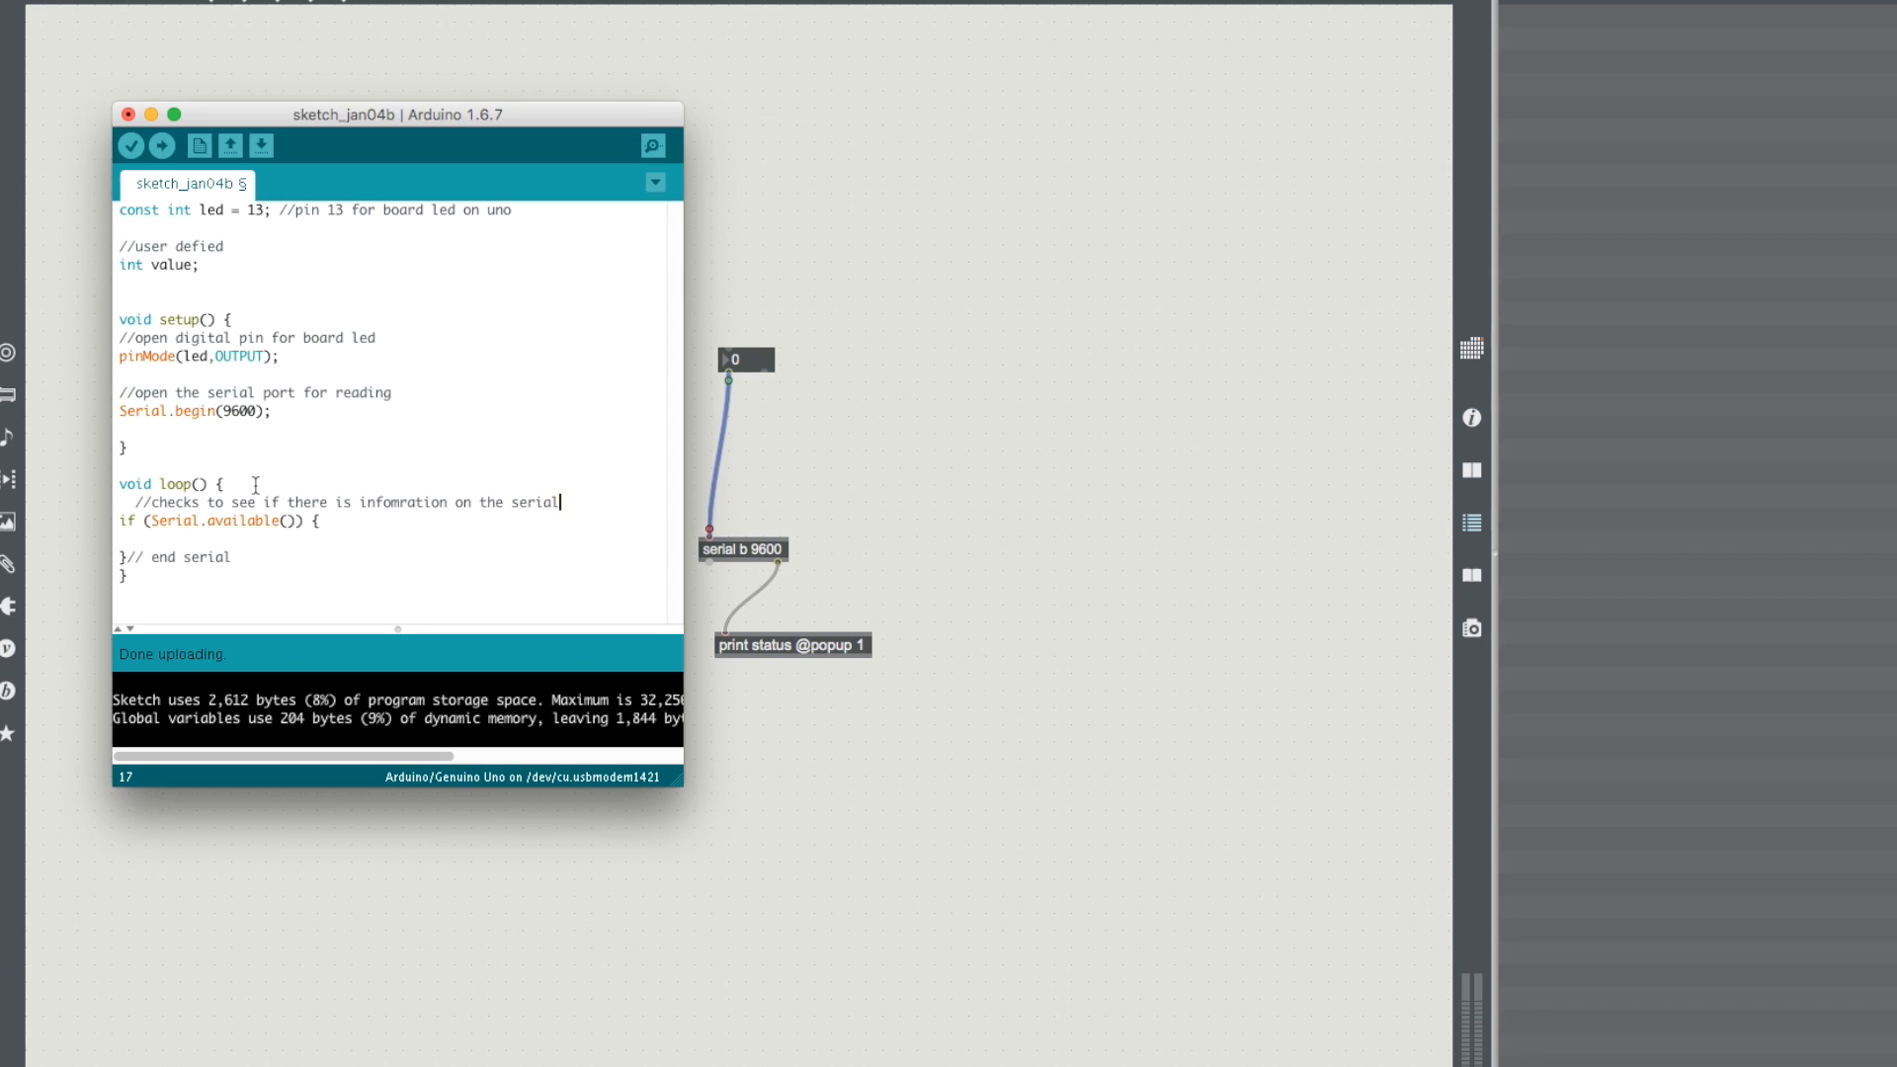
pyautogui.write('prot or not')
pyautogui.write('//space is a seperator so we need to store each ')
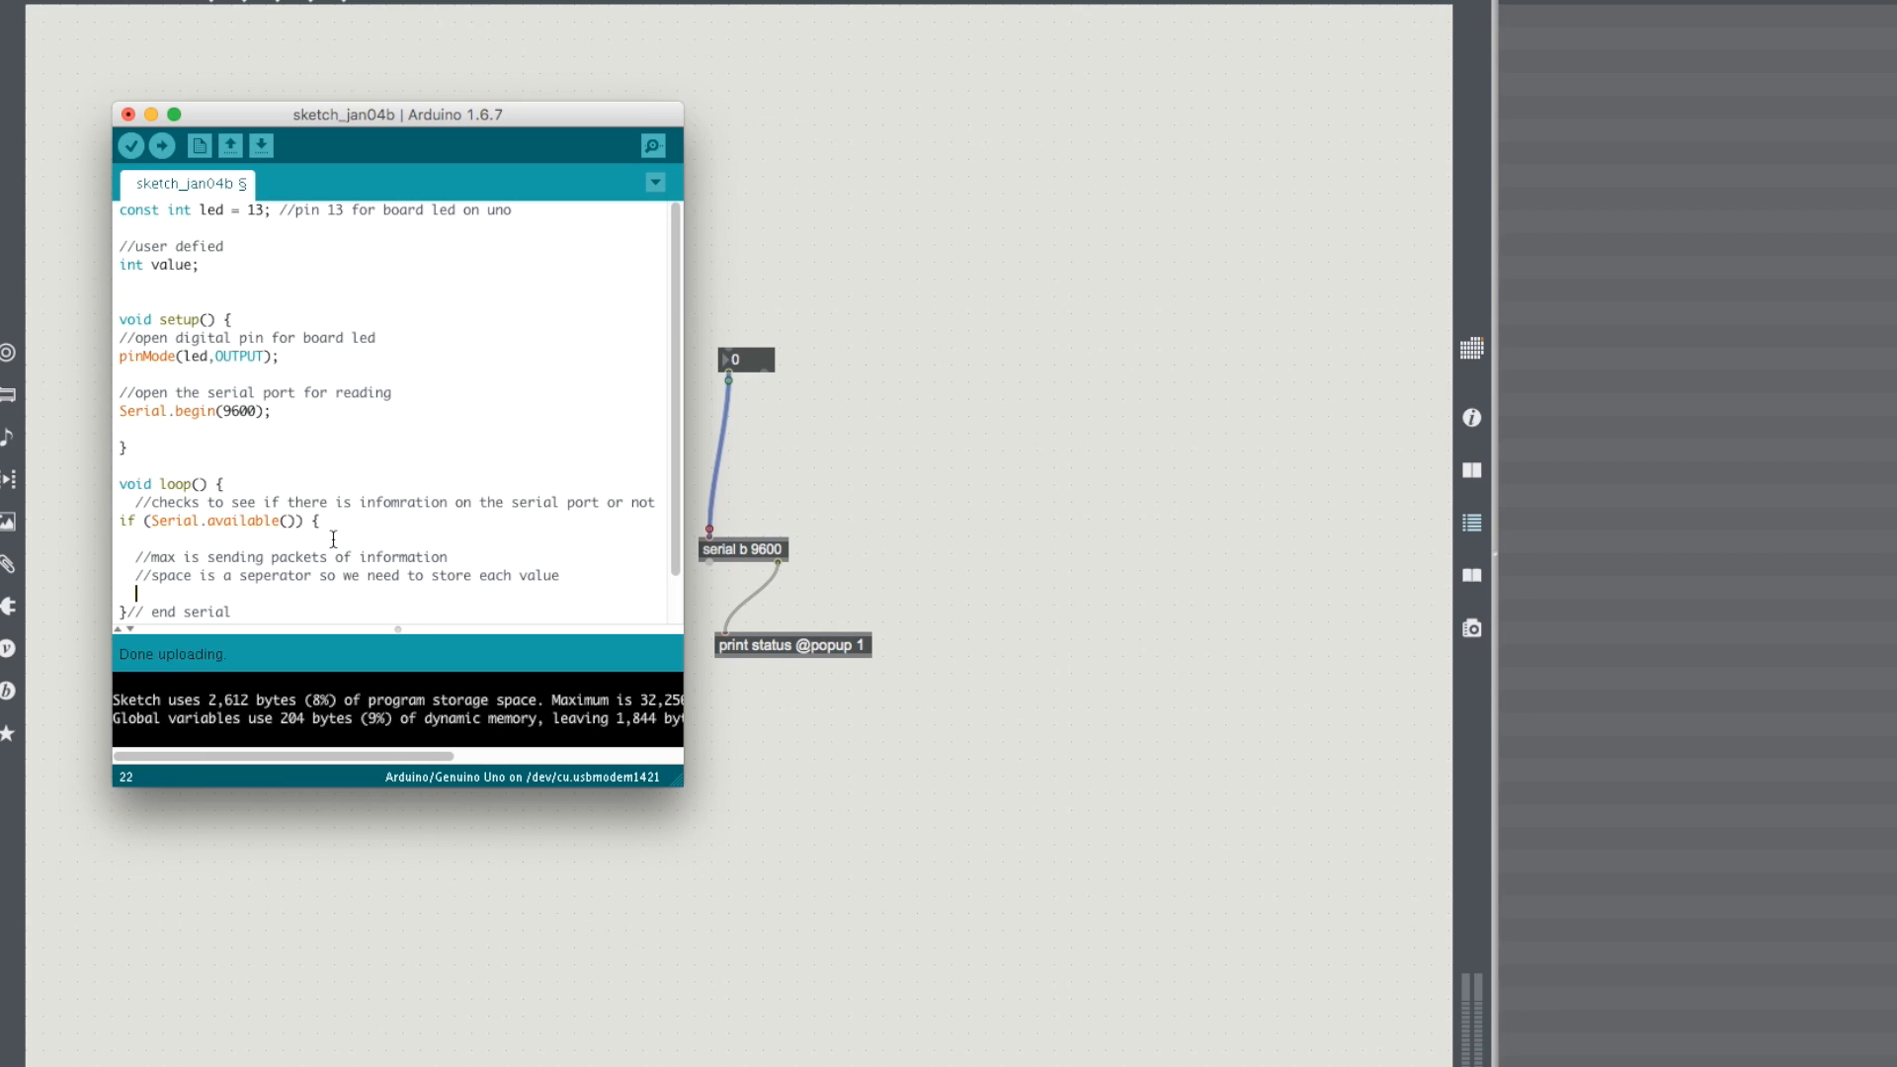
pyautogui.write('value')
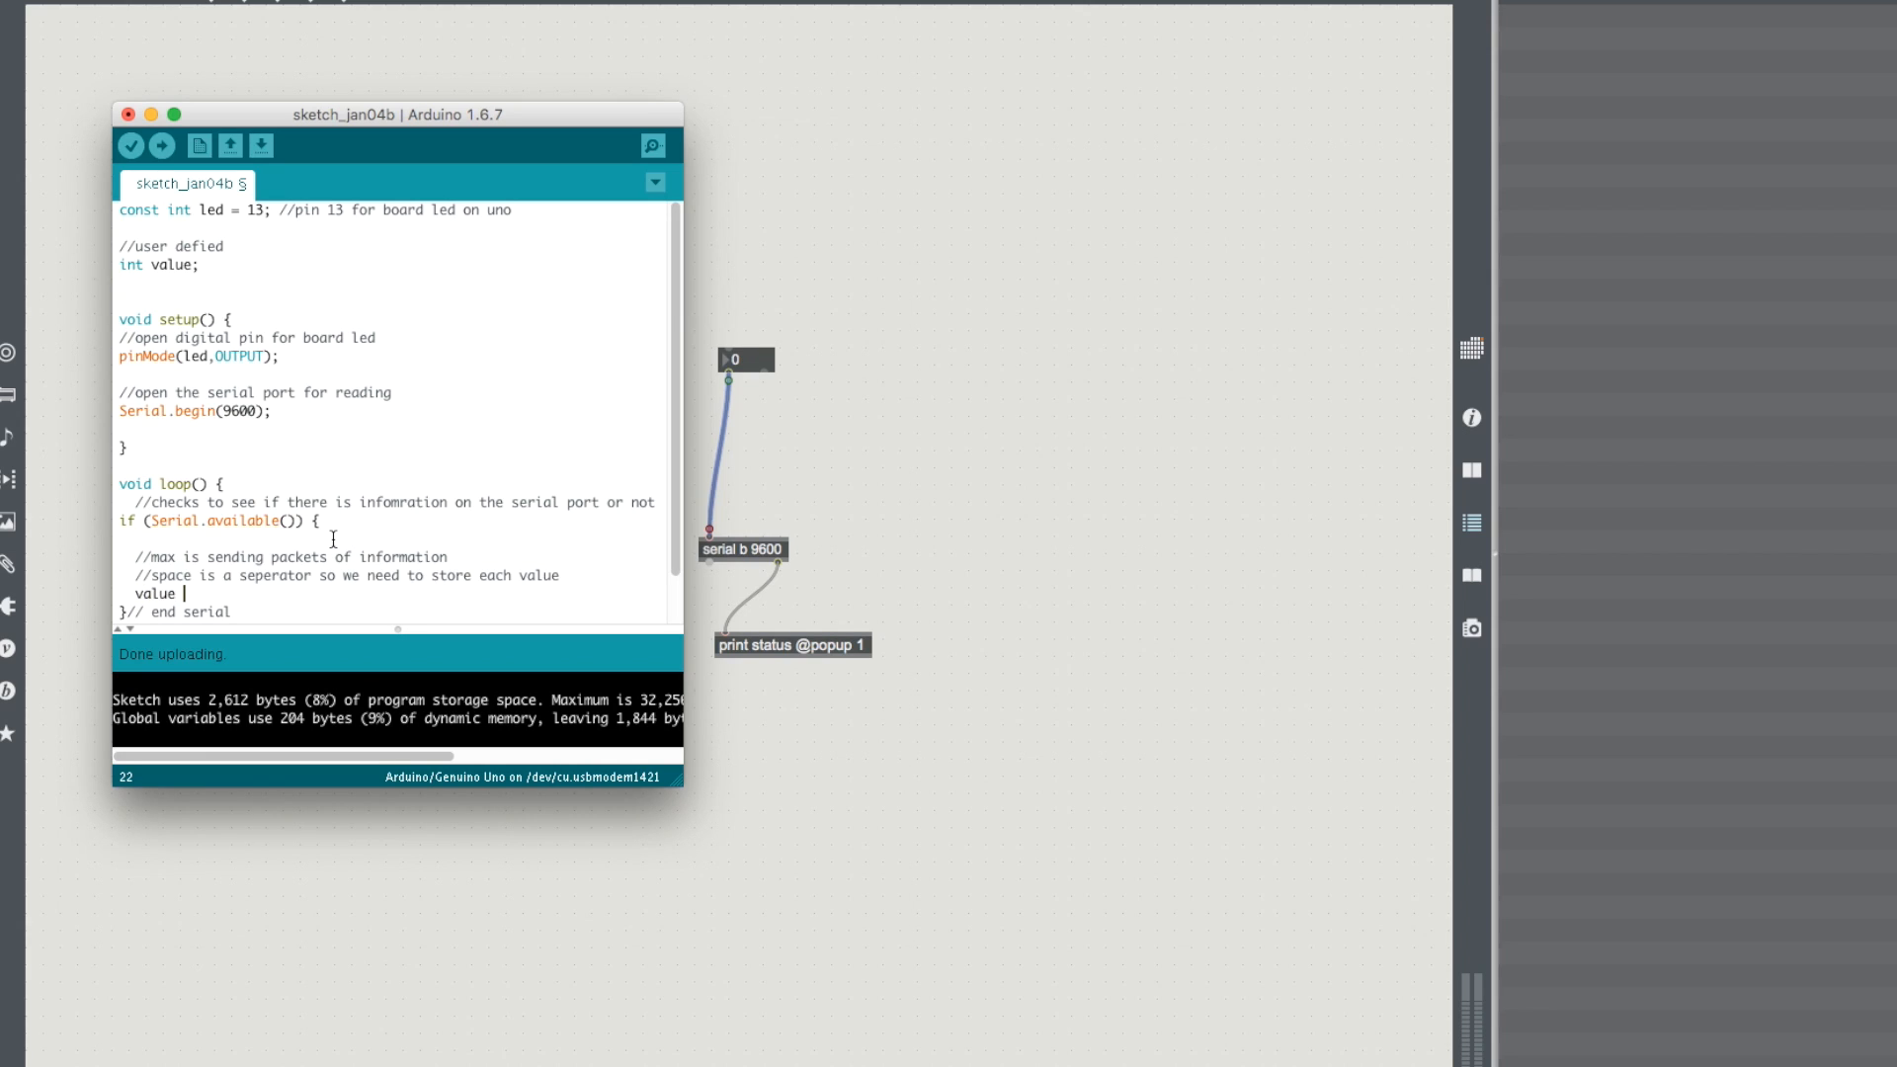
pyautogui.write('= Serial.read();')
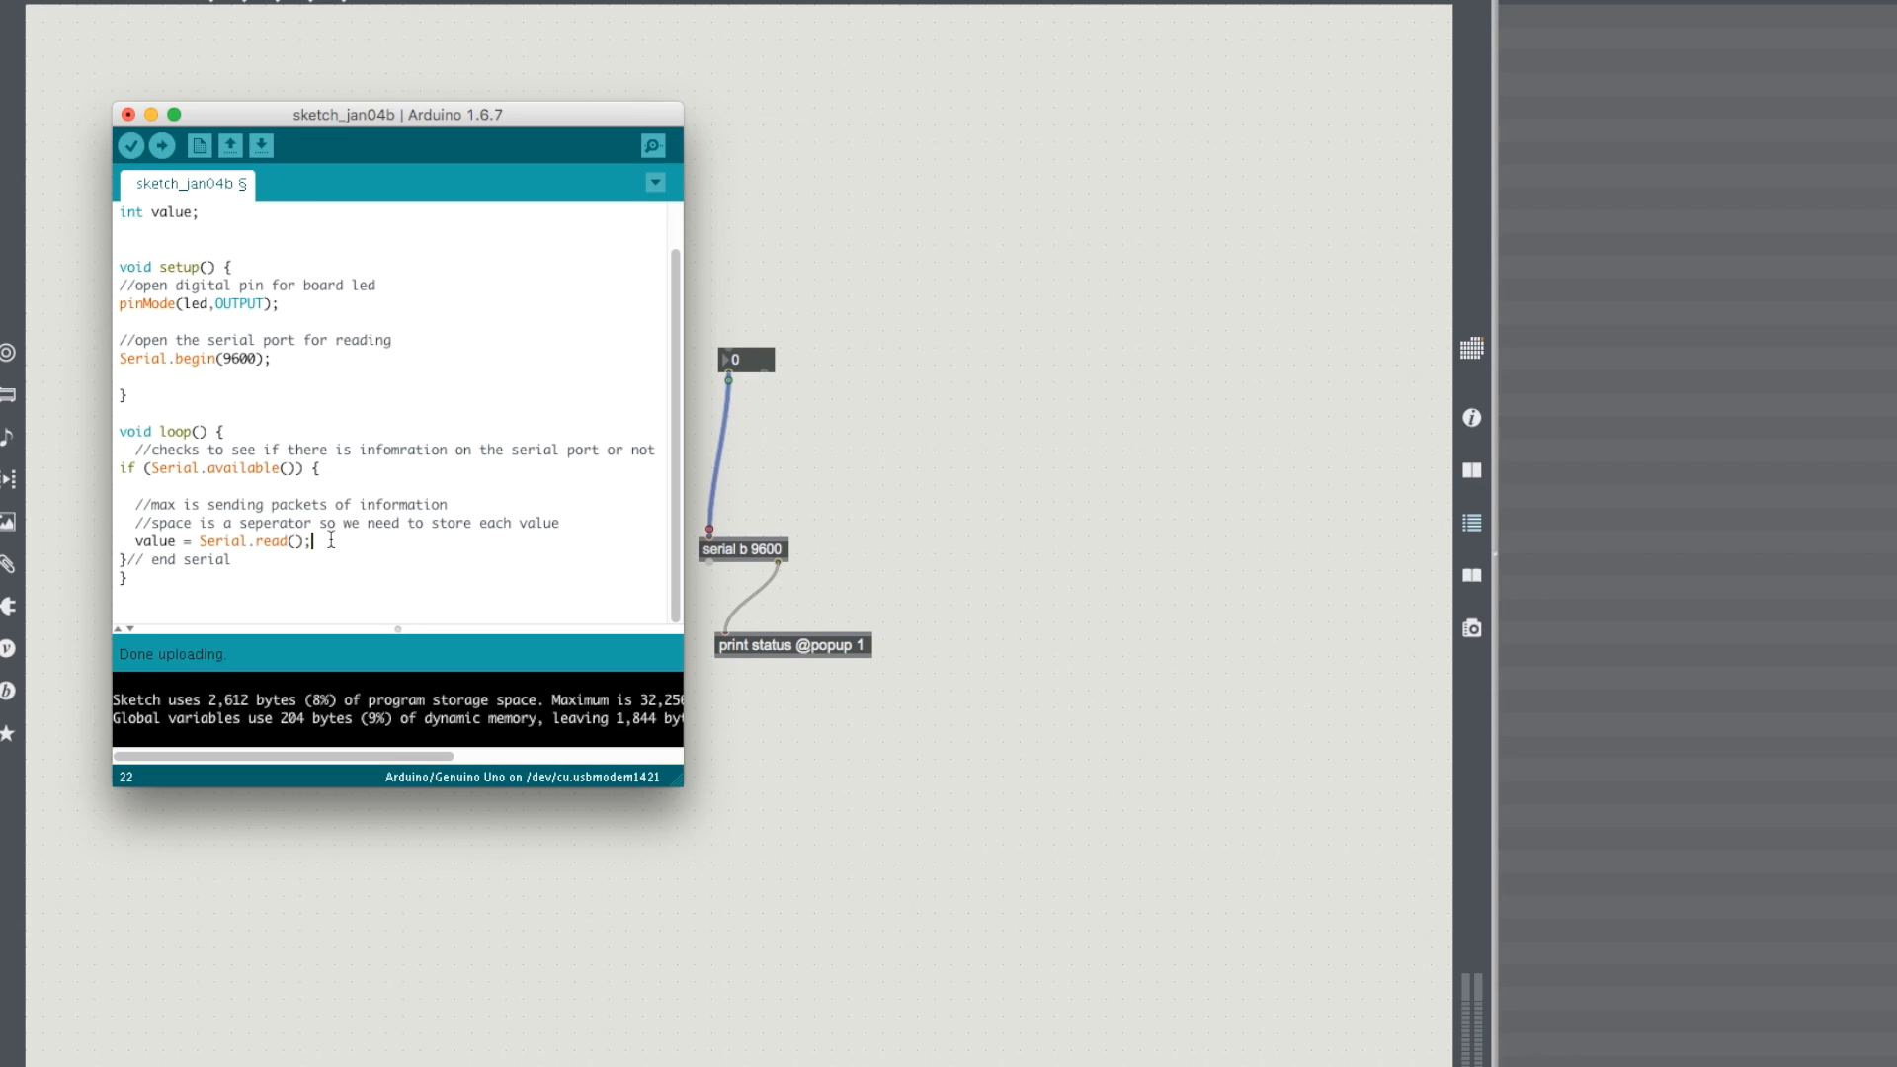
pyautogui.moveTo(545, 553)
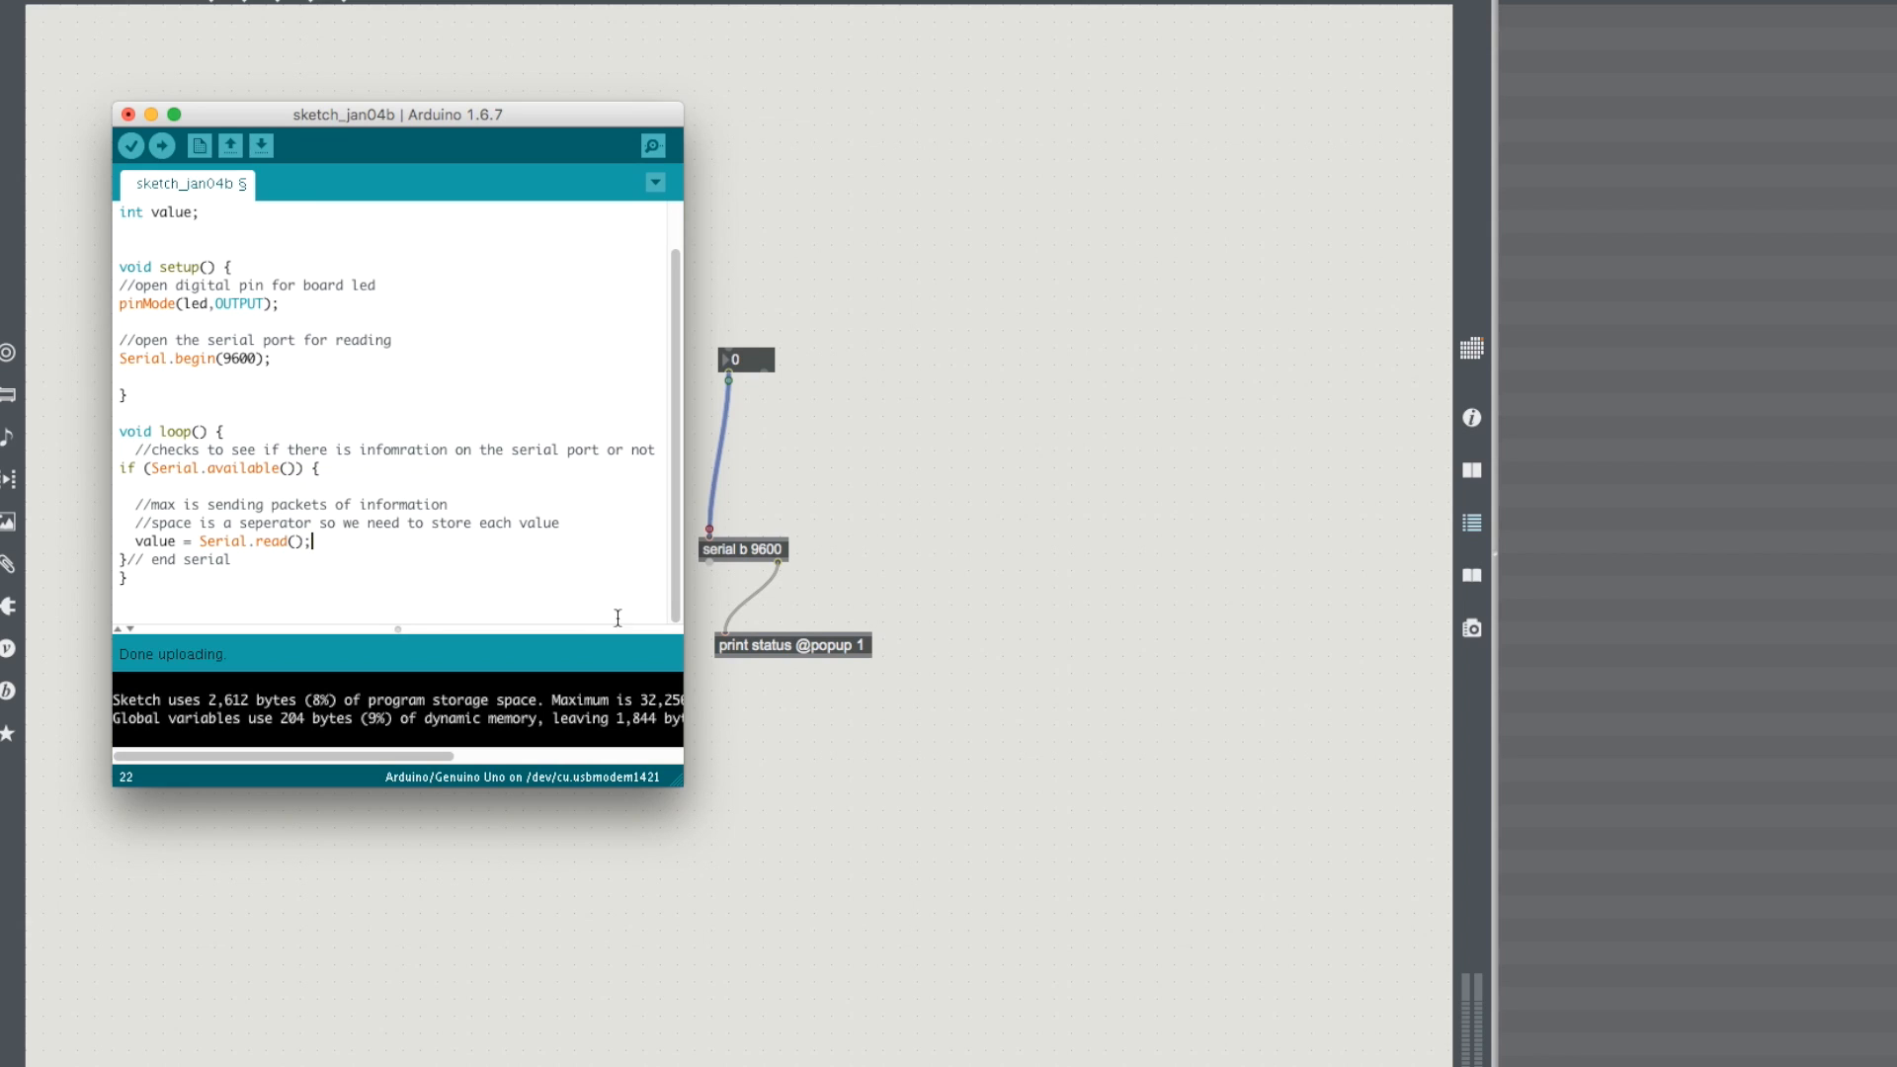
pyautogui.moveTo(436, 547)
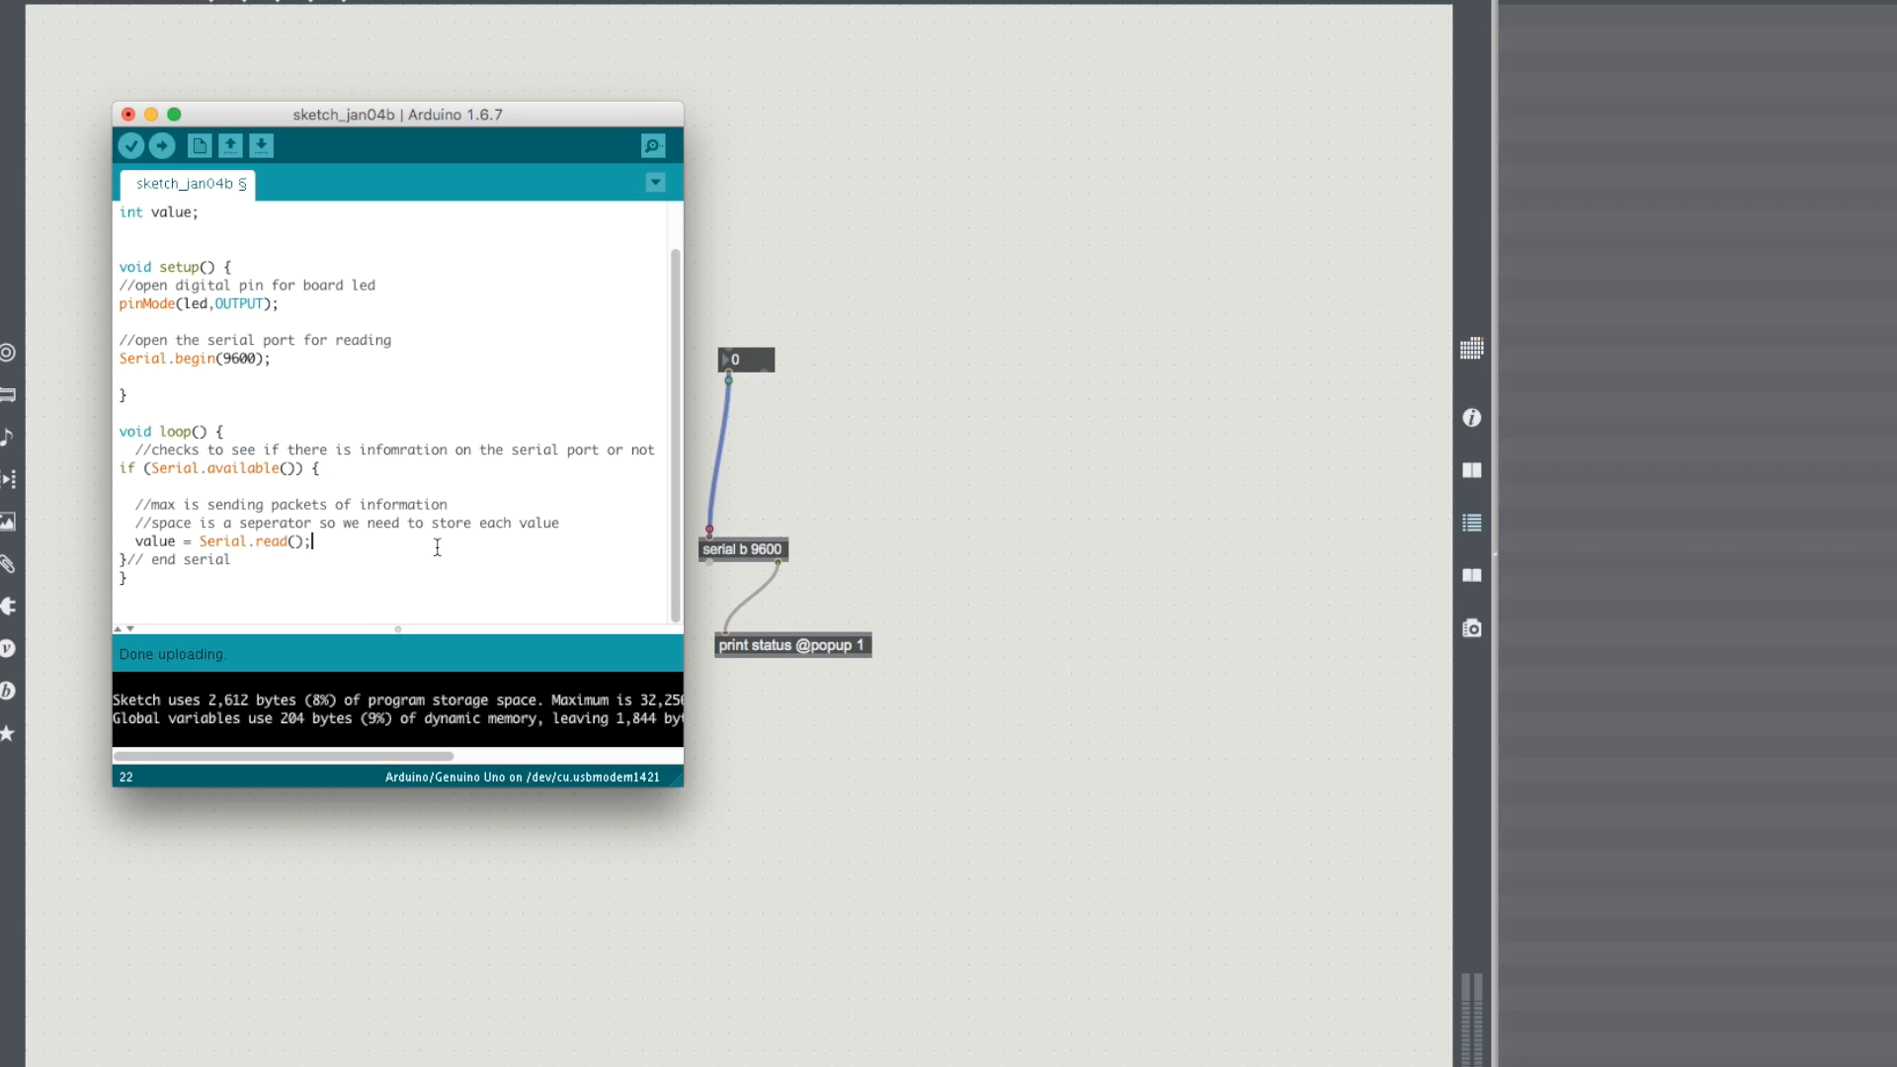
pyautogui.press('Return')
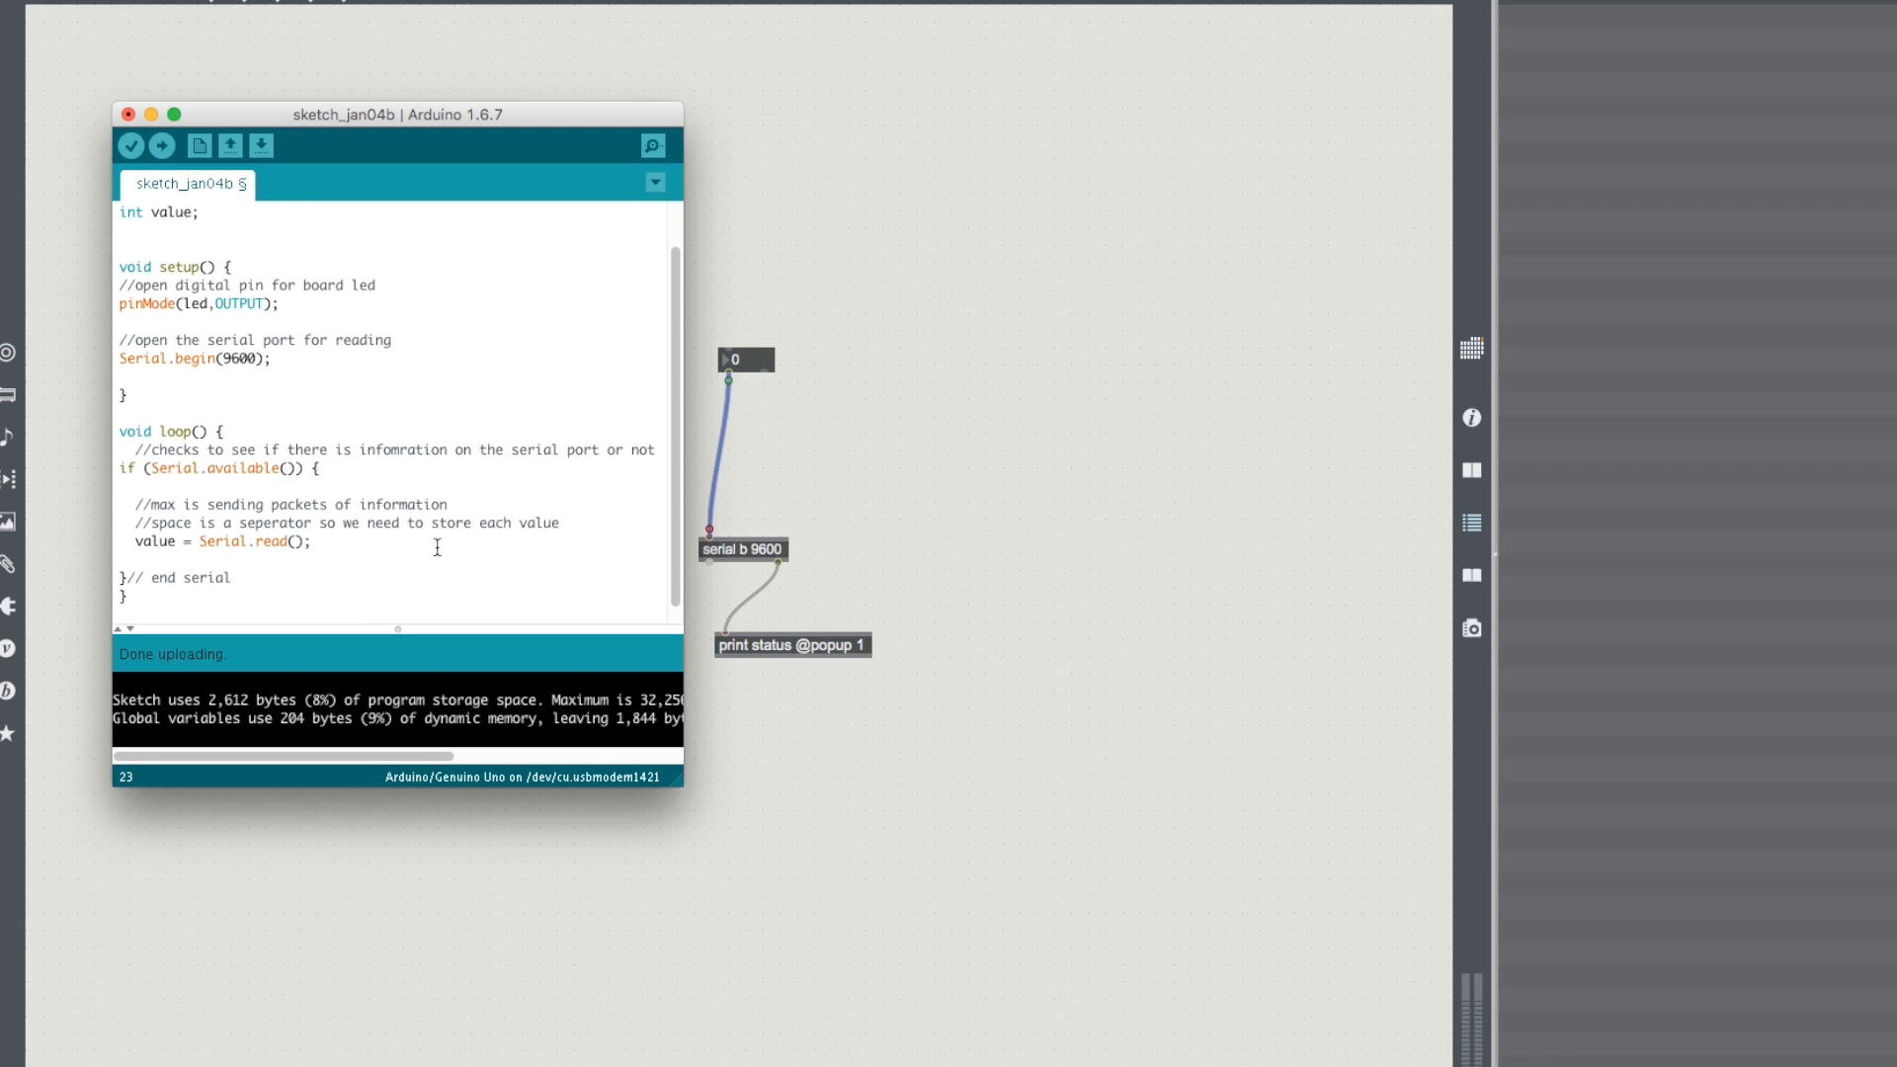
# Step: Replace a Serial.peek attempt with Serial.println(value); and upload the sketch to the board
pyautogui.write('Serial.peek')
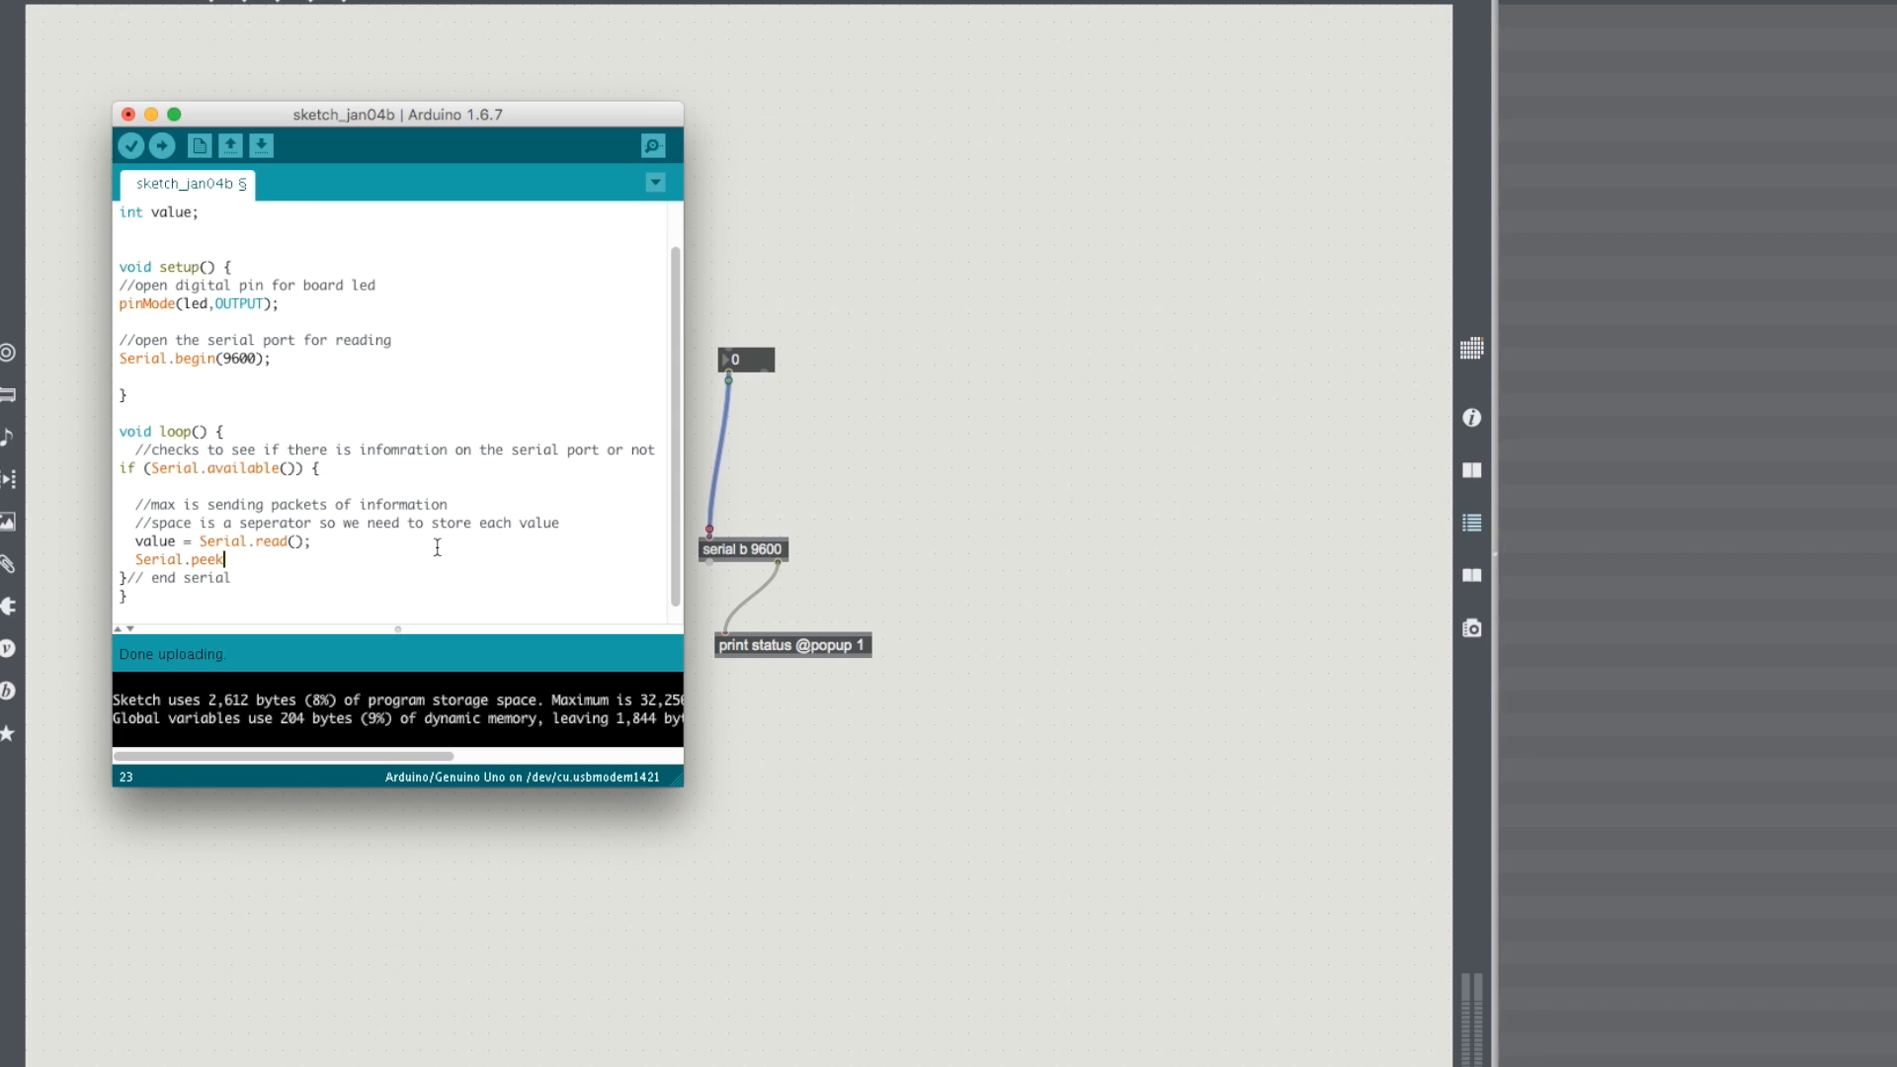
pyautogui.doubleClick(181, 560)
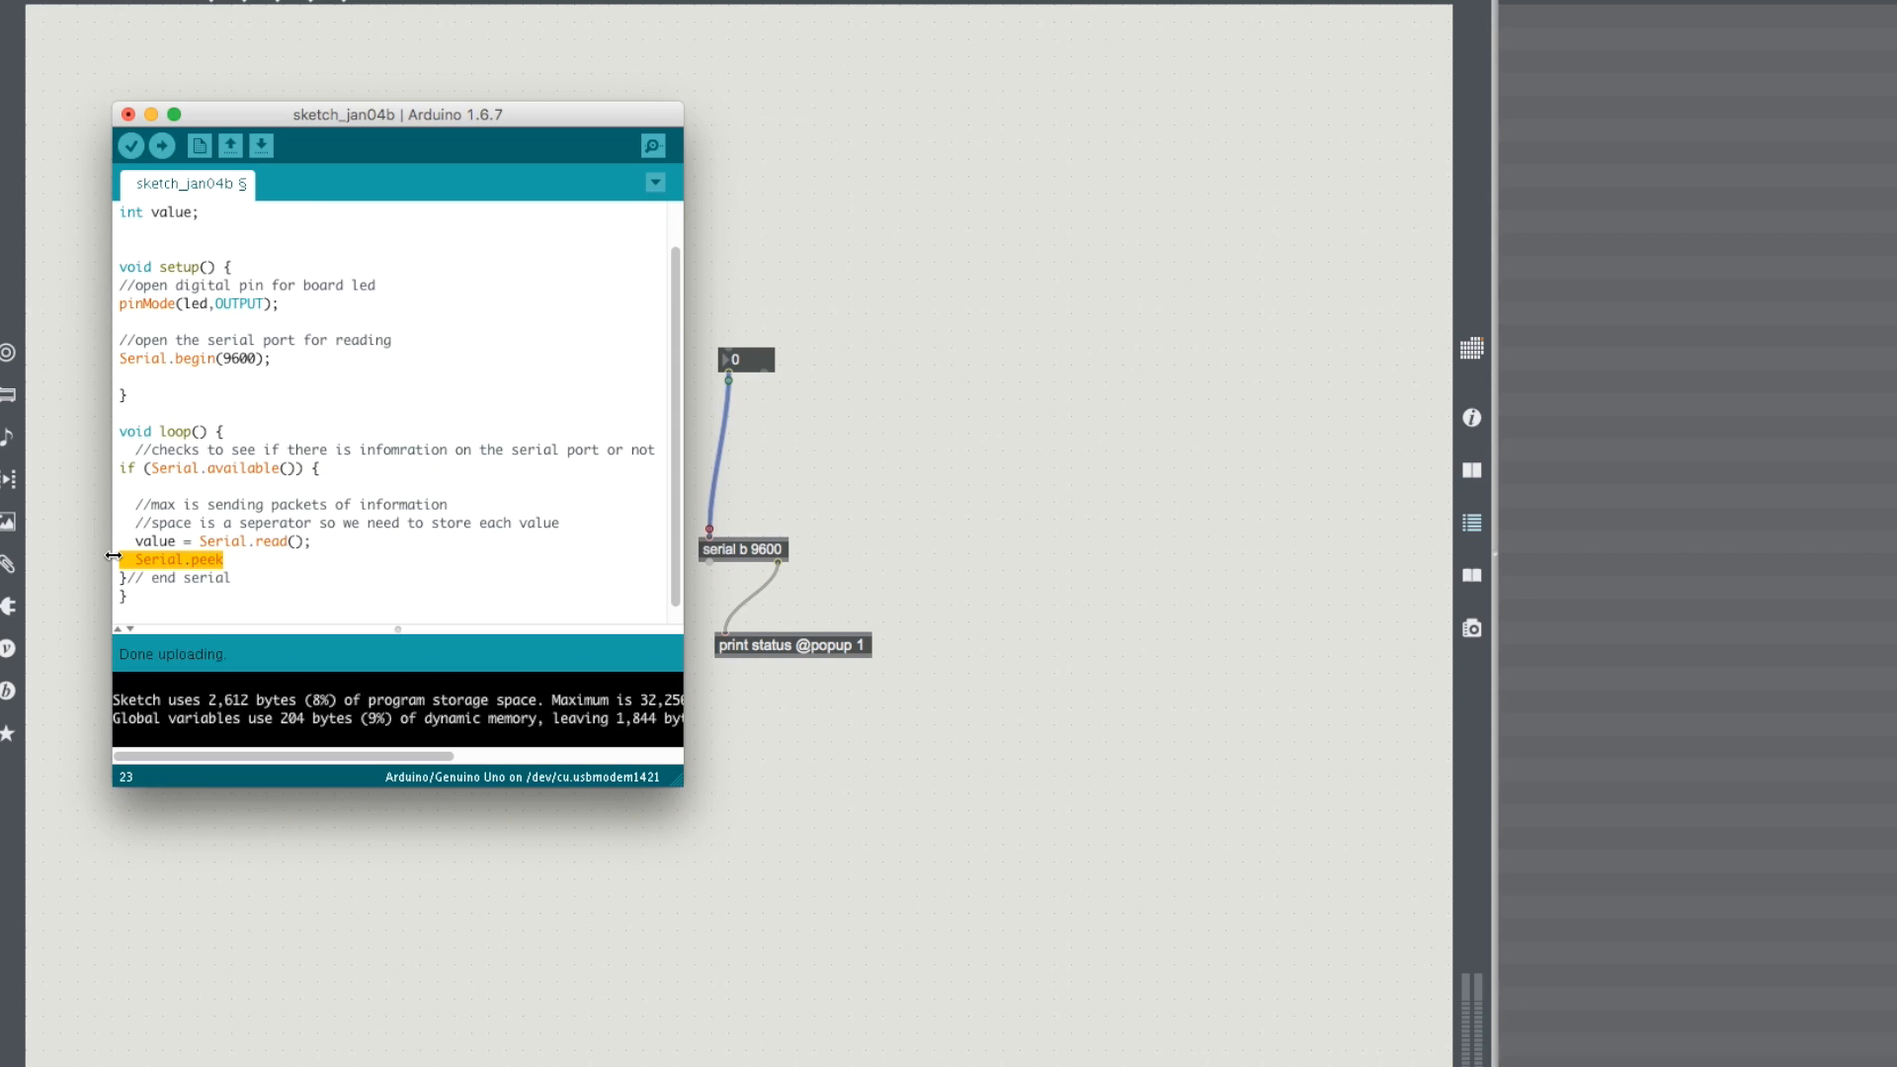
pyautogui.press('Backspace')
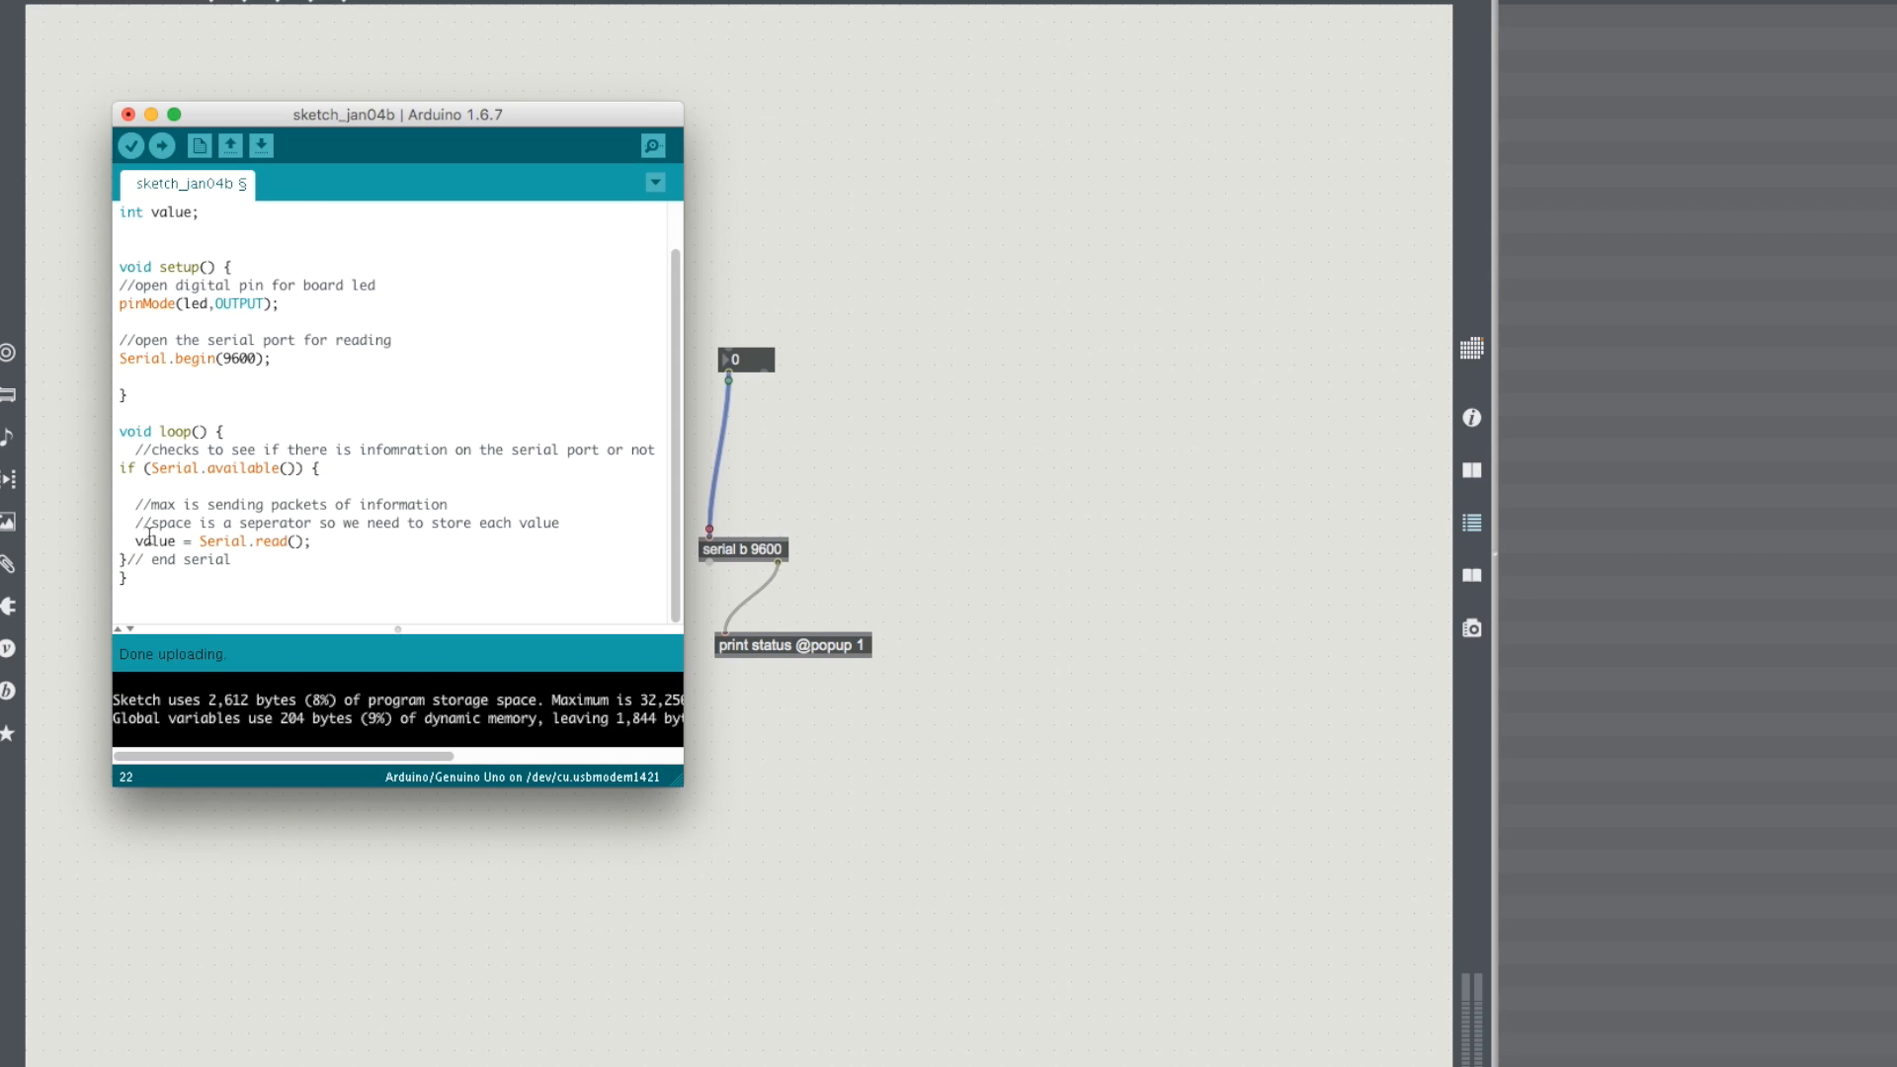
pyautogui.press('Enter')
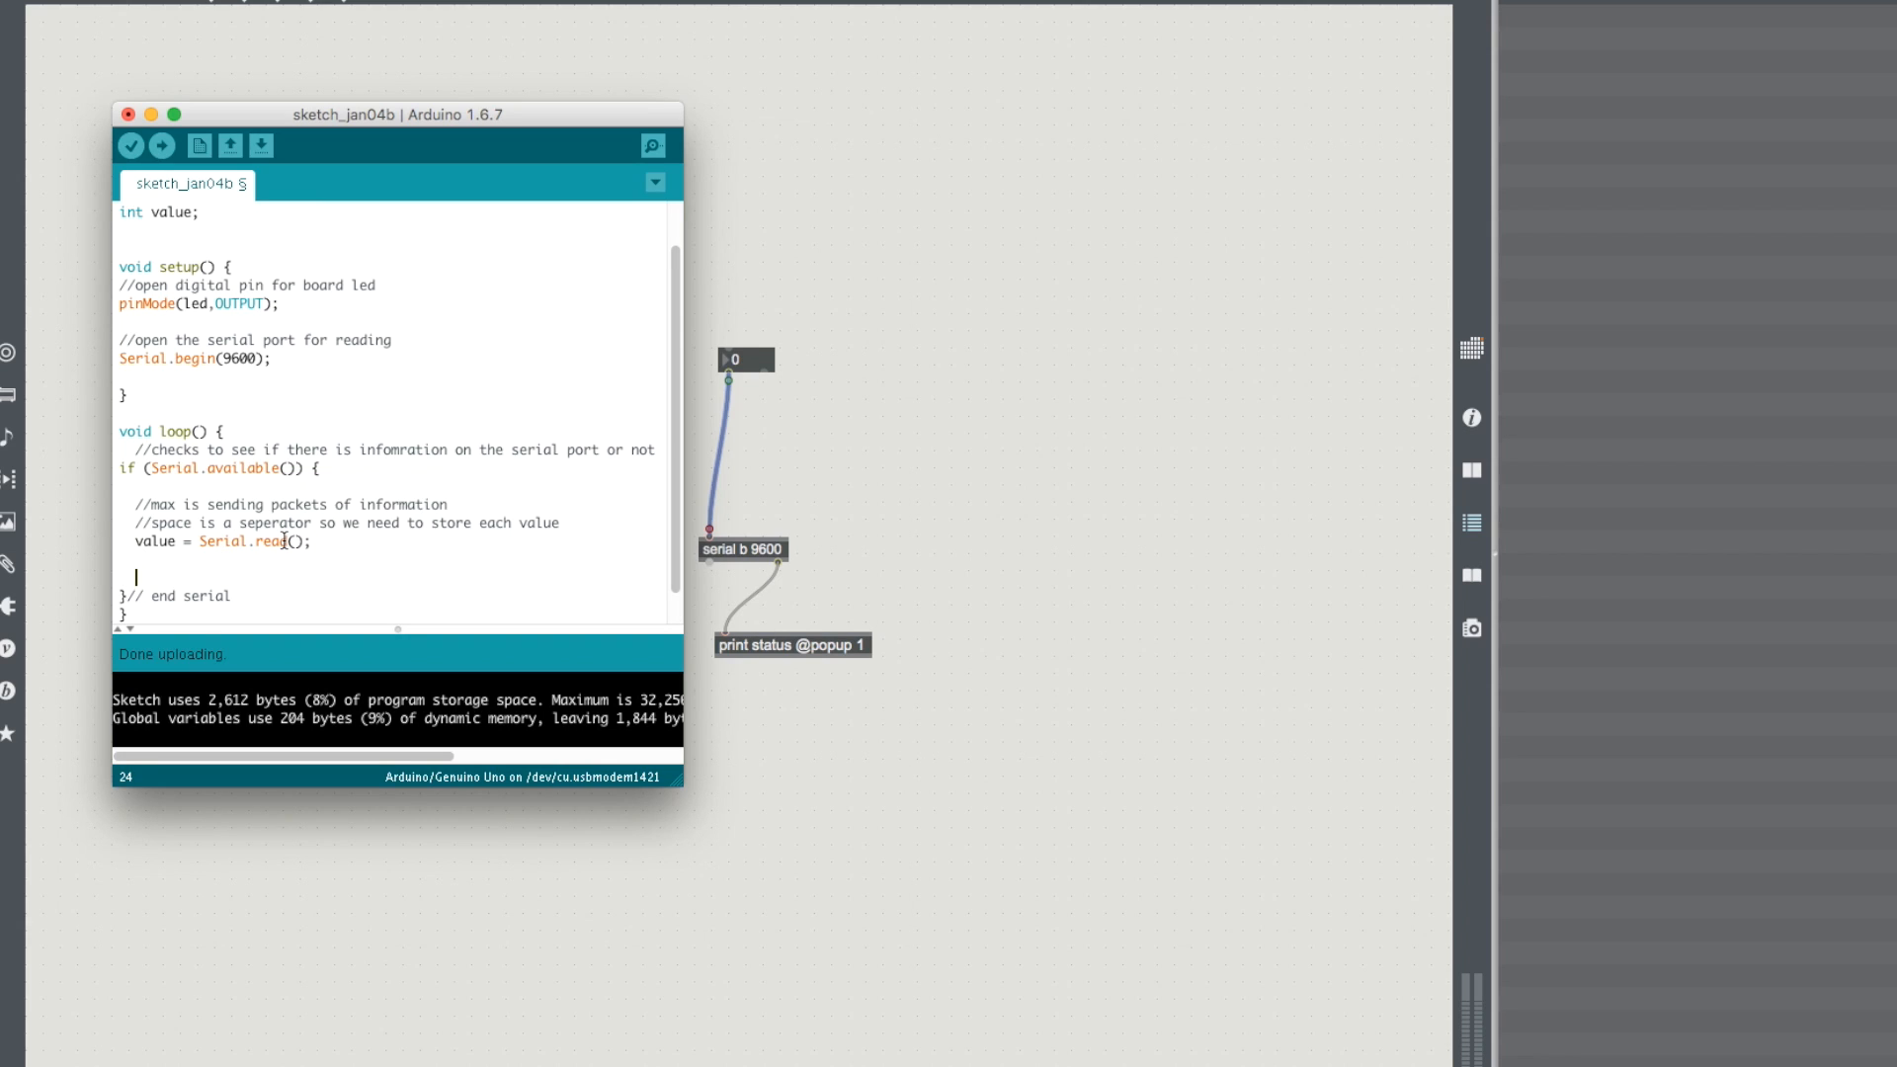
pyautogui.write('Serial.print')
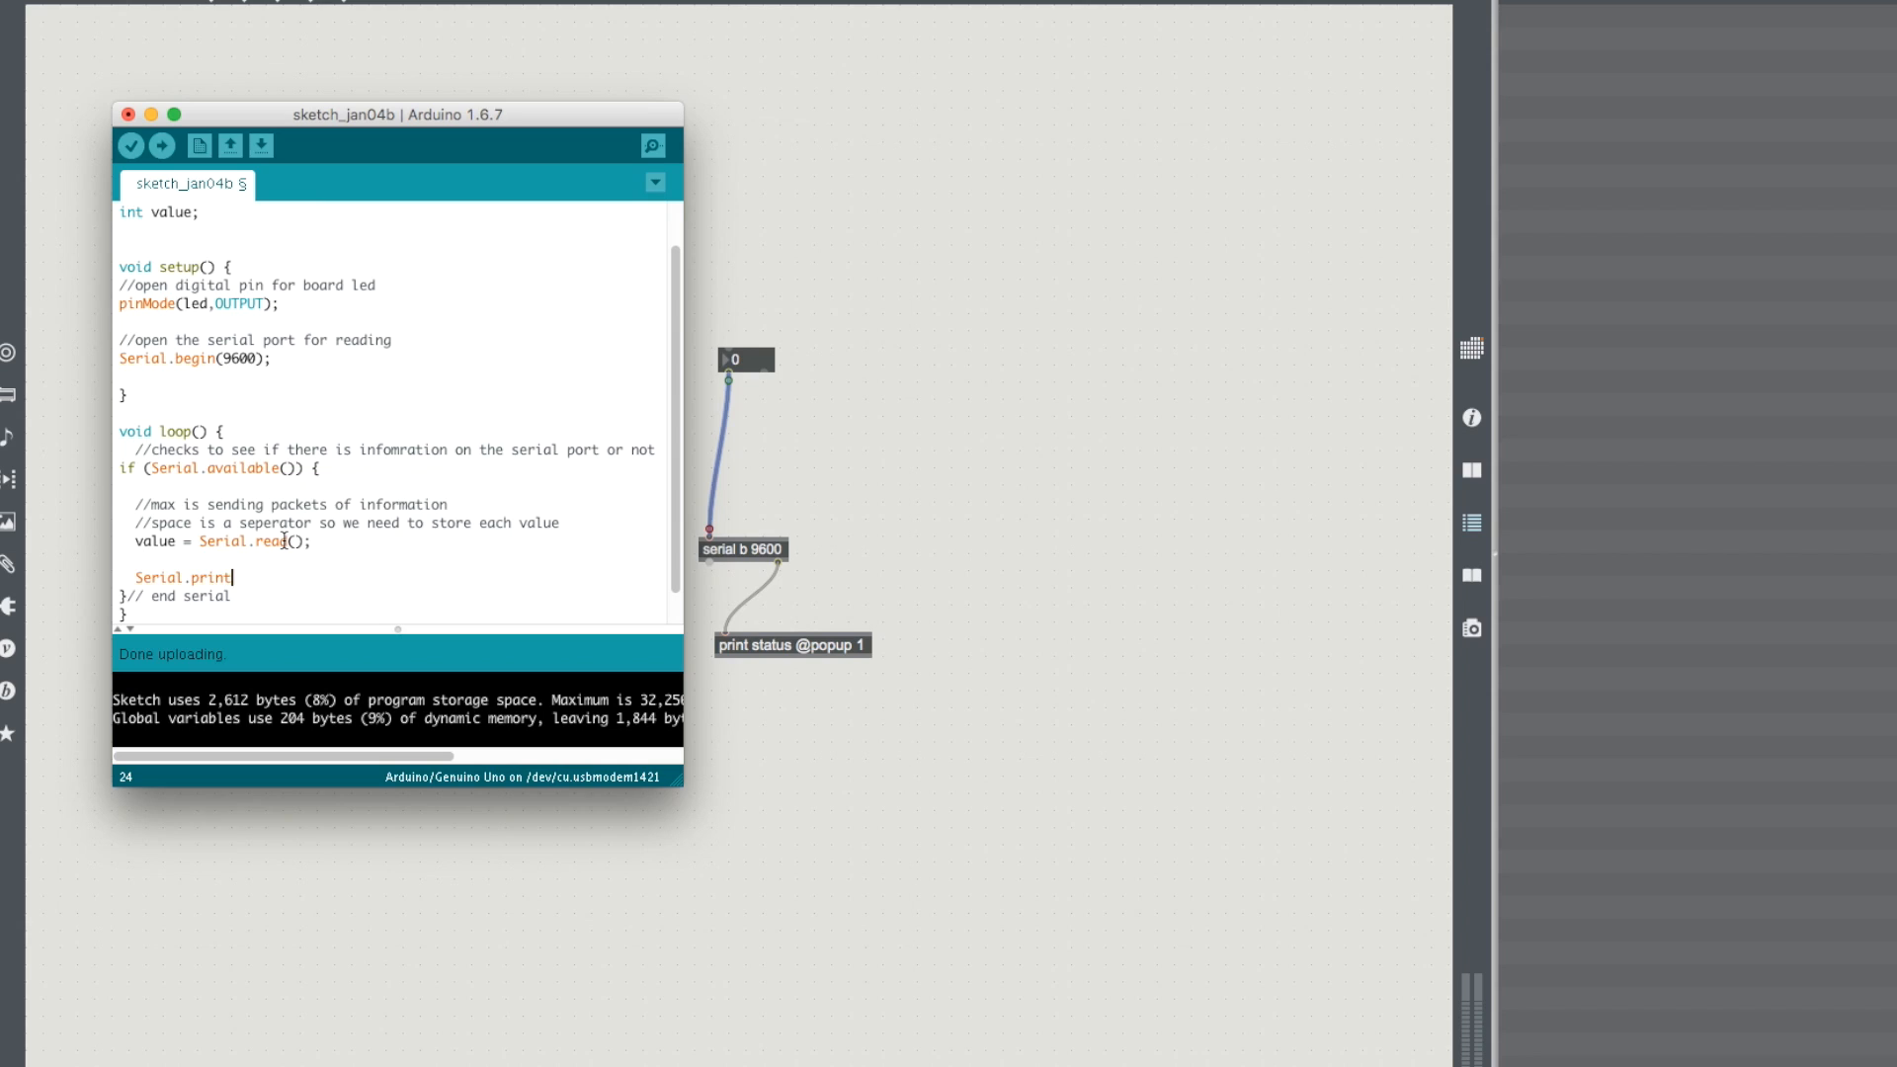
pyautogui.write('Ln')
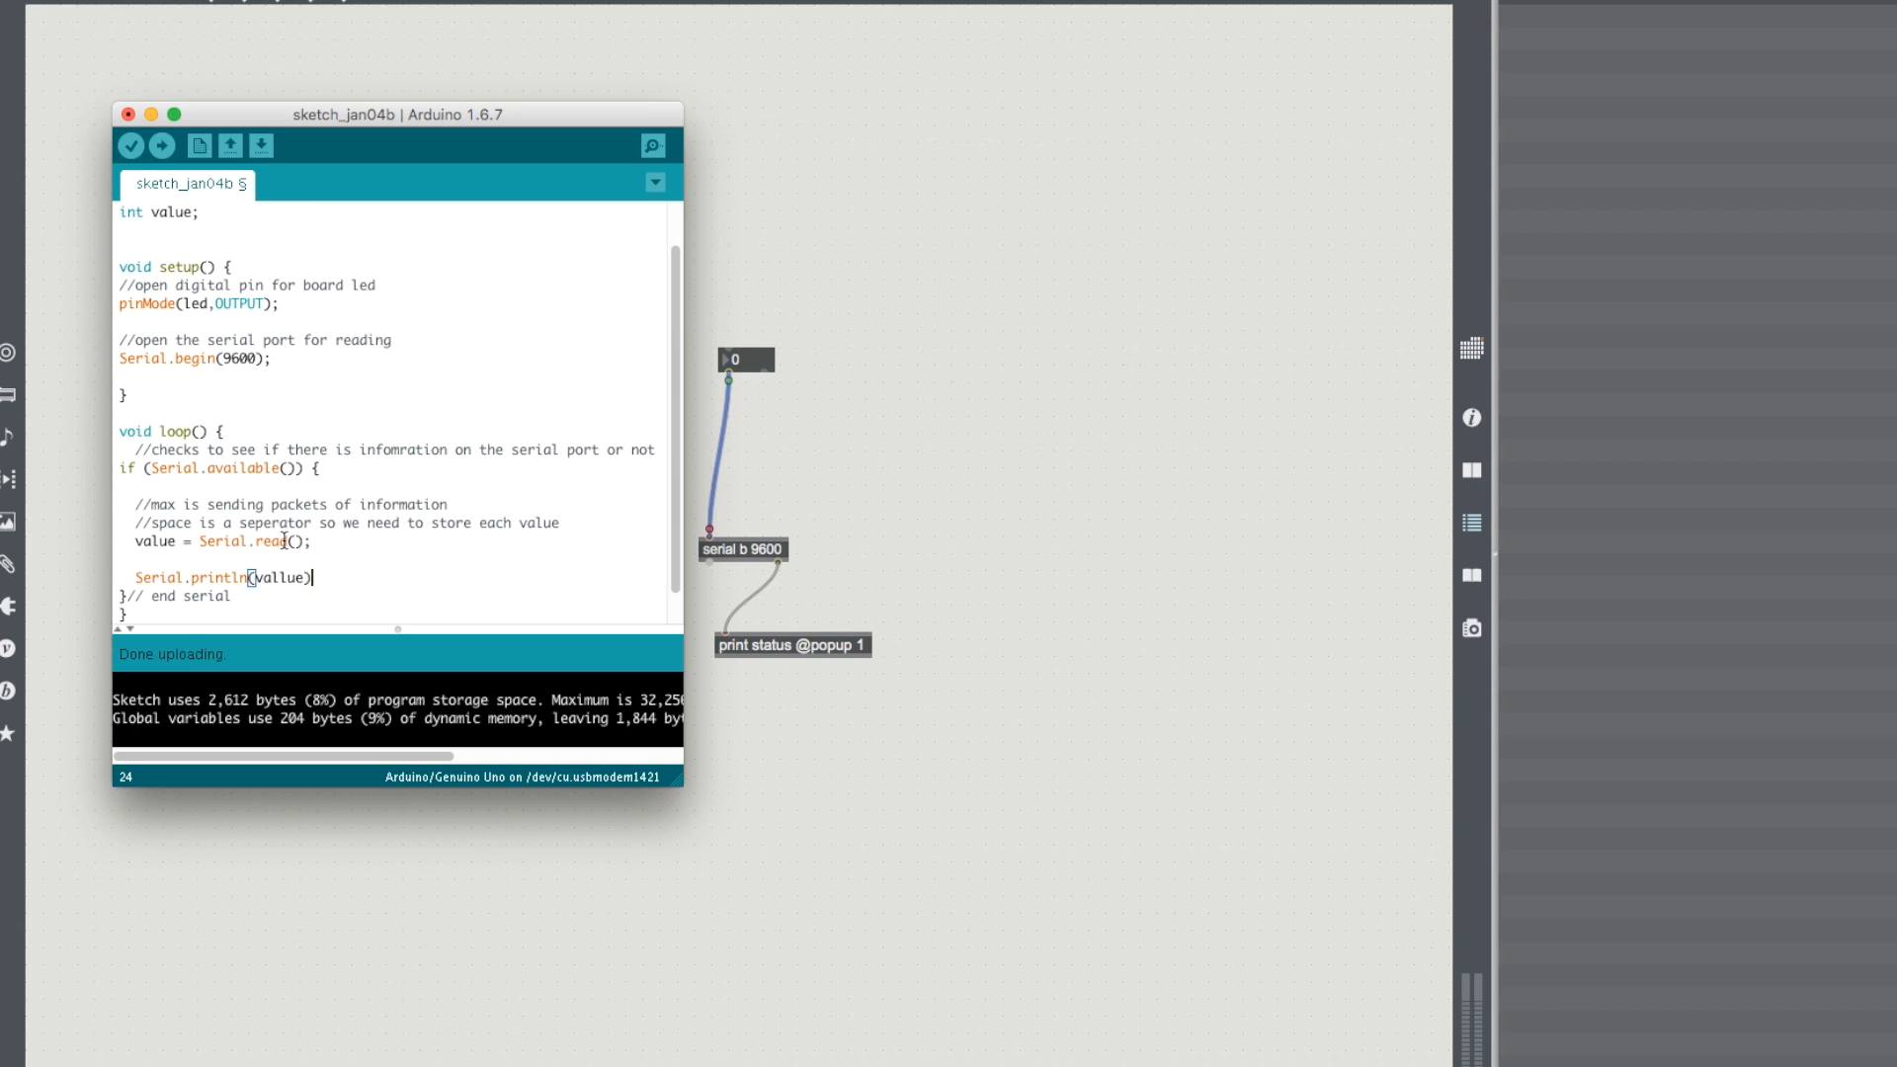
pyautogui.click(160, 144)
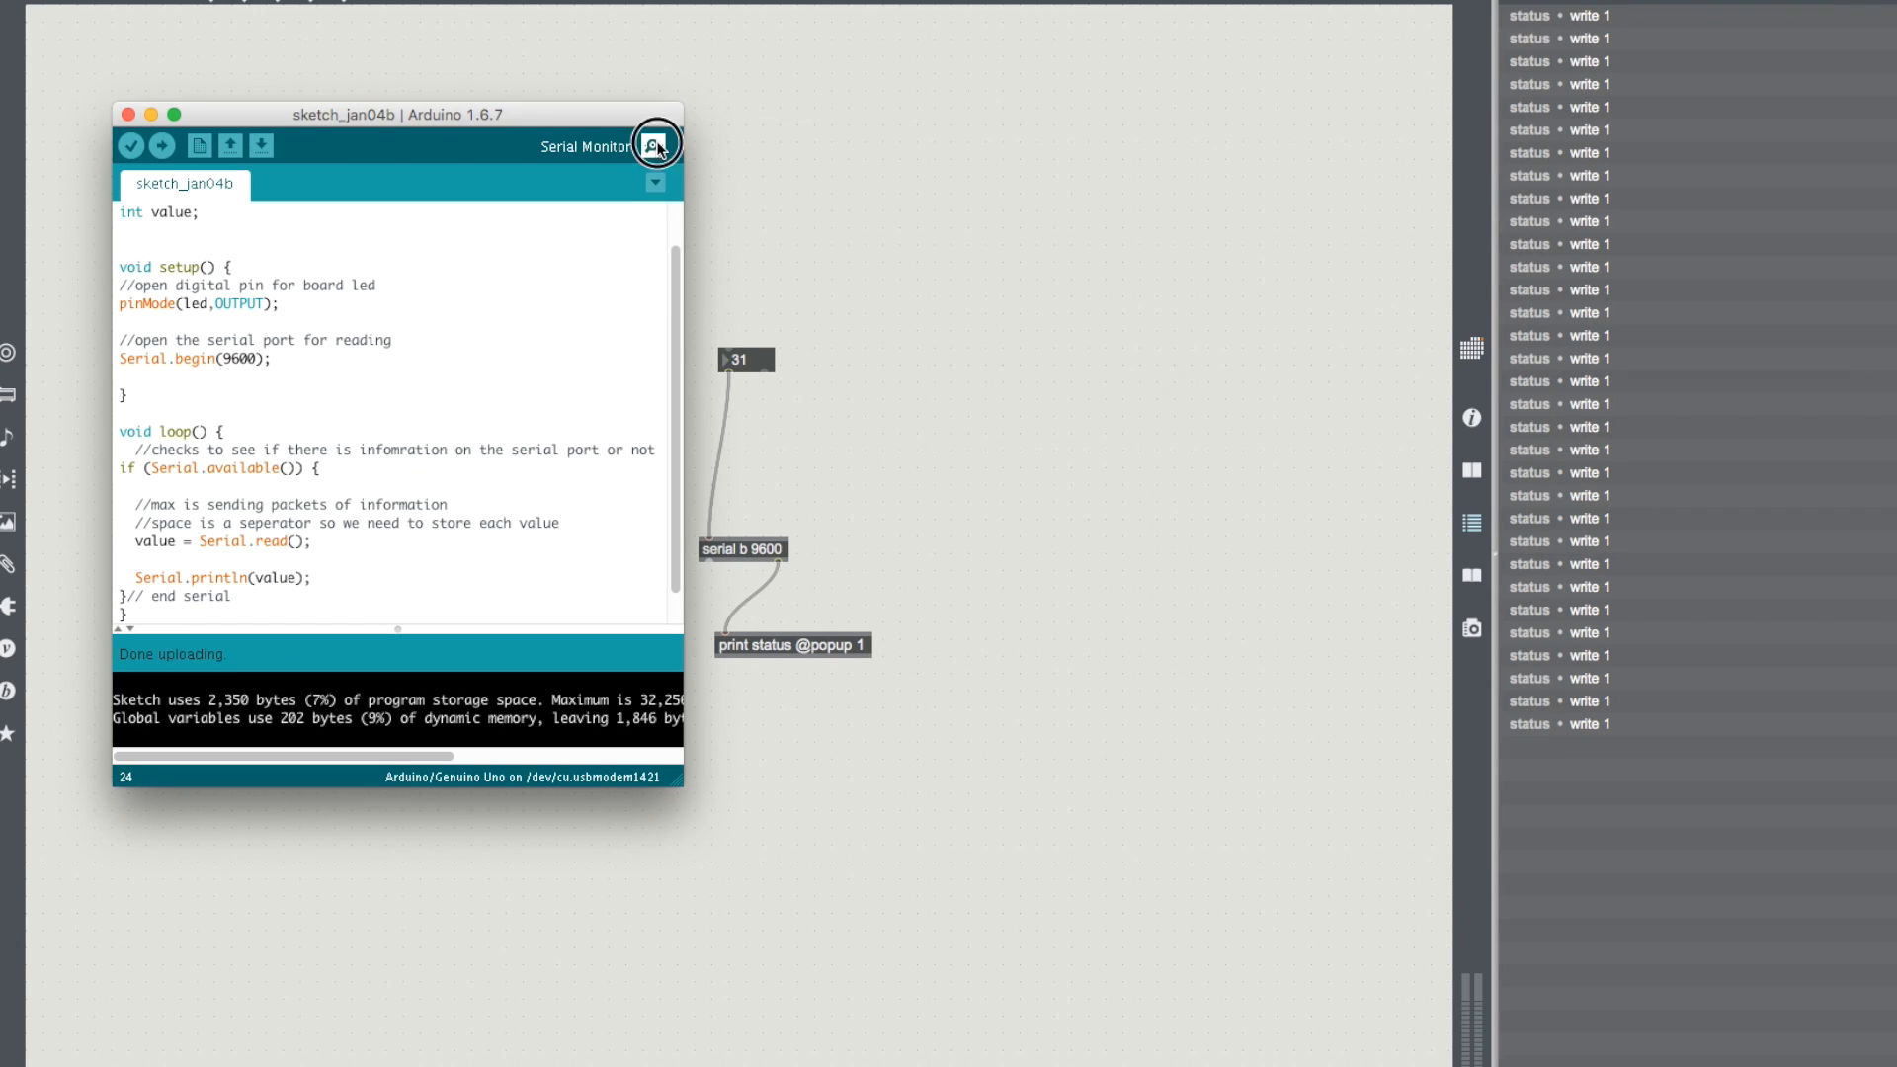
pyautogui.click(654, 144)
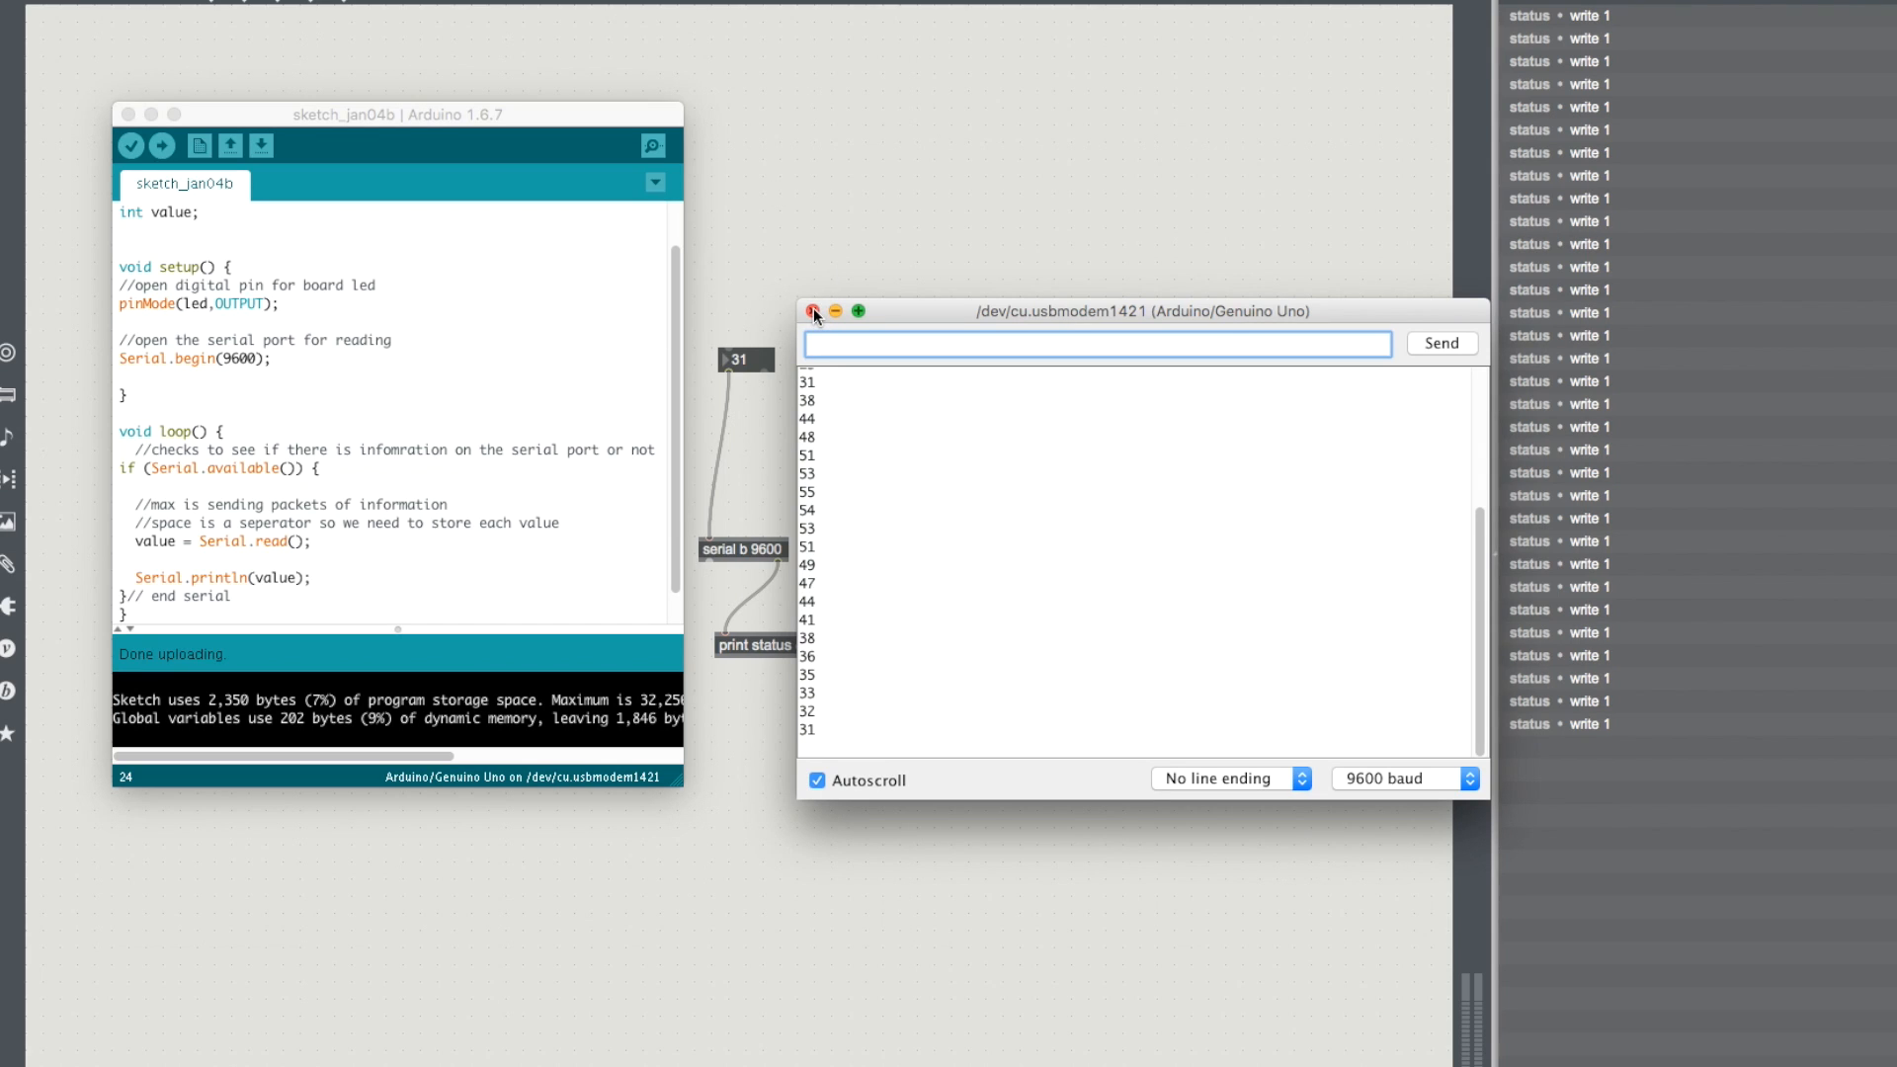
pyautogui.click(813, 310)
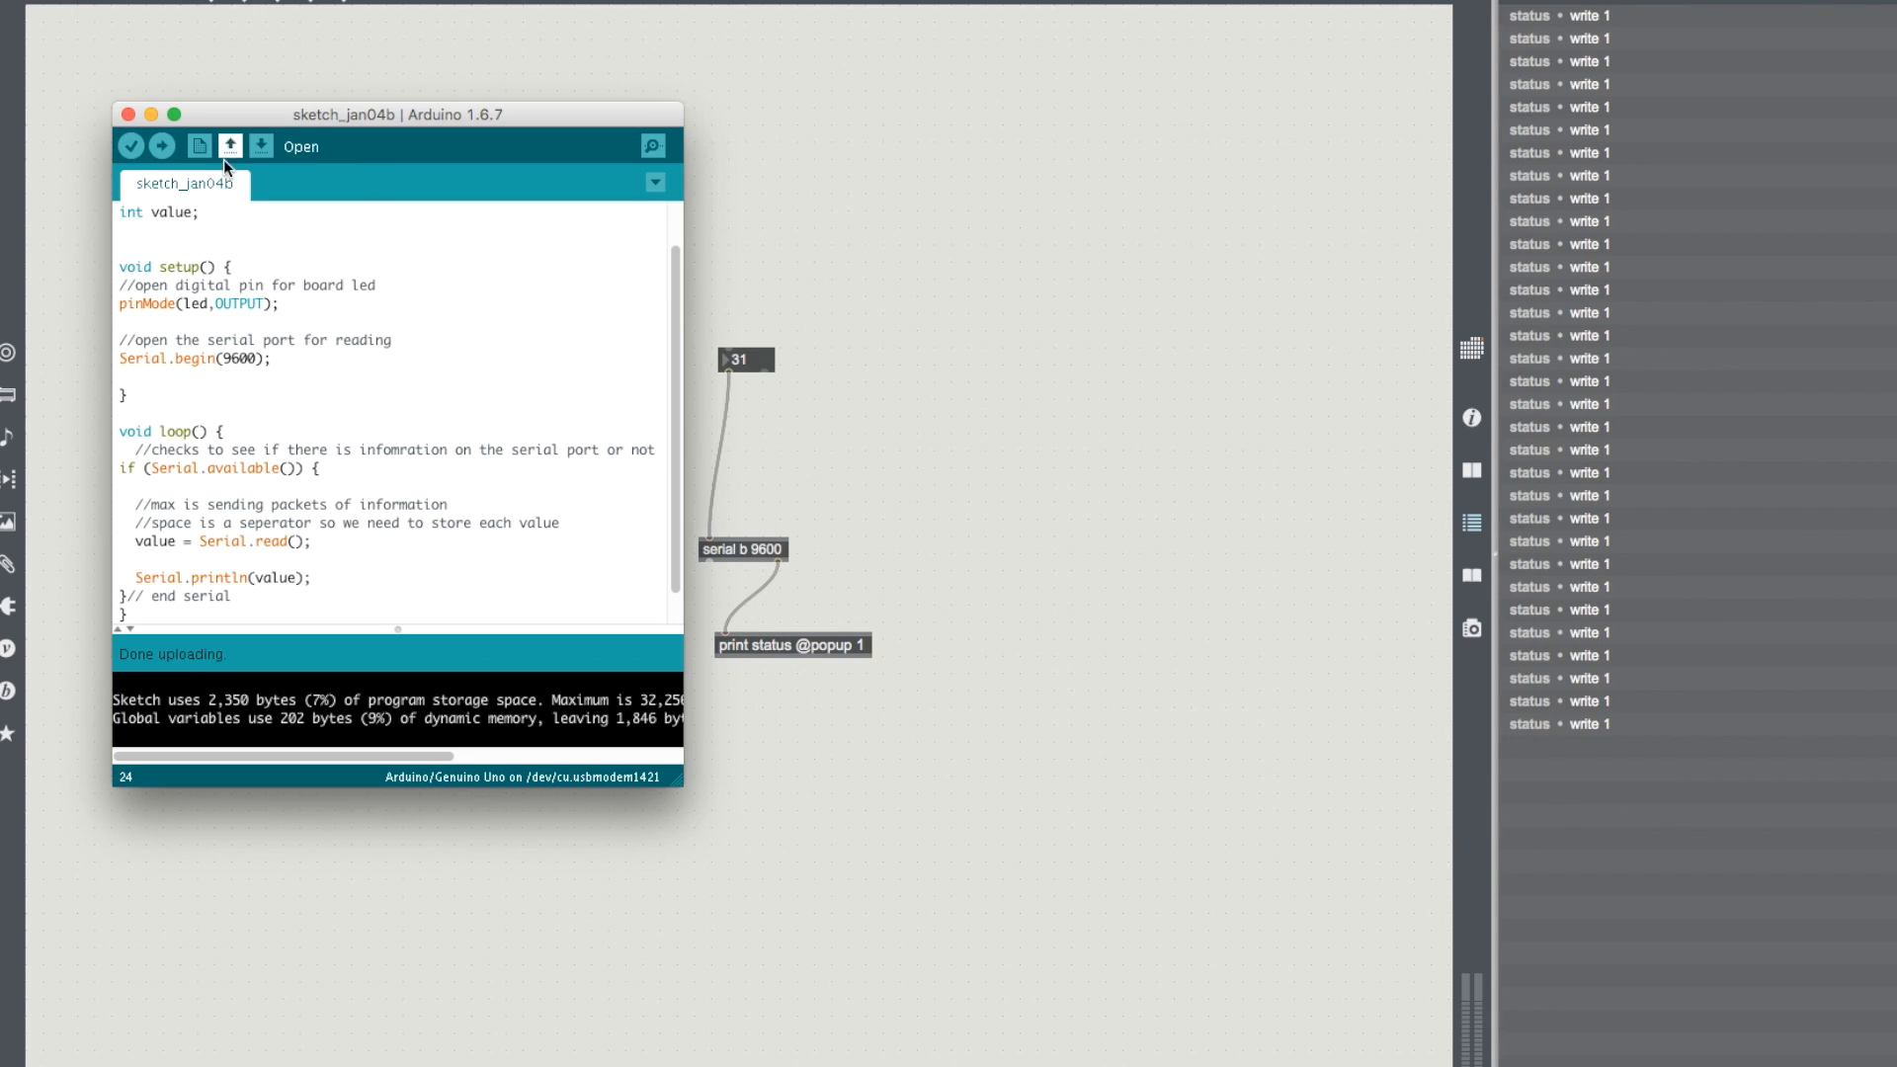
pyautogui.moveTo(109, 617)
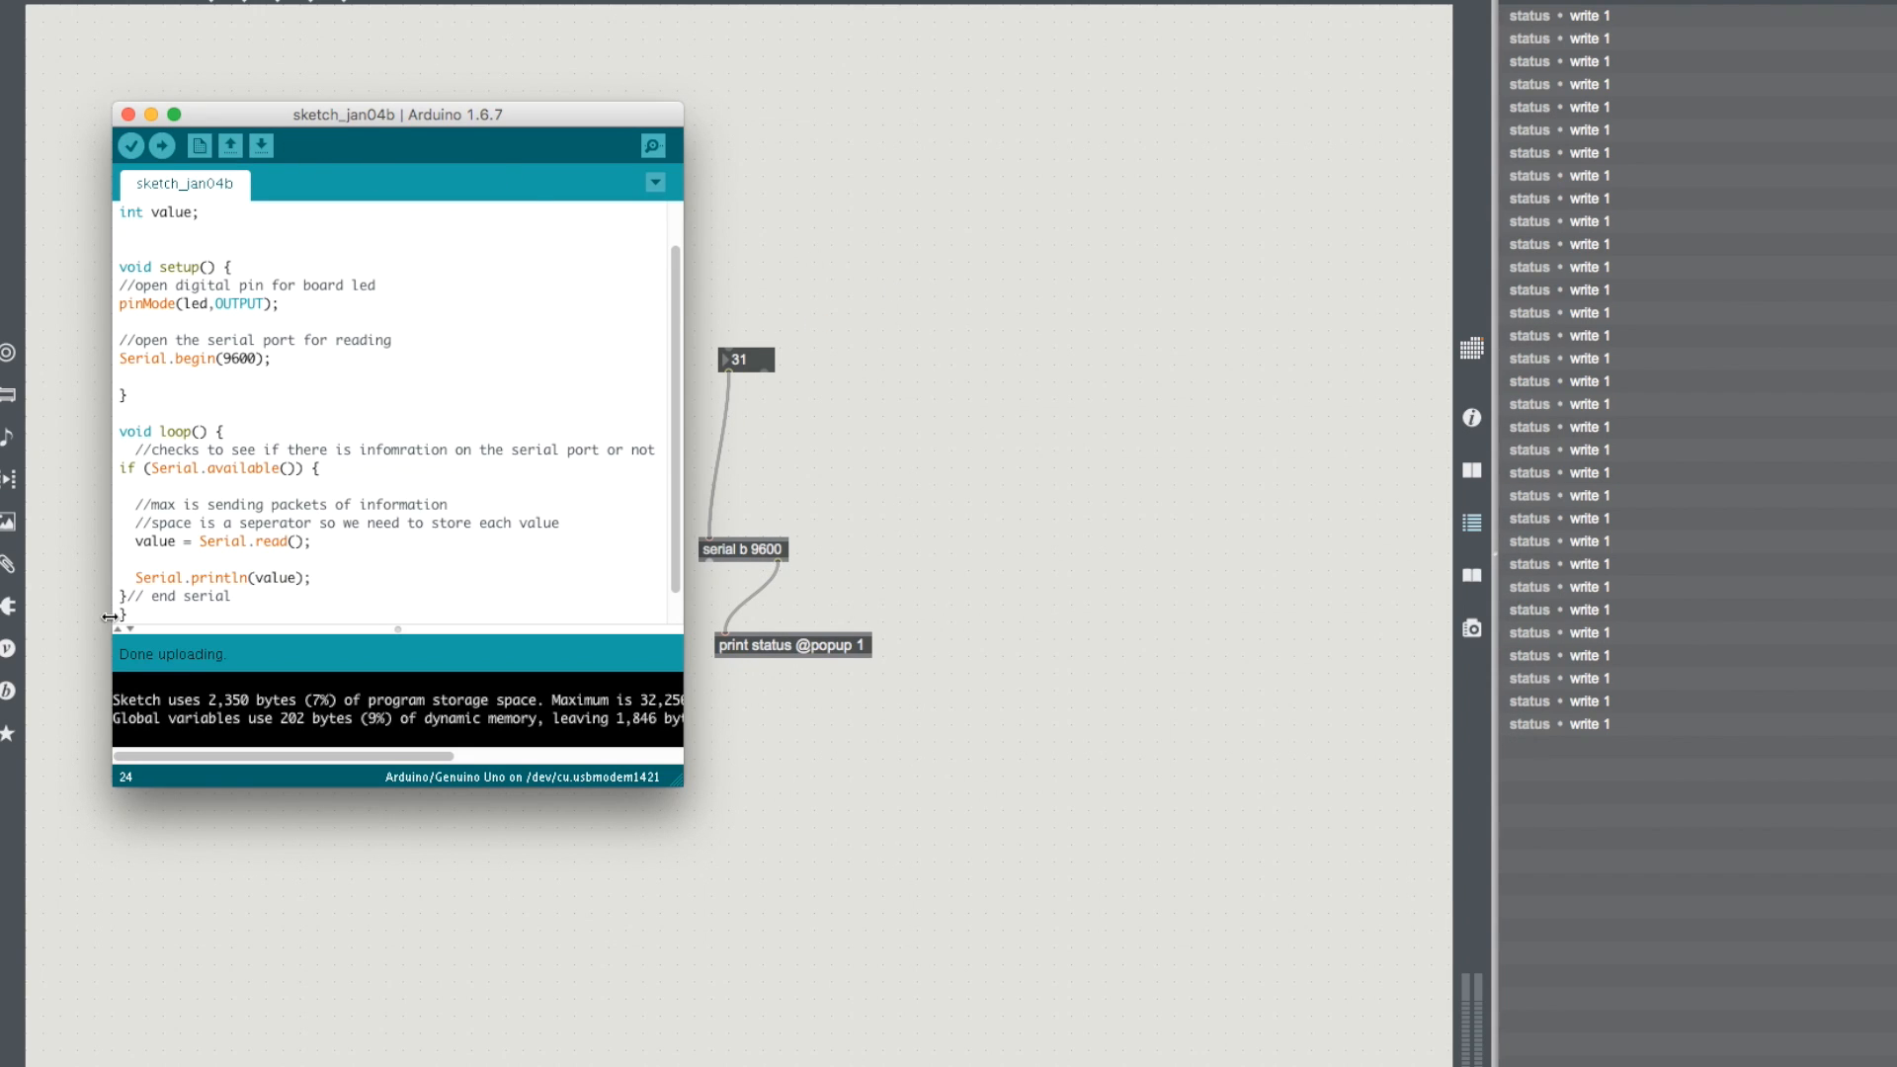
# Step: Swap the Serial.println(value) line for a comment that an LED is either on or off, 1 or 0
pyautogui.doubleClick(211, 578)
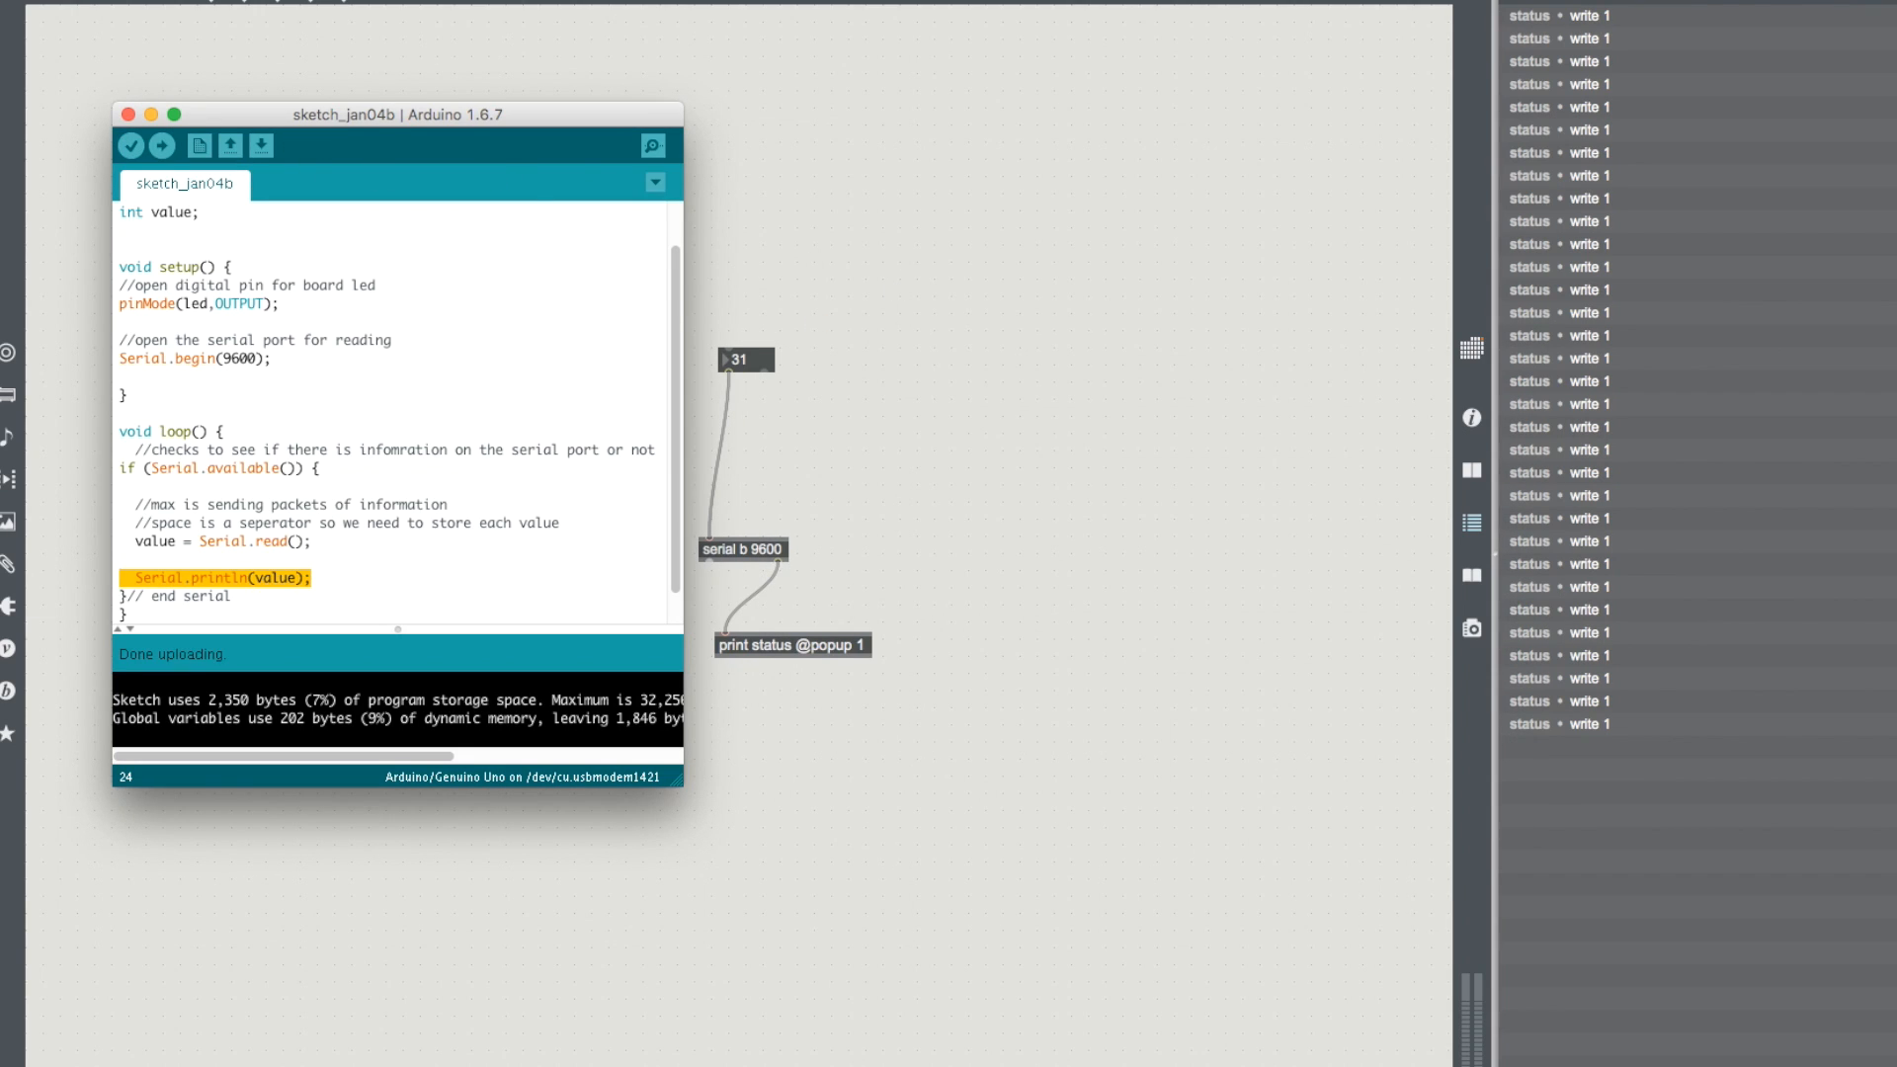
pyautogui.press('Delete')
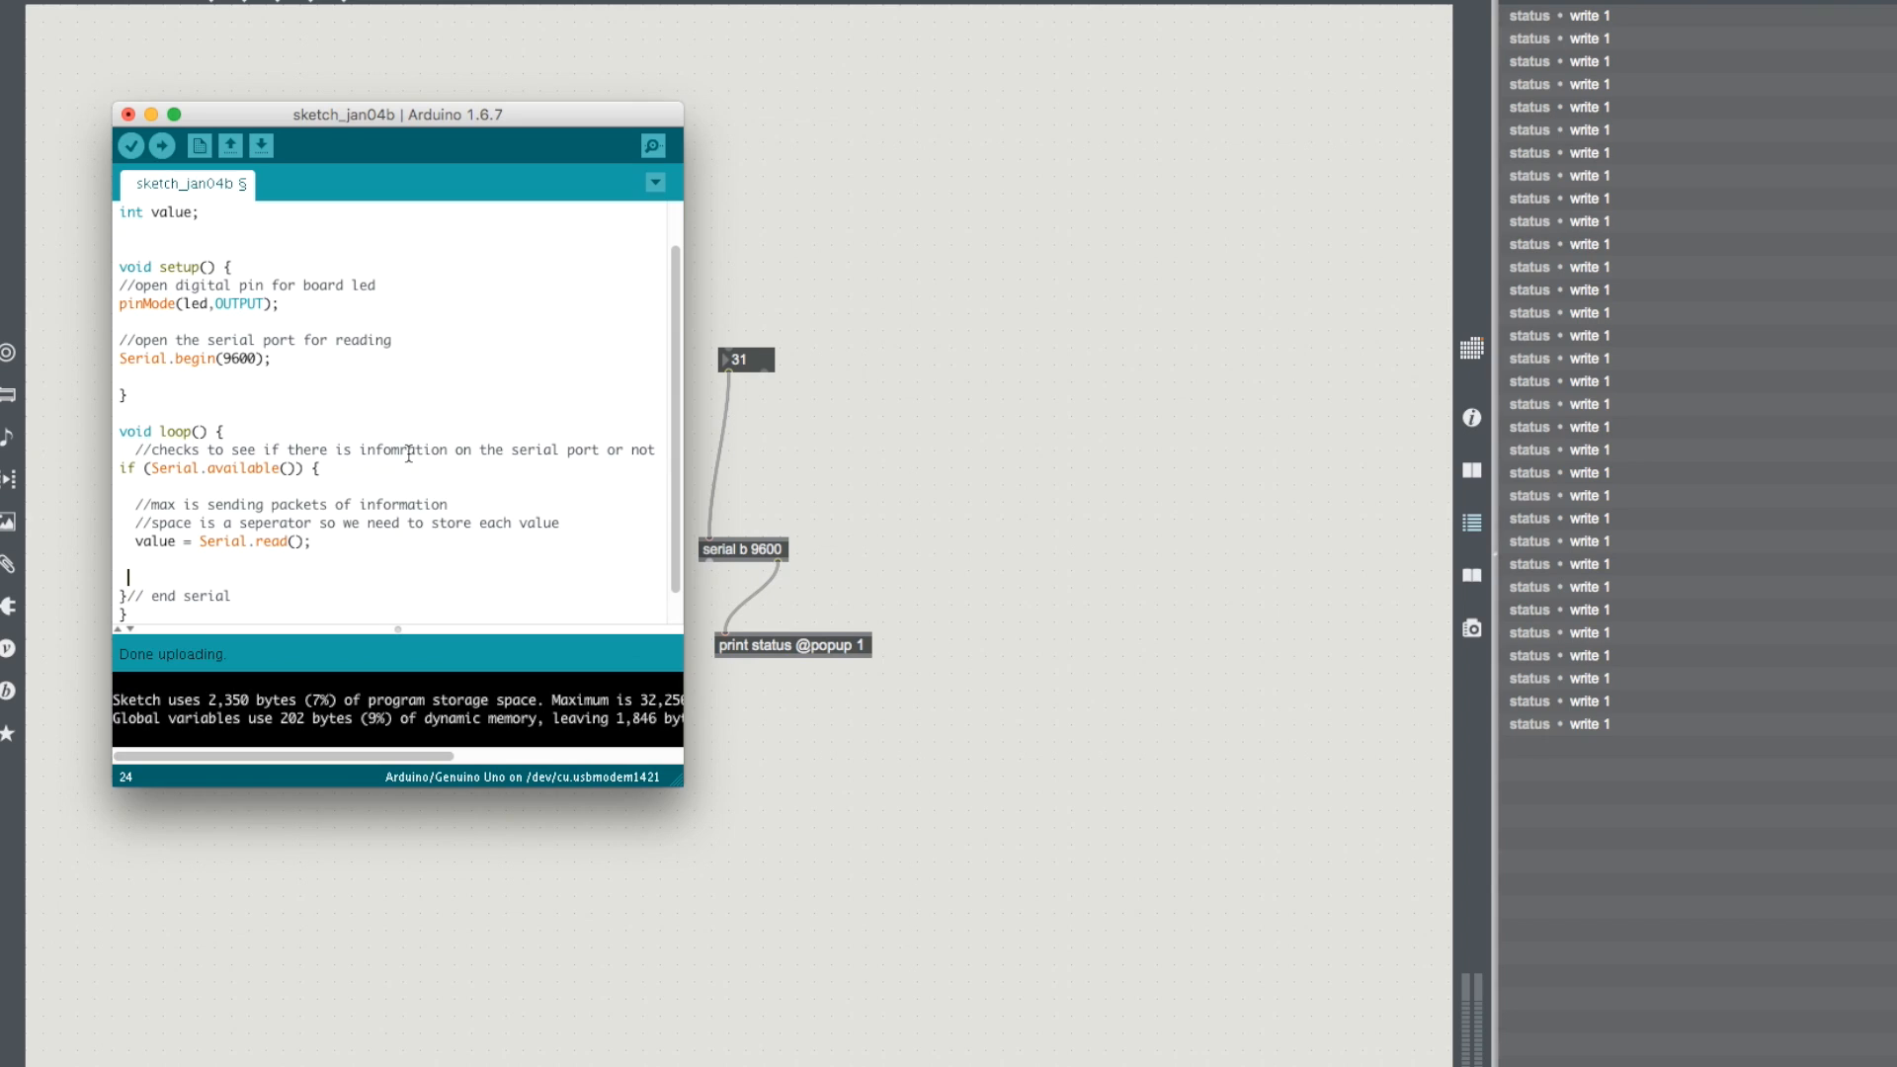
pyautogui.write('//an led')
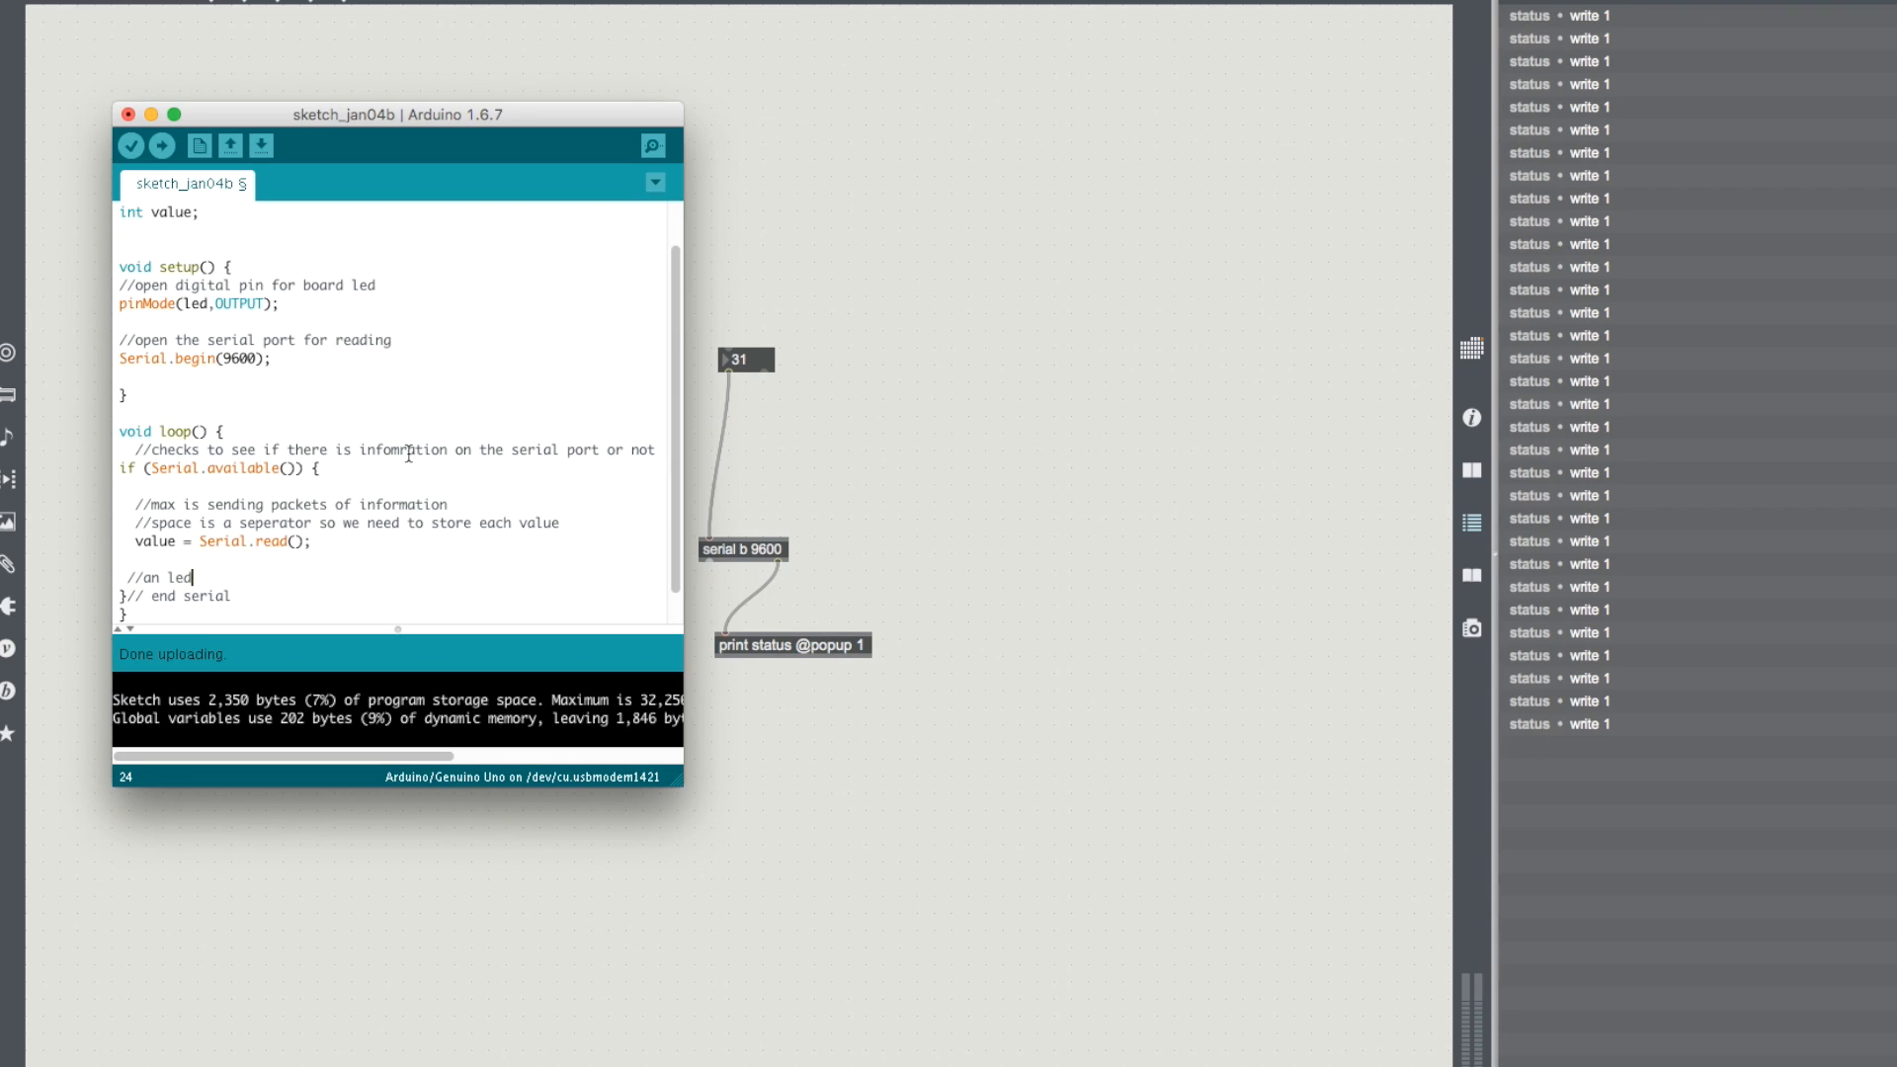
pyautogui.write('is either on or of')
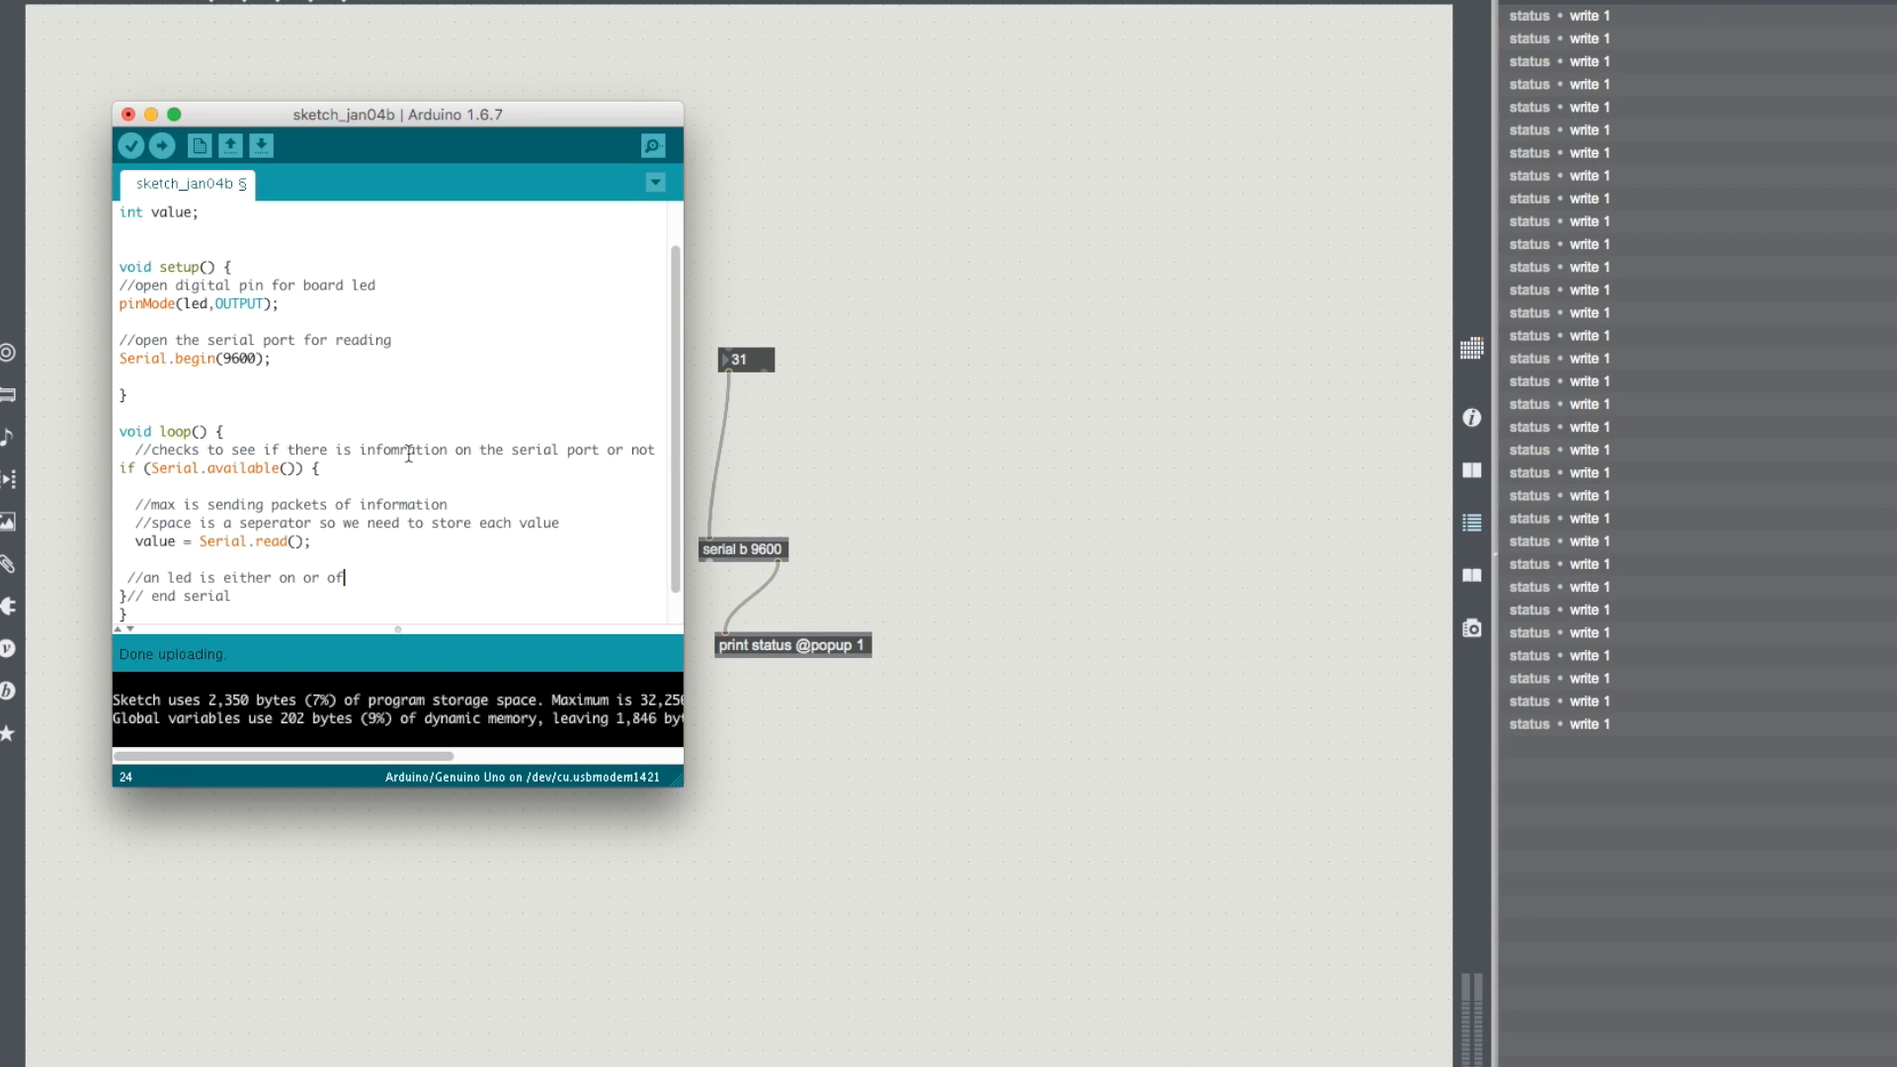
pyautogui.write('f, 1 or 0')
pyautogui.write('digital')
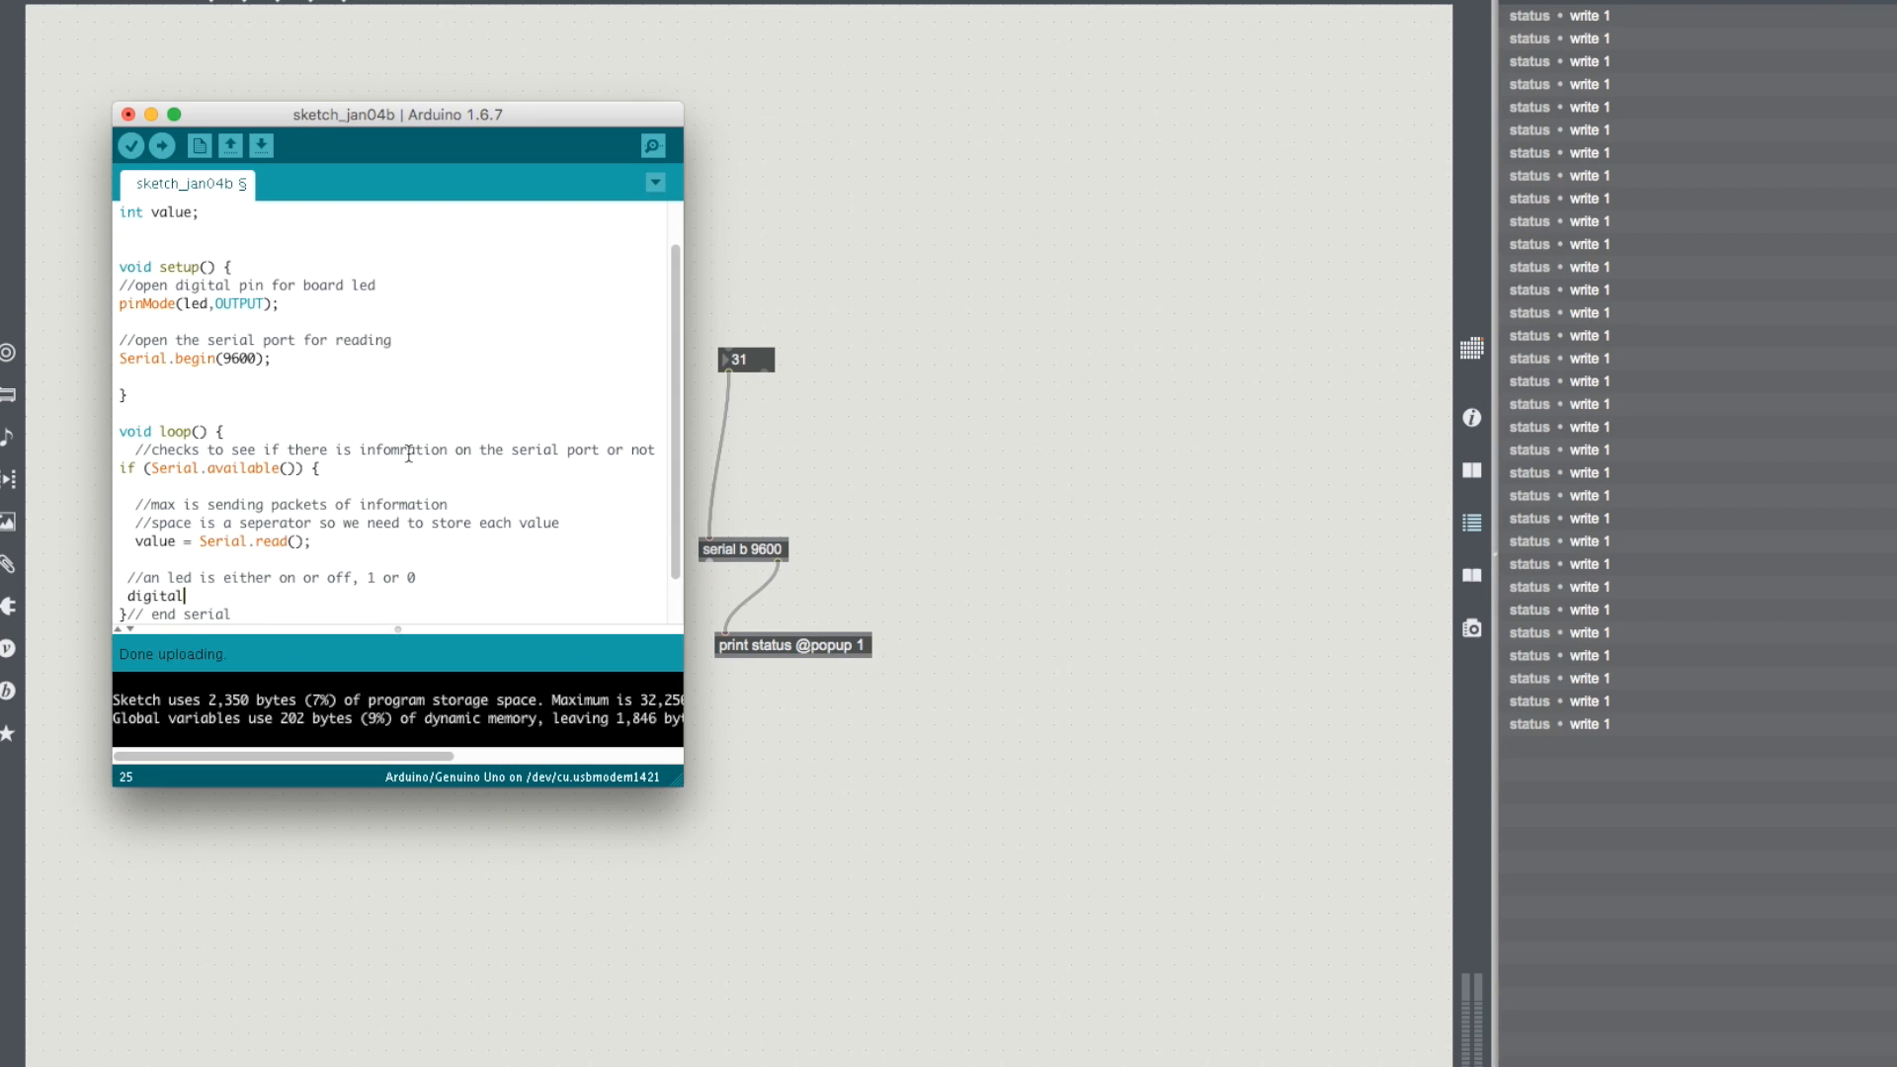
# Step: Drive the LED with digitalWrite(led, value); and upload the sketch again
pyautogui.write('Write')
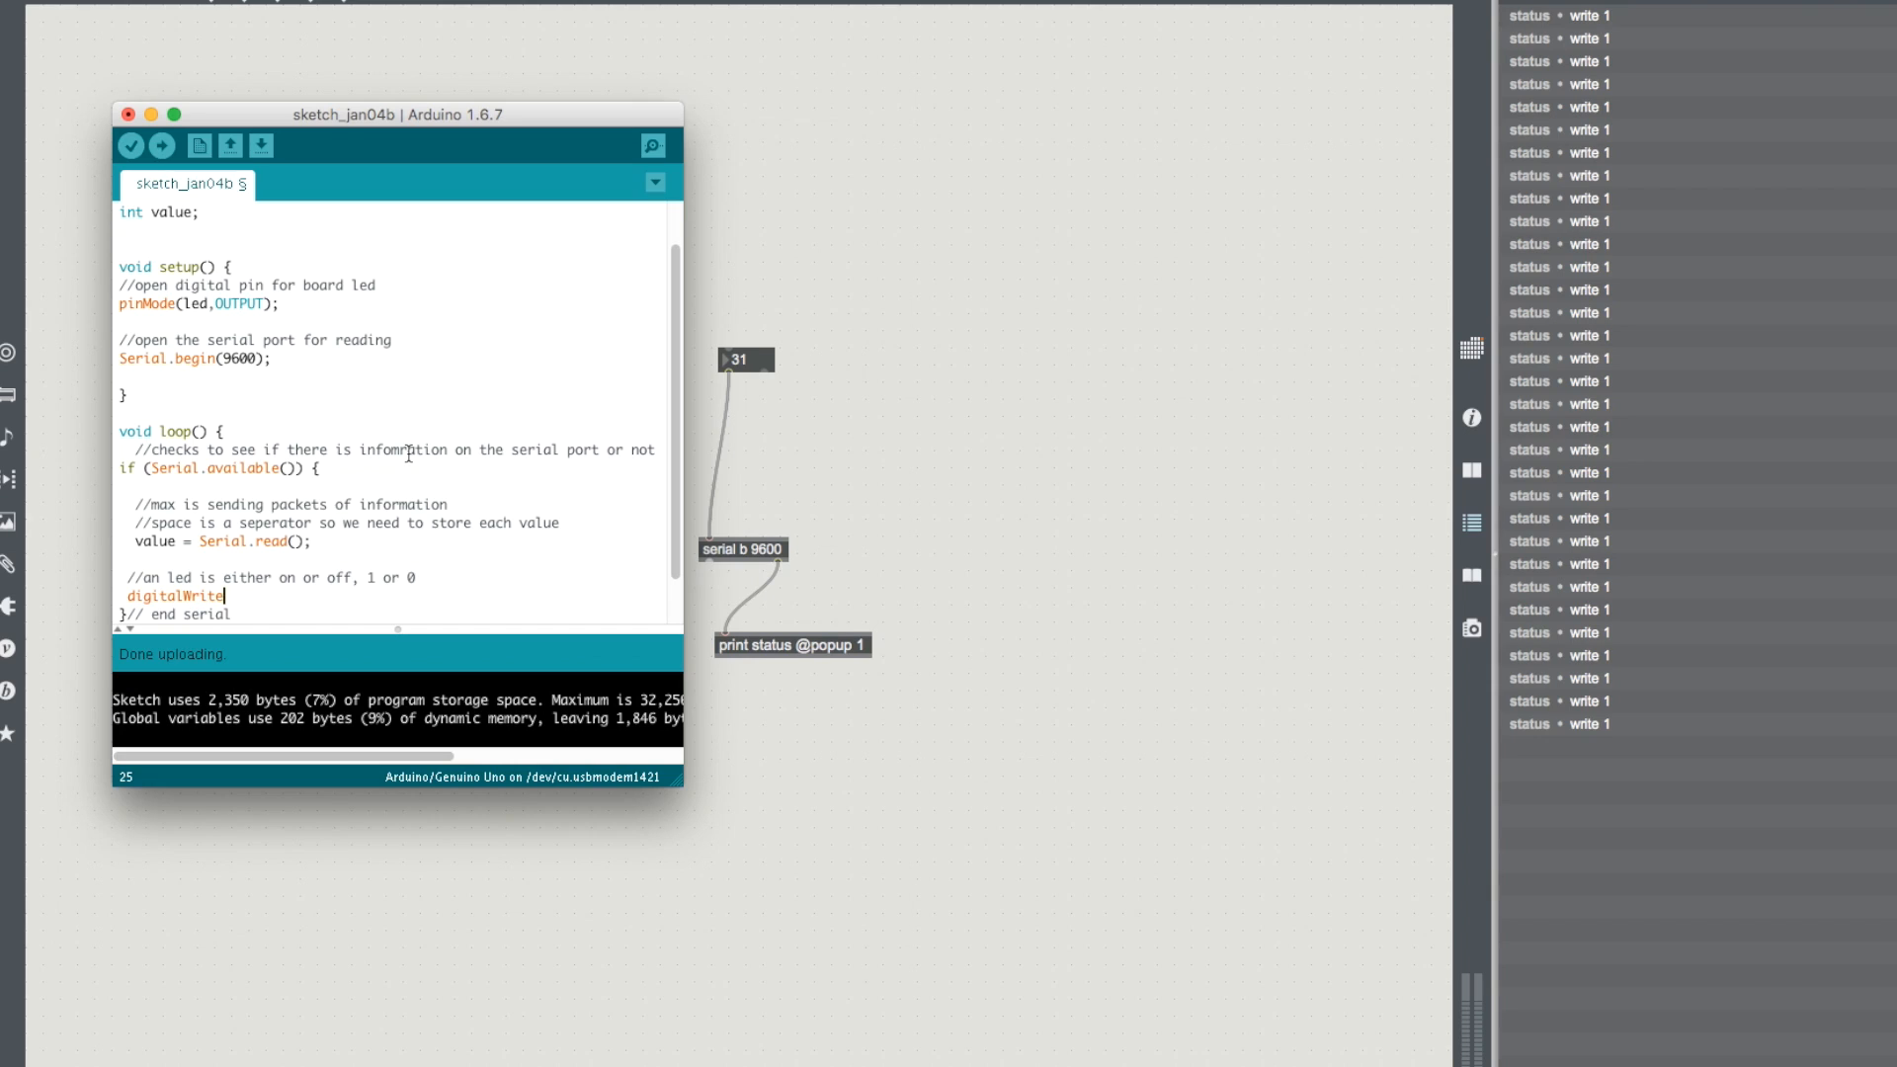
pyautogui.write('(led,')
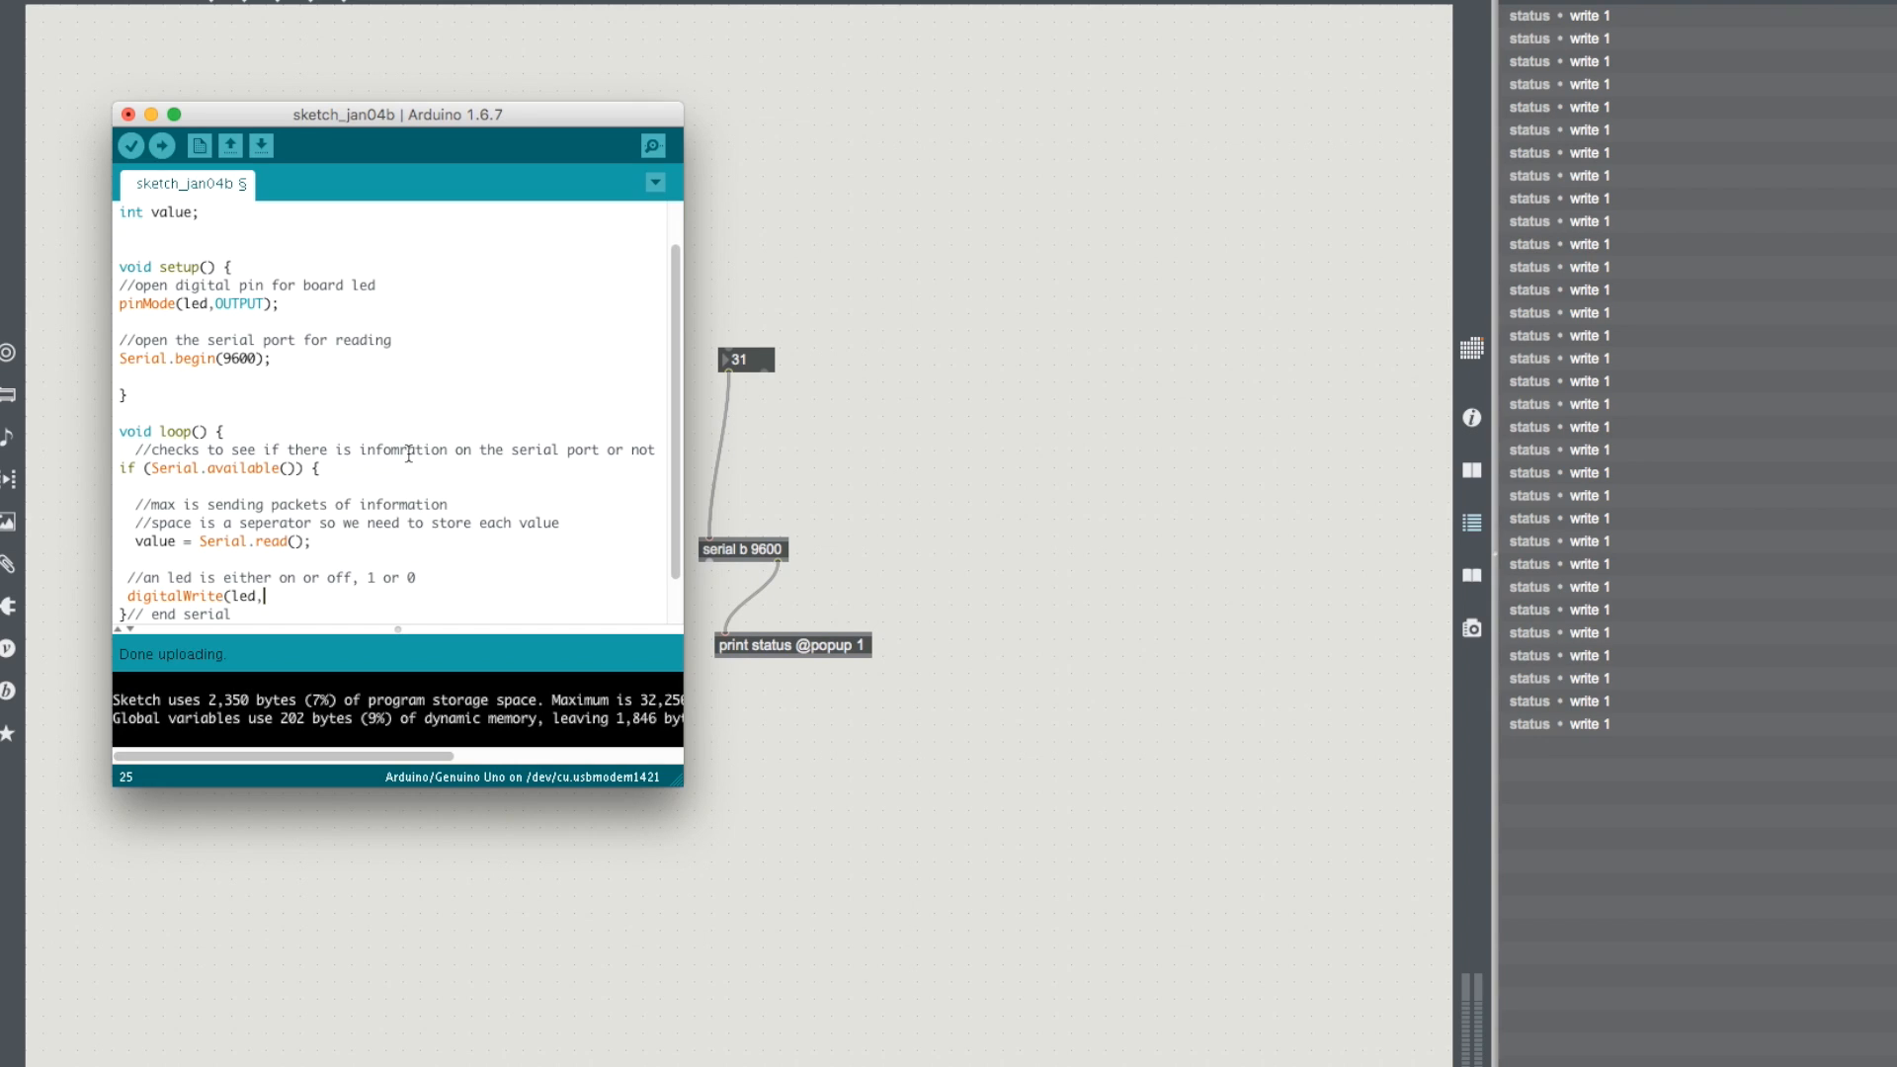
pyautogui.write('value);')
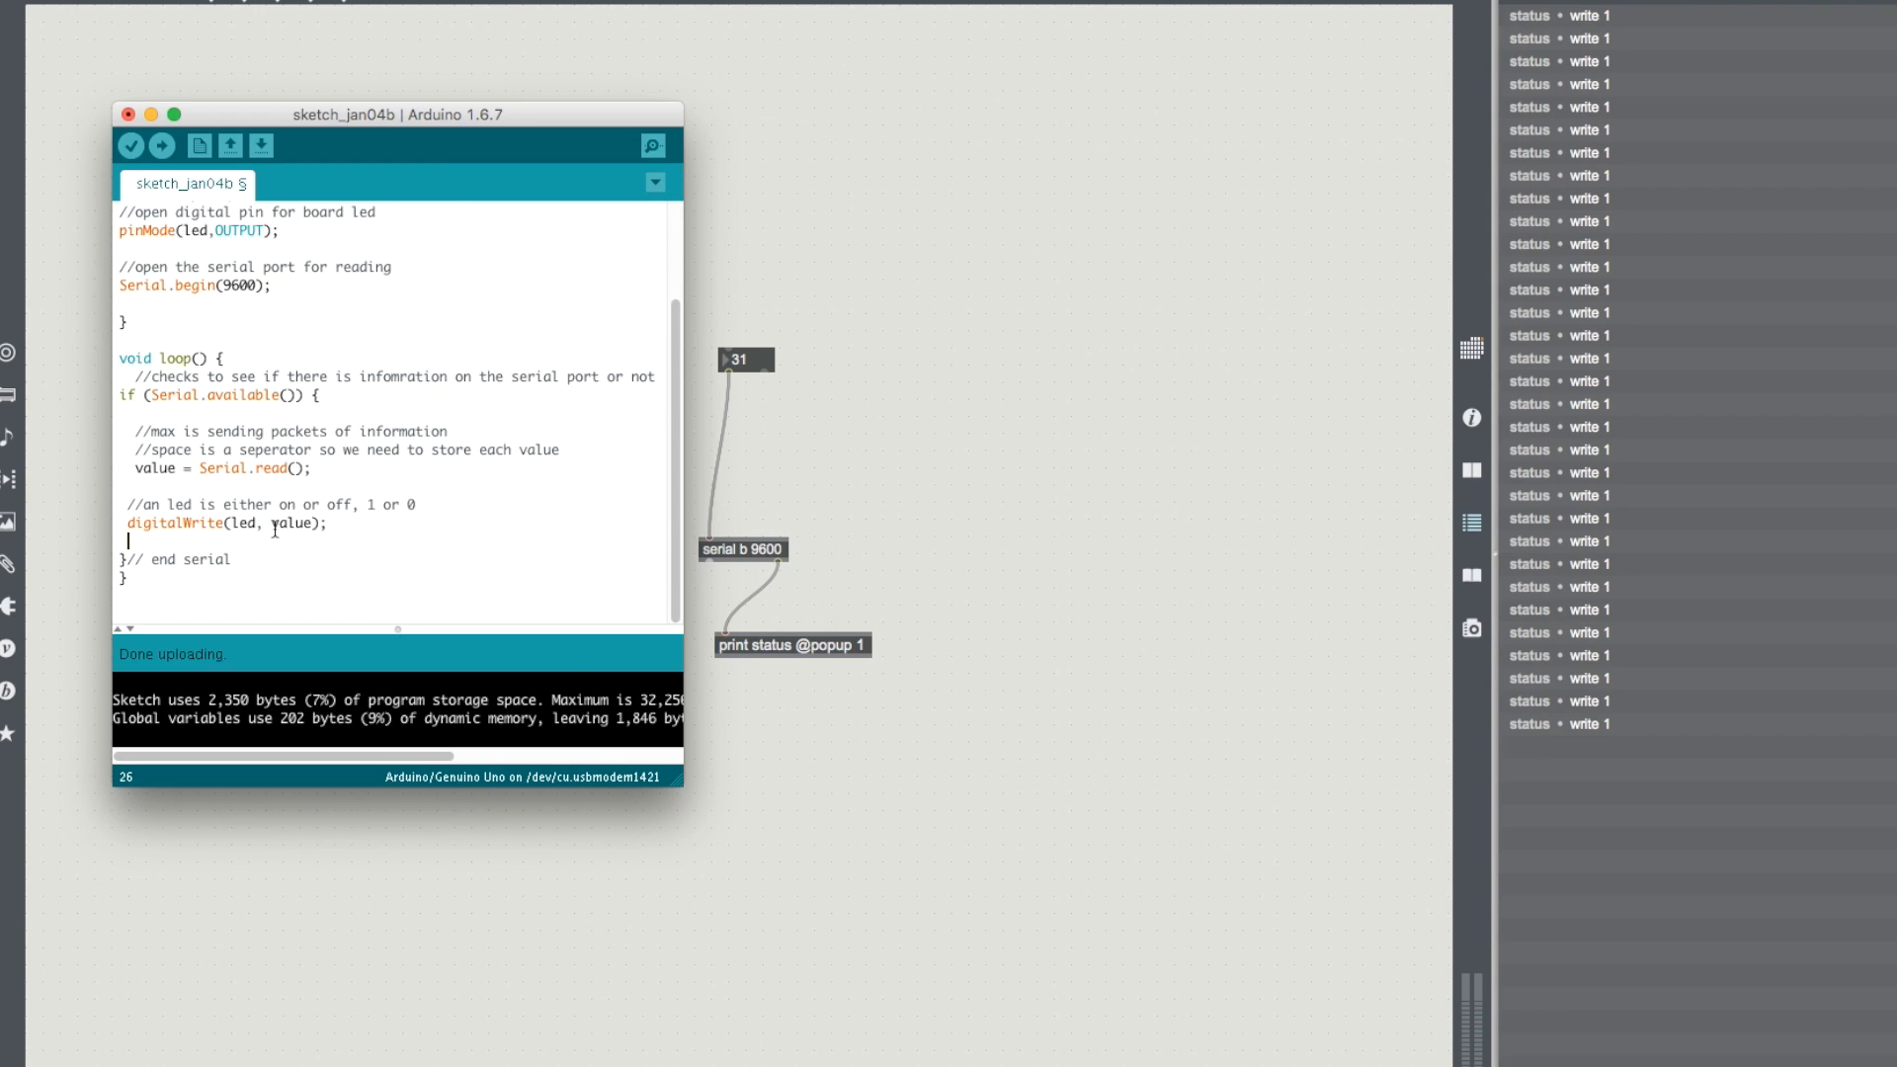
pyautogui.moveTo(413, 526)
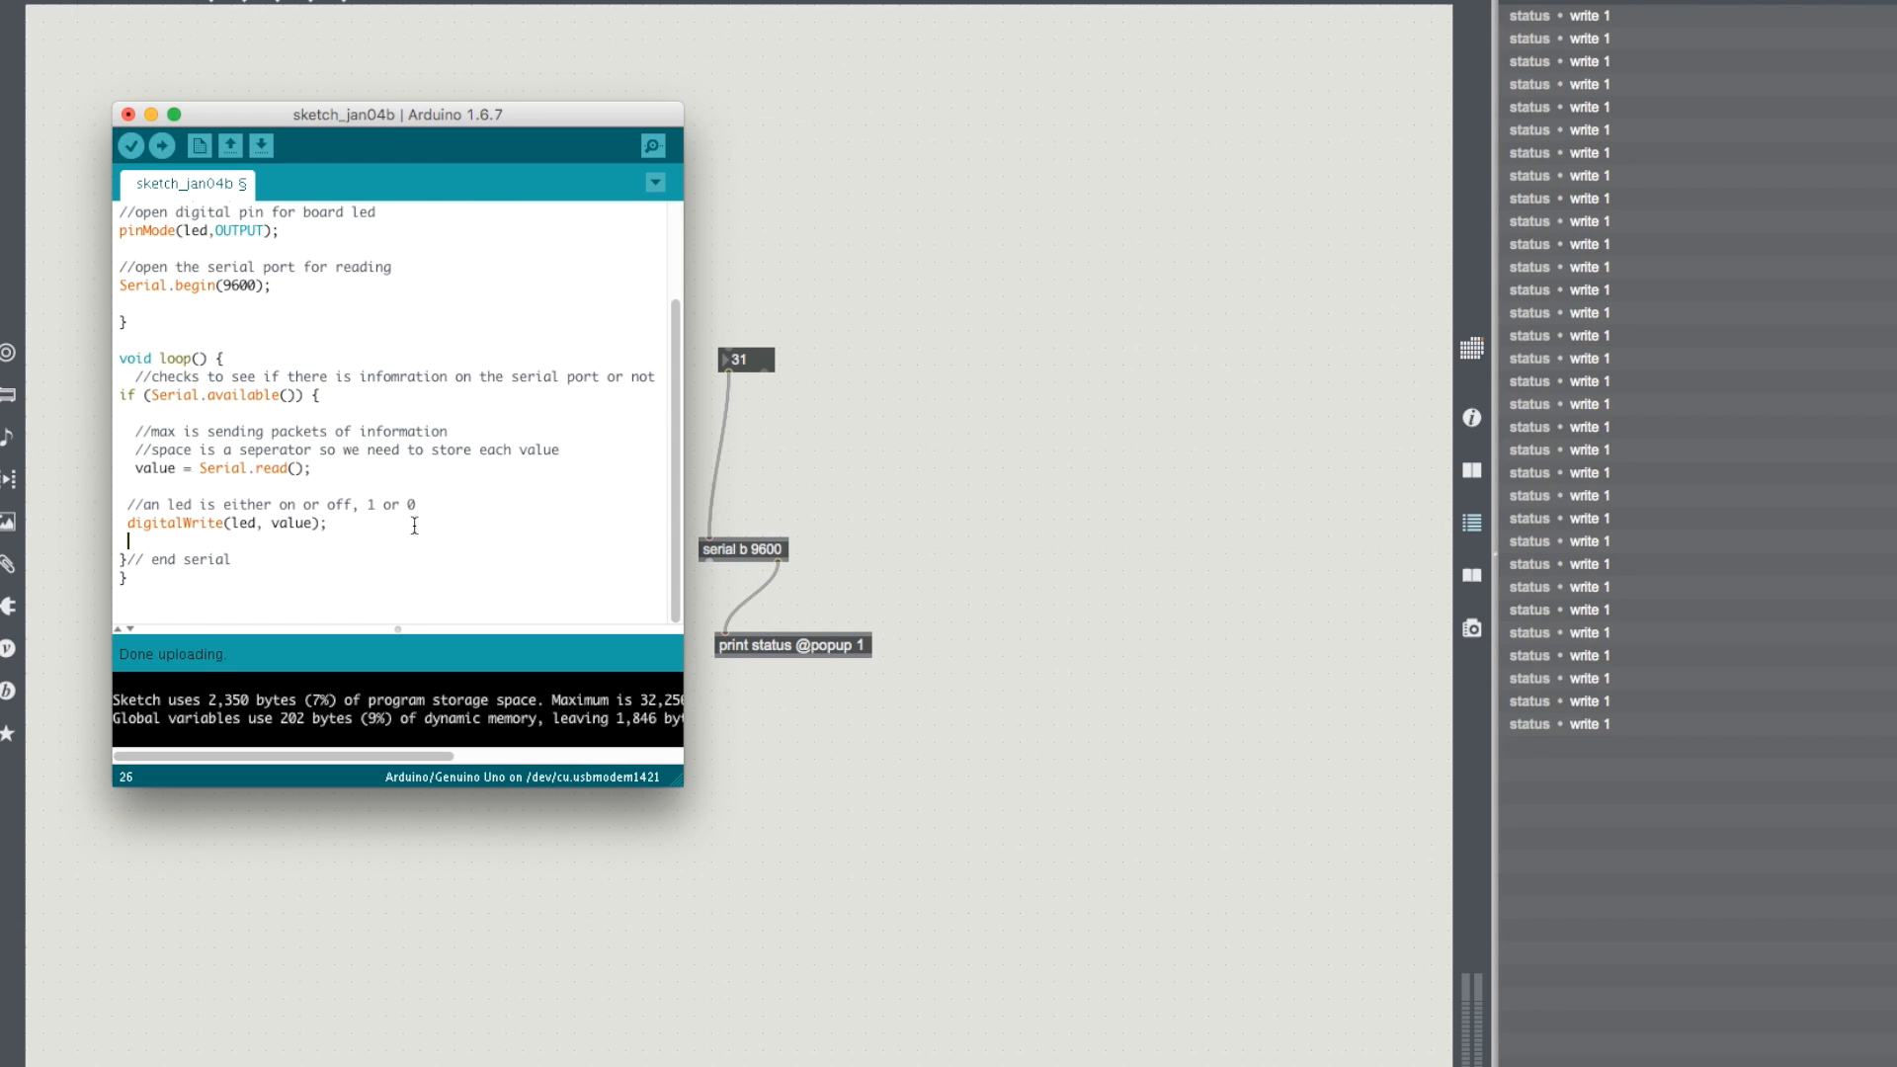
pyautogui.click(130, 145)
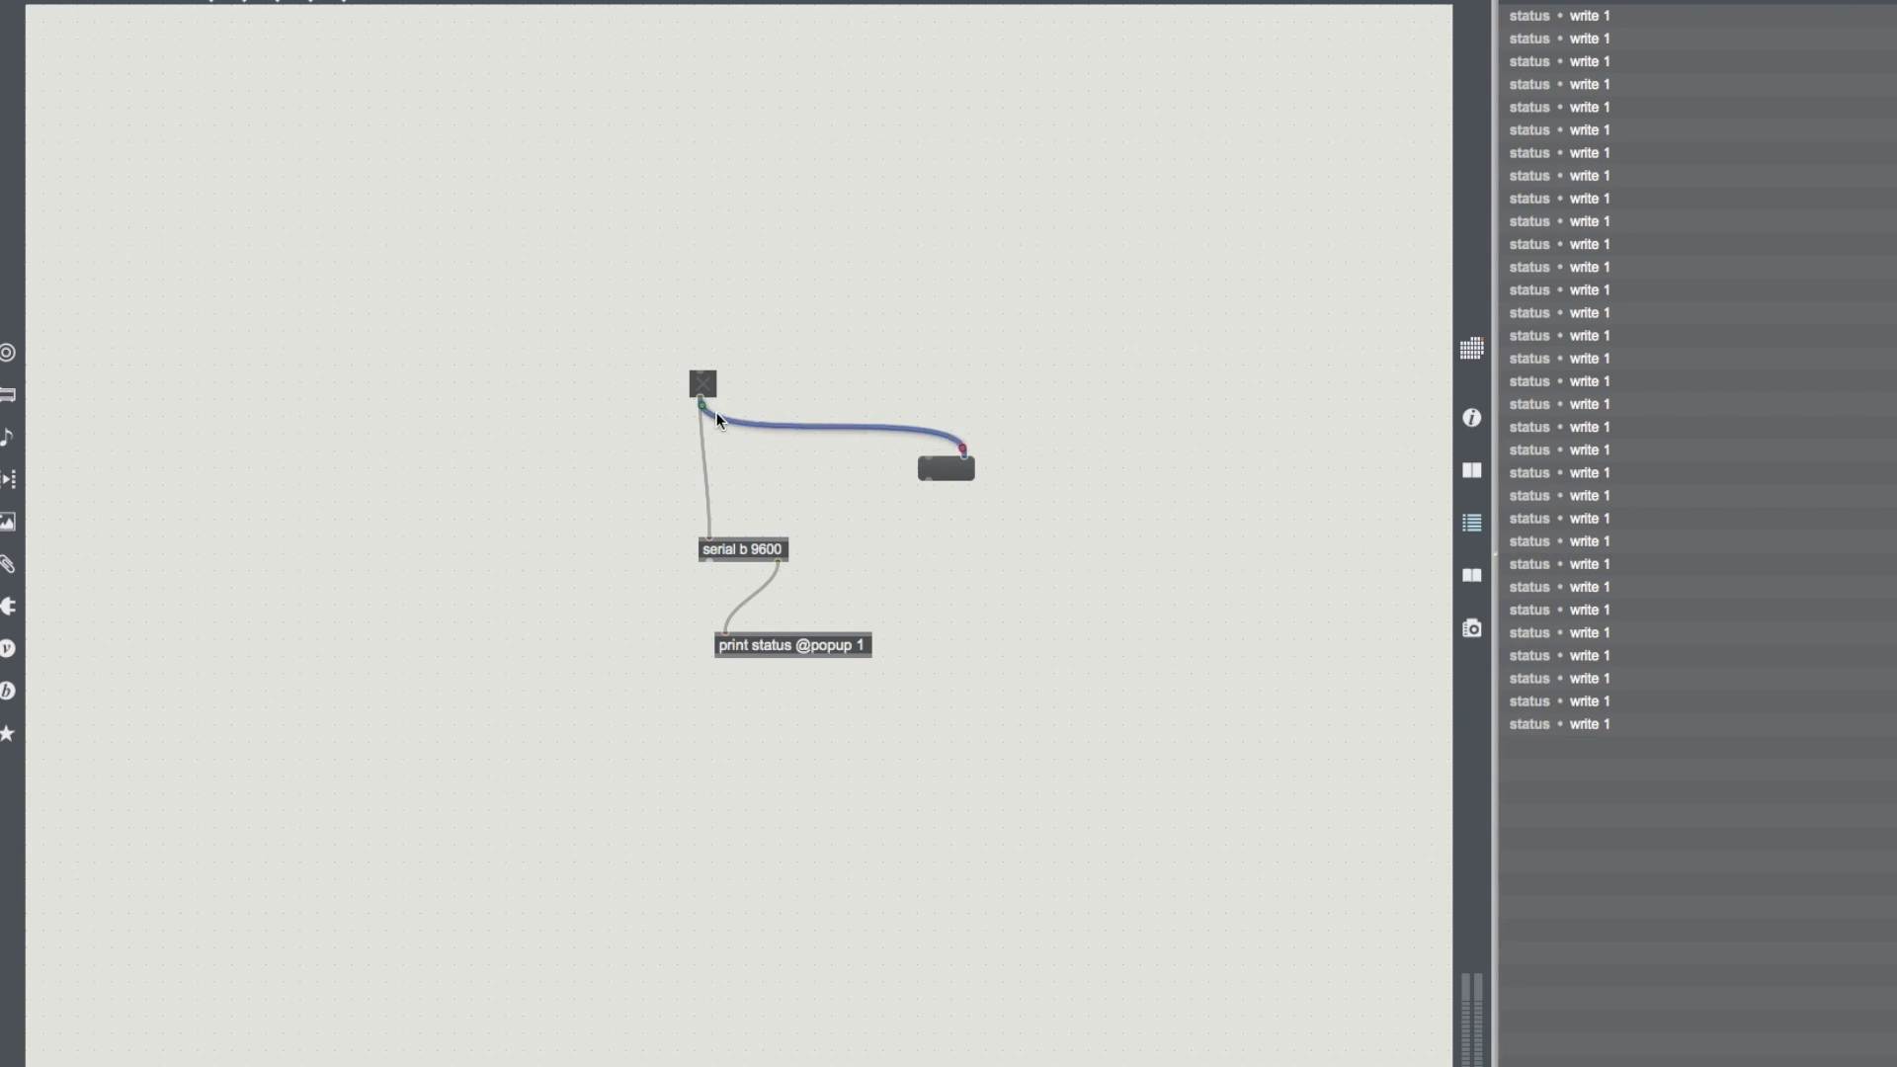
# Step: Patch the toggle to the number box and switch it so a value goes to serial b 9600
pyautogui.click(701, 385)
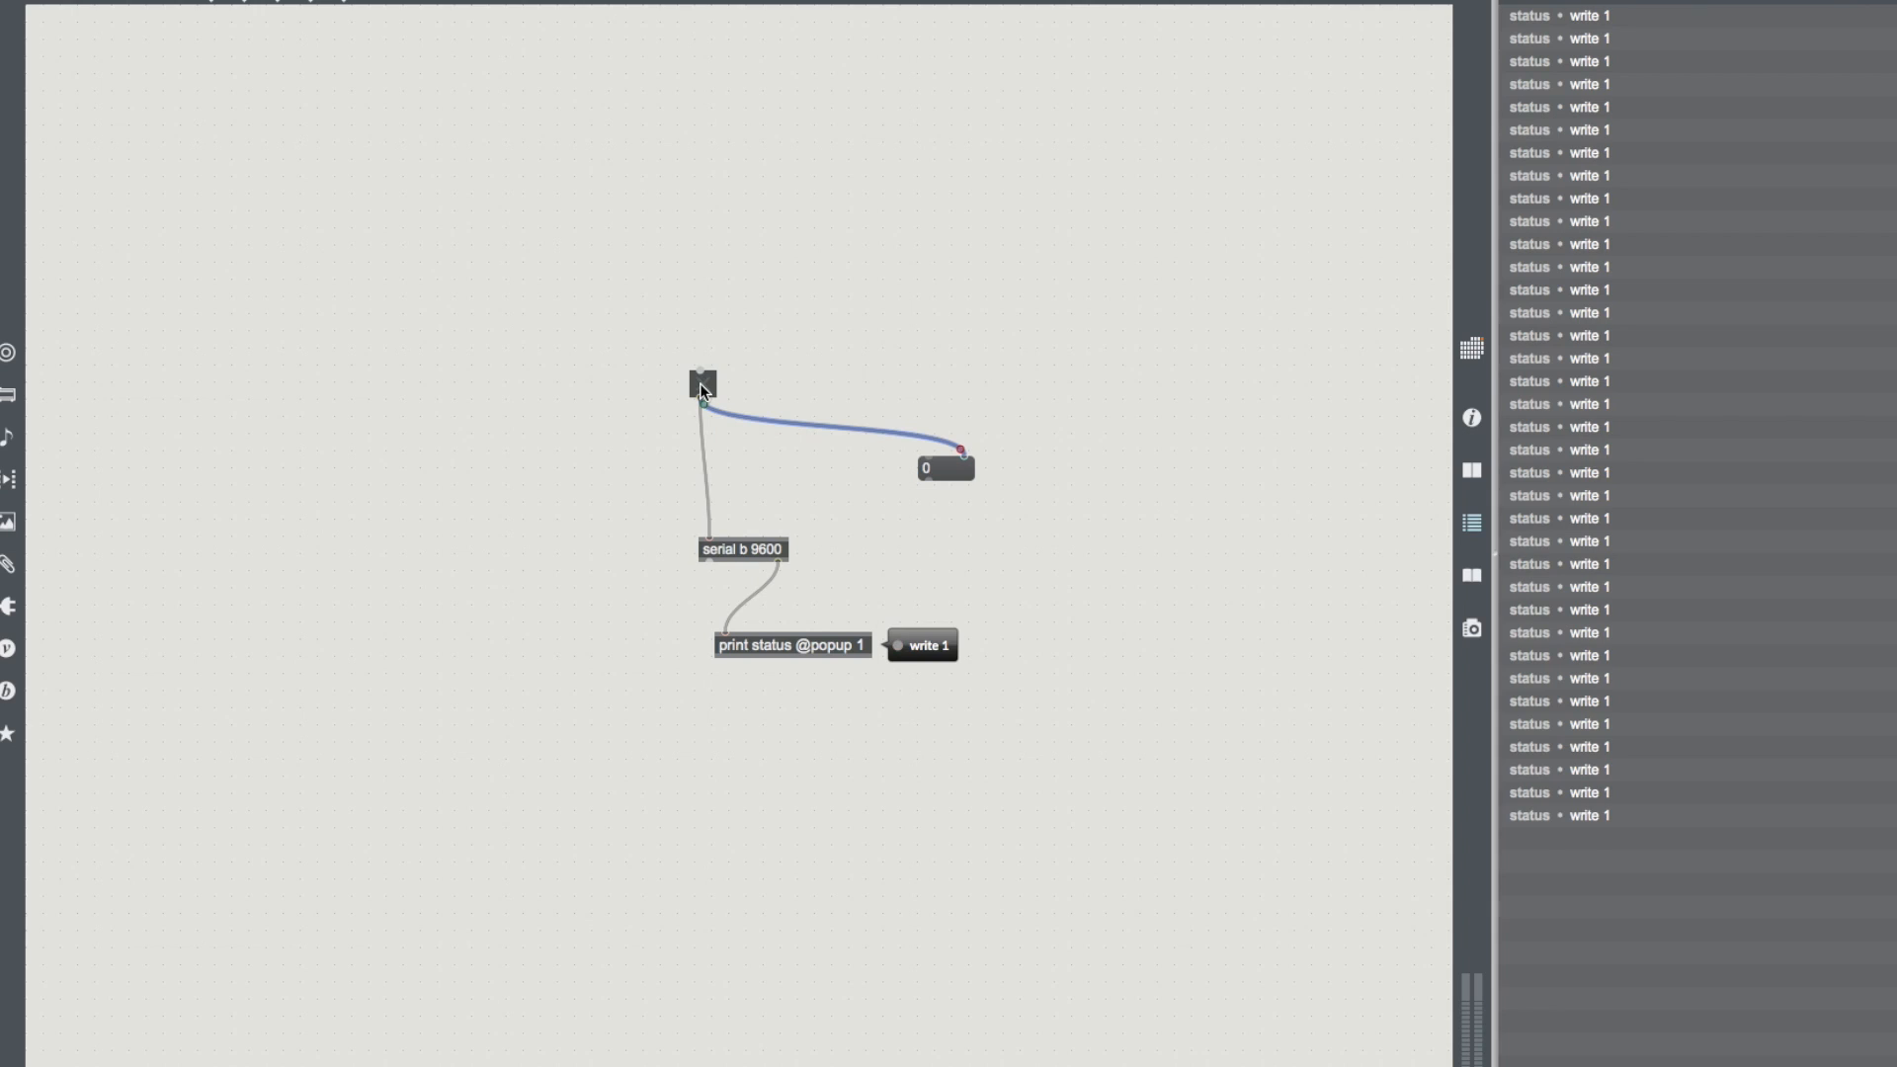
pyautogui.click(701, 384)
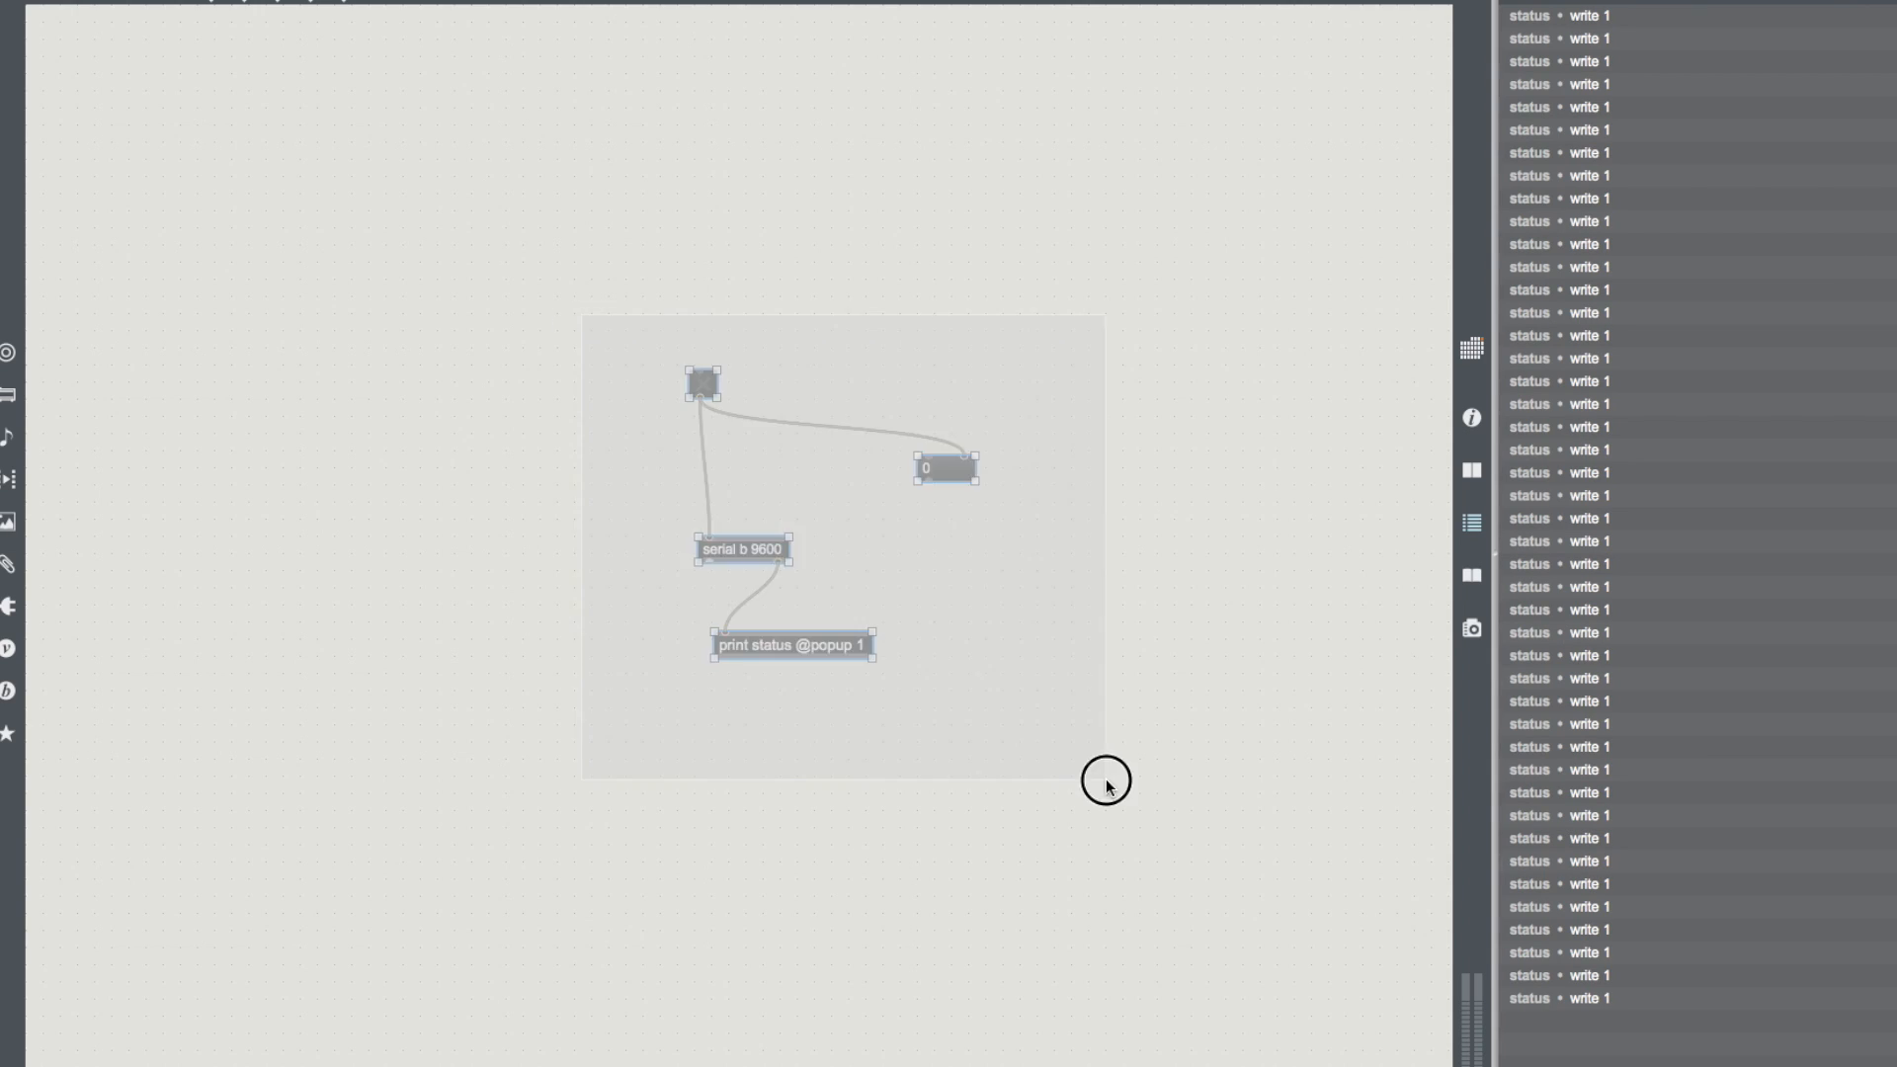
pyautogui.click(1103, 780)
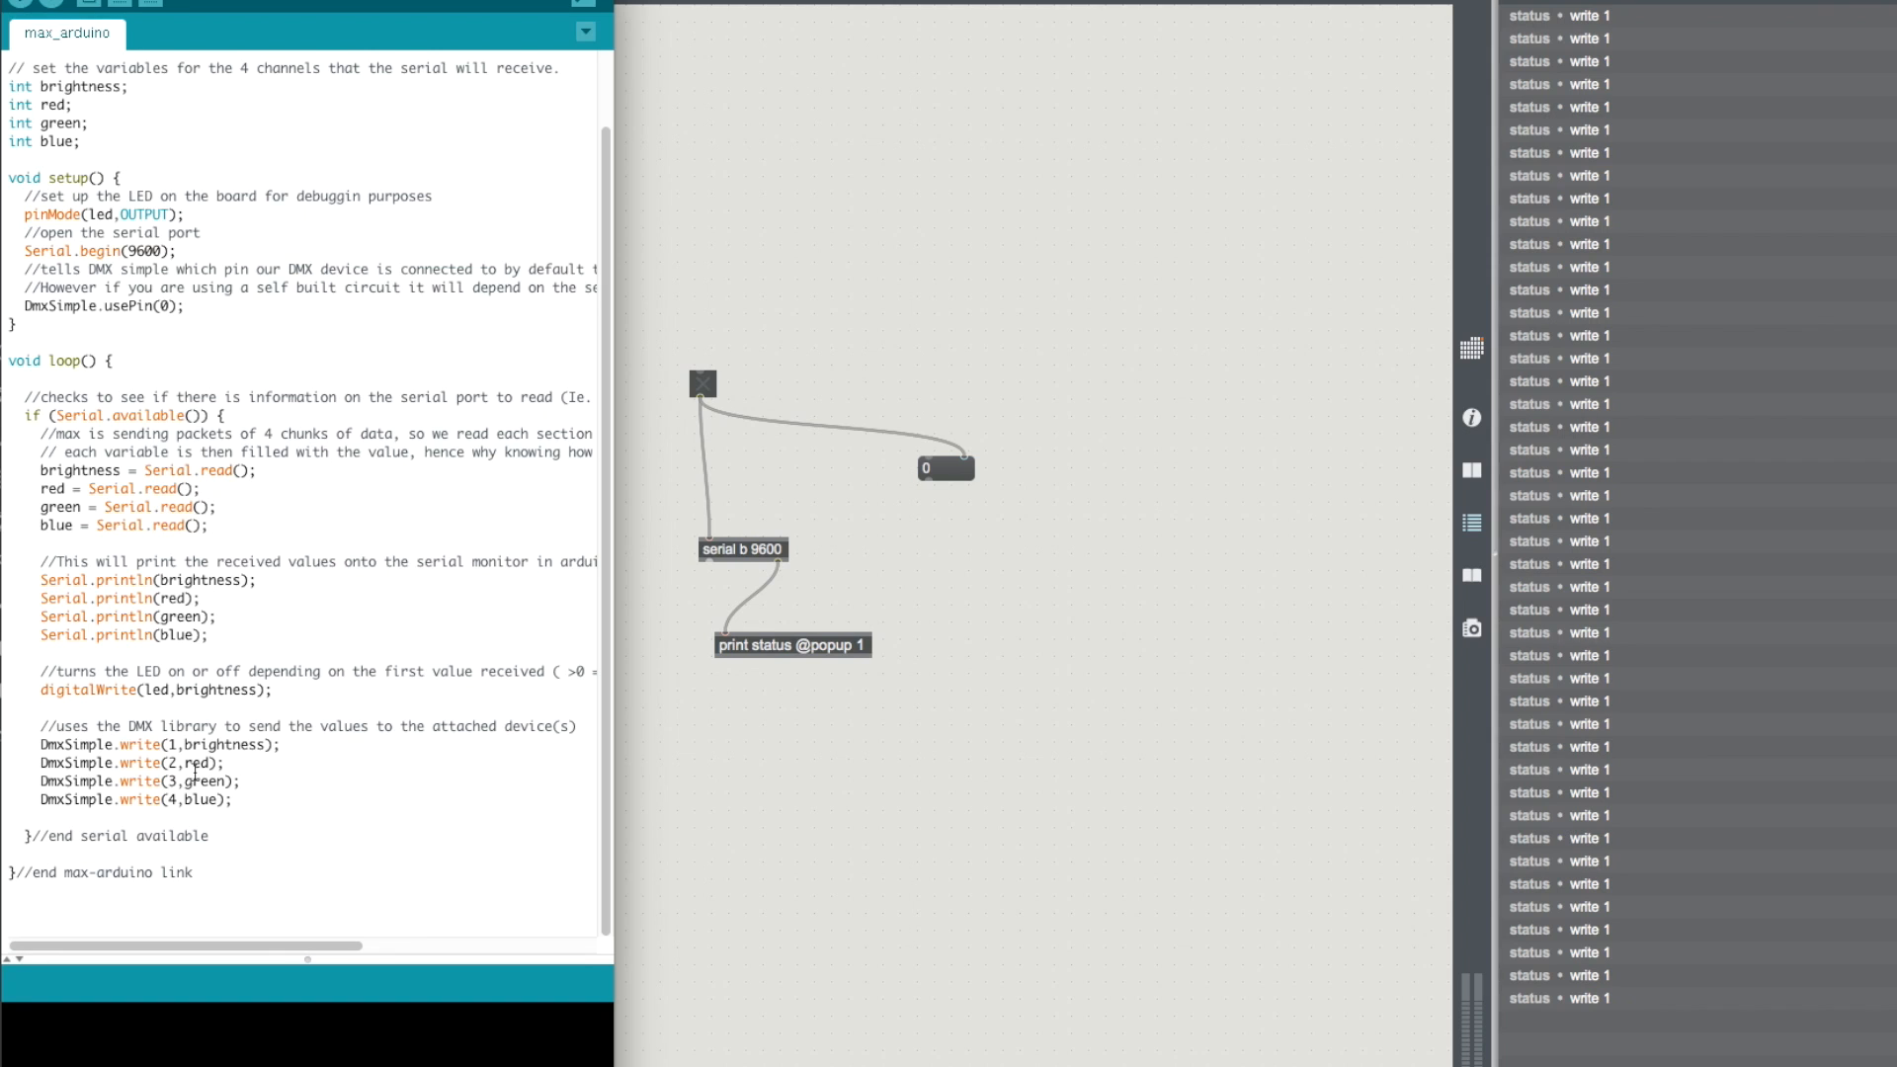
# Step: Scroll to the top of max_arduino to show the DmxSimple include and LED pin 11
pyautogui.scroll(3)
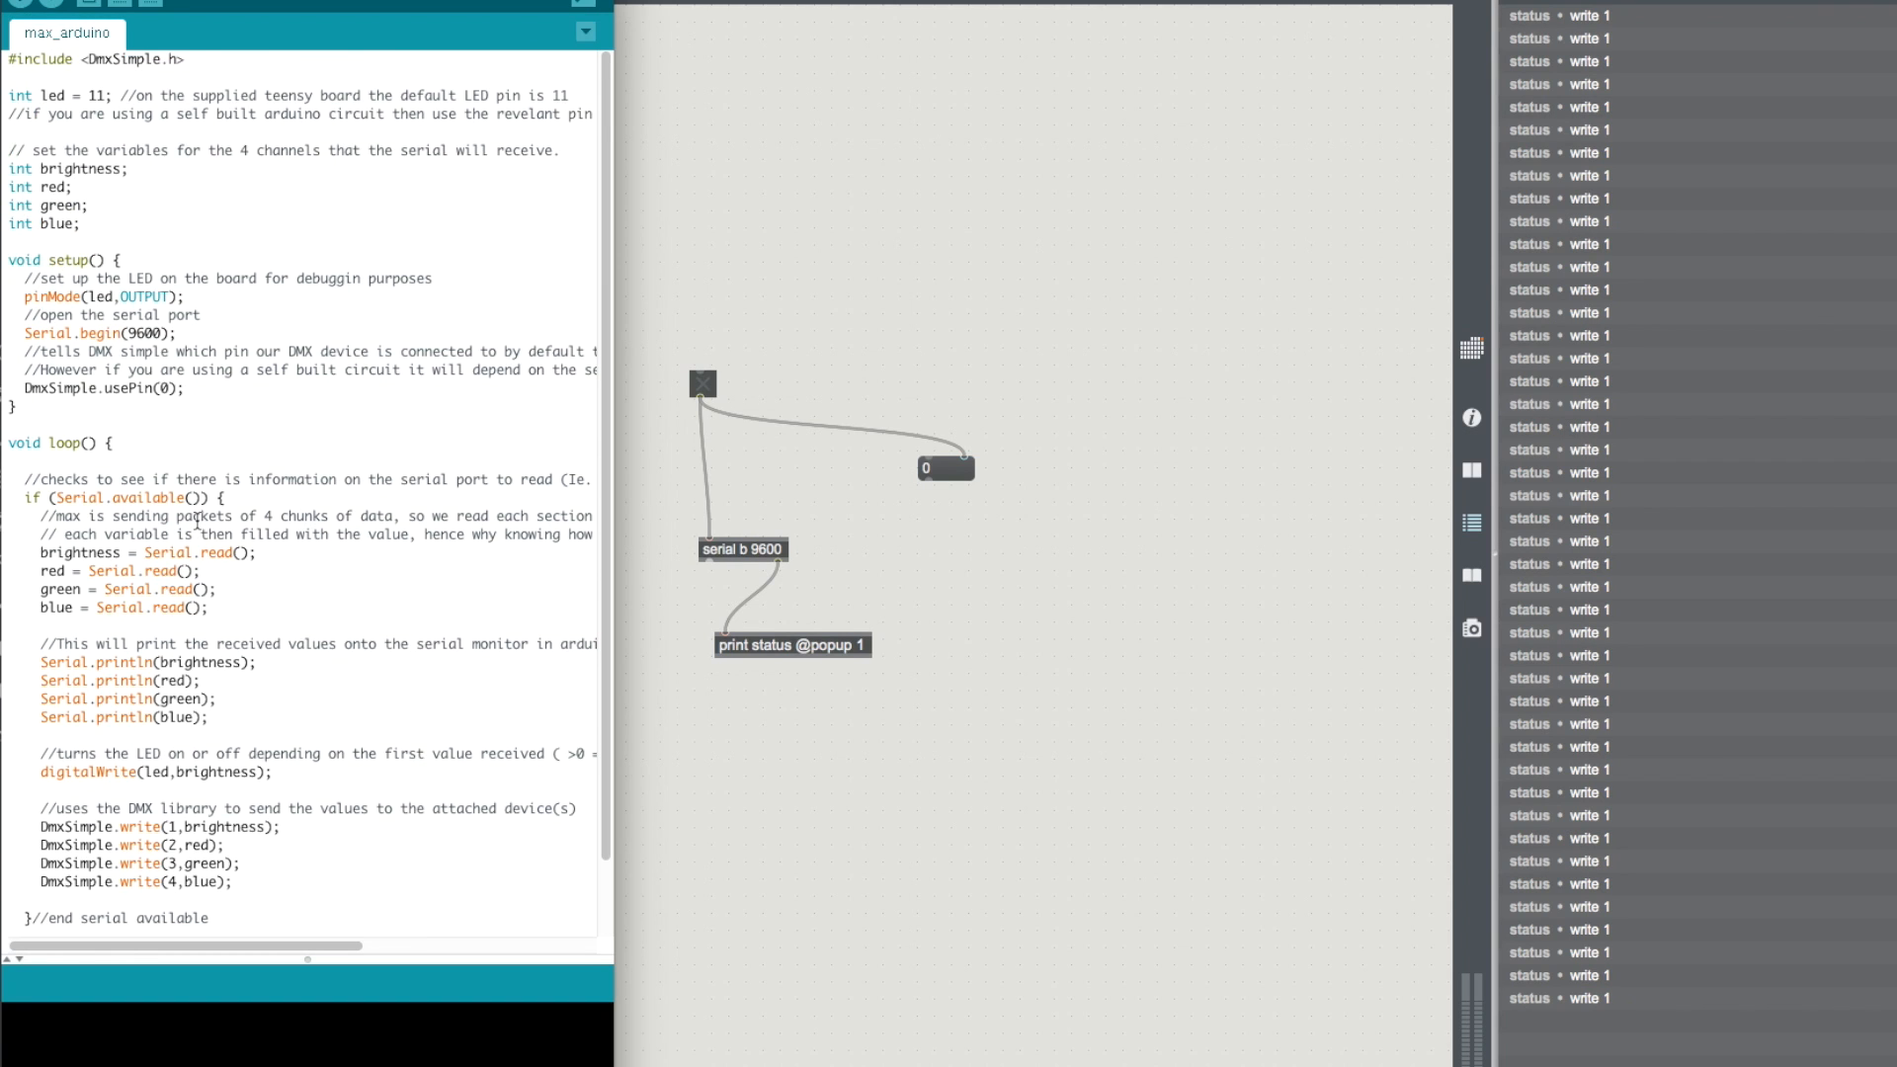
pyautogui.moveTo(538, 457)
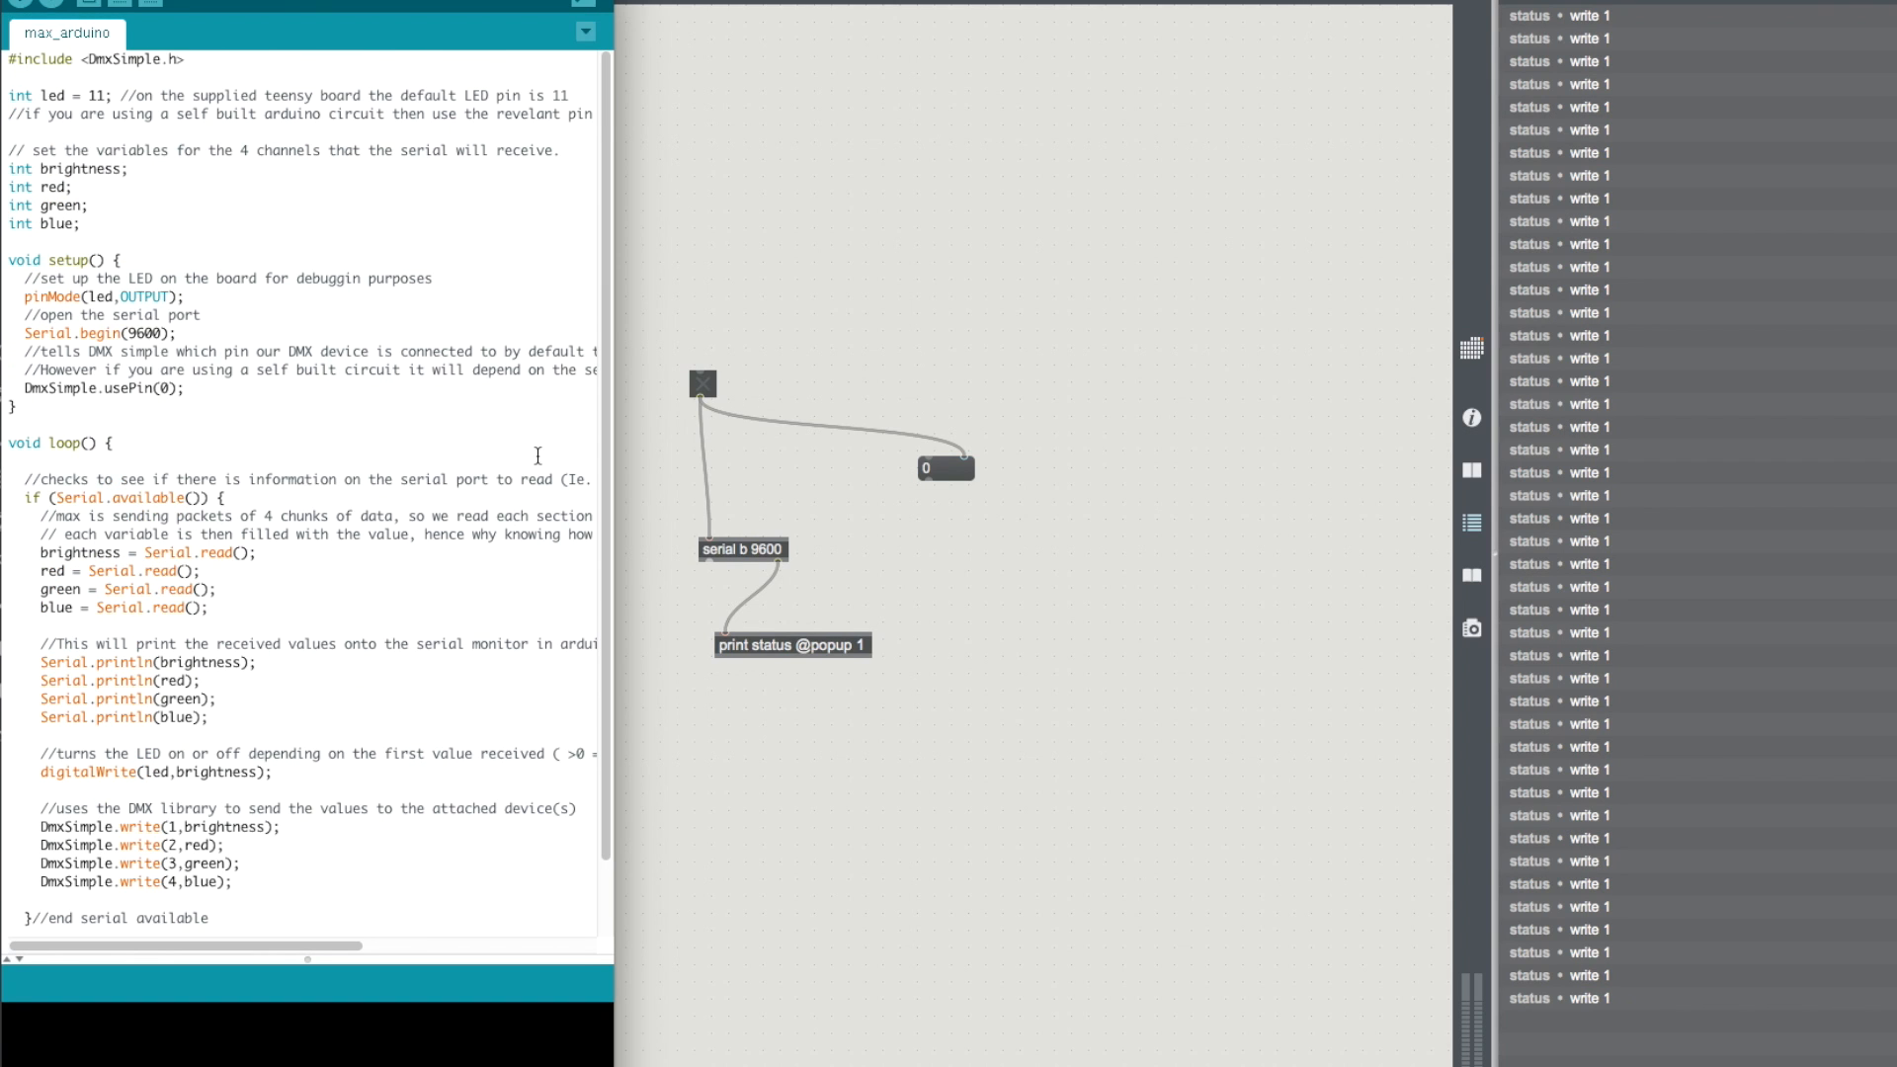
pyautogui.moveTo(280, 375)
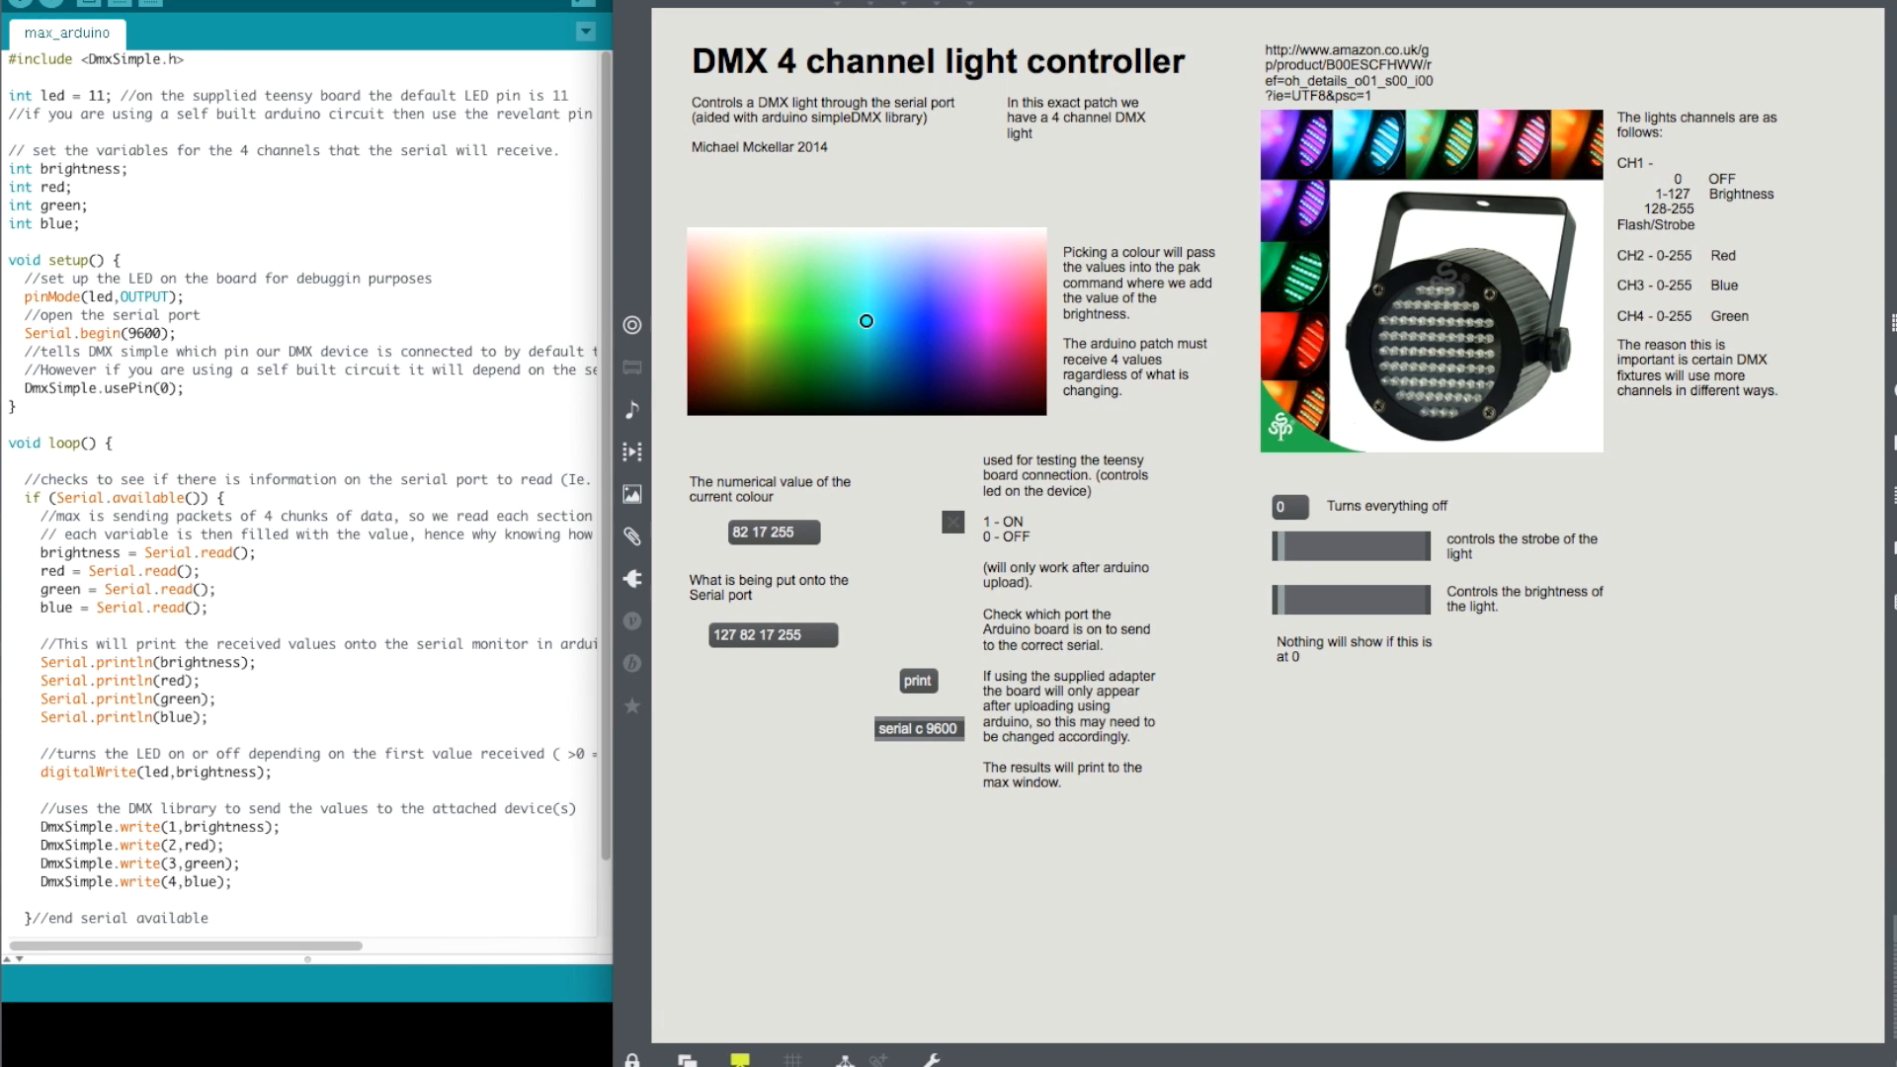
# Step: Pick a colour in the controller's swatch and leave Presentation Mode to reveal the patch cords into serial c 9600
pyautogui.click(810, 330)
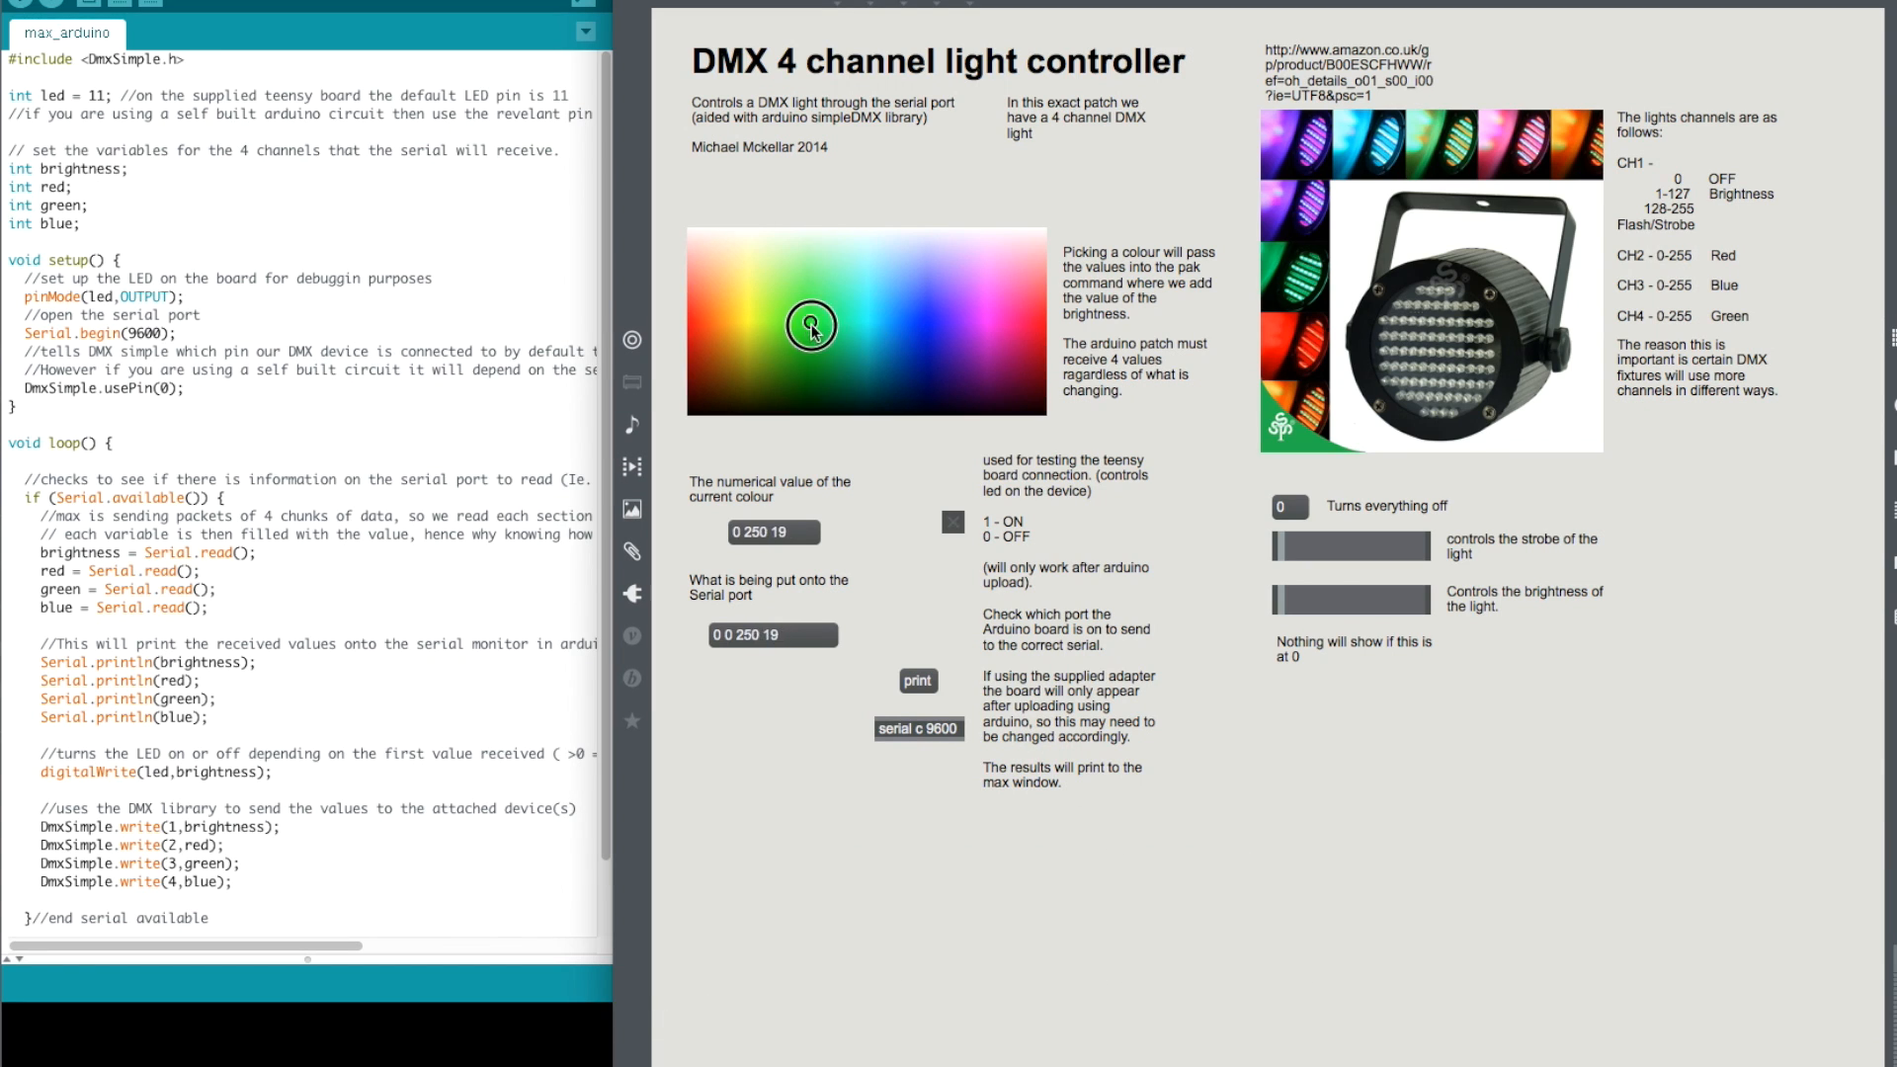
pyautogui.click(809, 293)
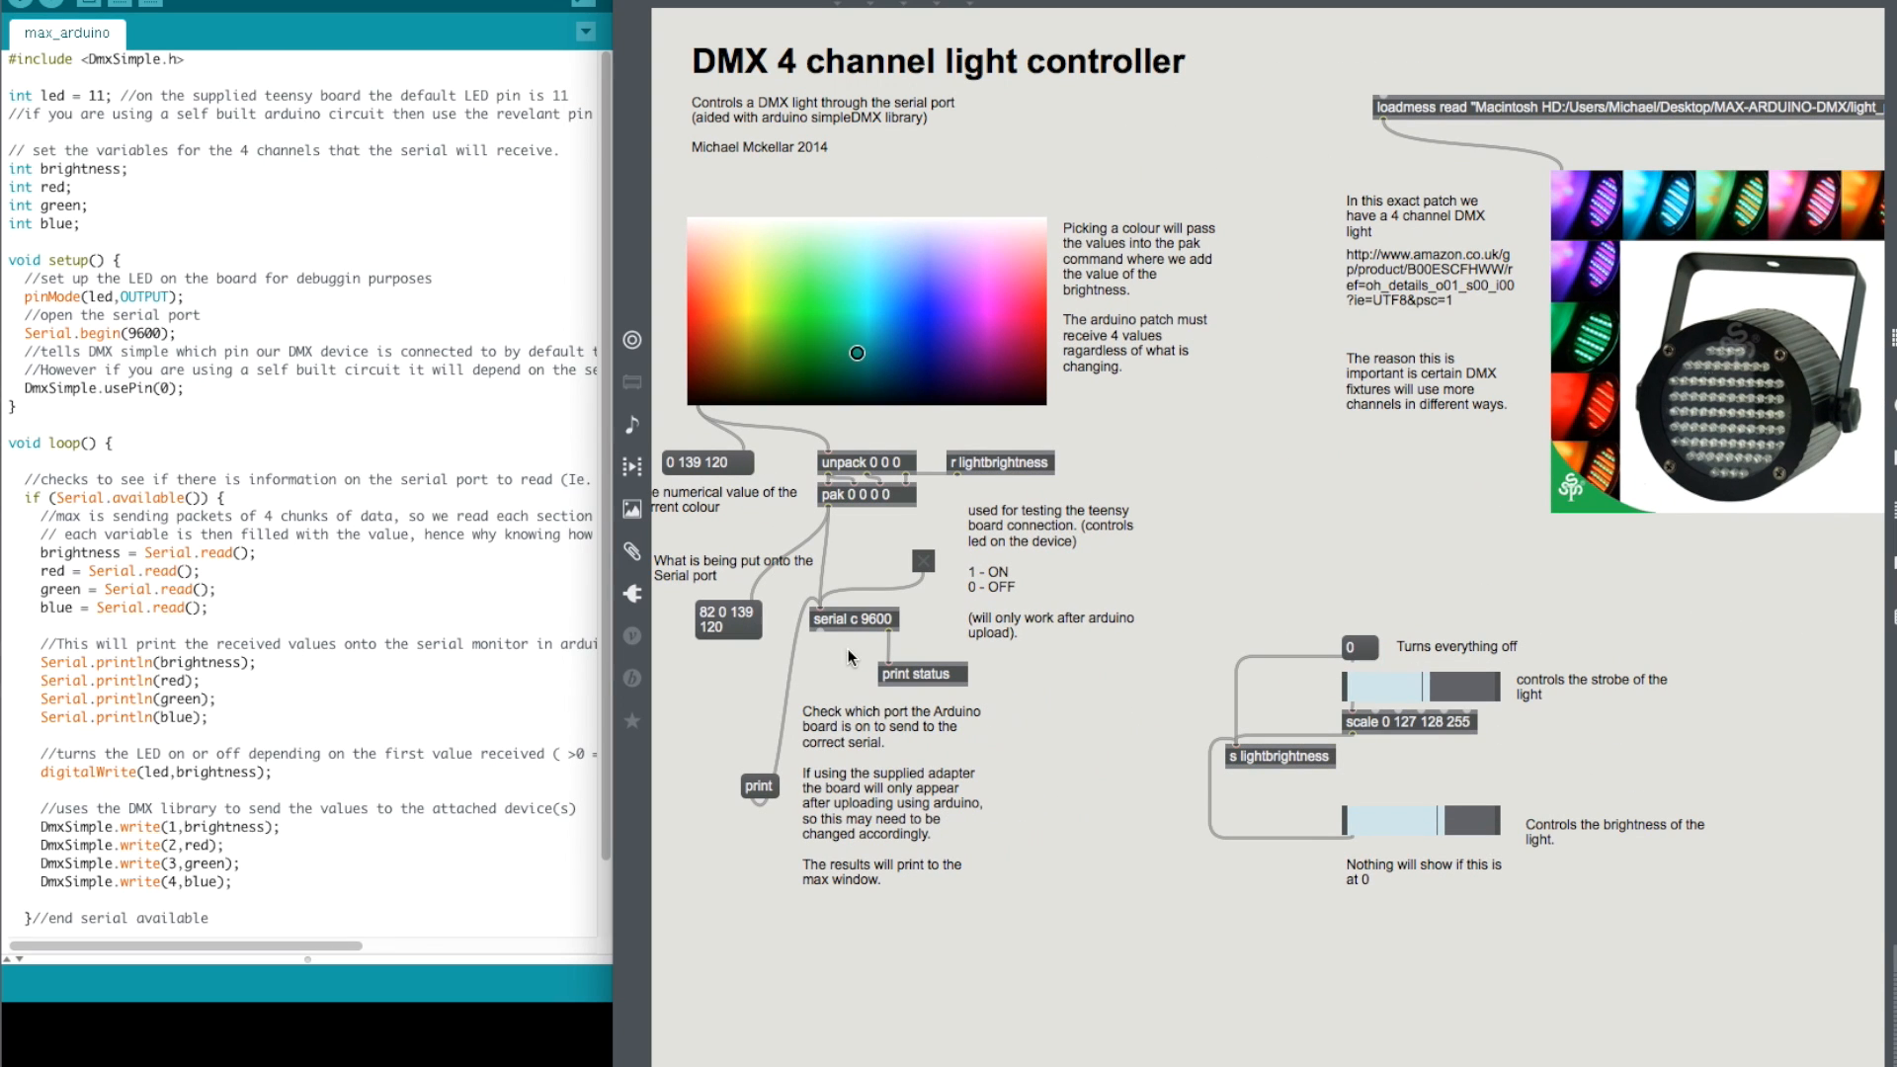
pyautogui.moveTo(860, 502)
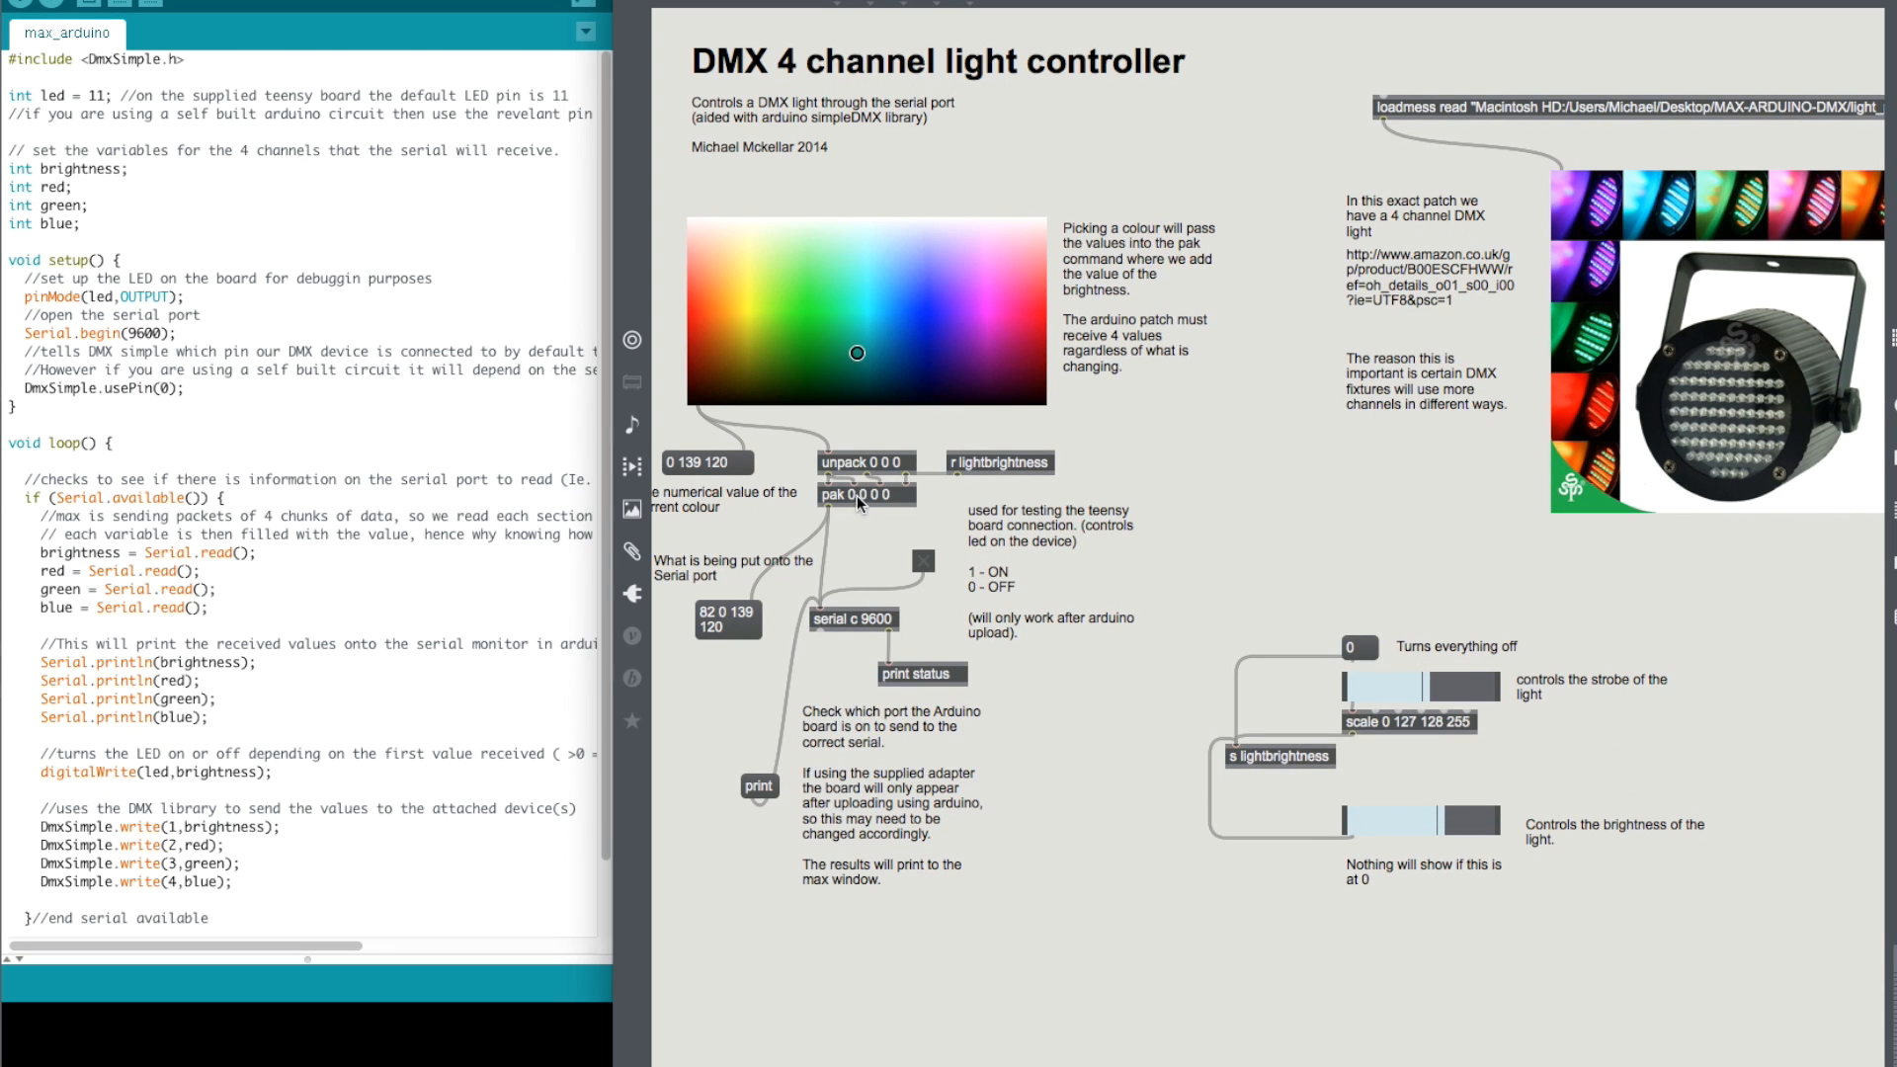
pyautogui.moveTo(864, 546)
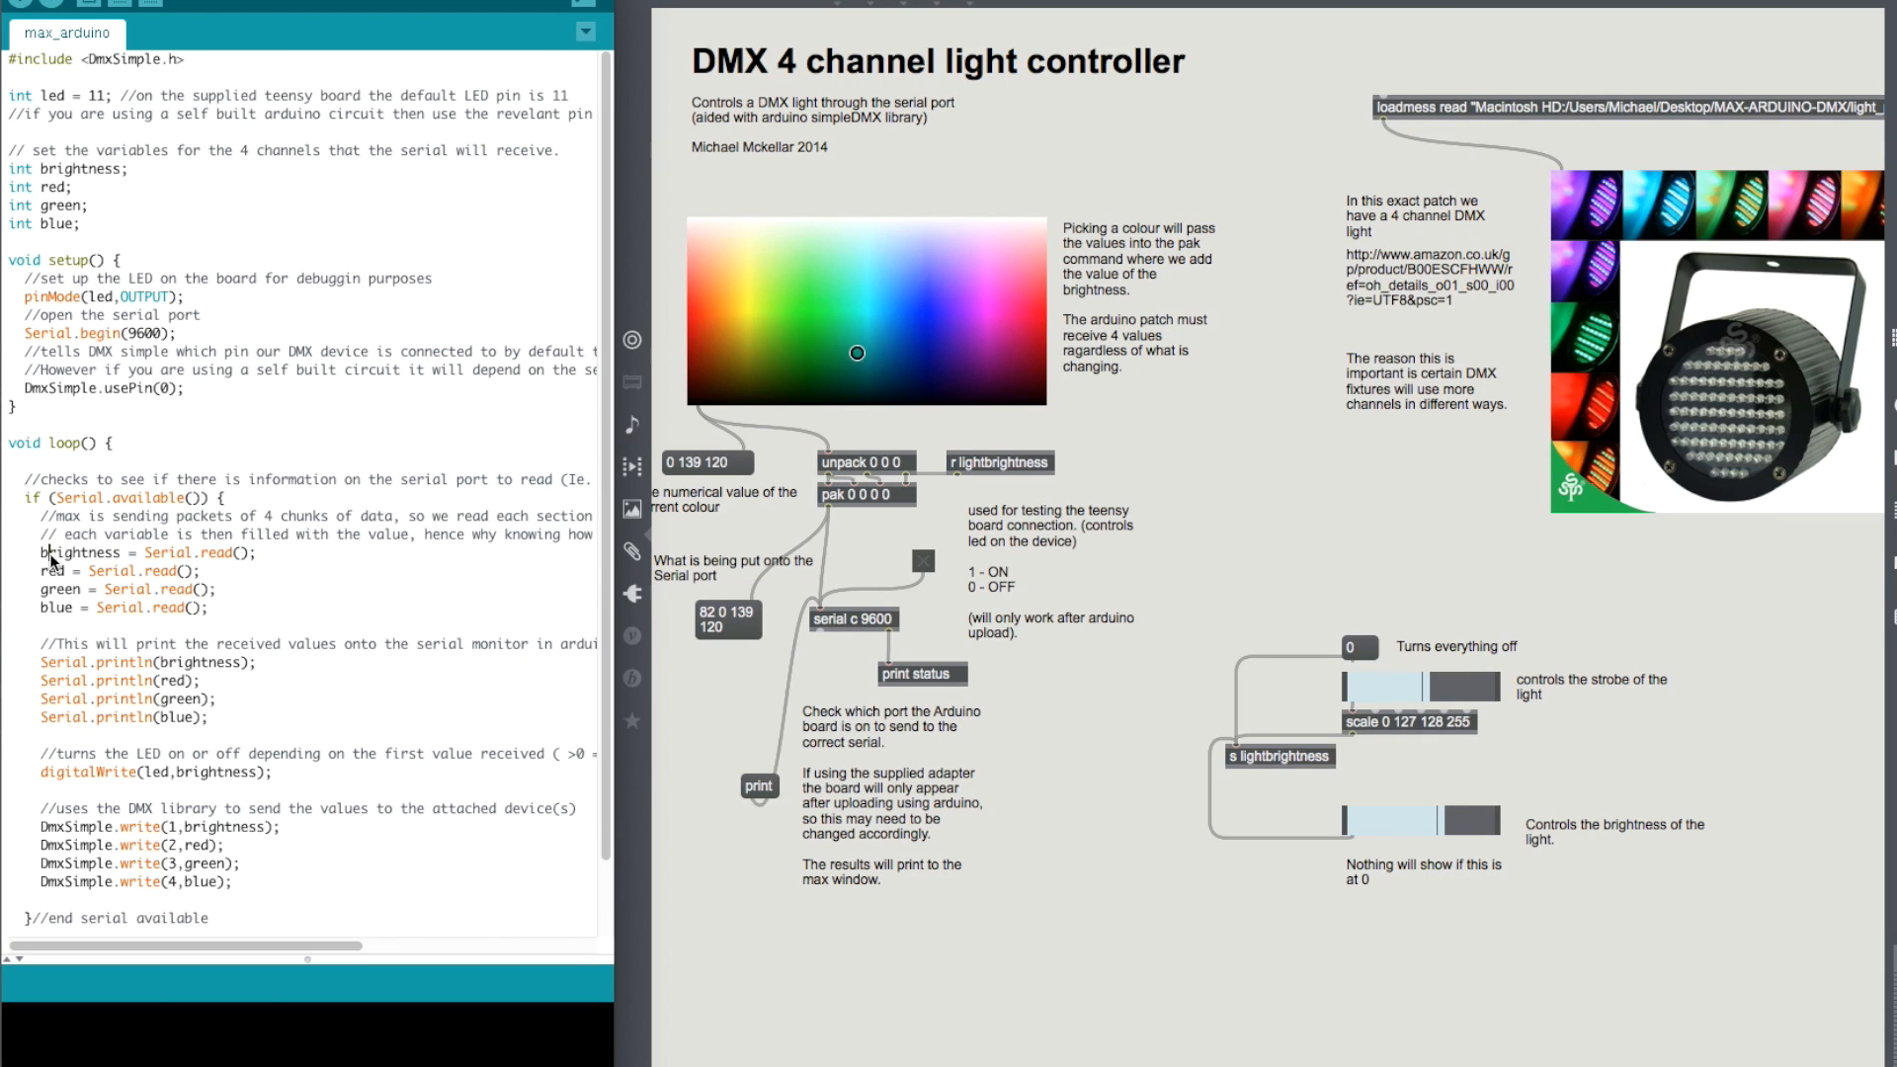
pyautogui.moveTo(124, 595)
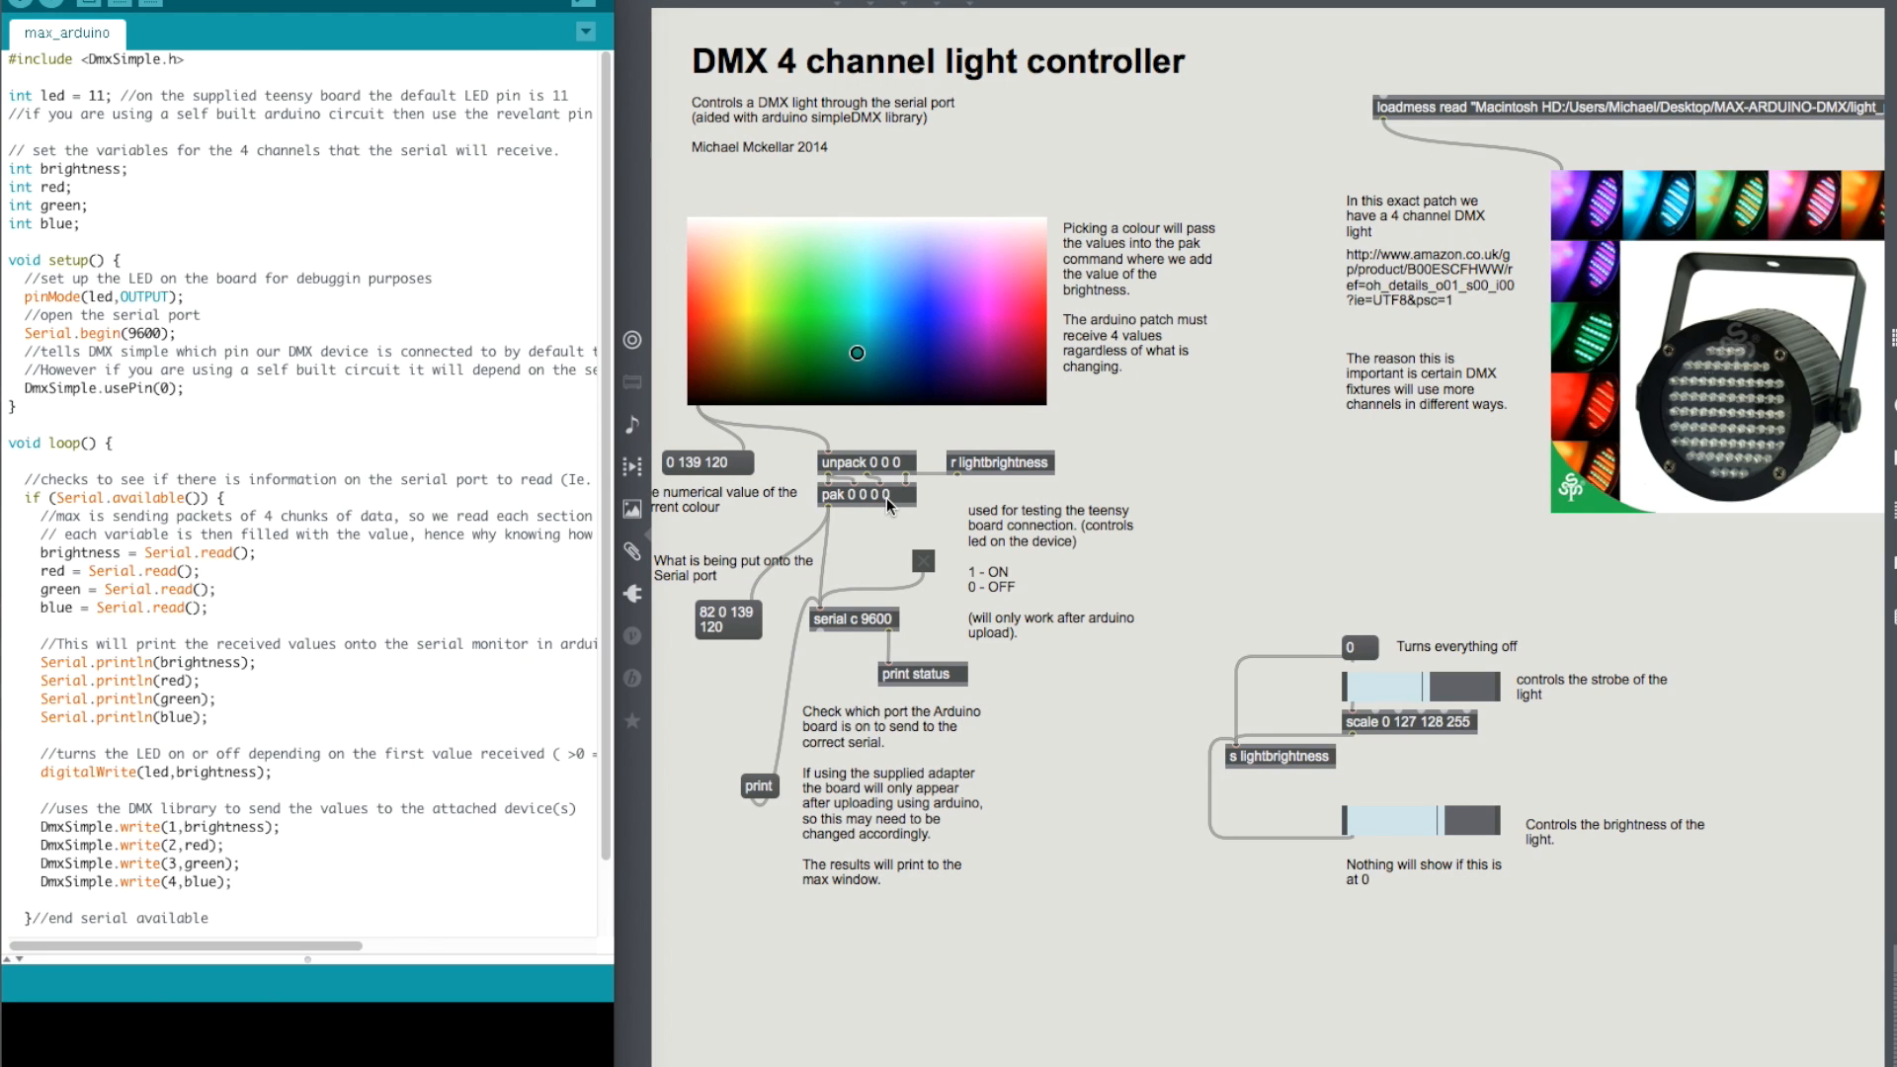
pyautogui.moveTo(923, 520)
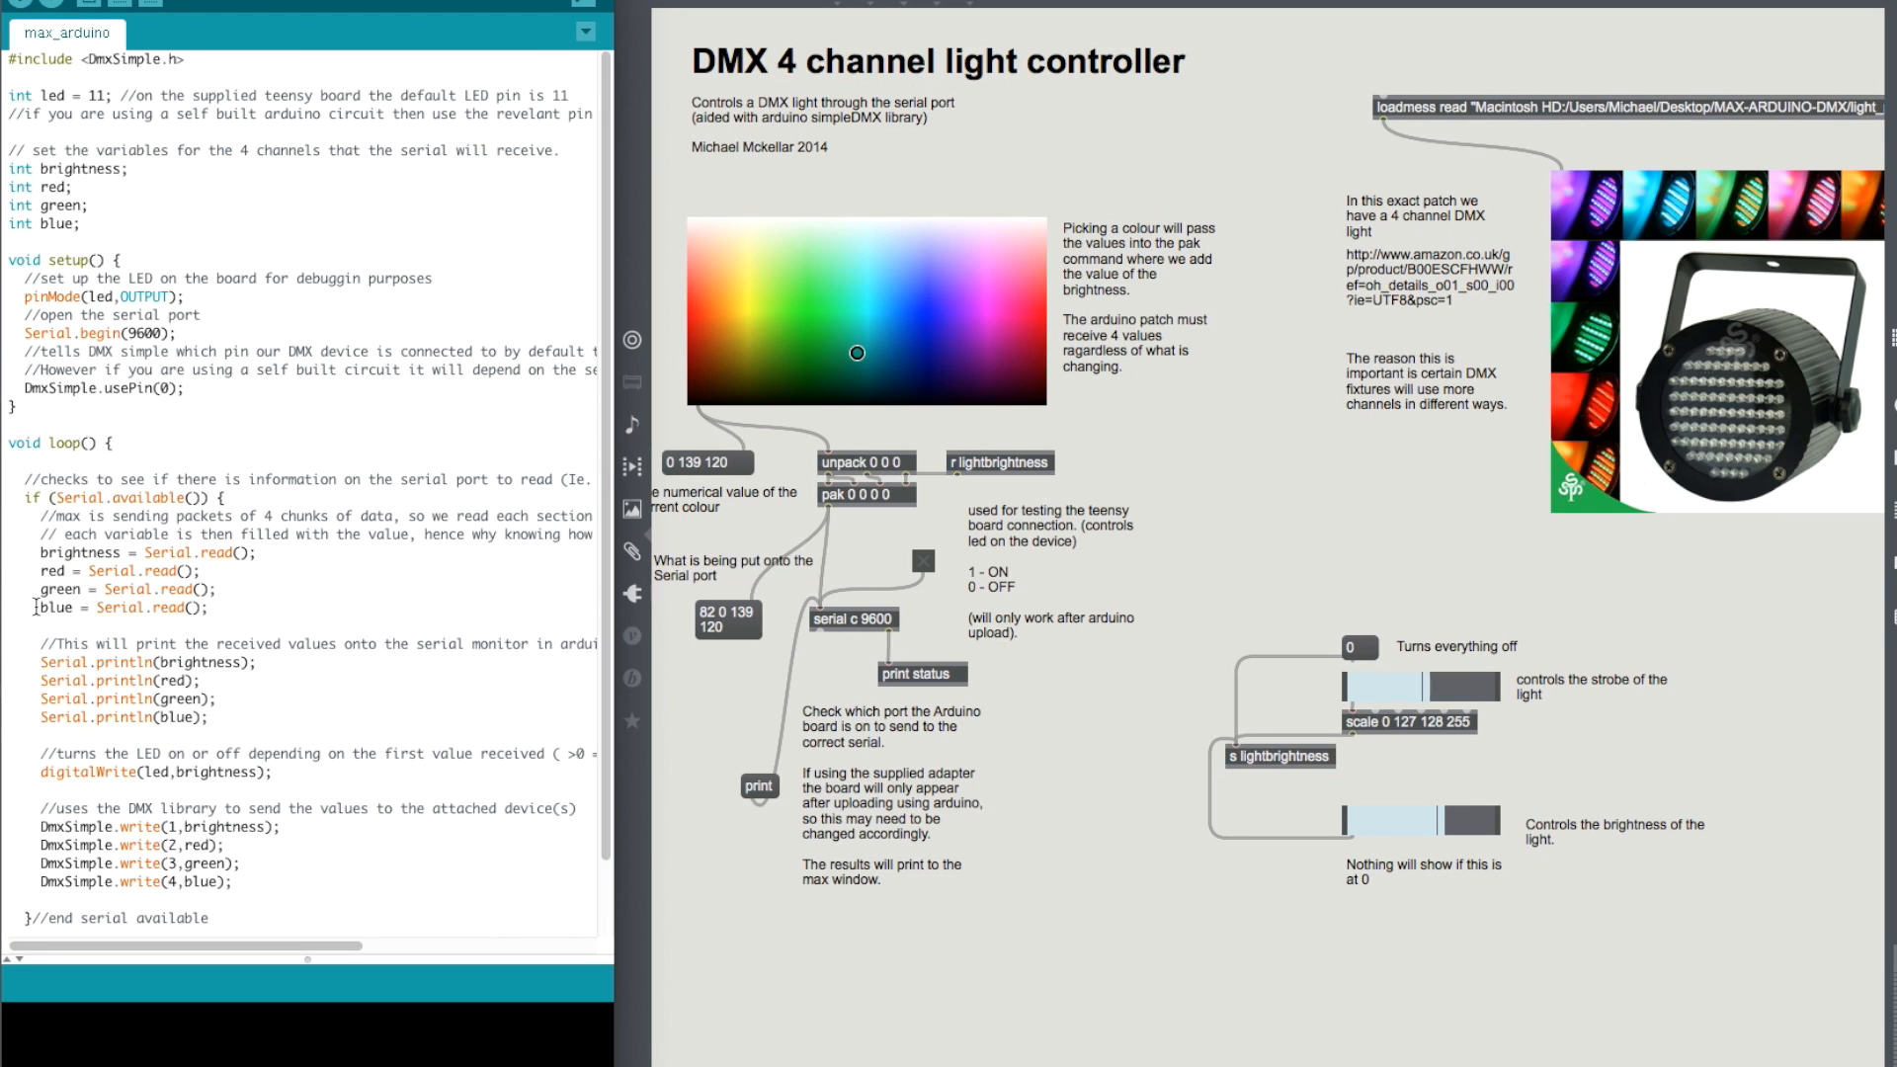
pyautogui.scroll(-3)
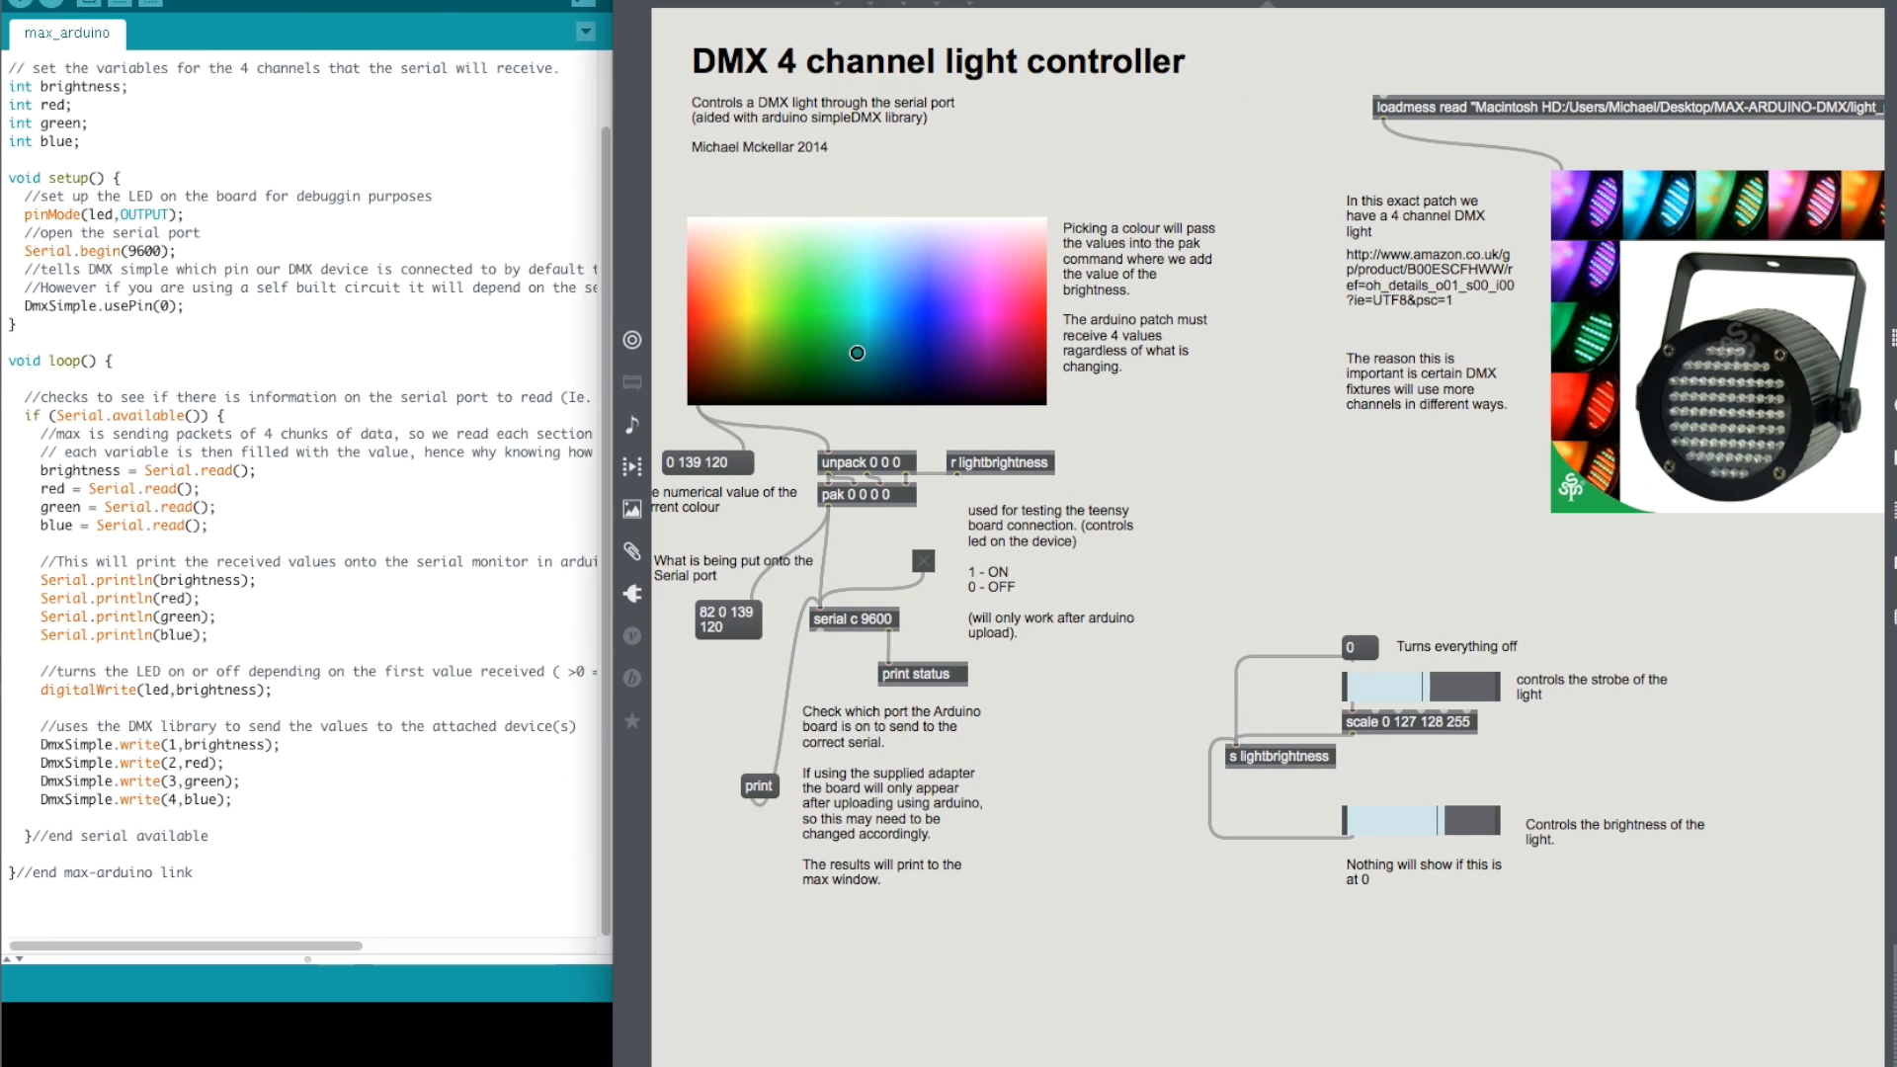
pyautogui.moveTo(1475, 81)
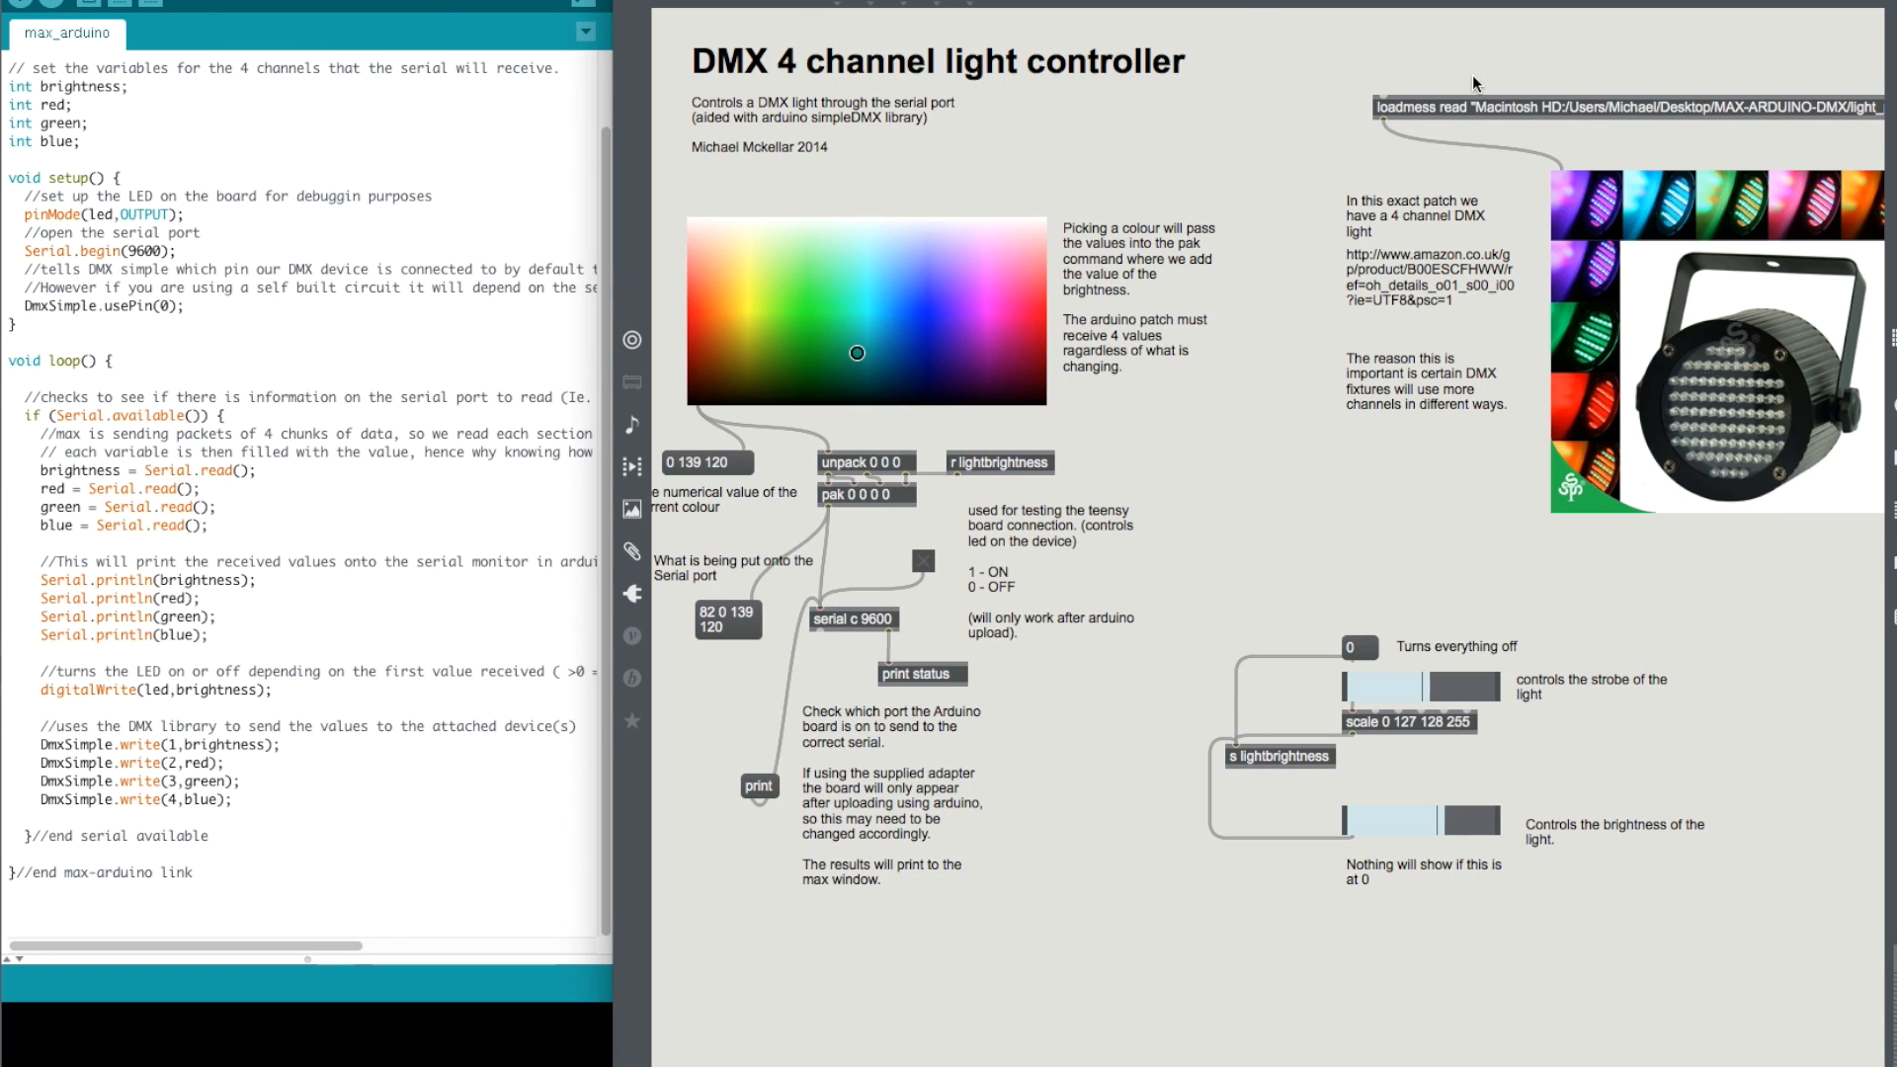
pyautogui.moveTo(1355, 370)
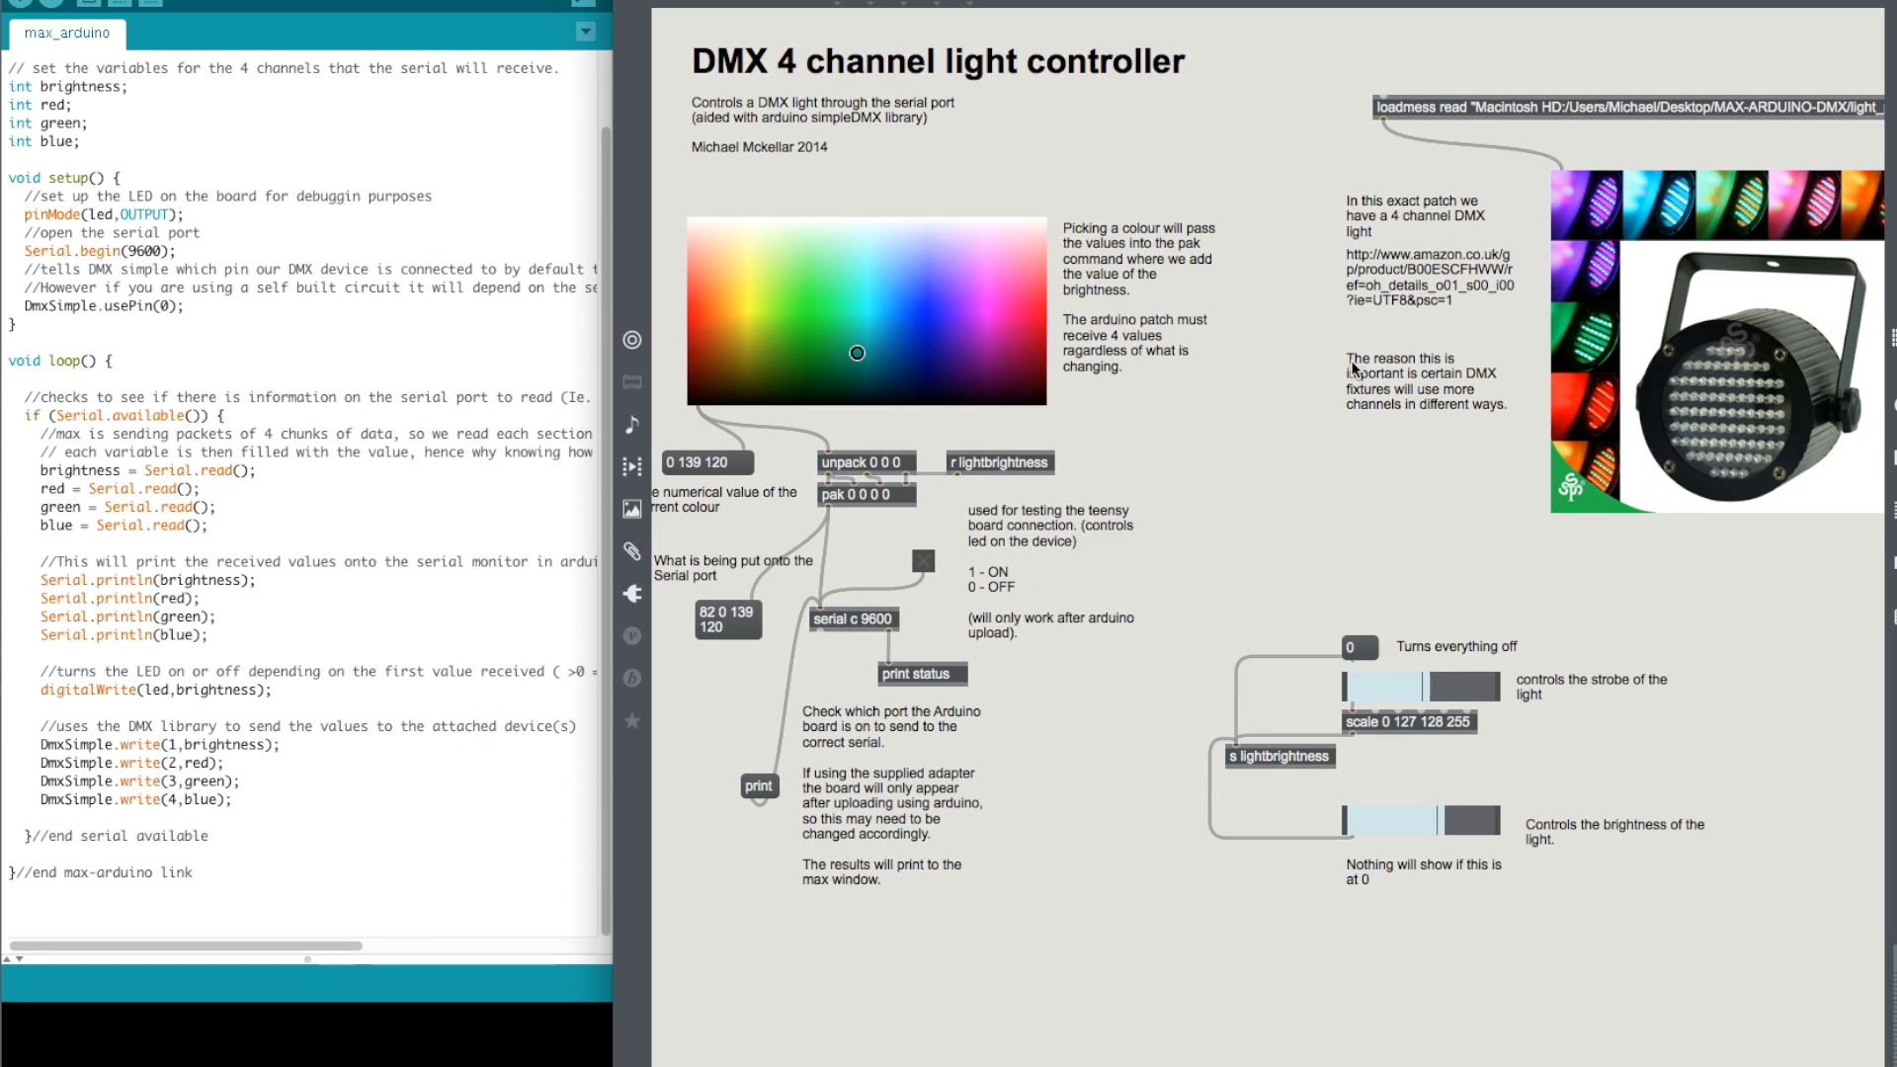
pyautogui.moveTo(1447, 684)
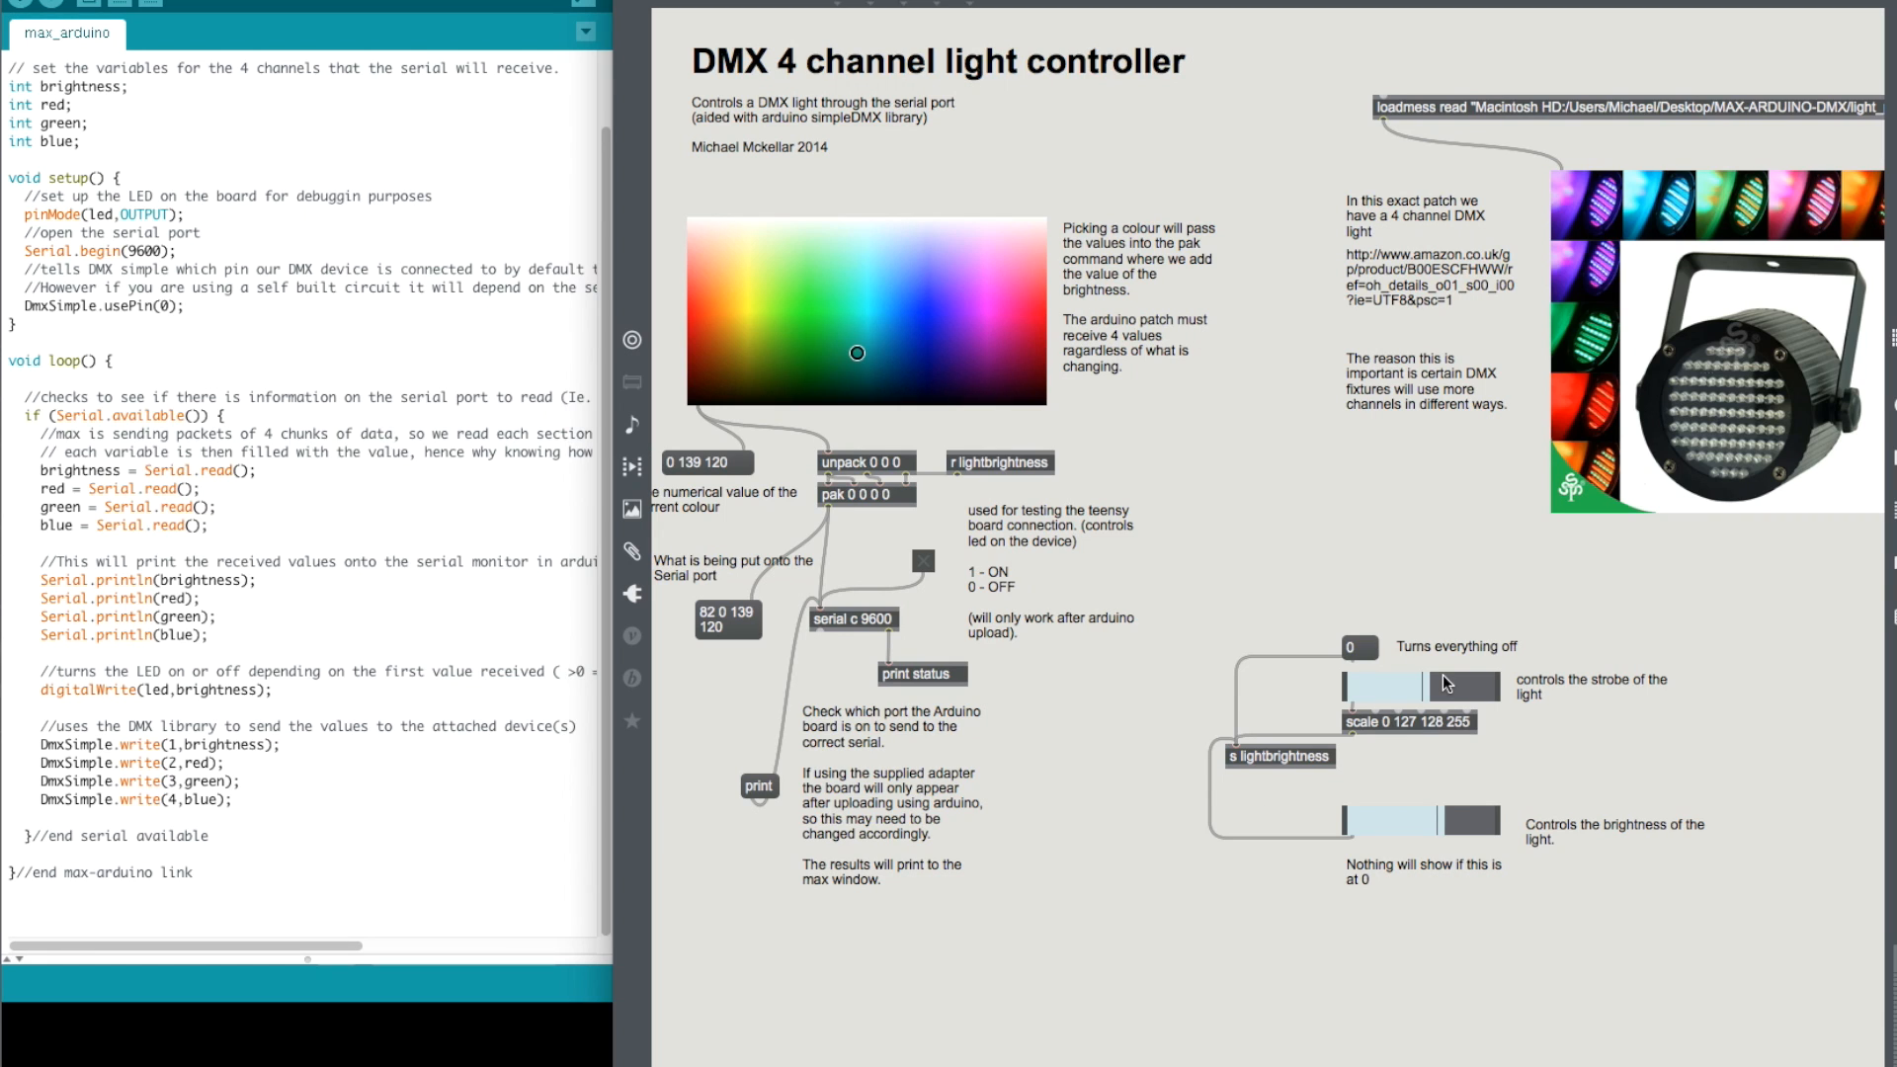